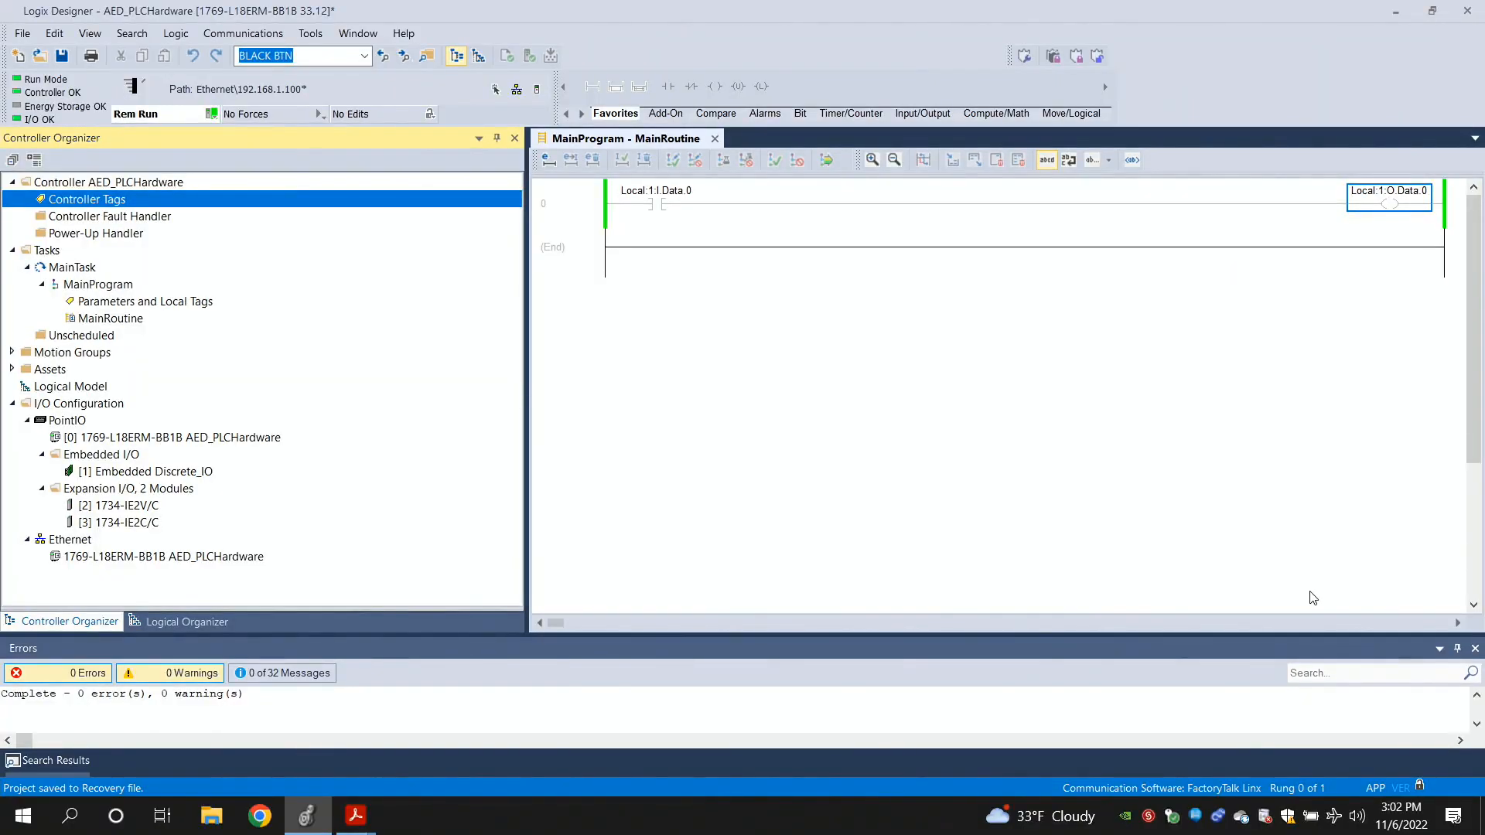
pyautogui.moveTo(611, 289)
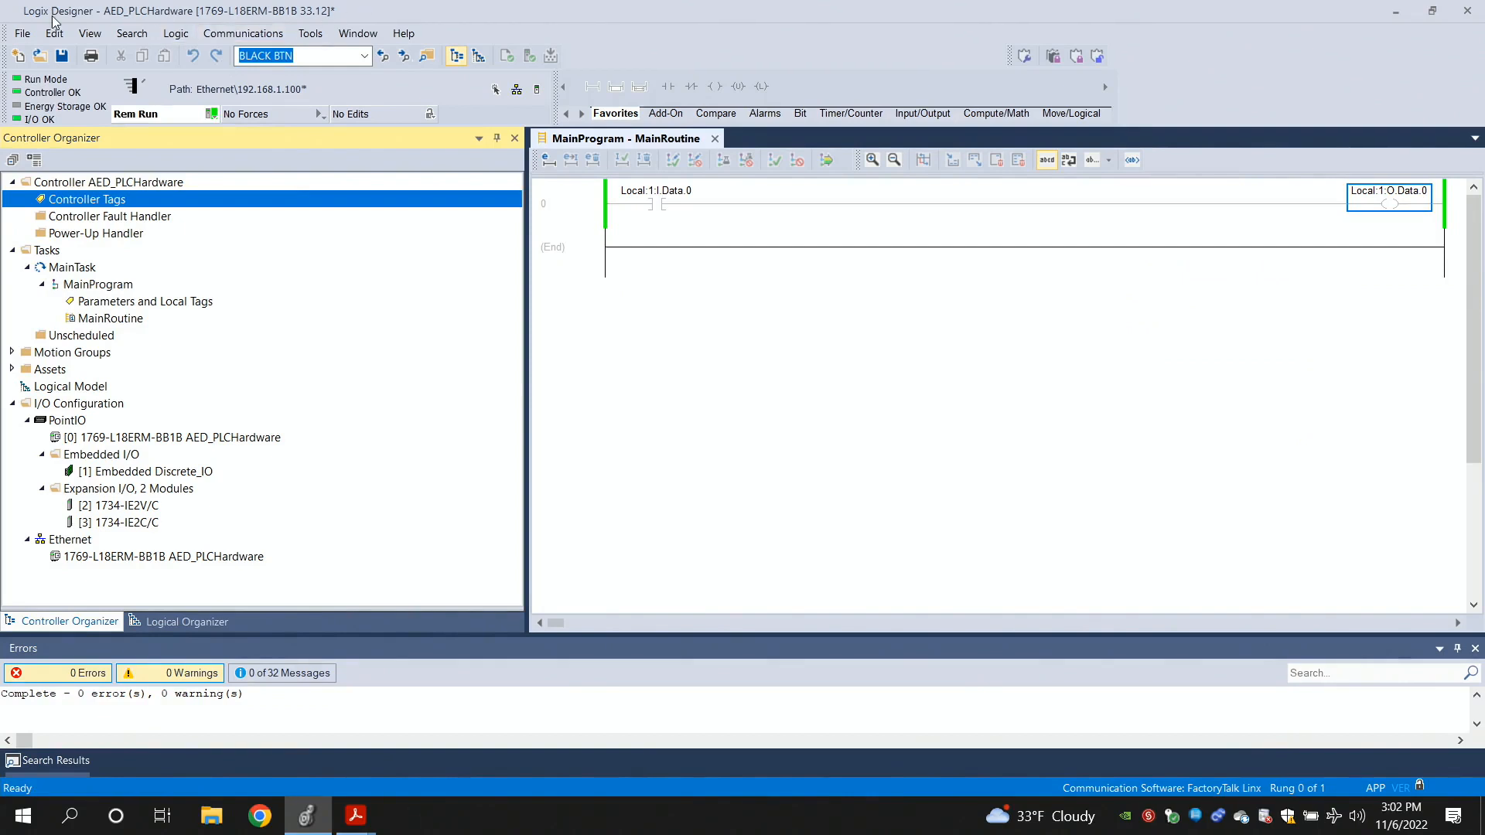
pyautogui.moveTo(733, 309)
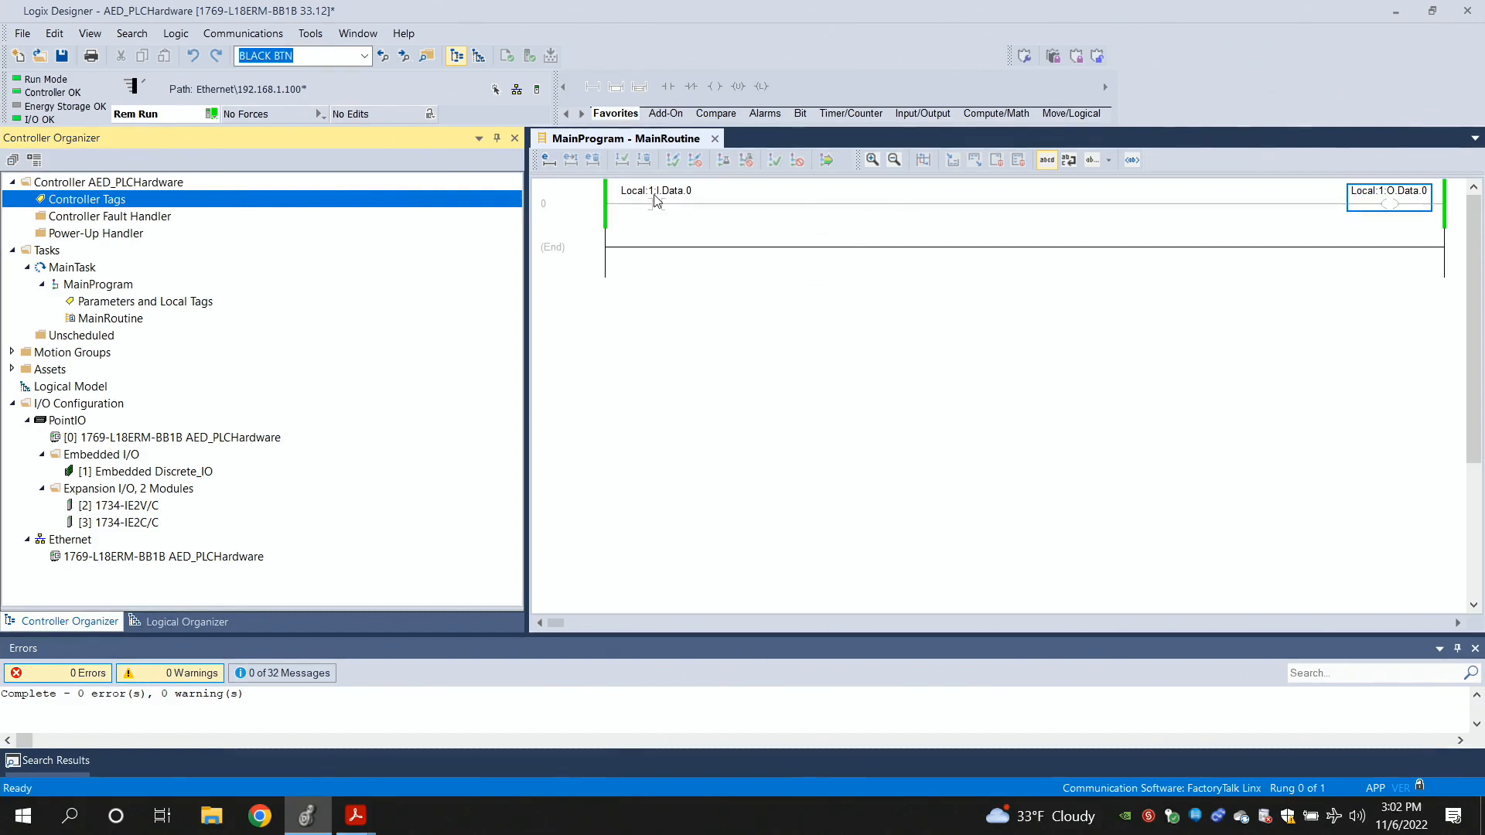
pyautogui.moveTo(655, 196)
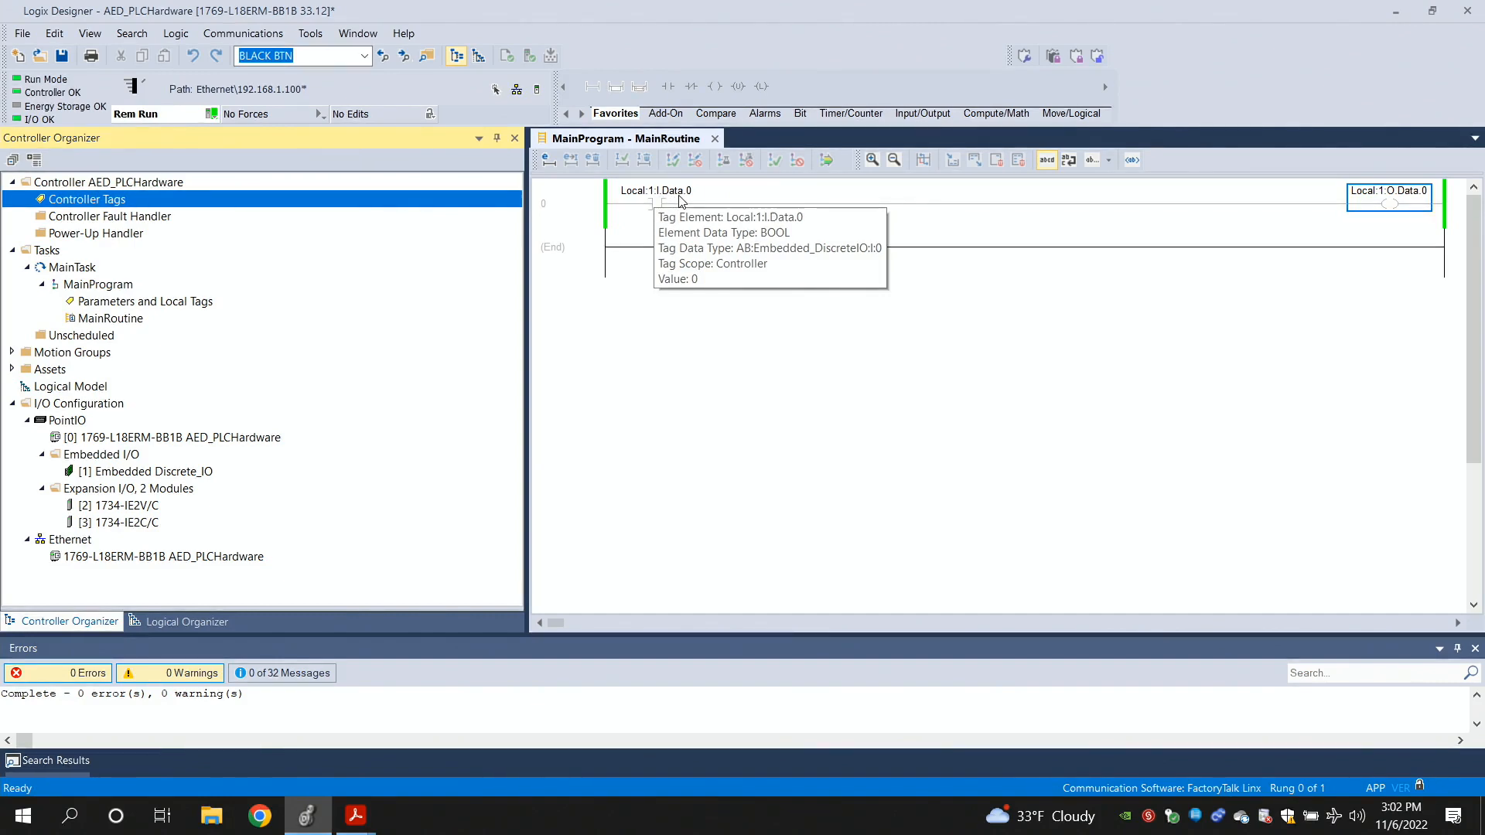
# Go offline and begin editing the XIC contact's address via the tag browser
pyautogui.click(656, 191)
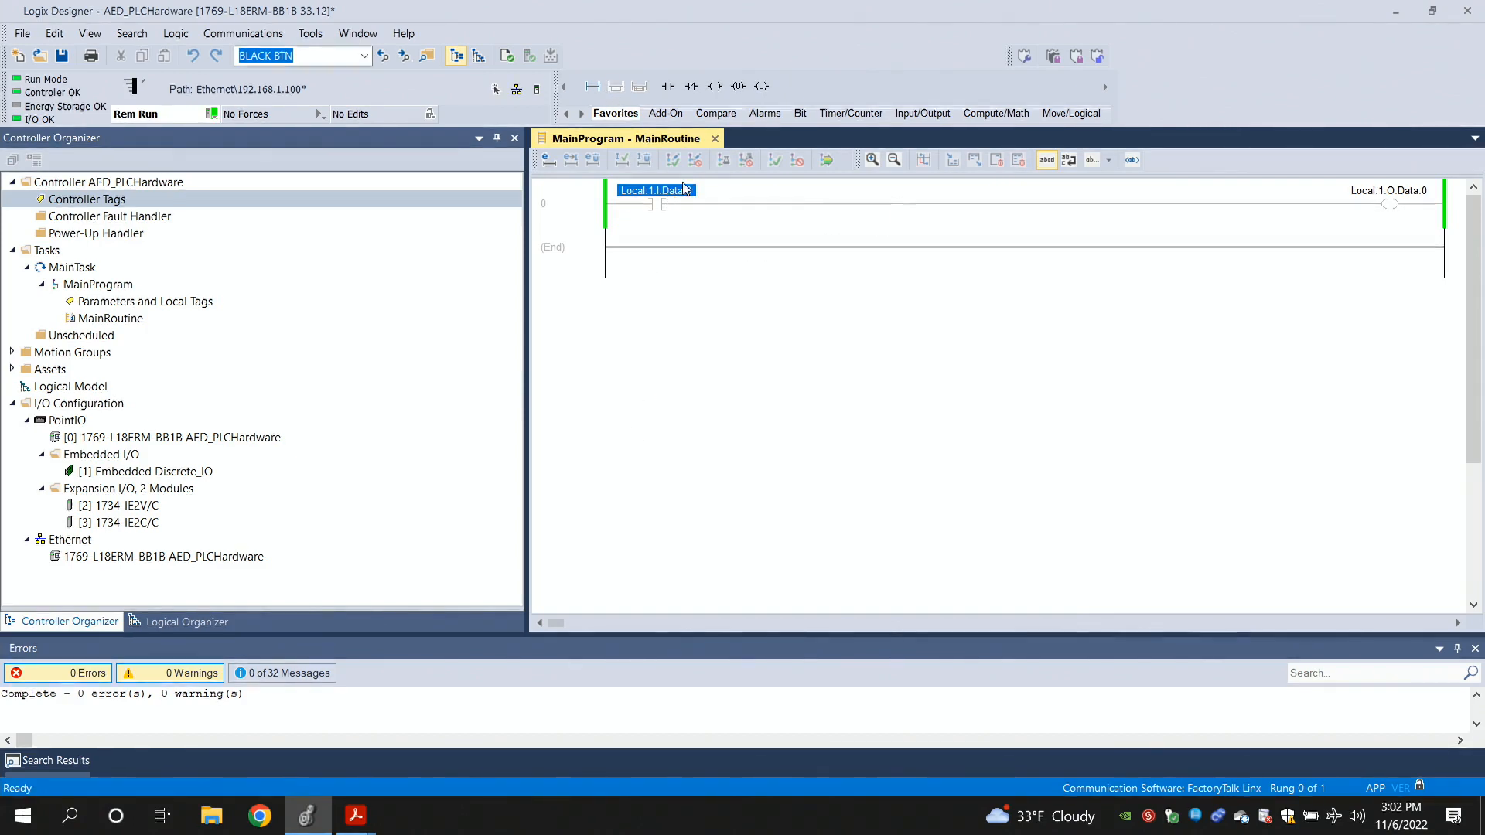
pyautogui.click(568, 247)
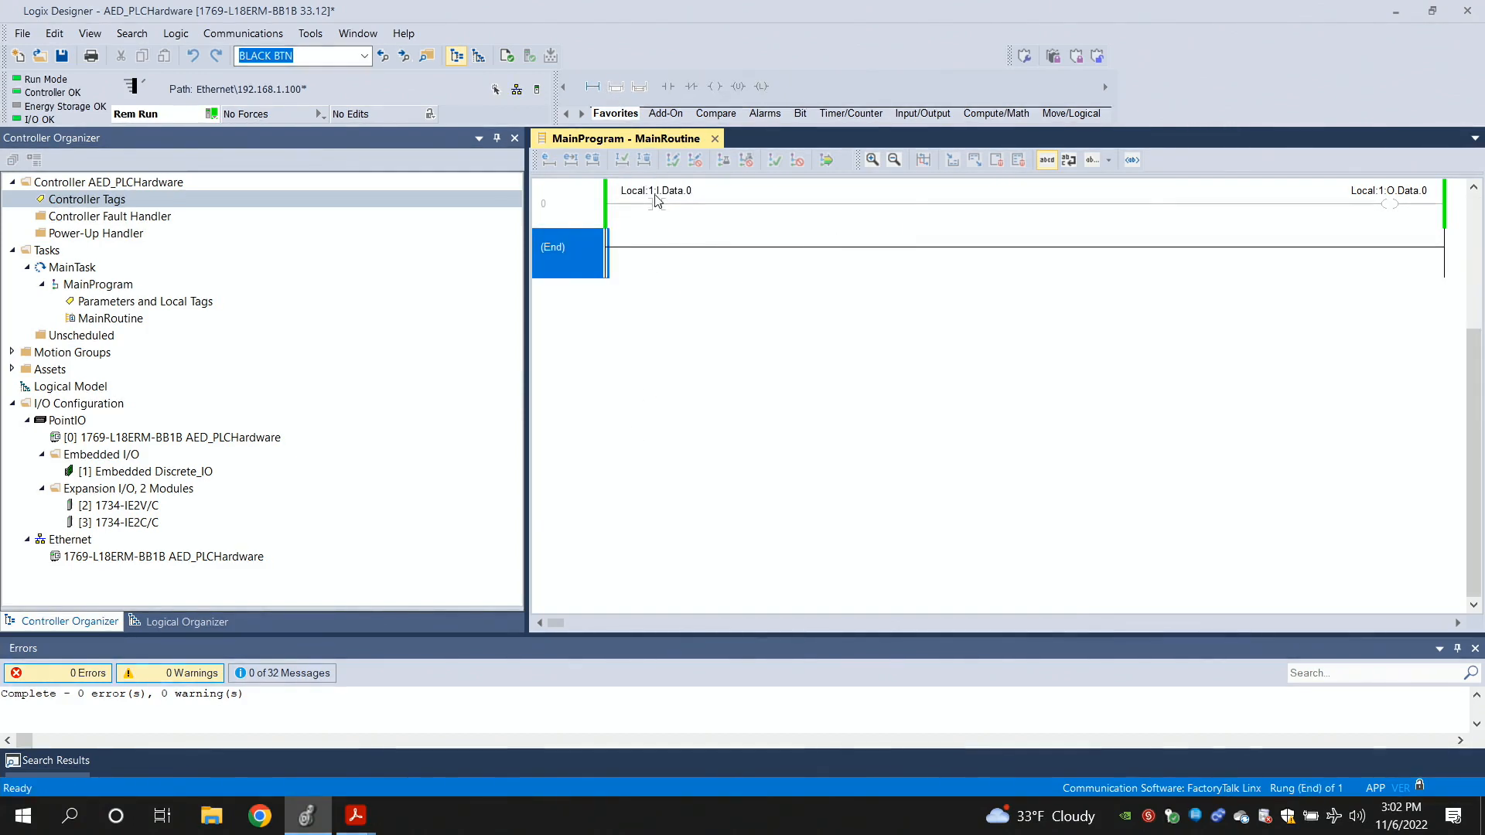
pyautogui.click(656, 190)
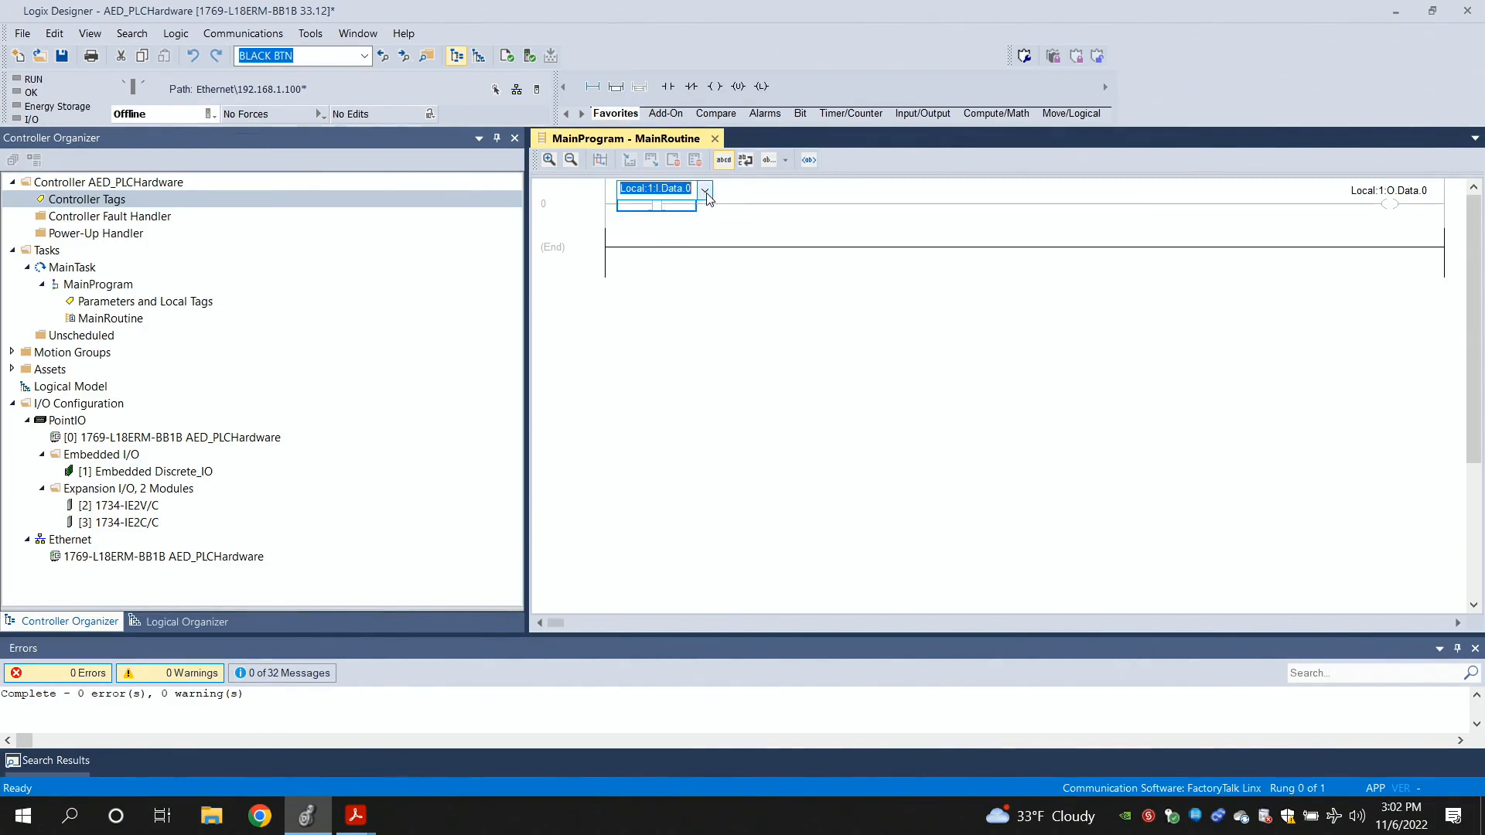
pyautogui.click(705, 188)
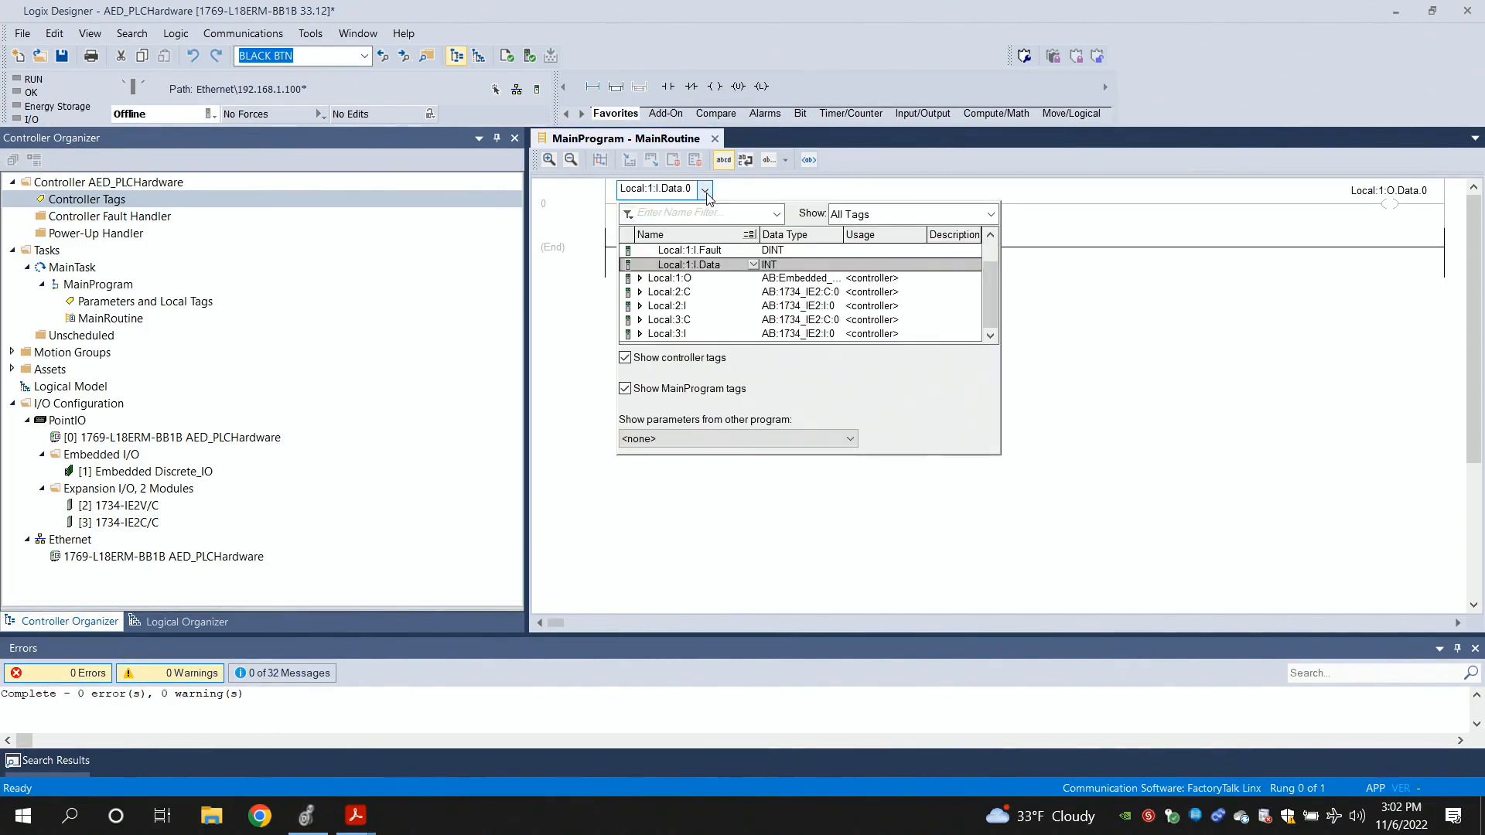
pyautogui.moveTo(696, 276)
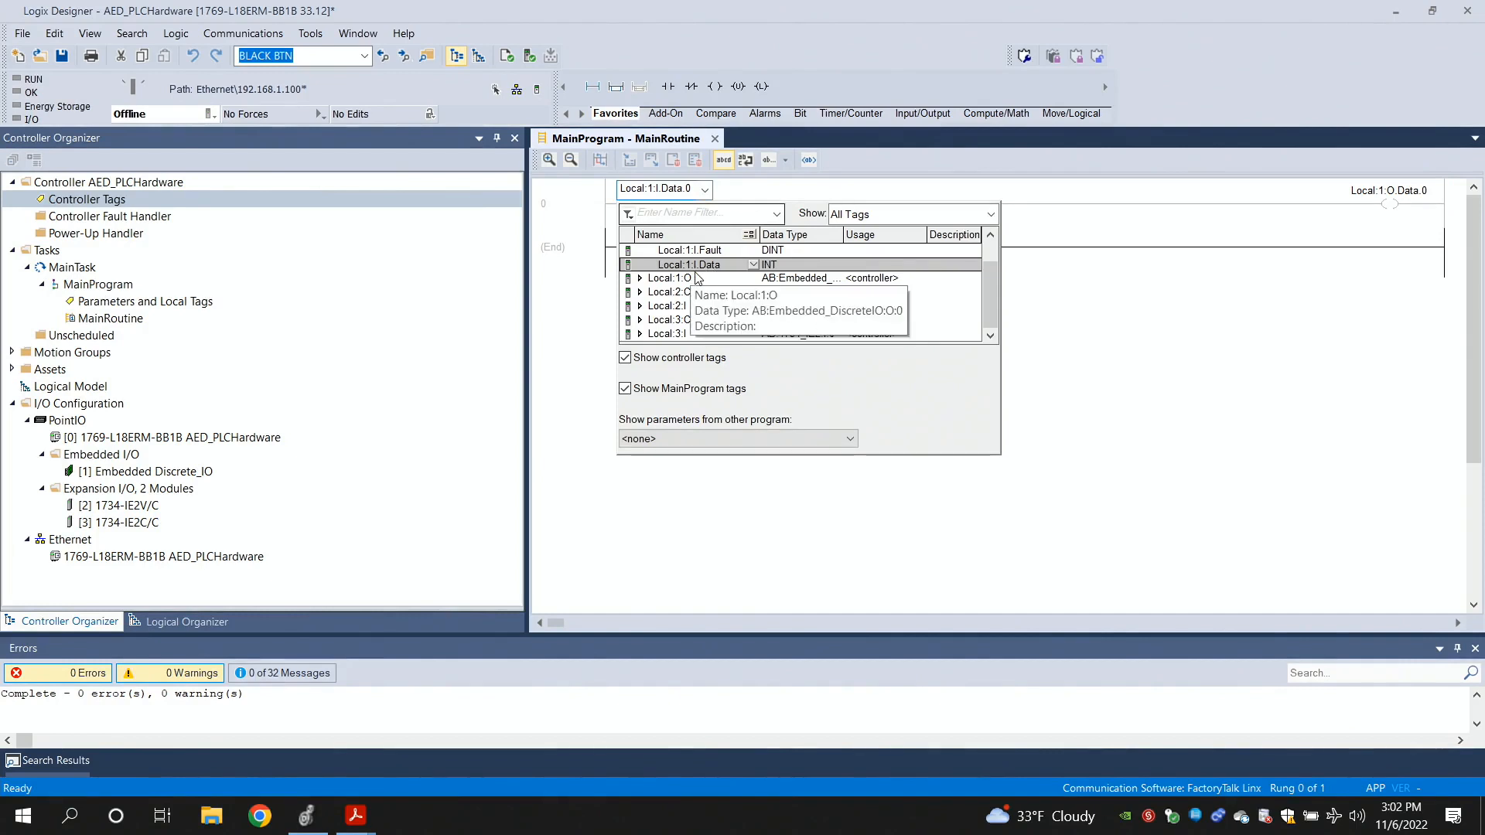
pyautogui.moveTo(682, 275)
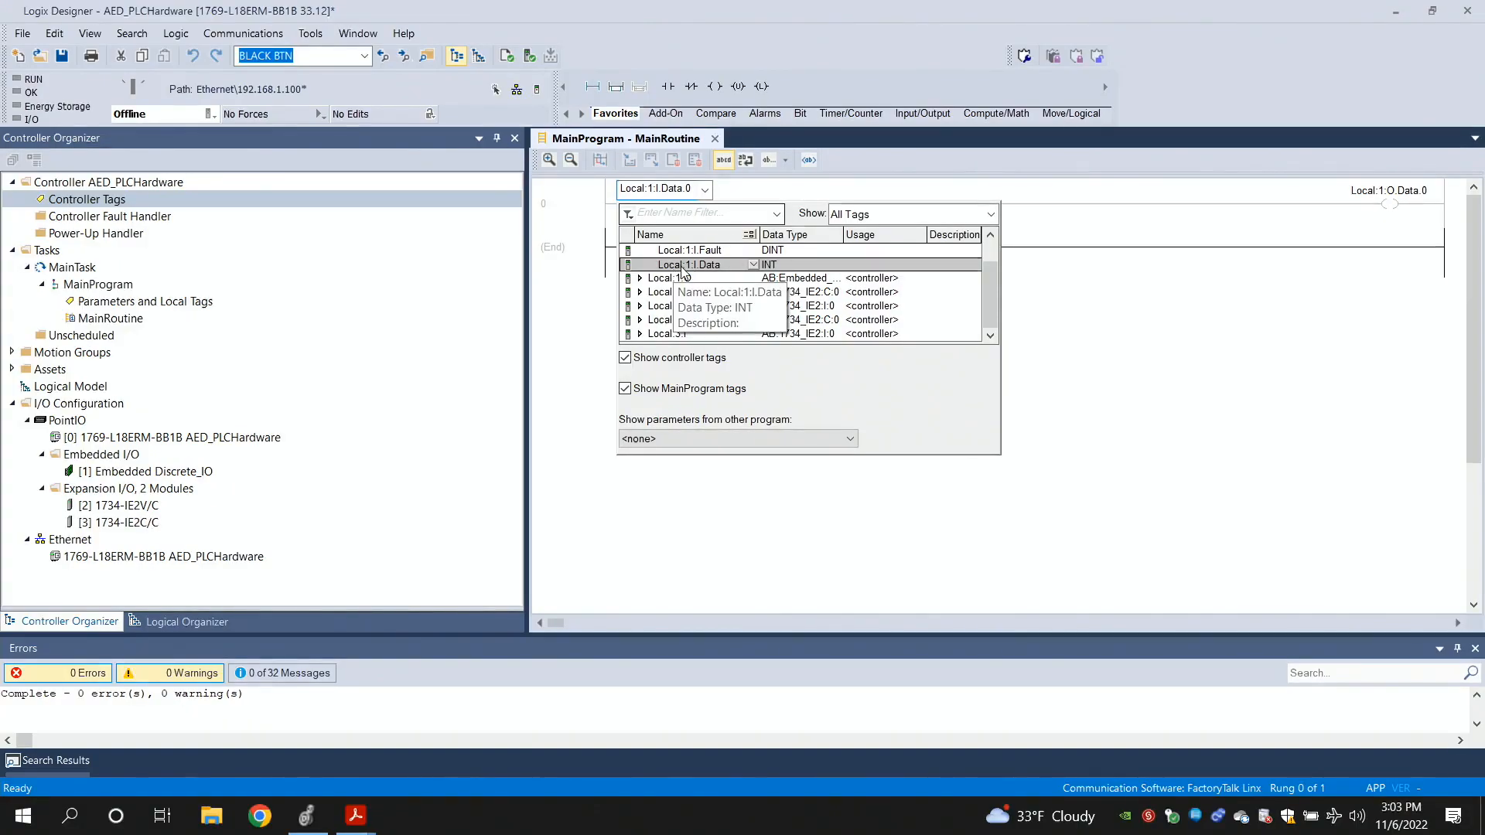
# Readdress the input contact to Local:1:I.Data.2 by picking bit 2 under Local:1:I.Data
pyautogui.click(990, 233)
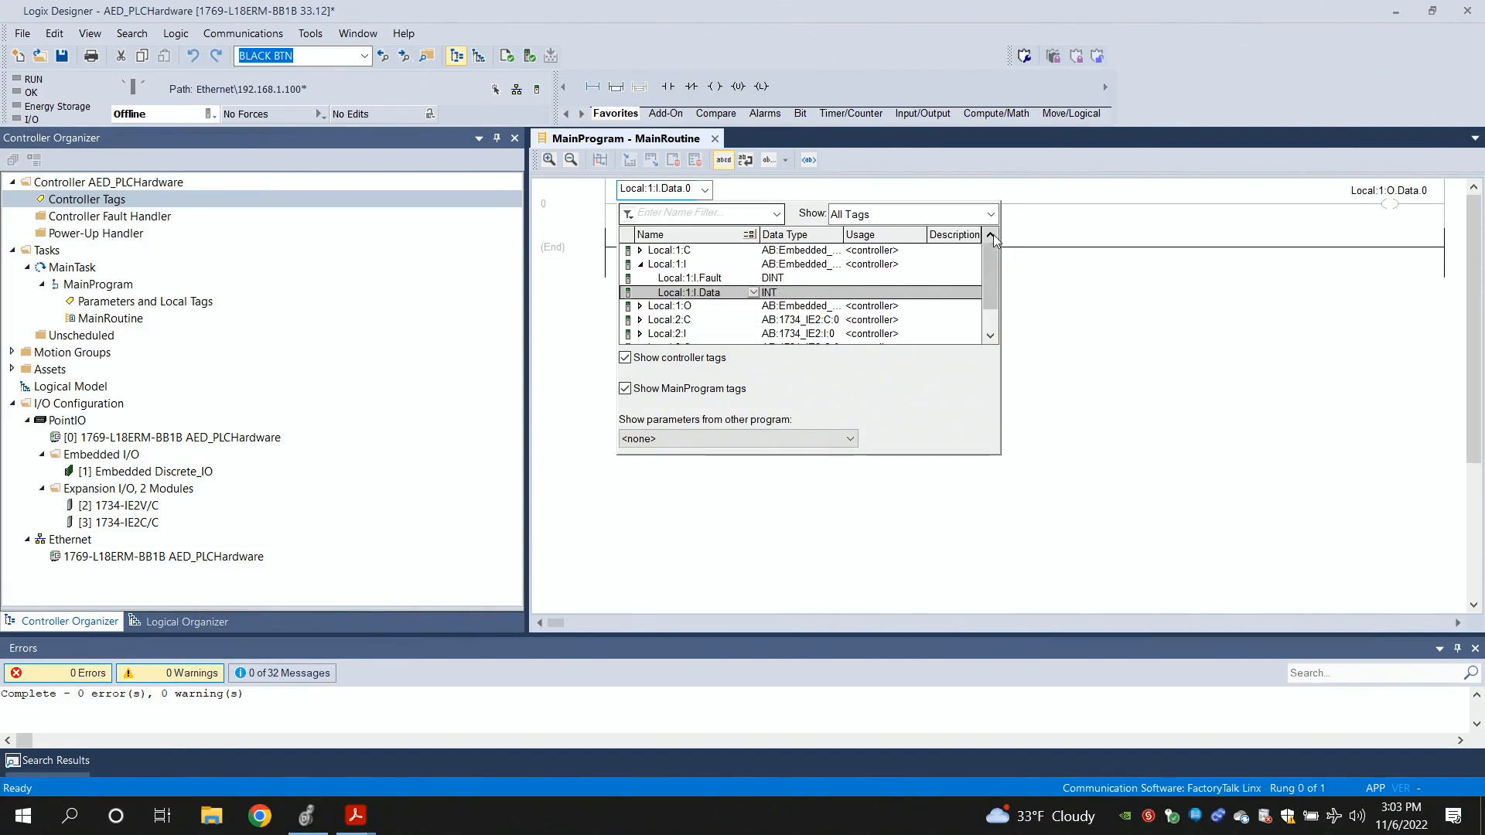
pyautogui.moveTo(677, 272)
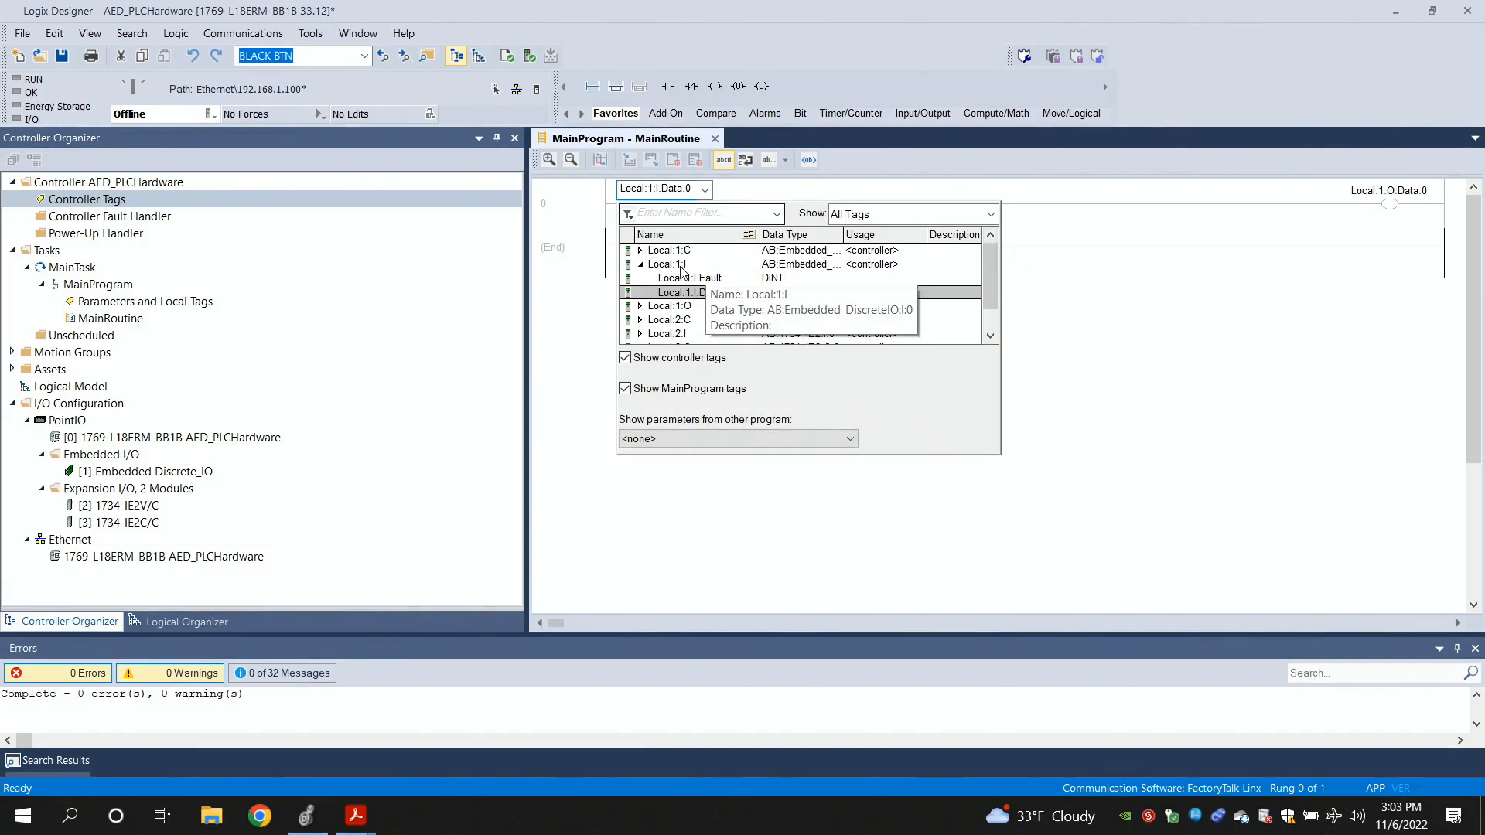
pyautogui.moveTo(683, 273)
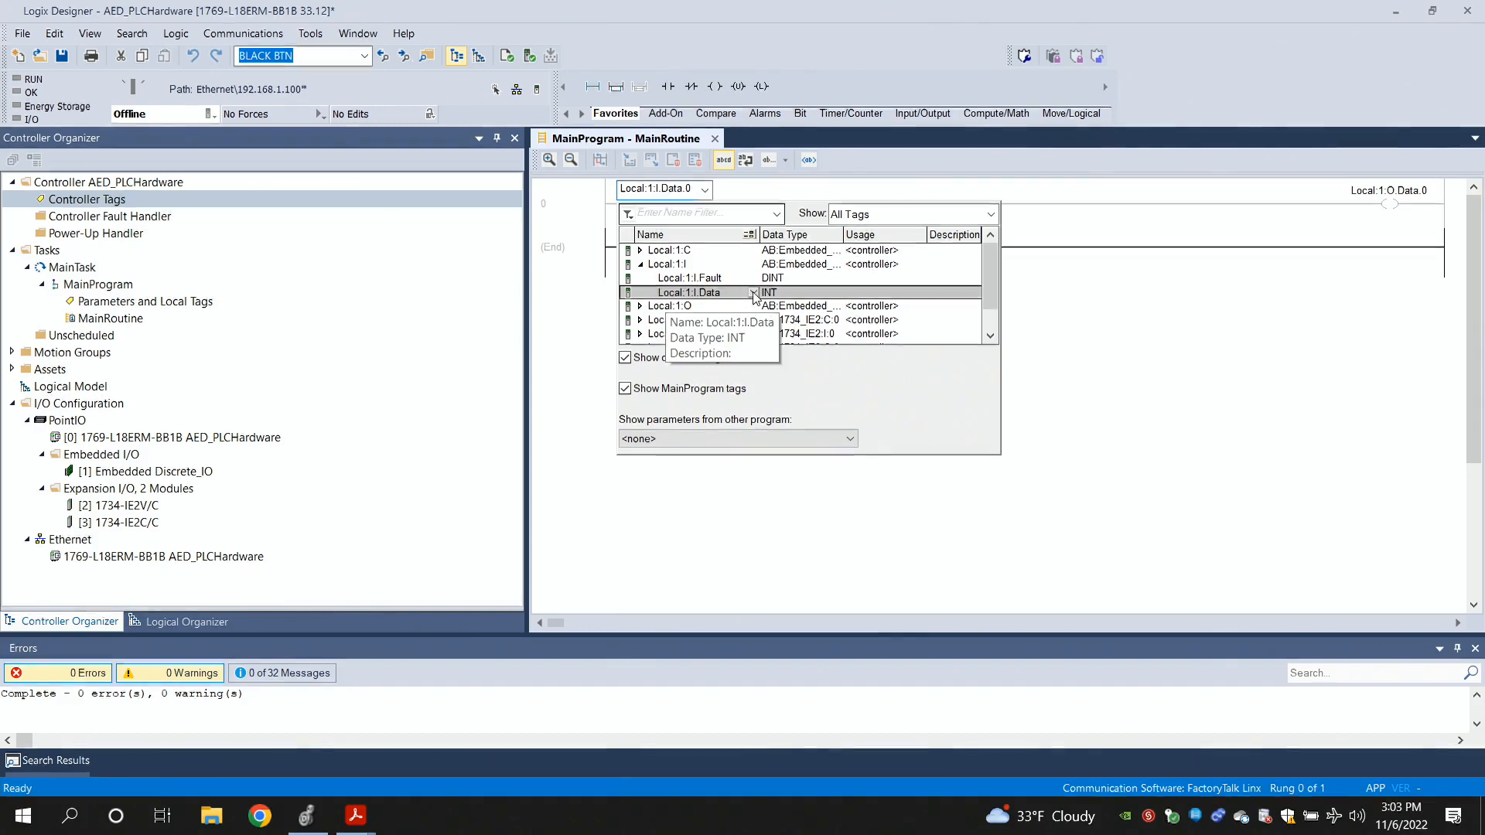
pyautogui.click(640, 292)
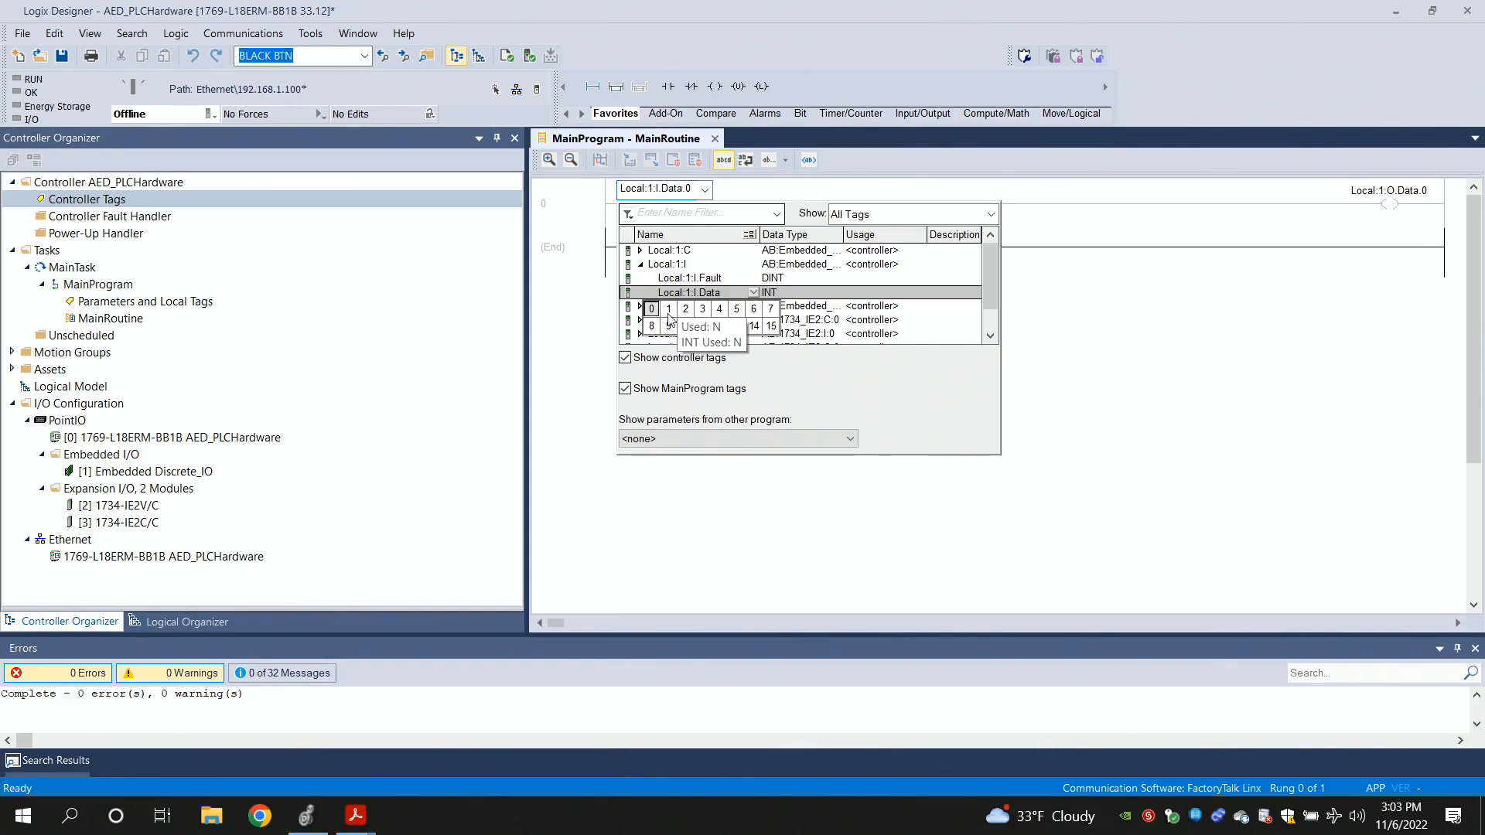
pyautogui.moveTo(668, 325)
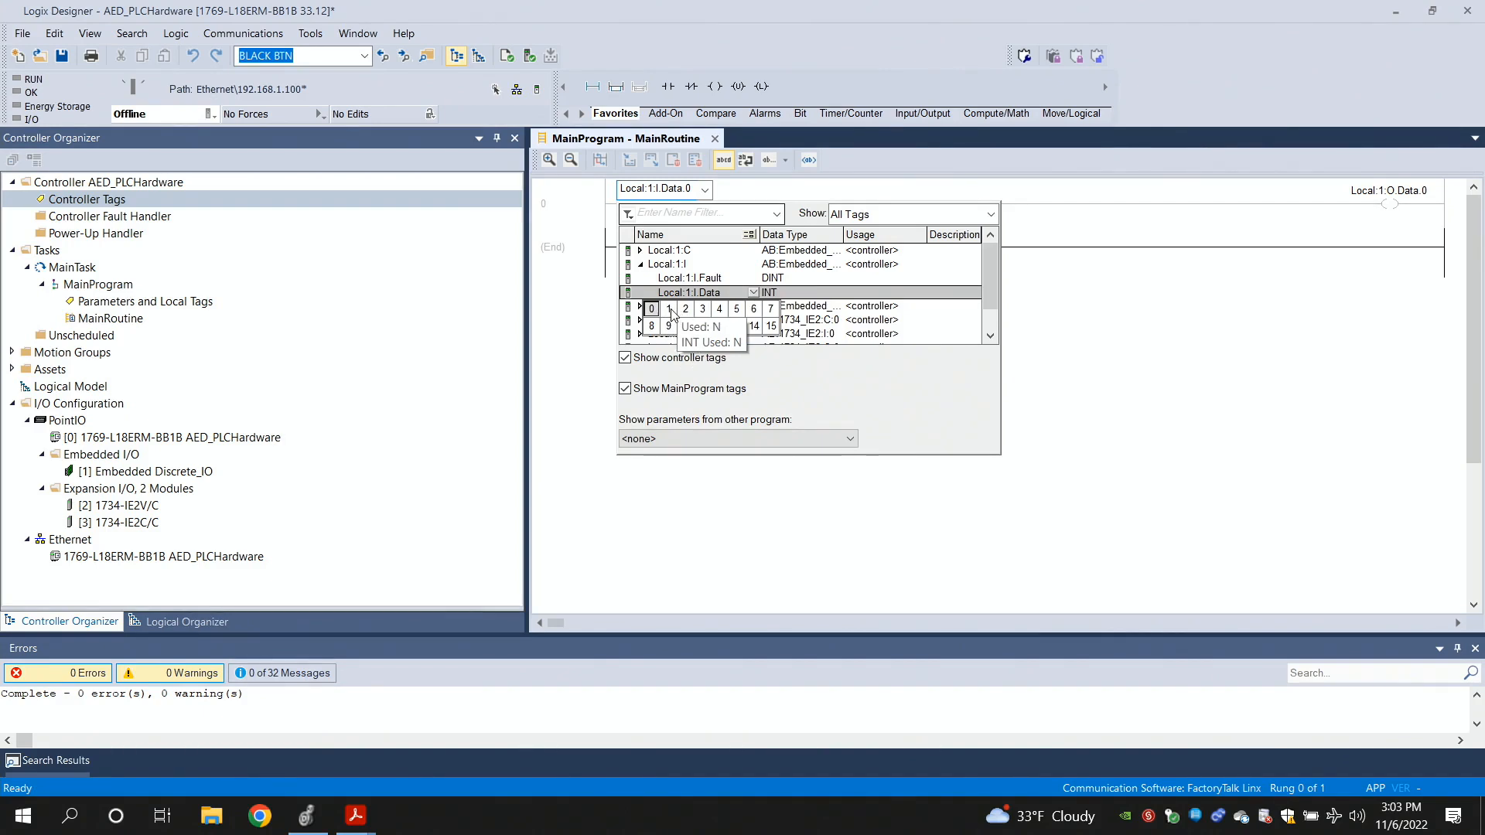
pyautogui.click(685, 309)
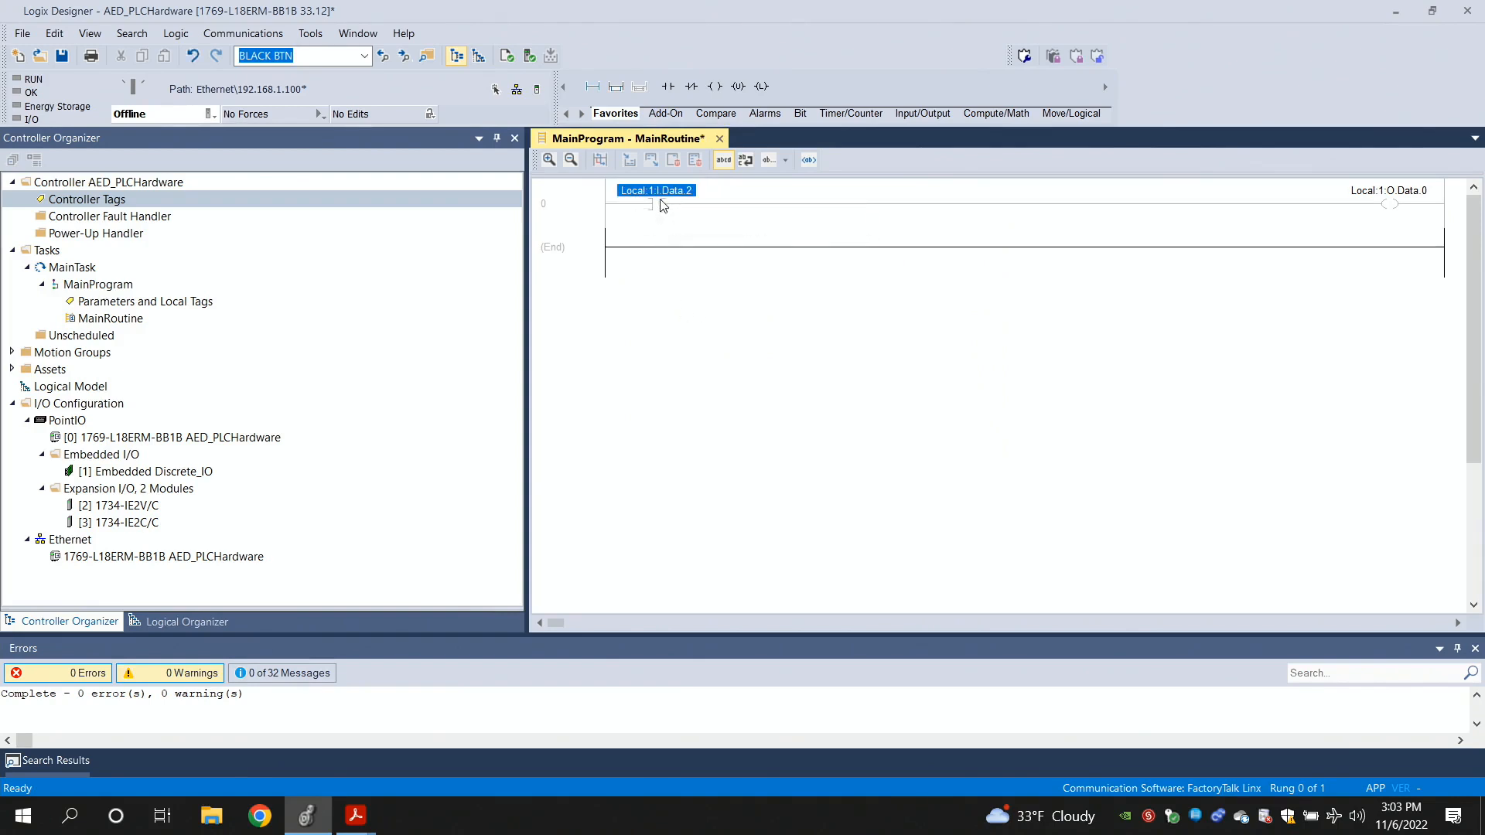
pyautogui.moveTo(699, 201)
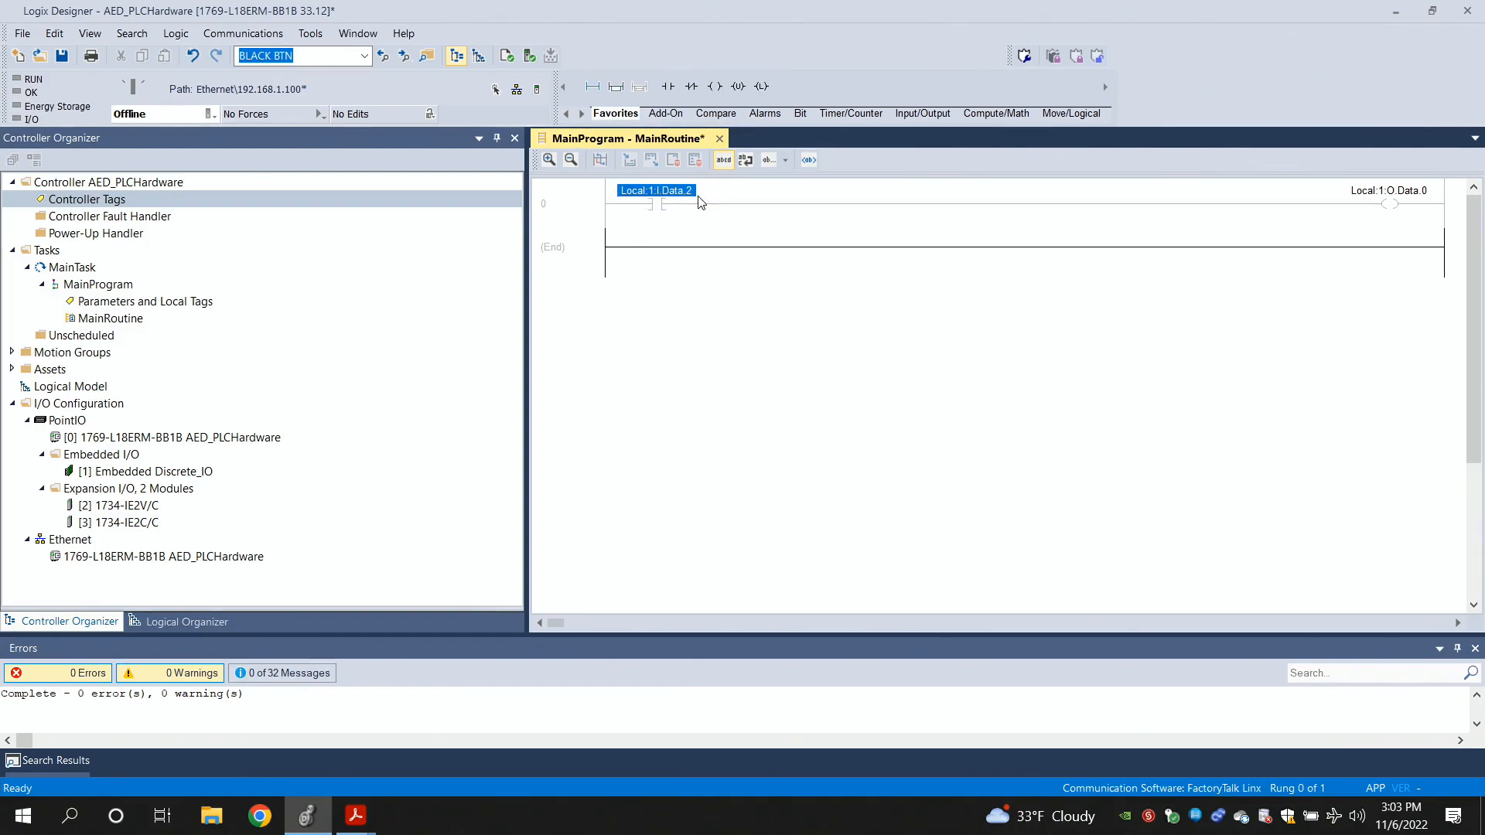
pyautogui.moveTo(354, 815)
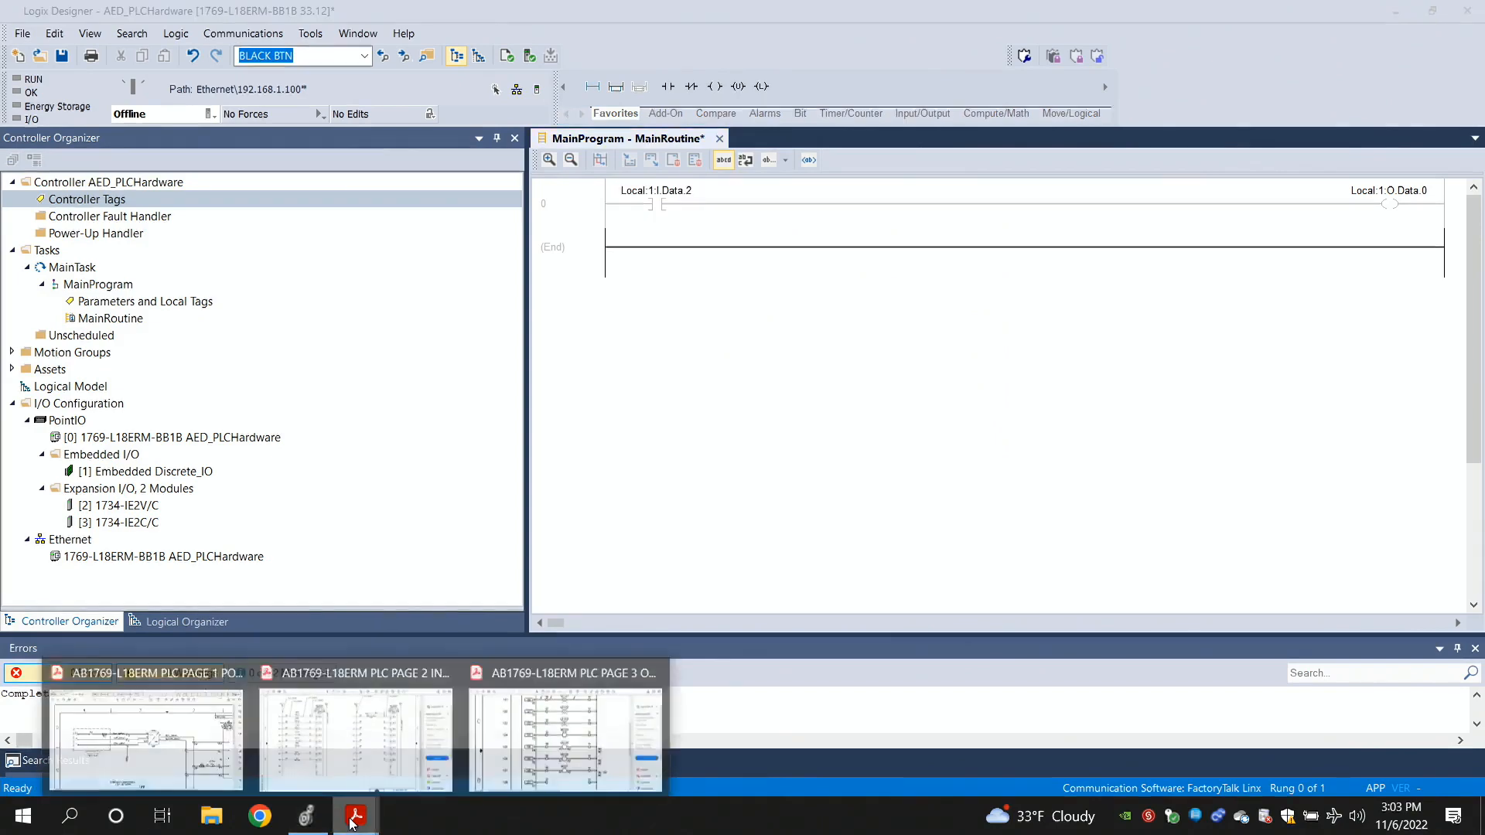
pyautogui.click(354, 737)
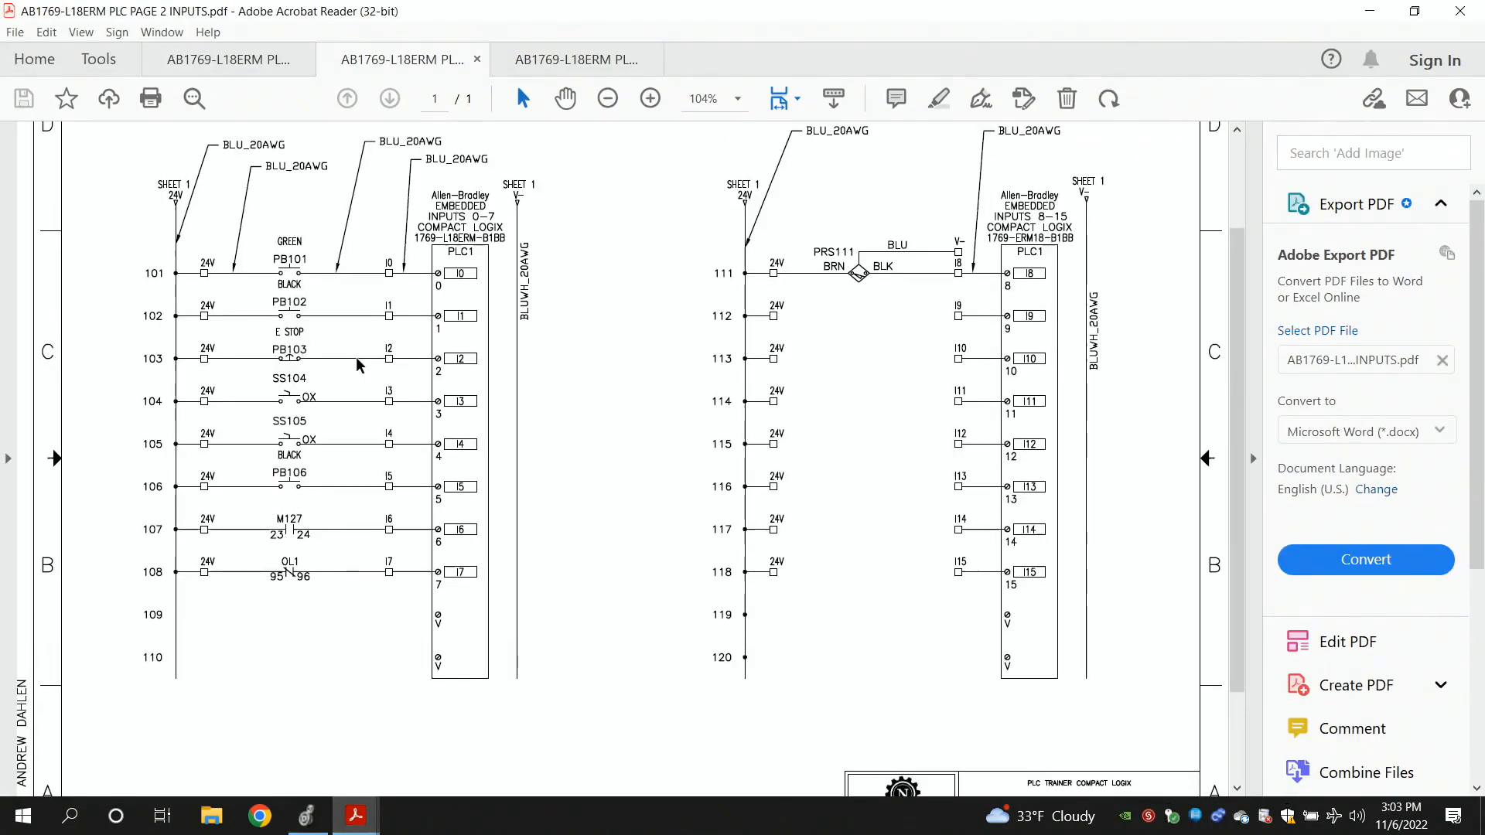
pyautogui.moveTo(302, 331)
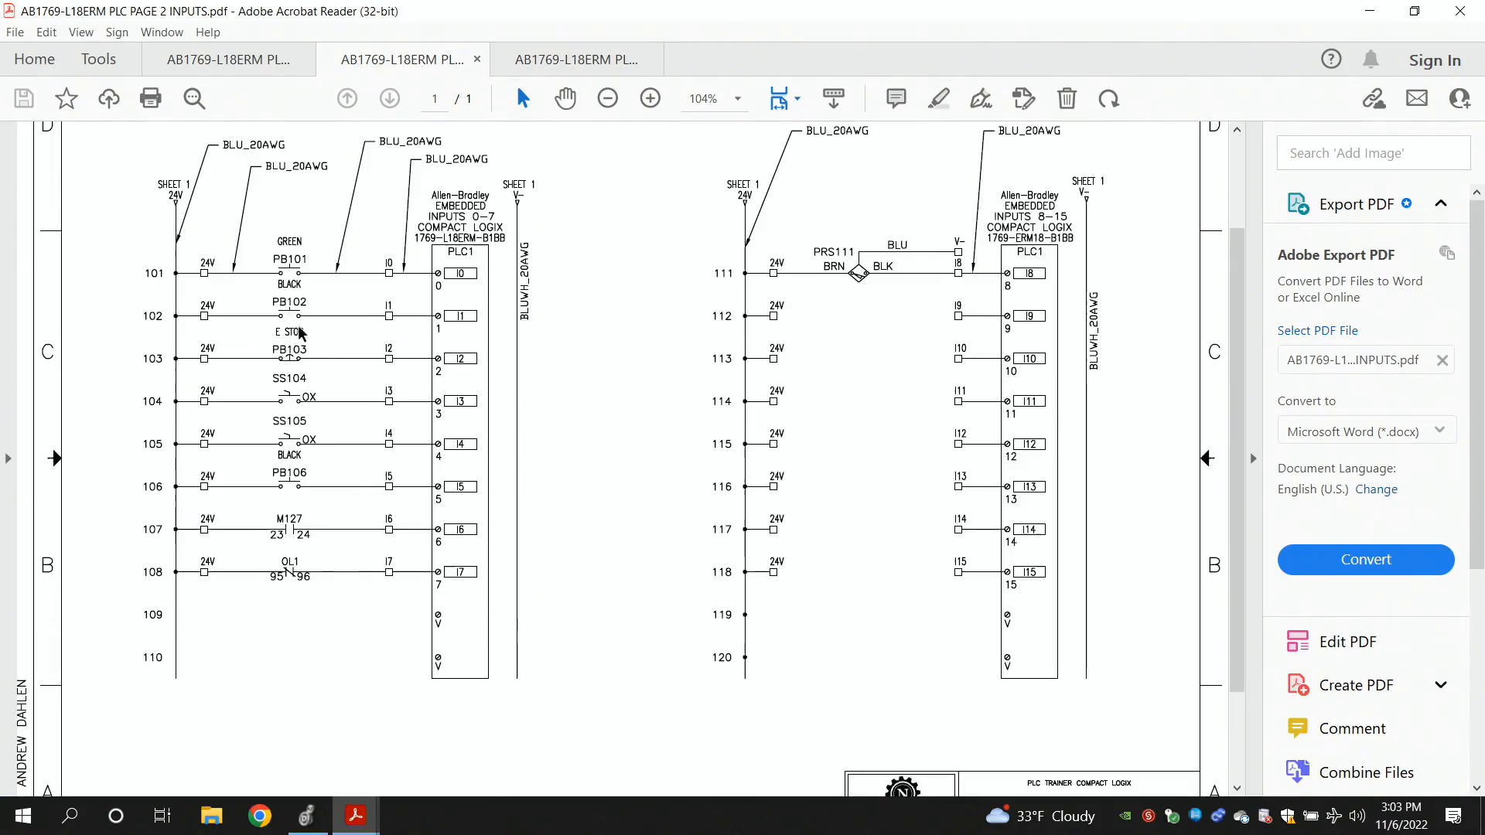
pyautogui.moveTo(276, 383)
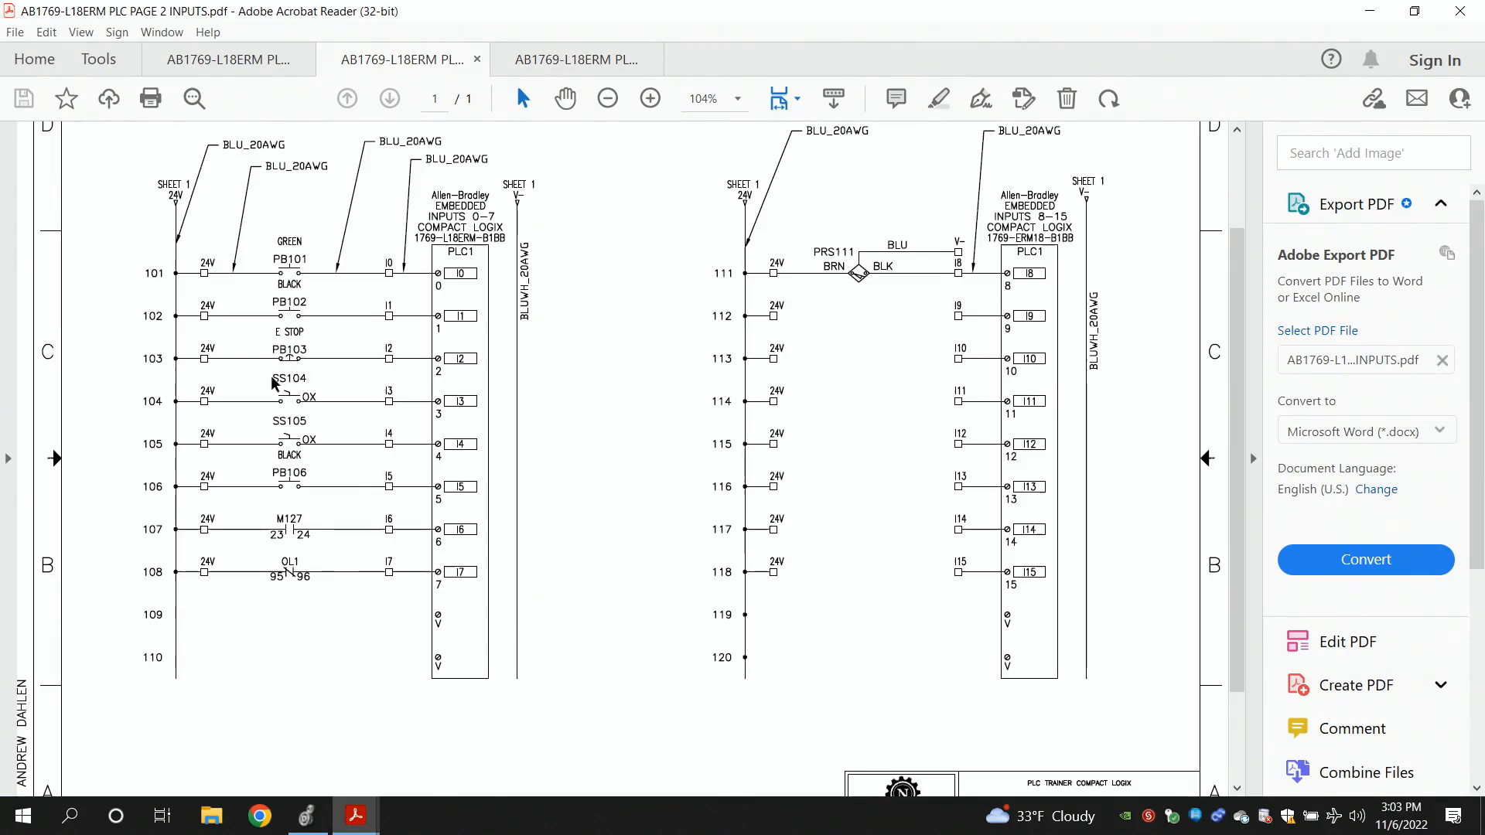
pyautogui.moveTo(289, 365)
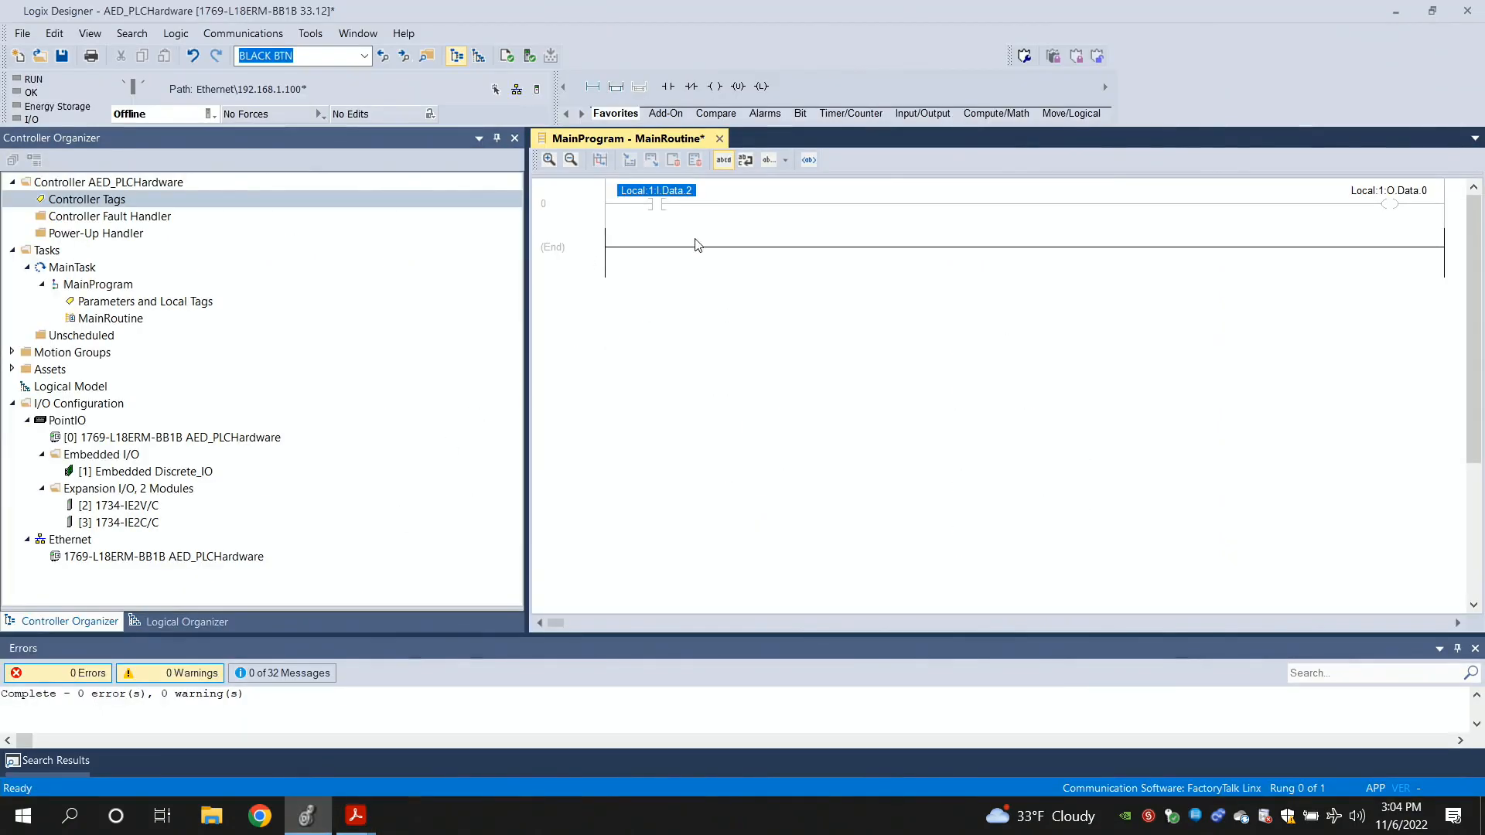
pyautogui.moveTo(655, 190)
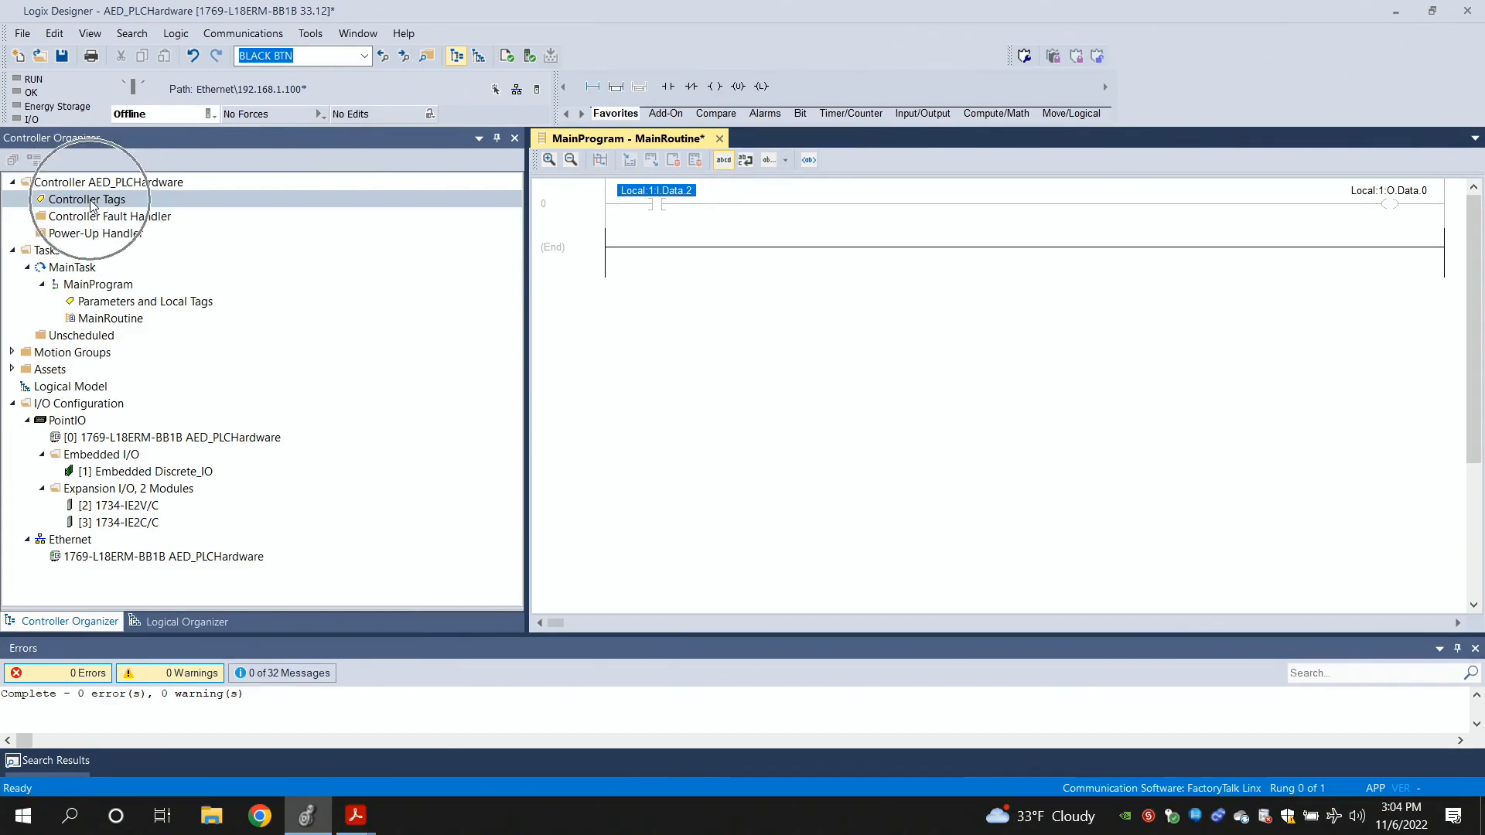
# Bring up the controller-scope tag list and select the Local:1 module tag rows
pyautogui.doubleClick(89, 199)
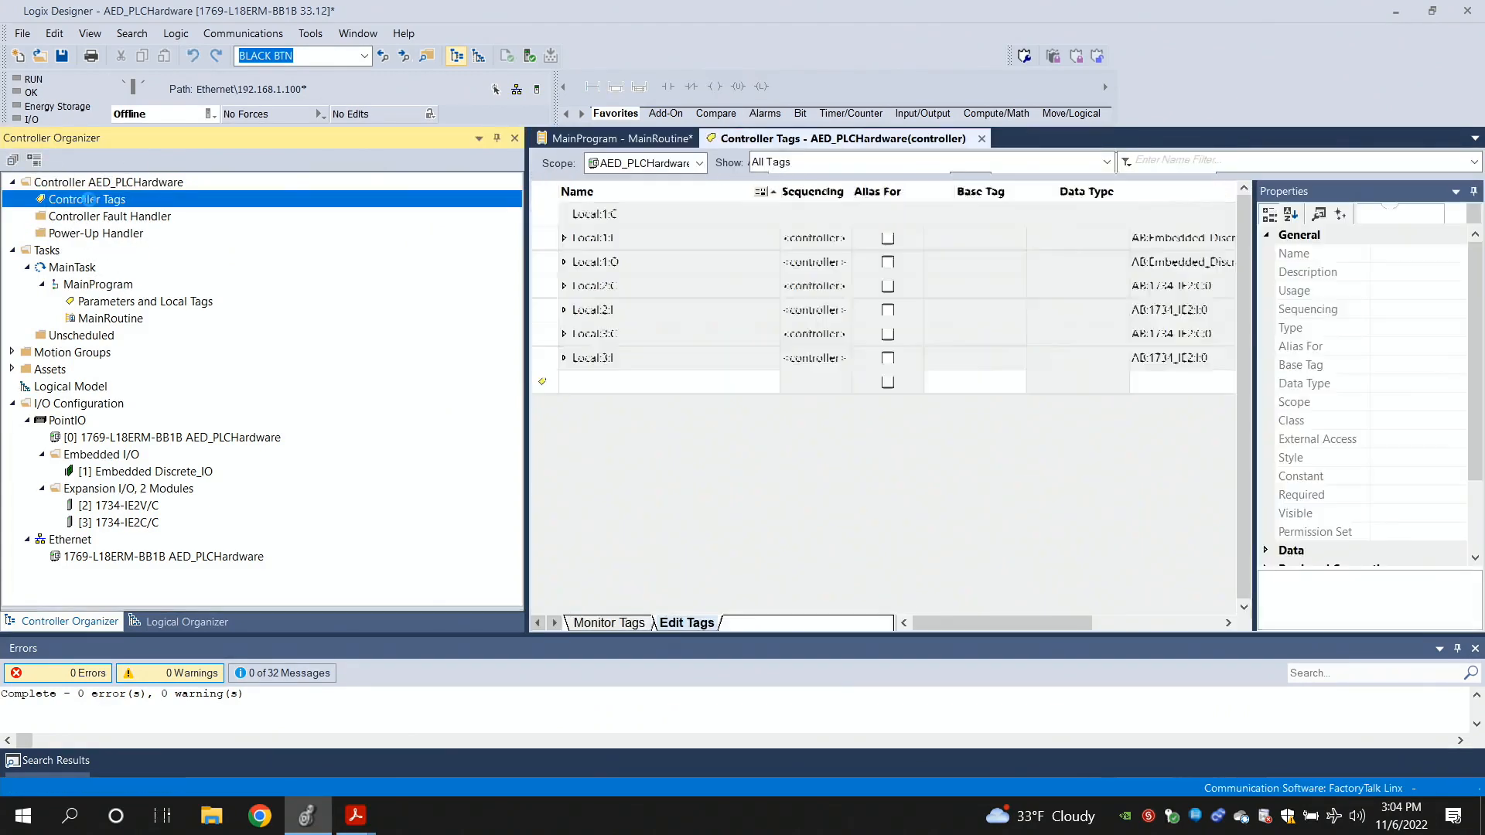
pyautogui.click(625, 214)
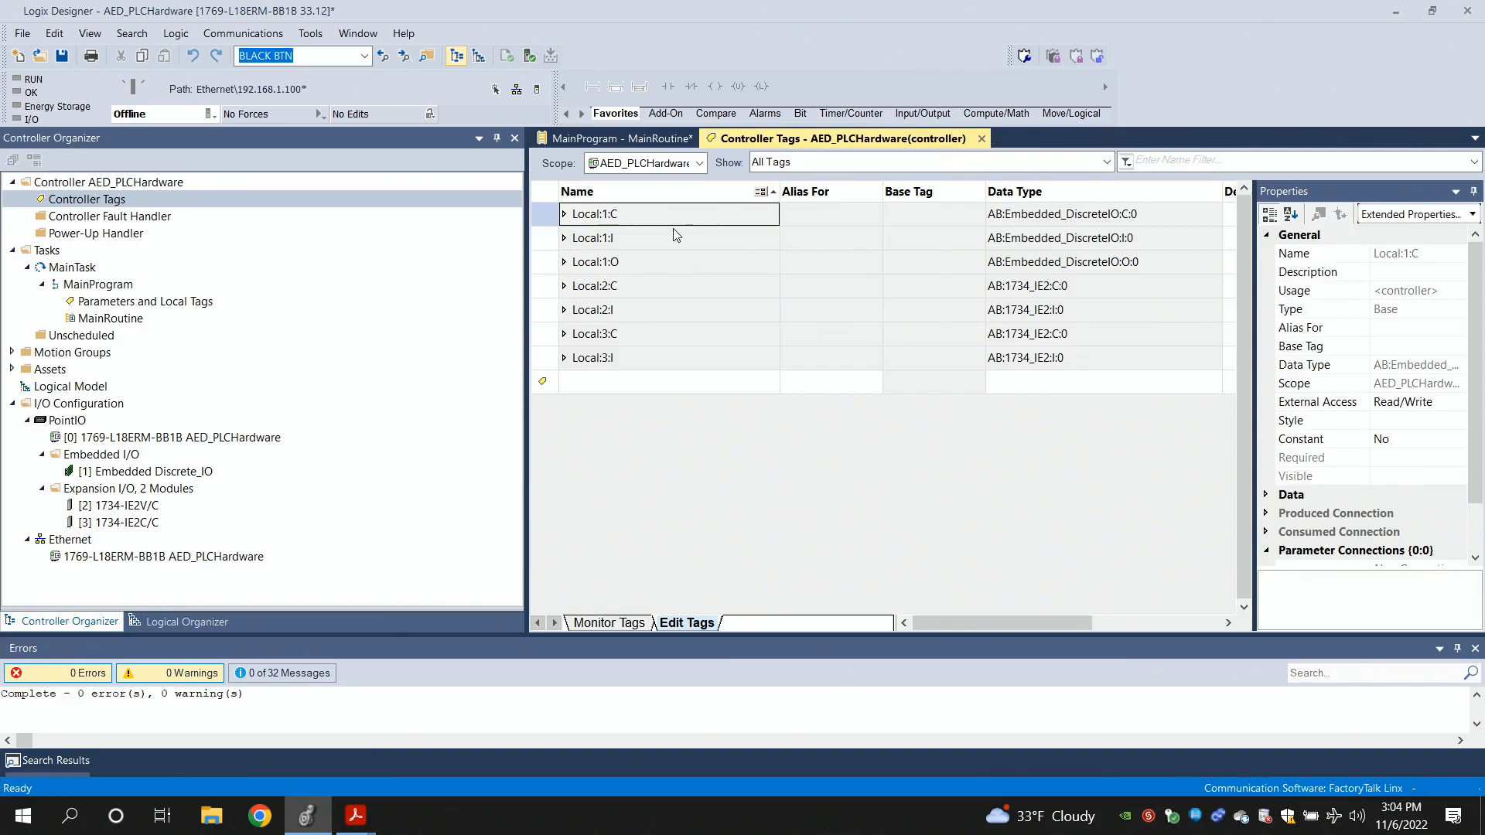
pyautogui.moveTo(663, 334)
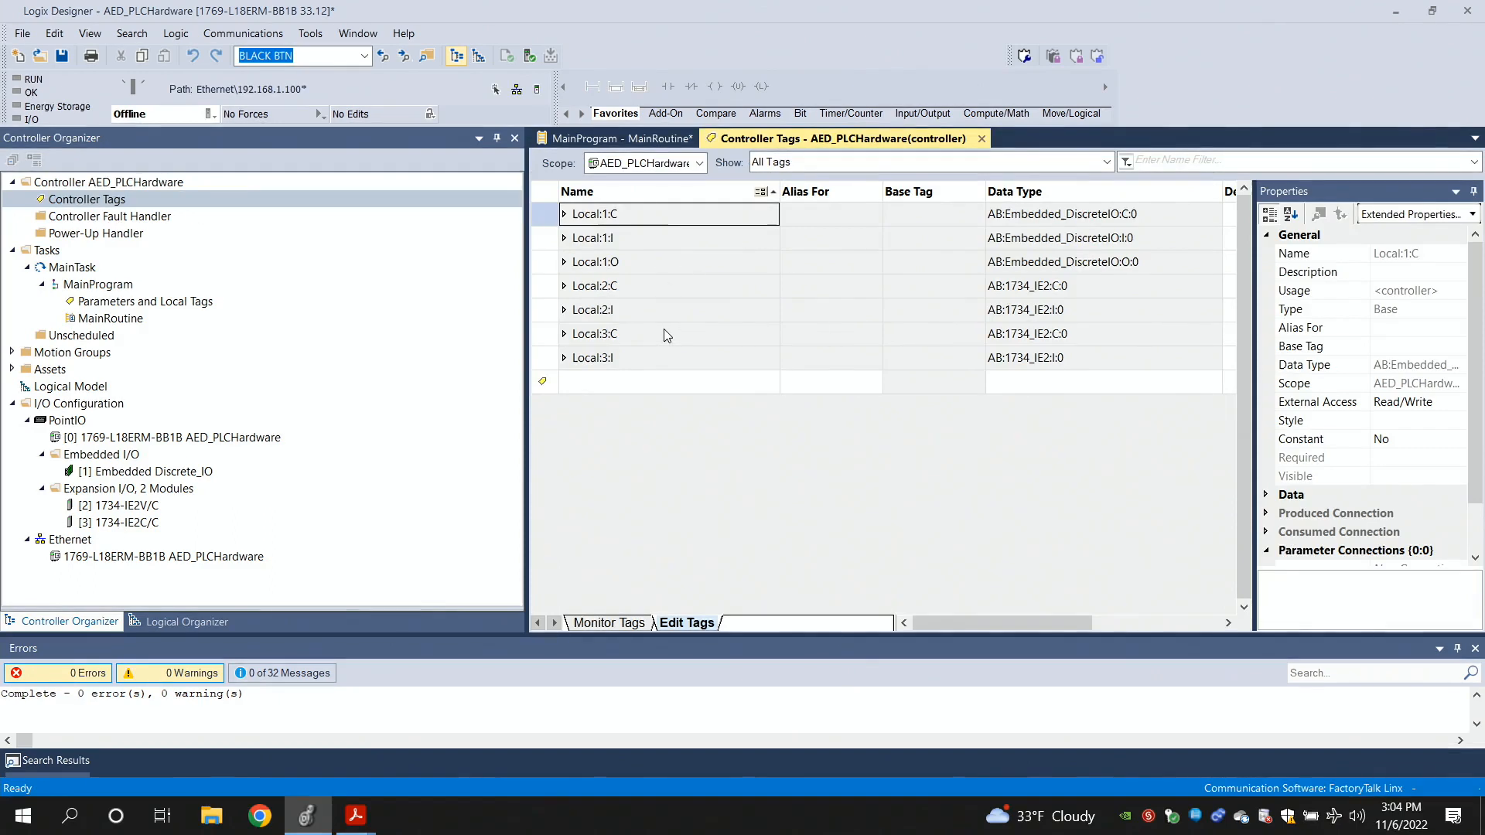
pyautogui.moveTo(776, 390)
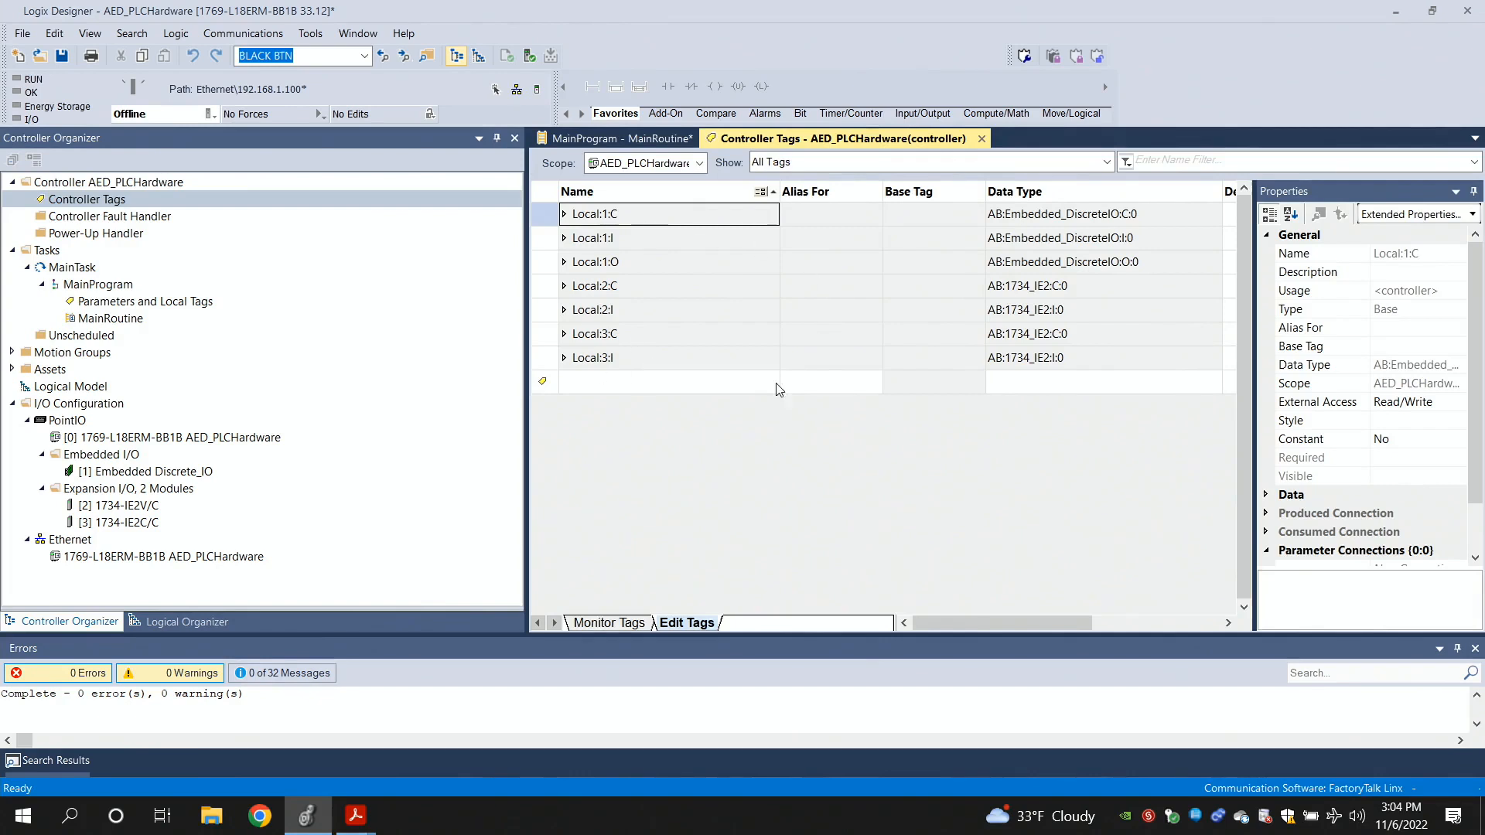
pyautogui.moveTo(636, 328)
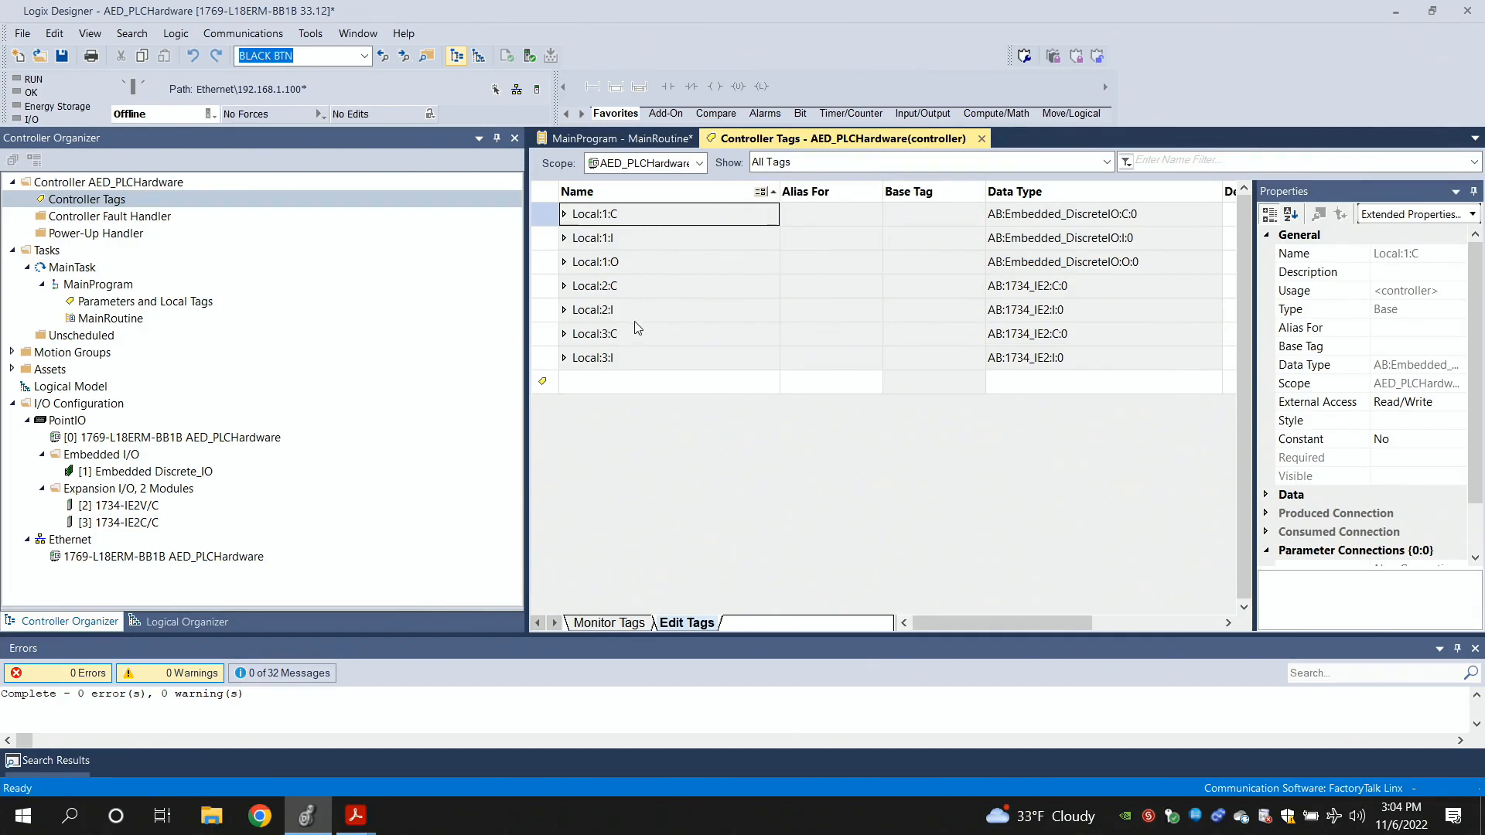
pyautogui.moveTo(634, 256)
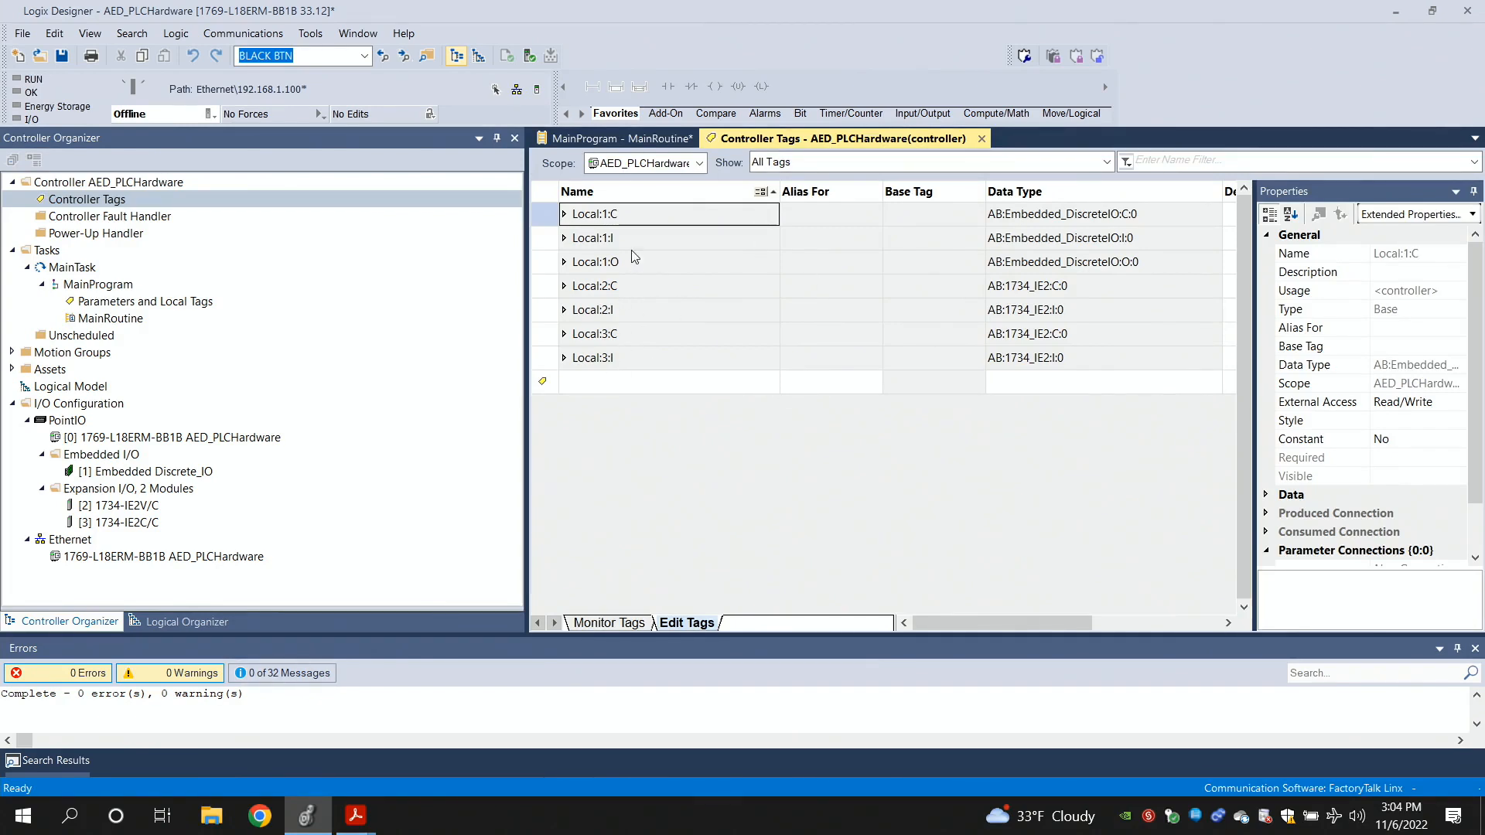
pyautogui.click(563, 238)
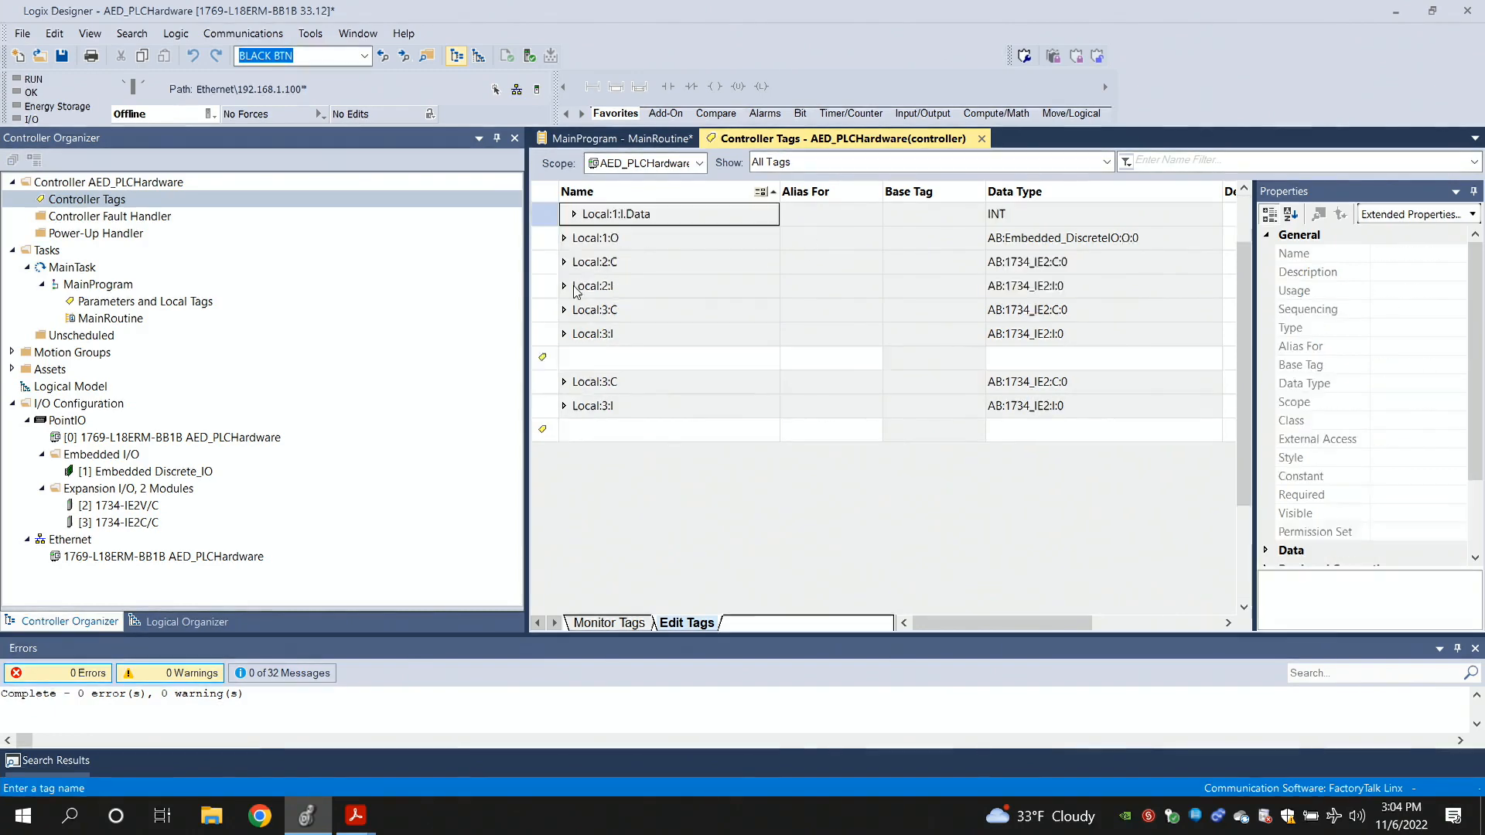
# Expand Local:1:I.Data into its BOOL bits and select input bit Data.0
pyautogui.click(564, 213)
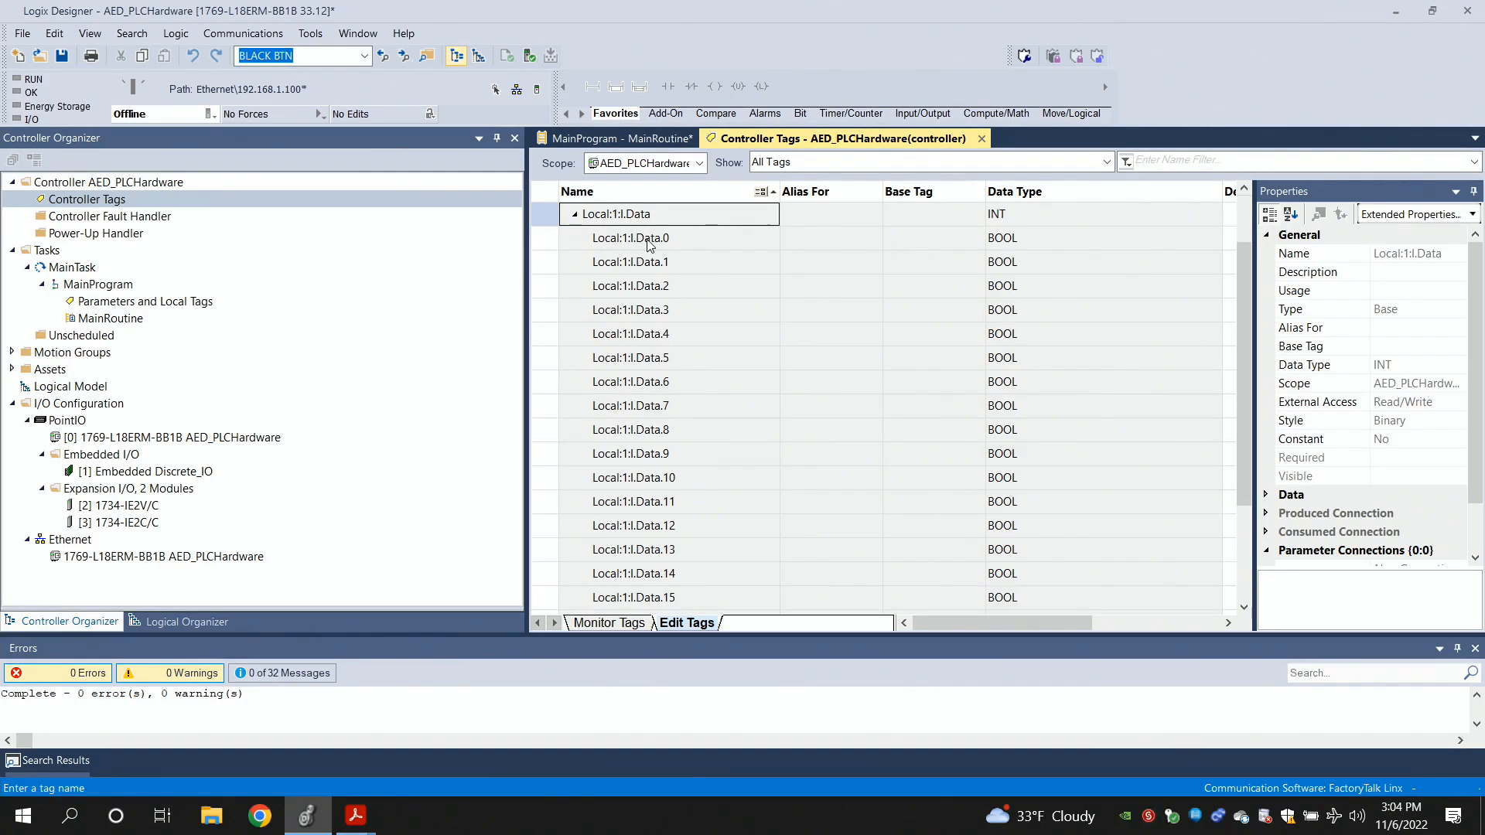
pyautogui.click(629, 238)
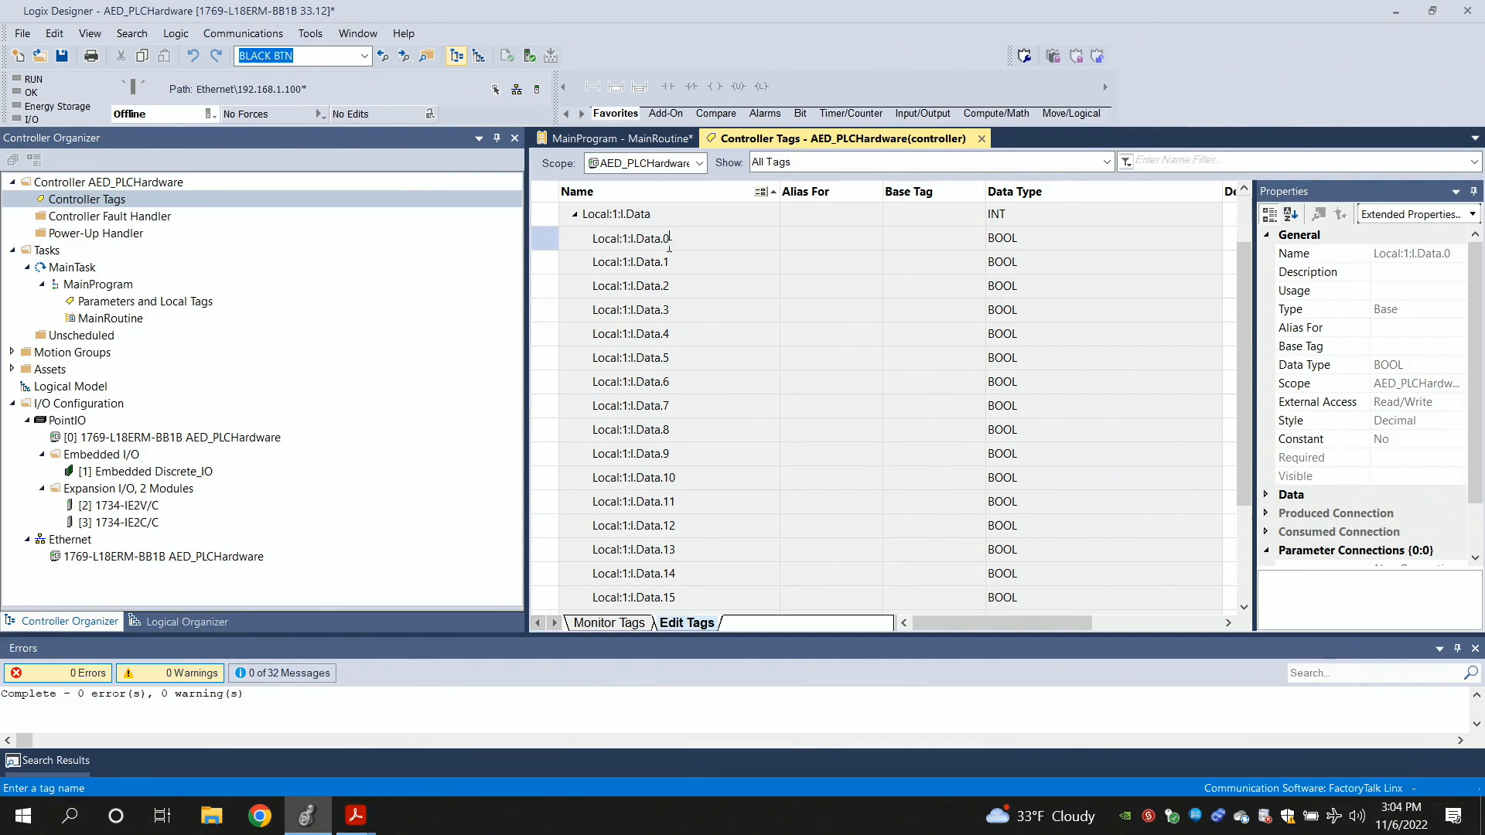
pyautogui.doubleClick(630, 238)
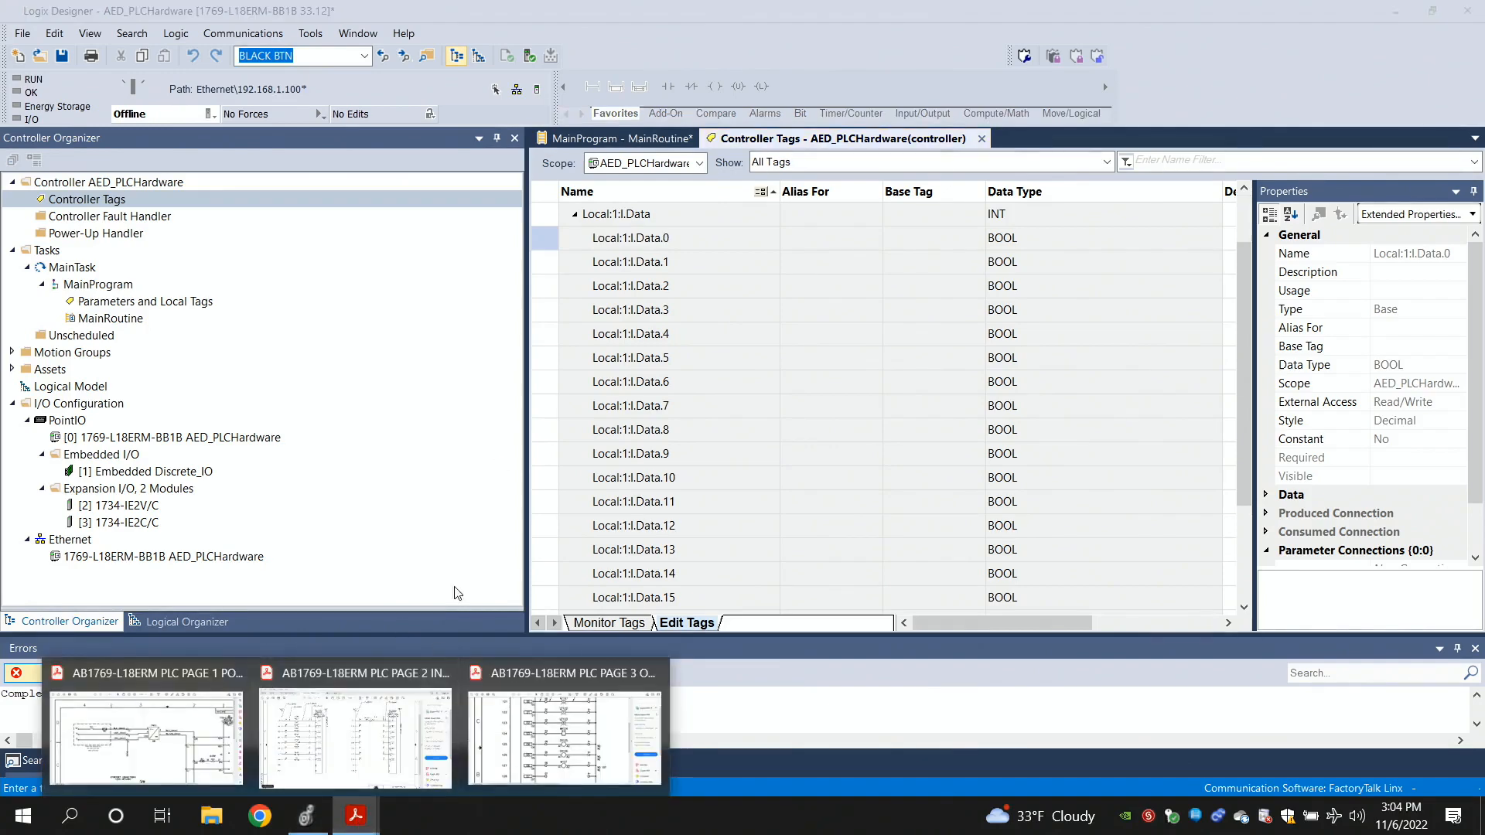
pyautogui.click(354, 728)
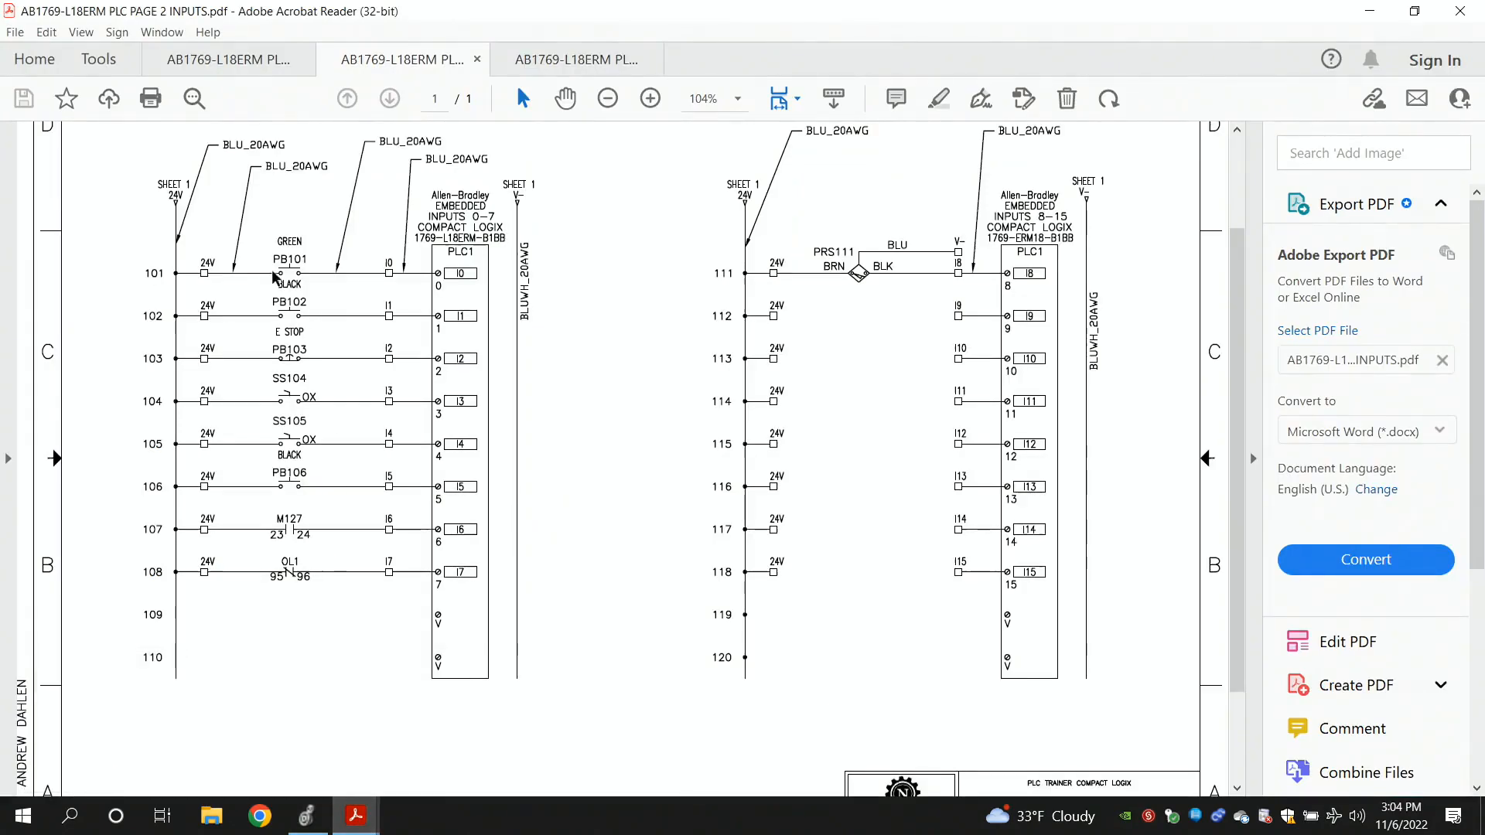
pyautogui.moveTo(399, 276)
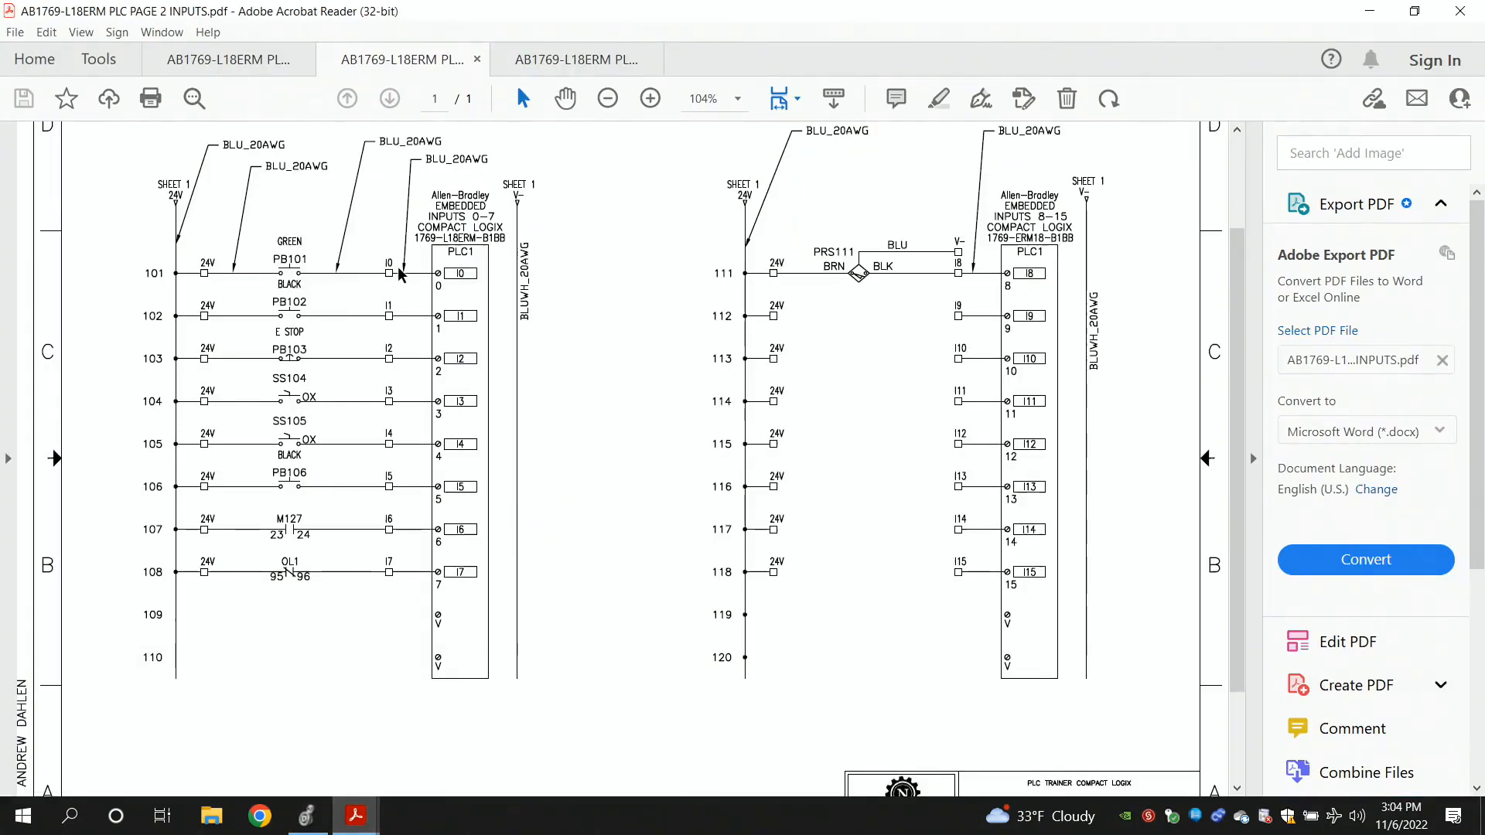
pyautogui.moveTo(340, 360)
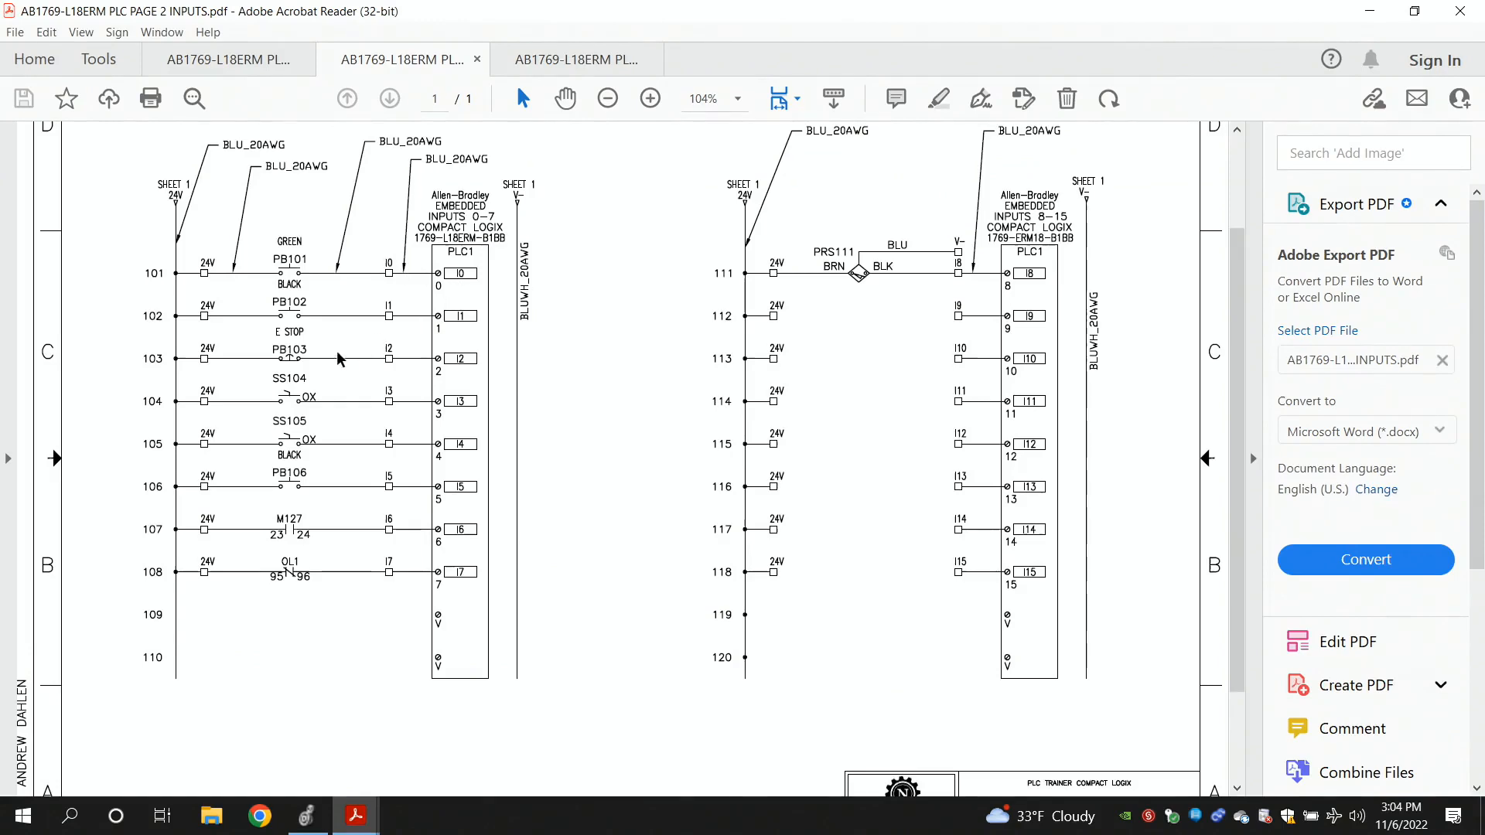
pyautogui.moveTo(314, 422)
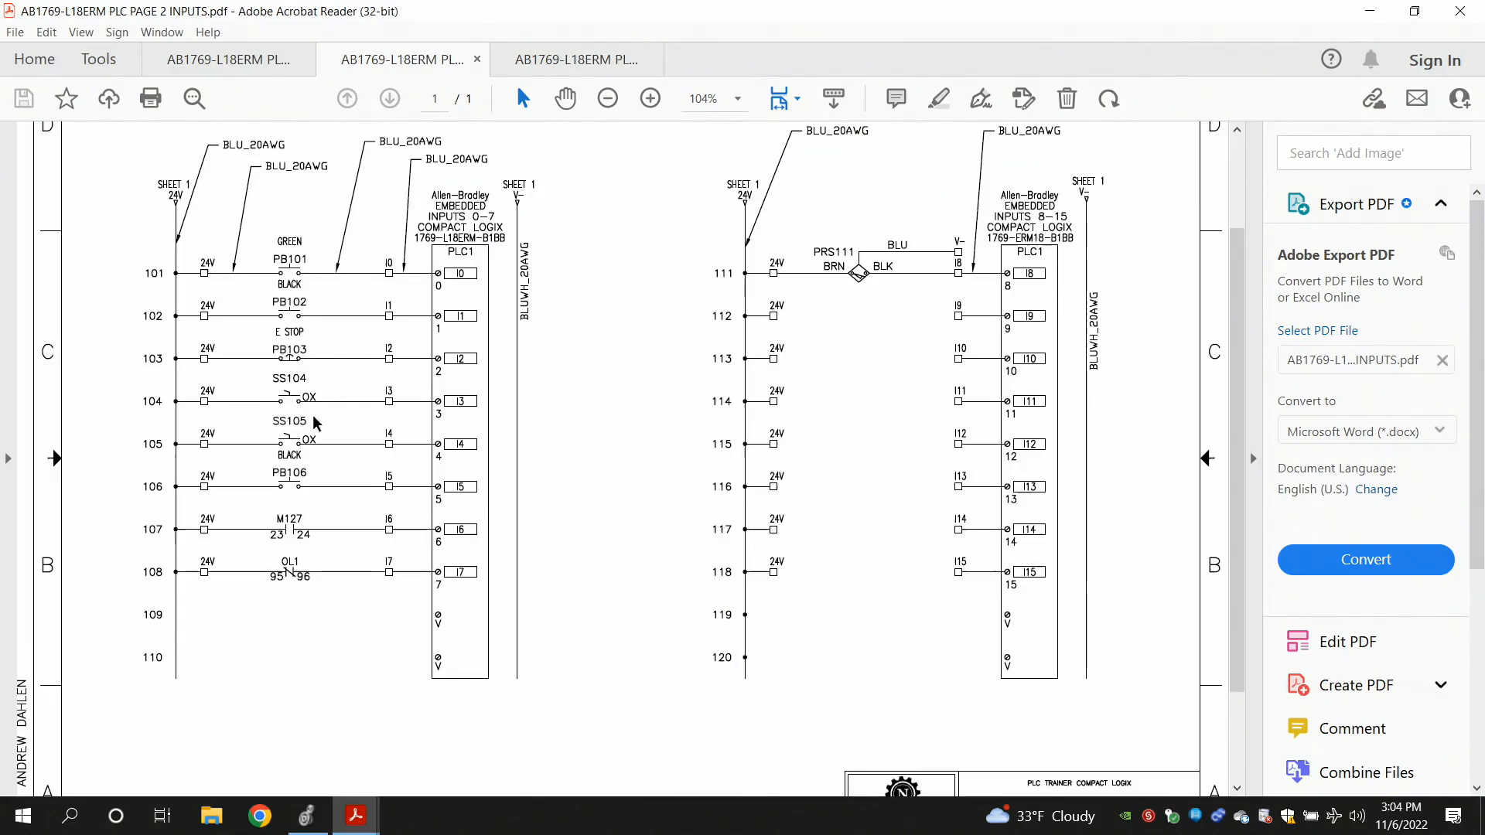
pyautogui.moveTo(356, 817)
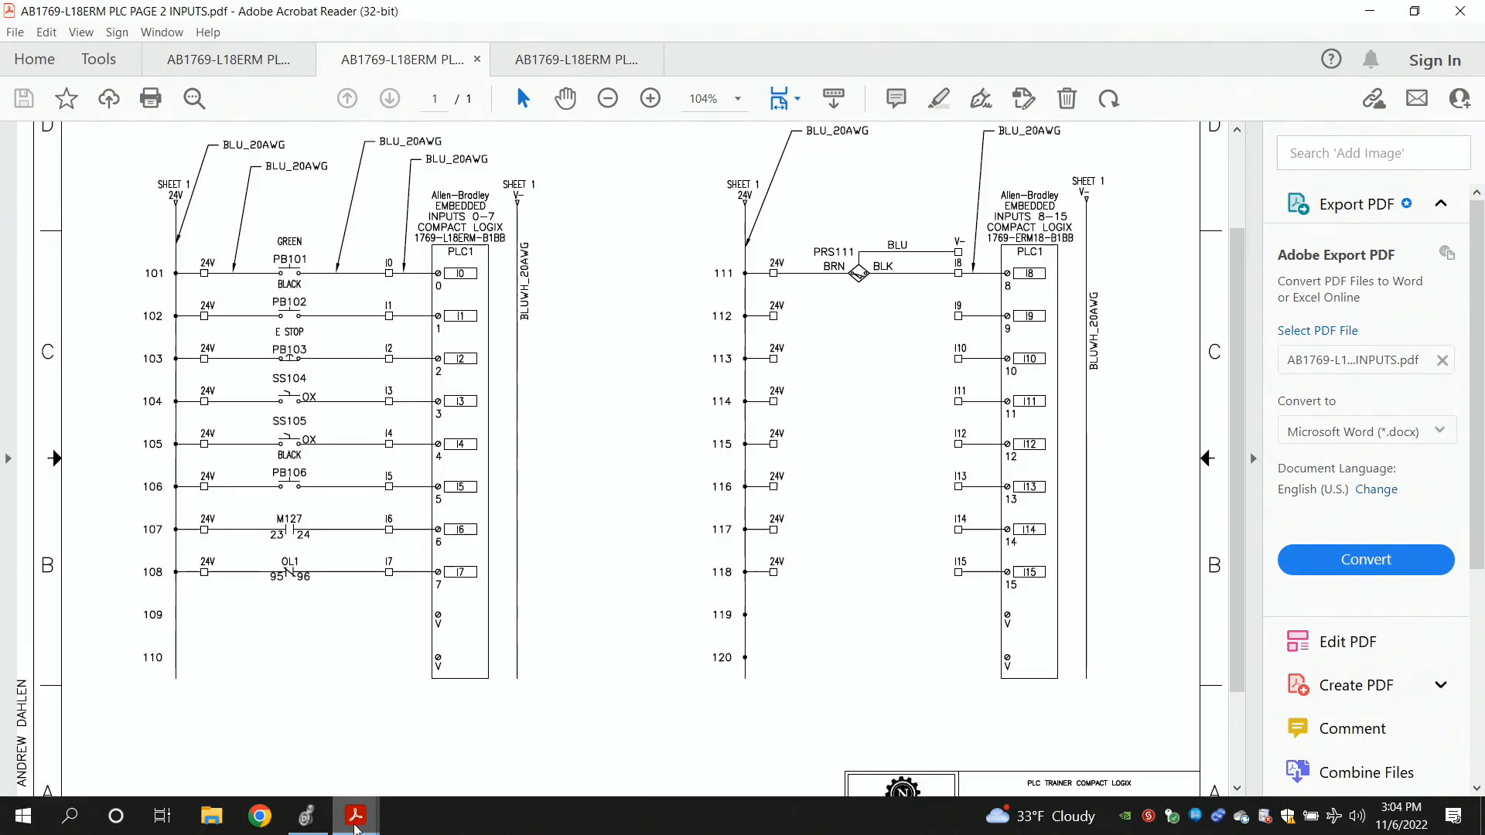
pyautogui.click(305, 815)
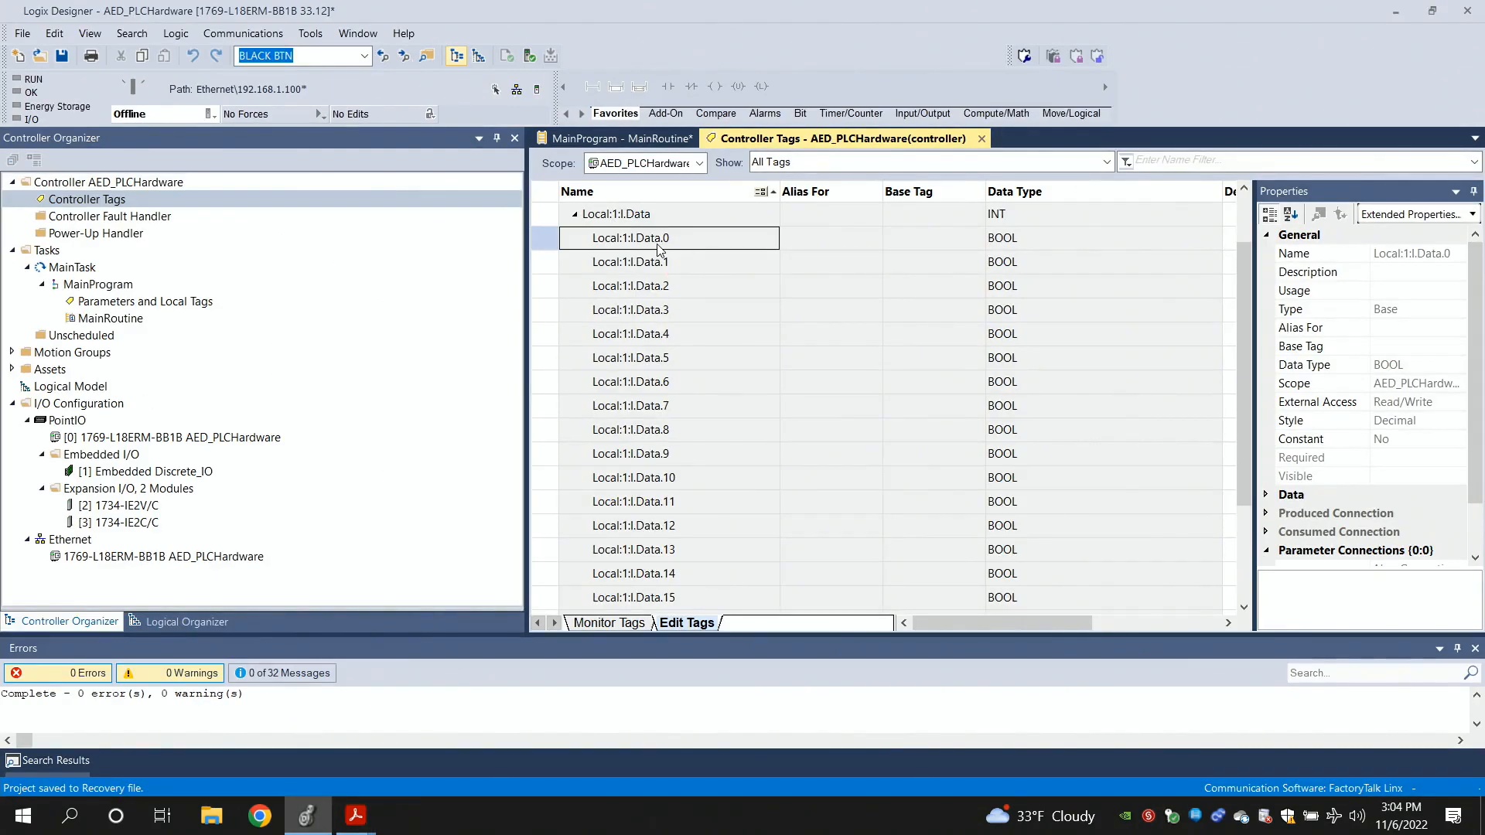
pyautogui.moveTo(614, 323)
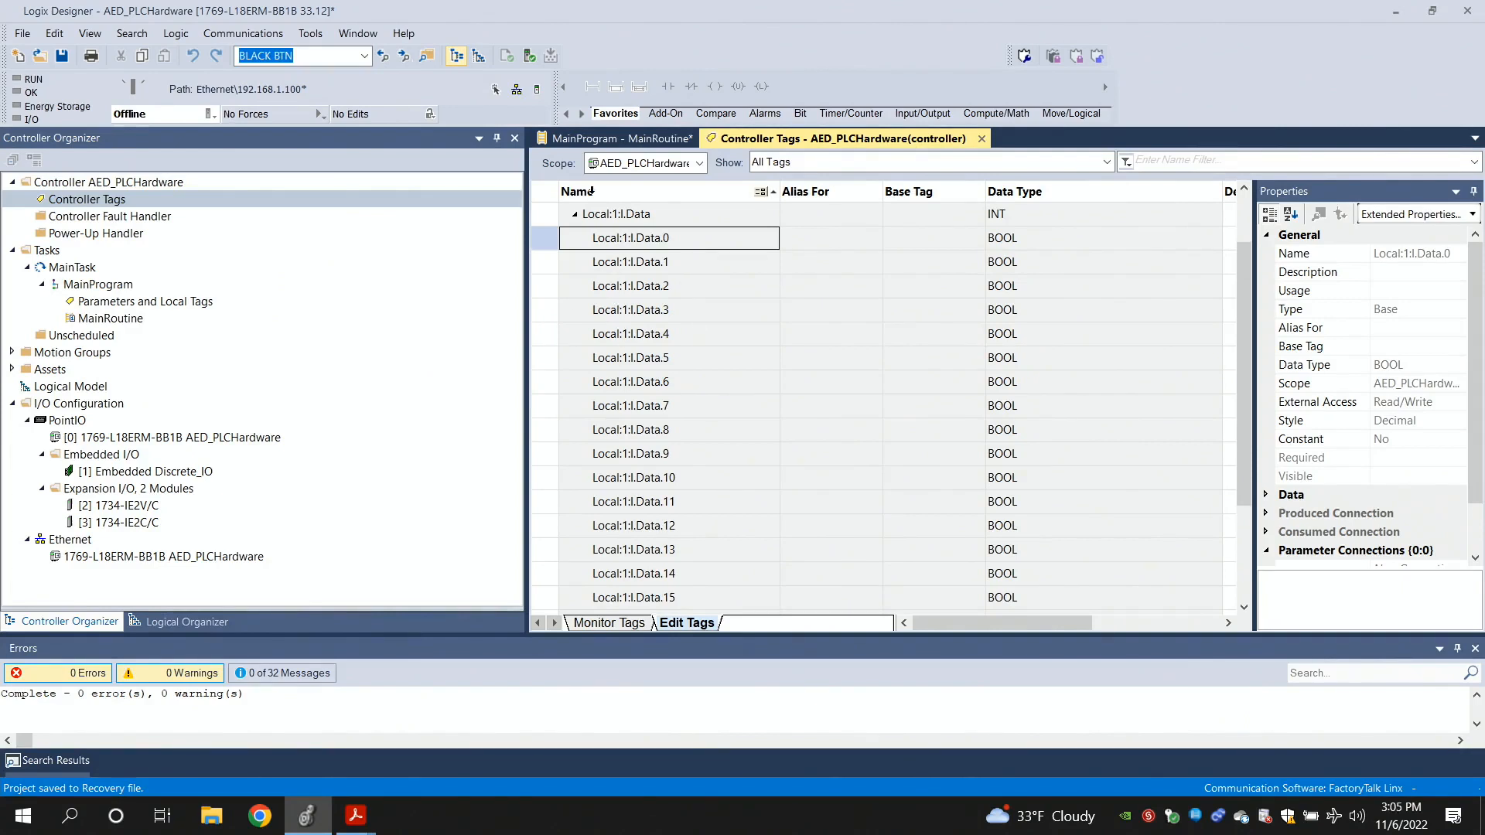
pyautogui.click(621, 137)
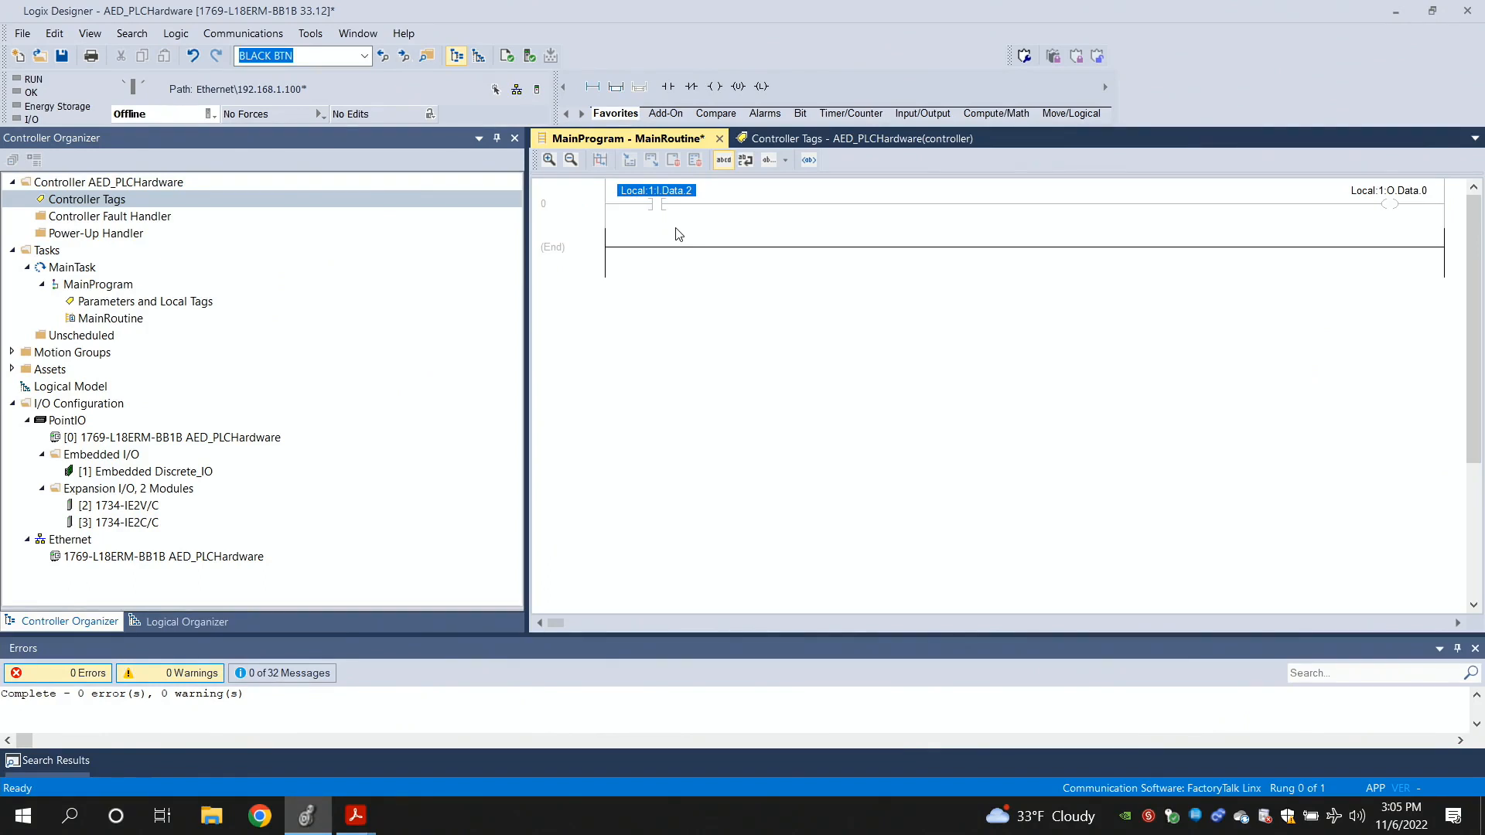
pyautogui.moveTo(676, 218)
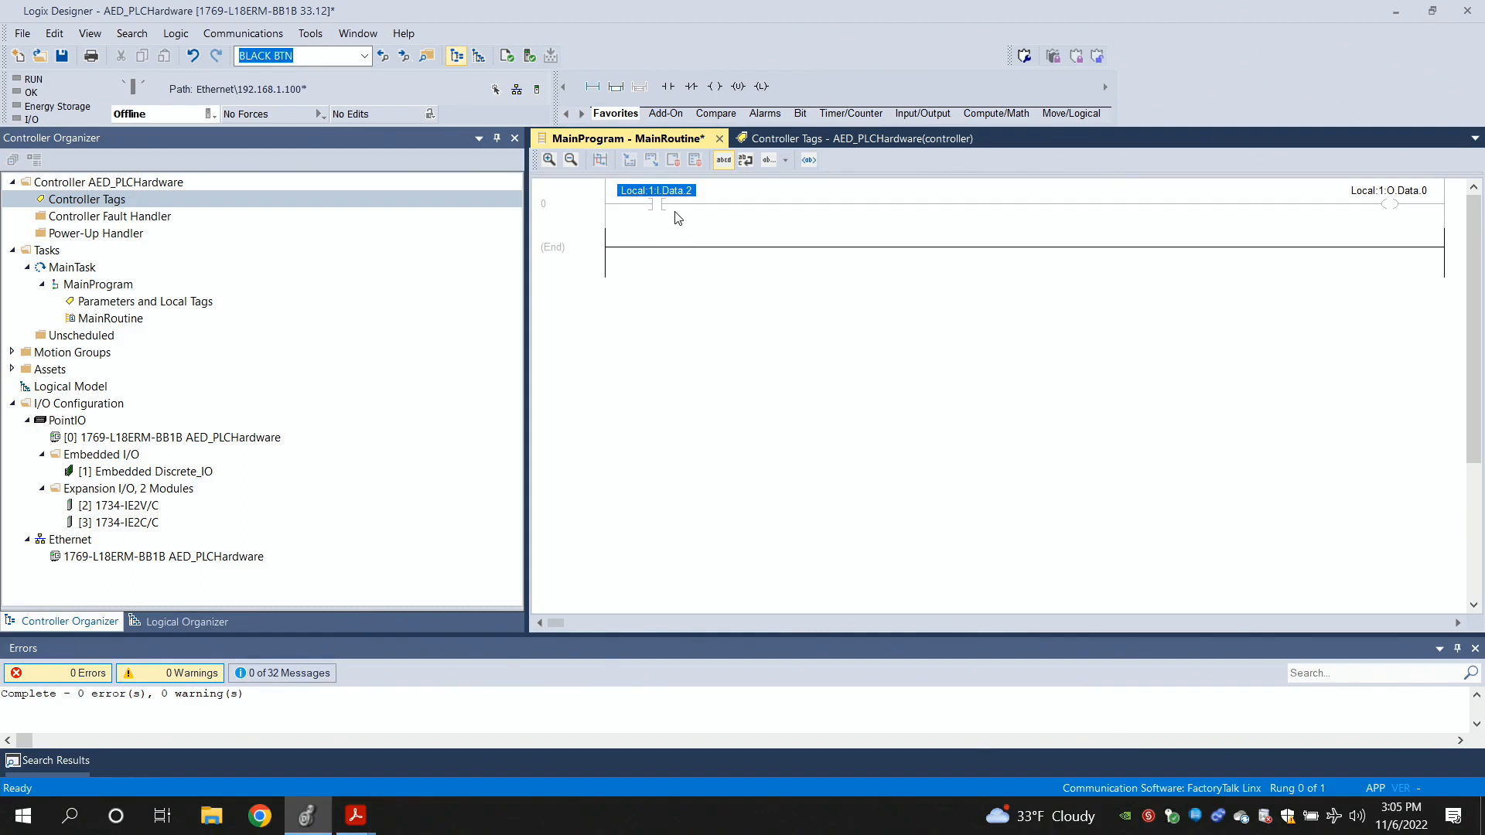
pyautogui.click(834, 137)
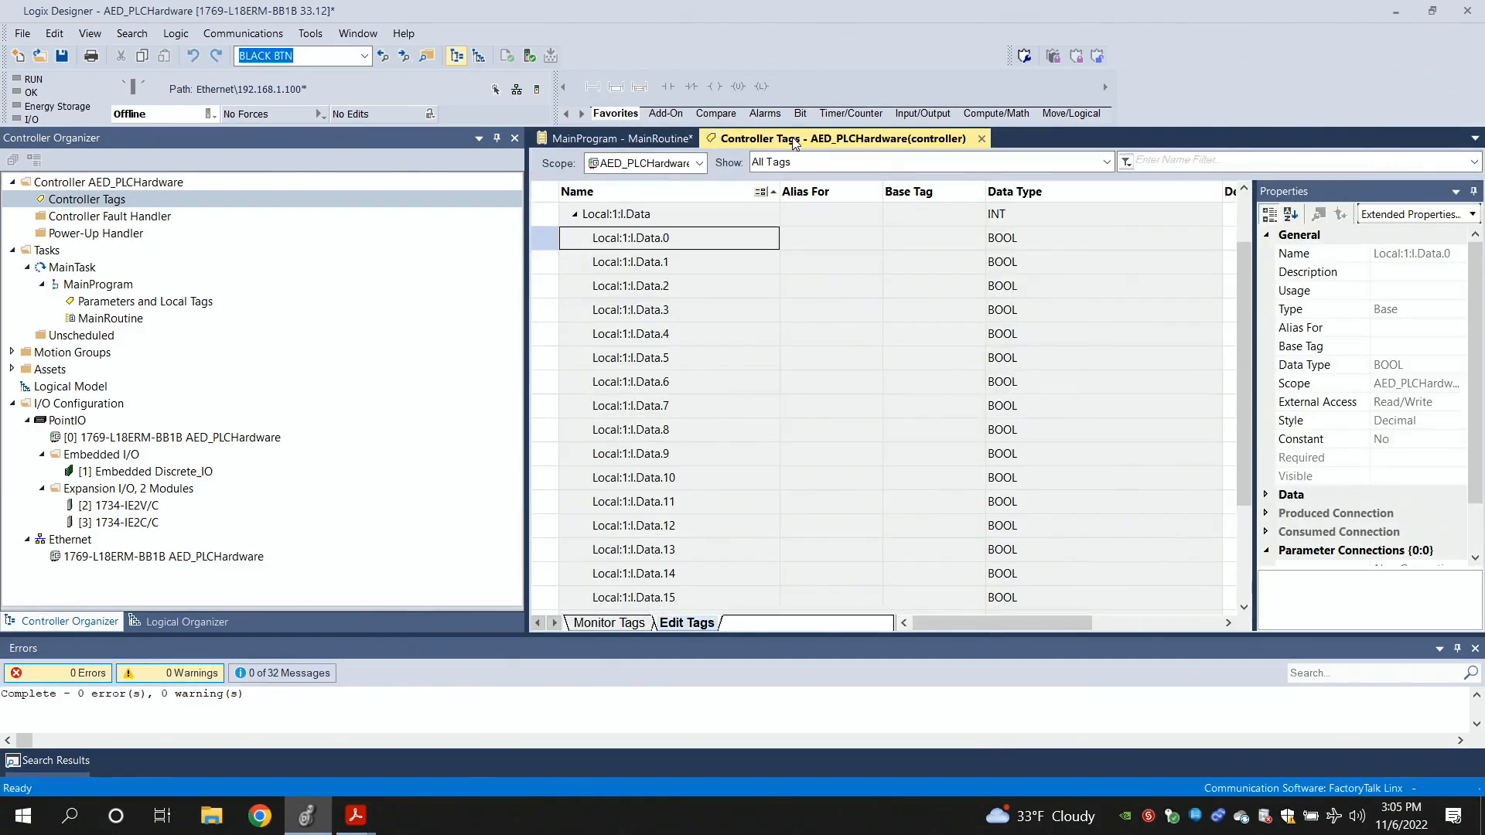
pyautogui.moveTo(689, 267)
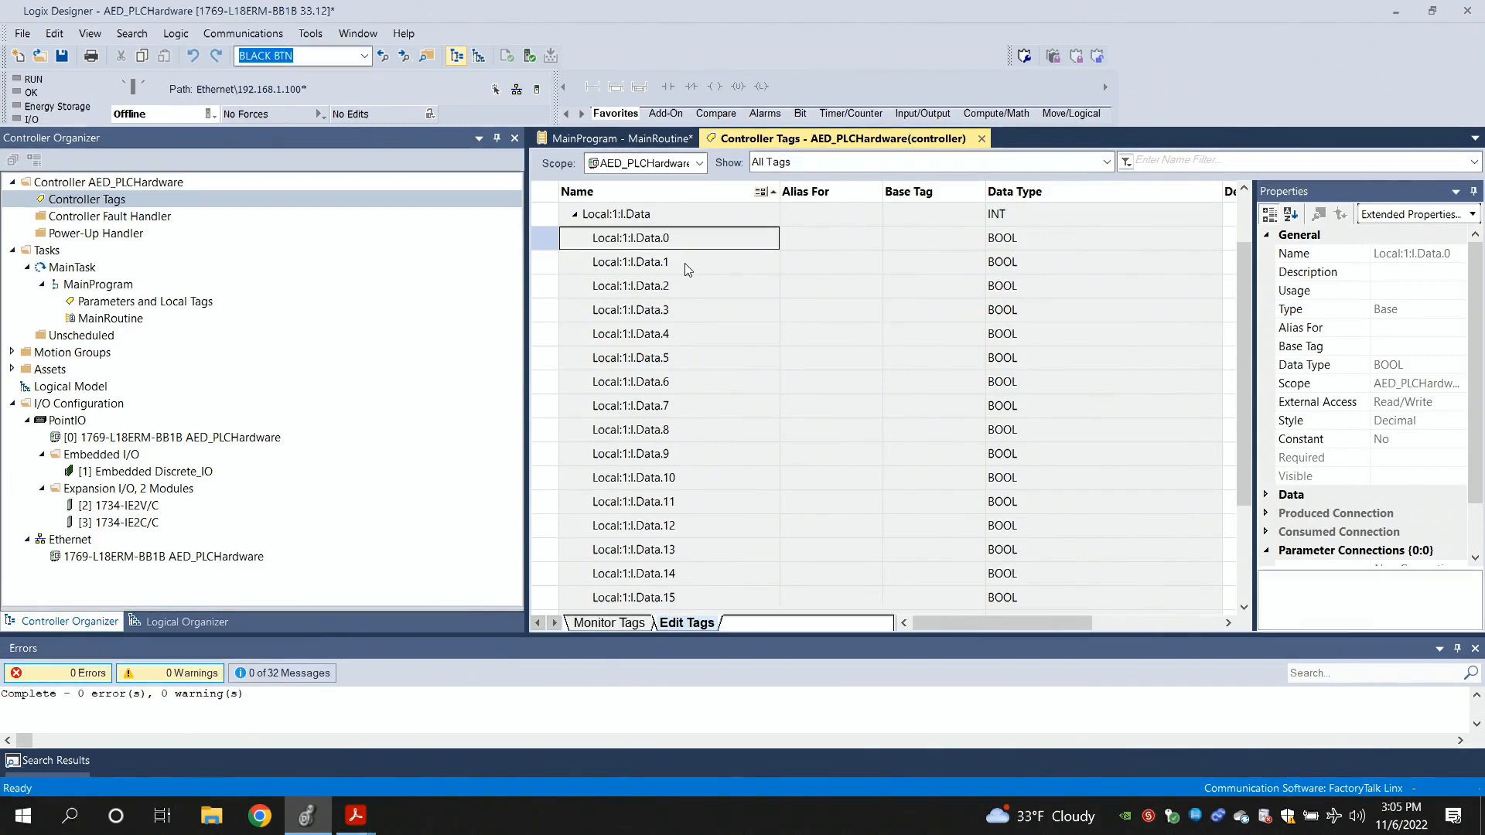
pyautogui.moveTo(959, 238)
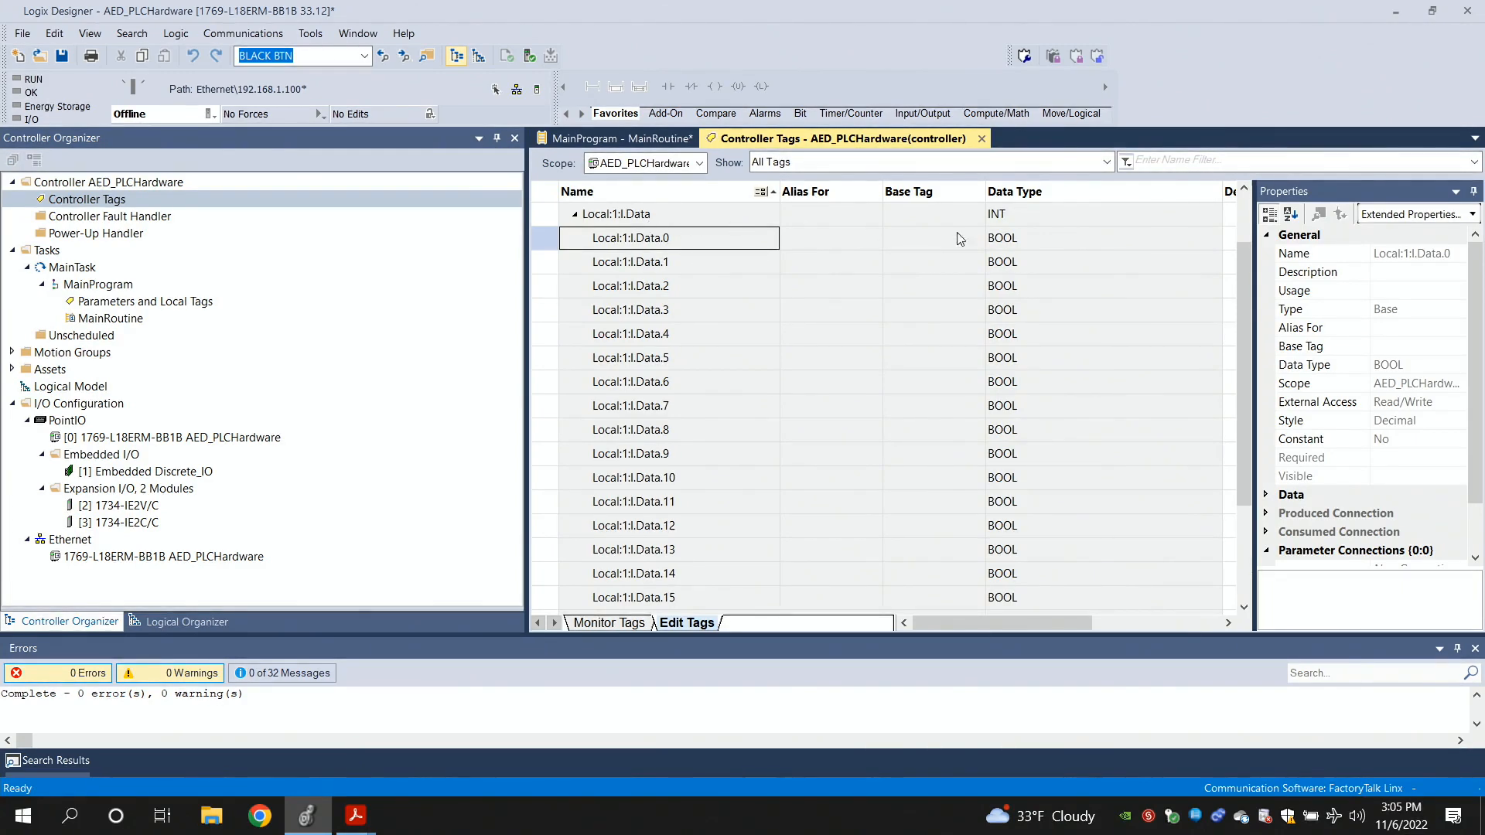
pyautogui.moveTo(696, 242)
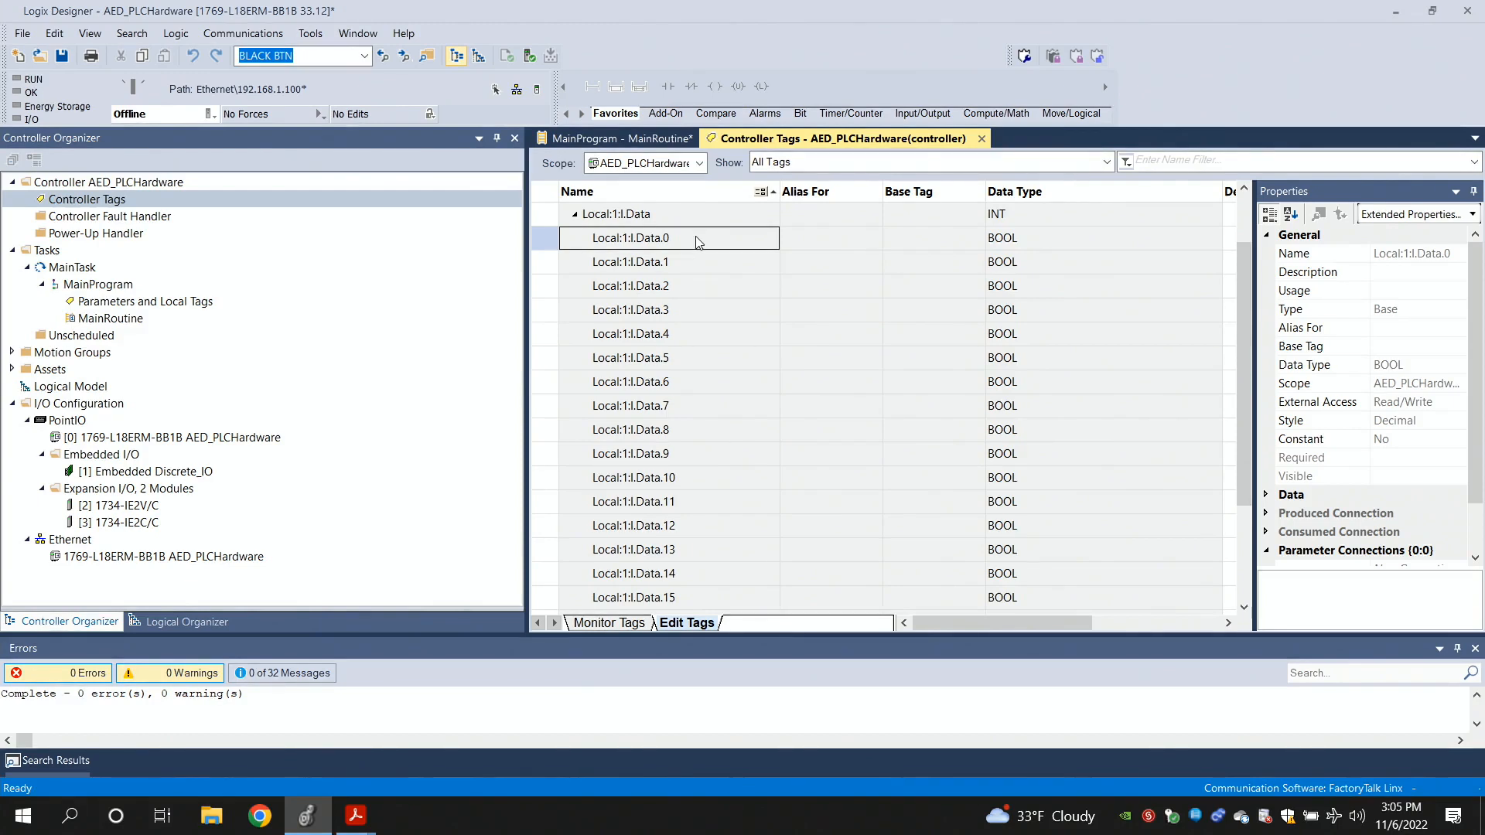
pyautogui.moveTo(747, 397)
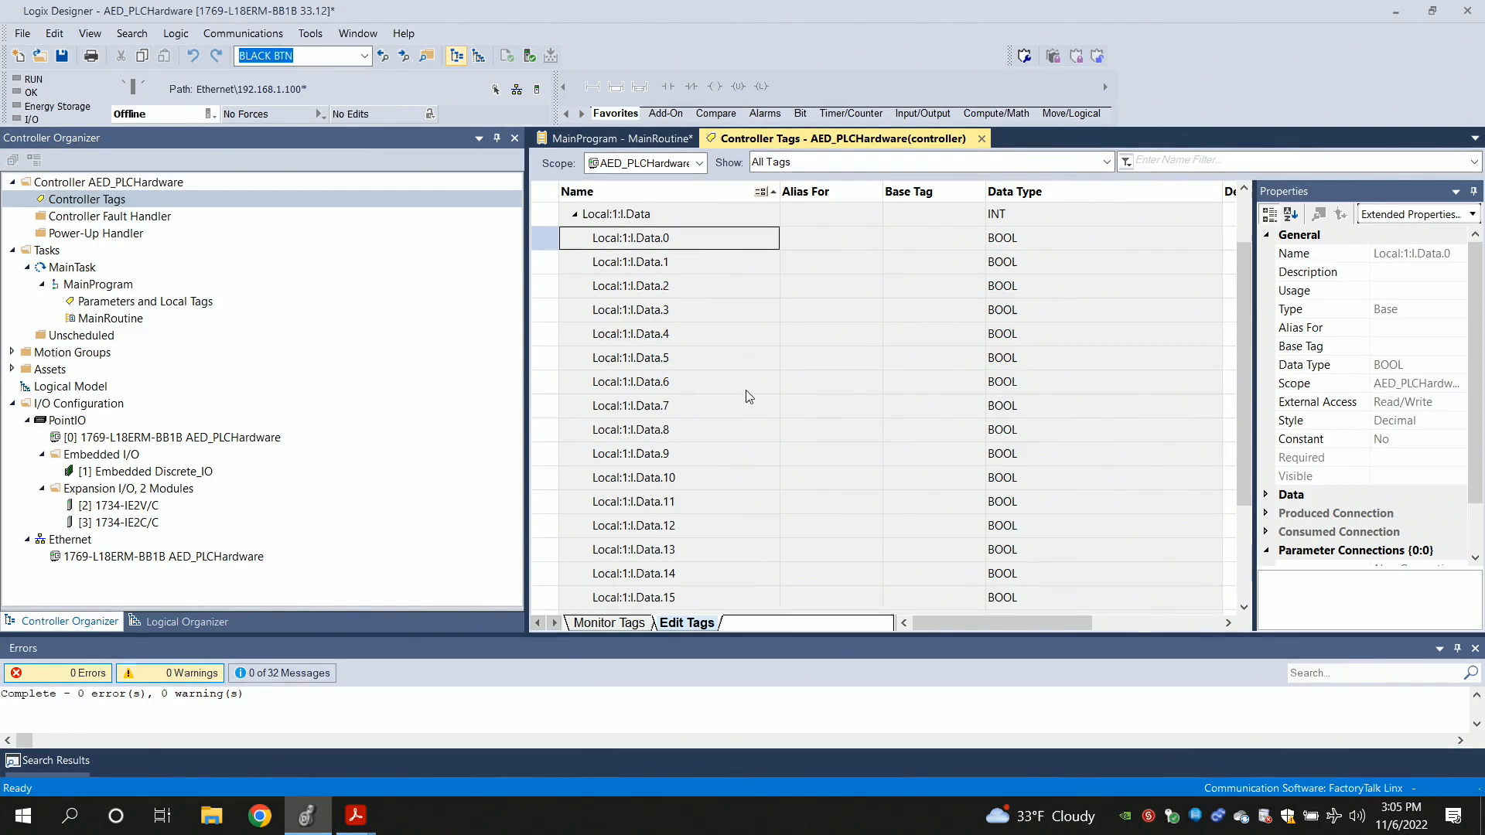
pyautogui.scroll(-3)
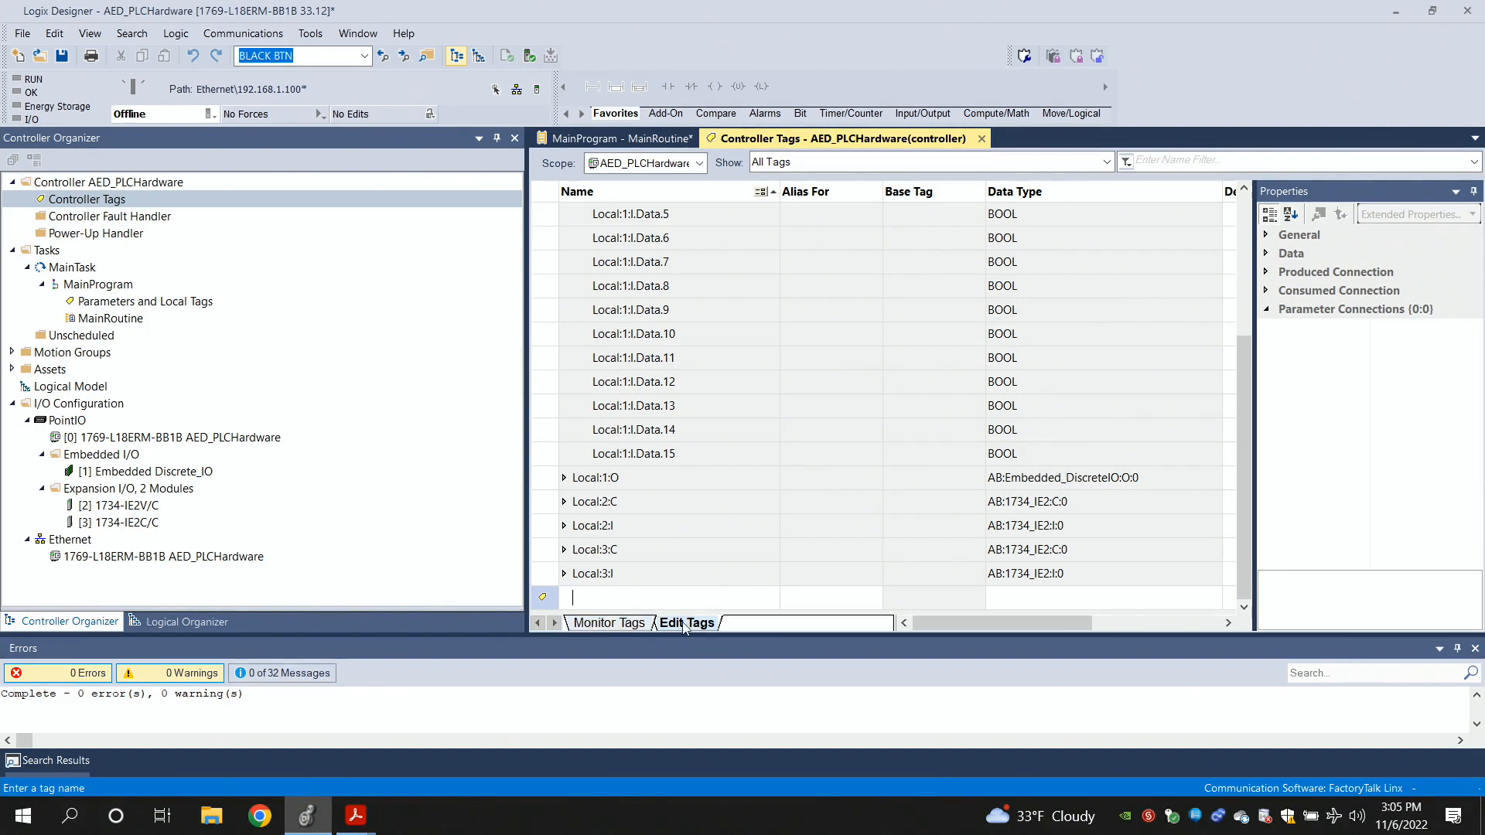
# Watch live values in Monitor Tags with Local:1:I.Data expanded into its input bits
pyautogui.click(609, 622)
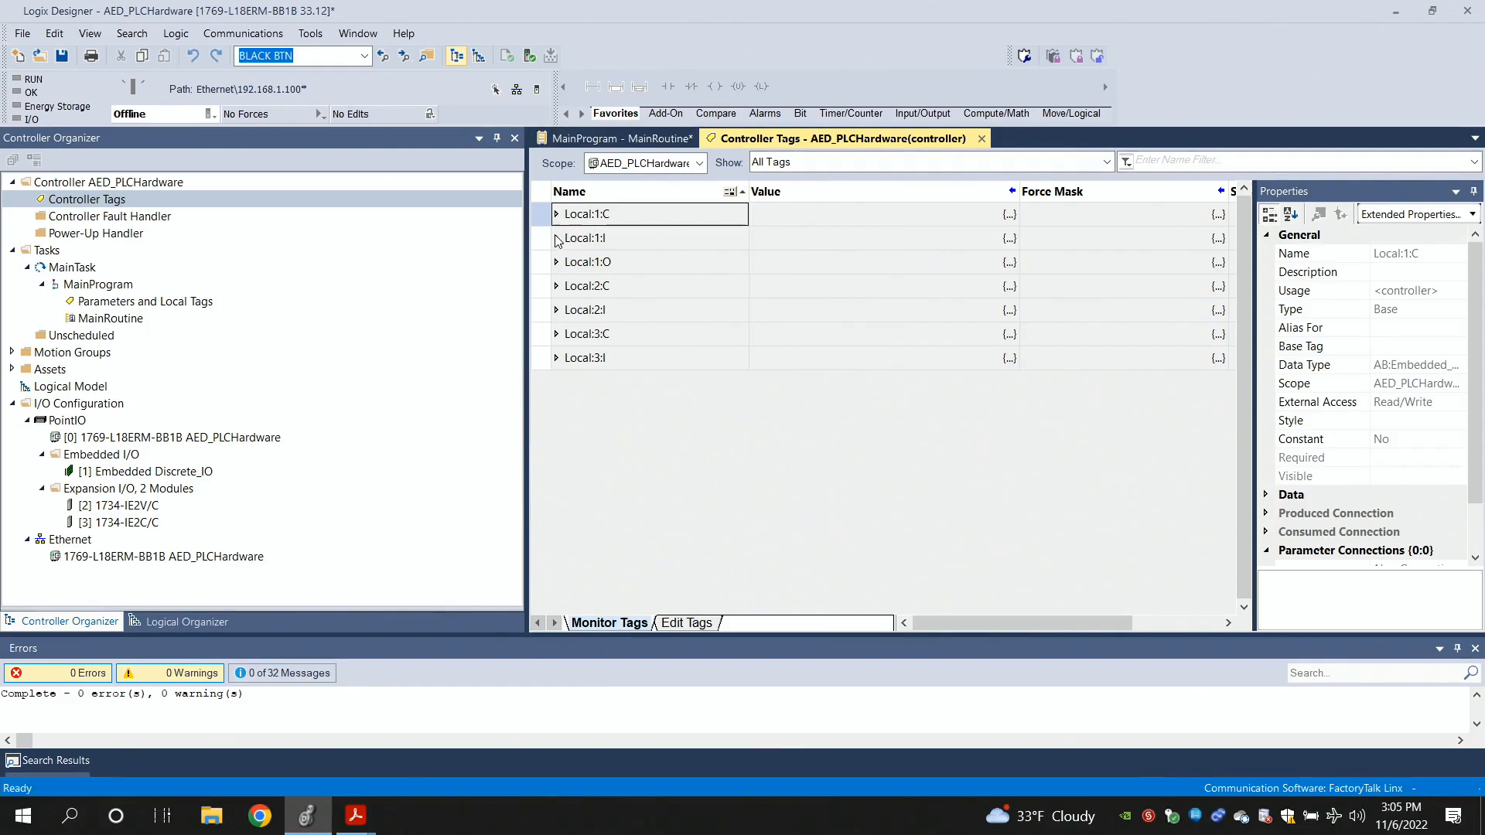
pyautogui.click(557, 238)
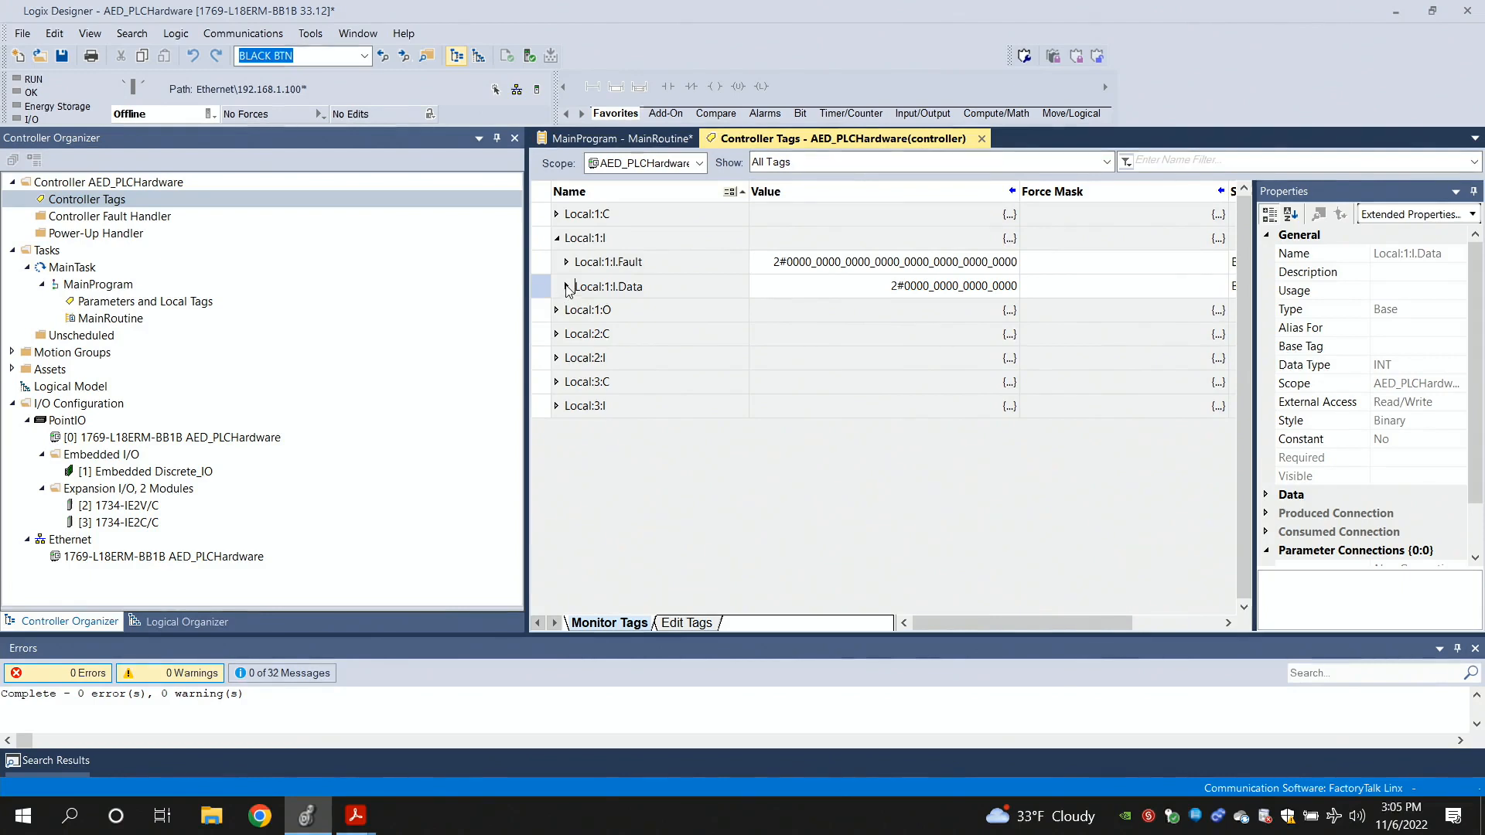
pyautogui.click(557, 286)
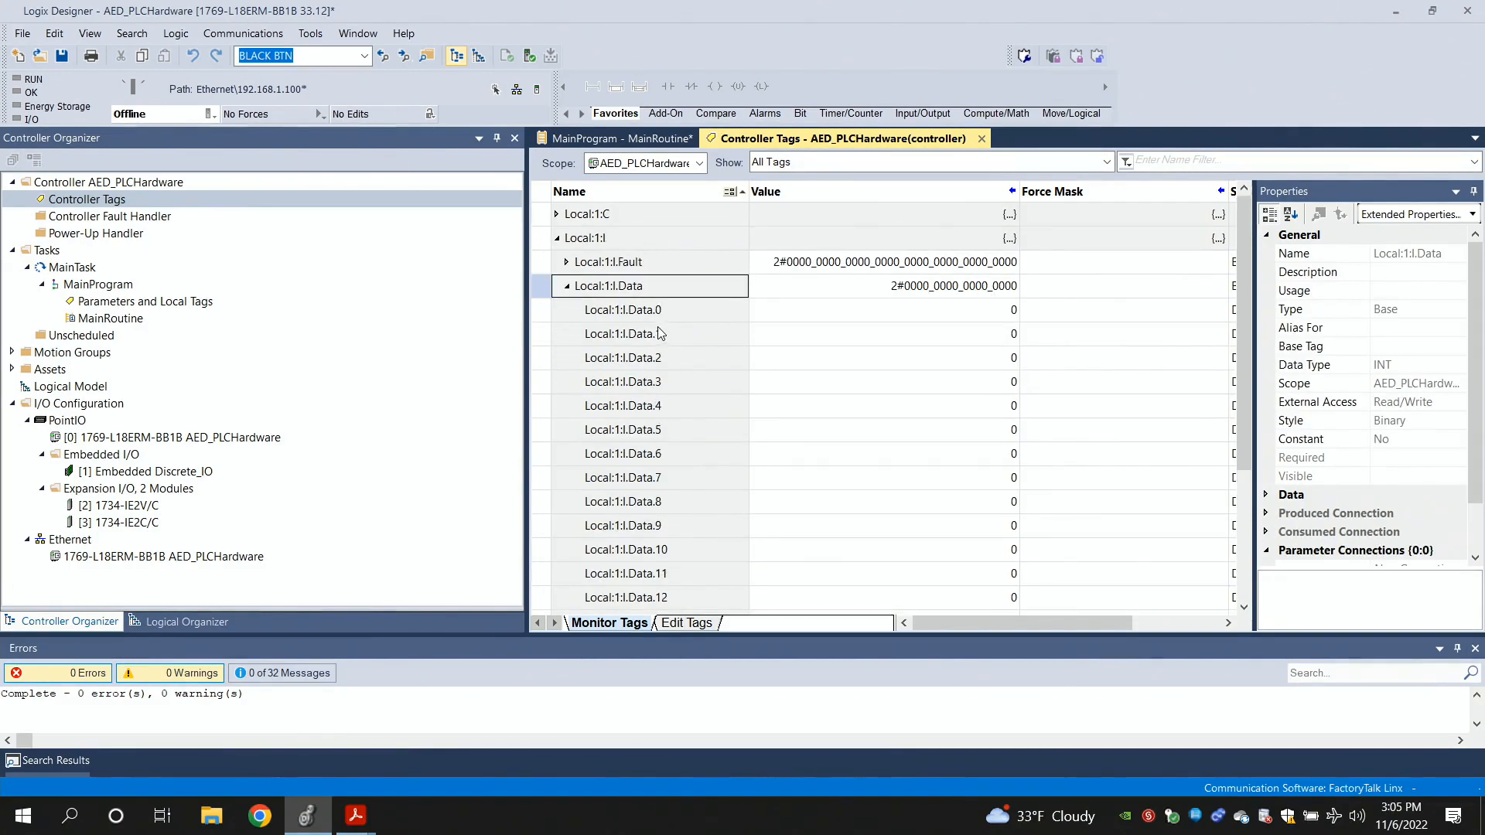
pyautogui.moveTo(729, 317)
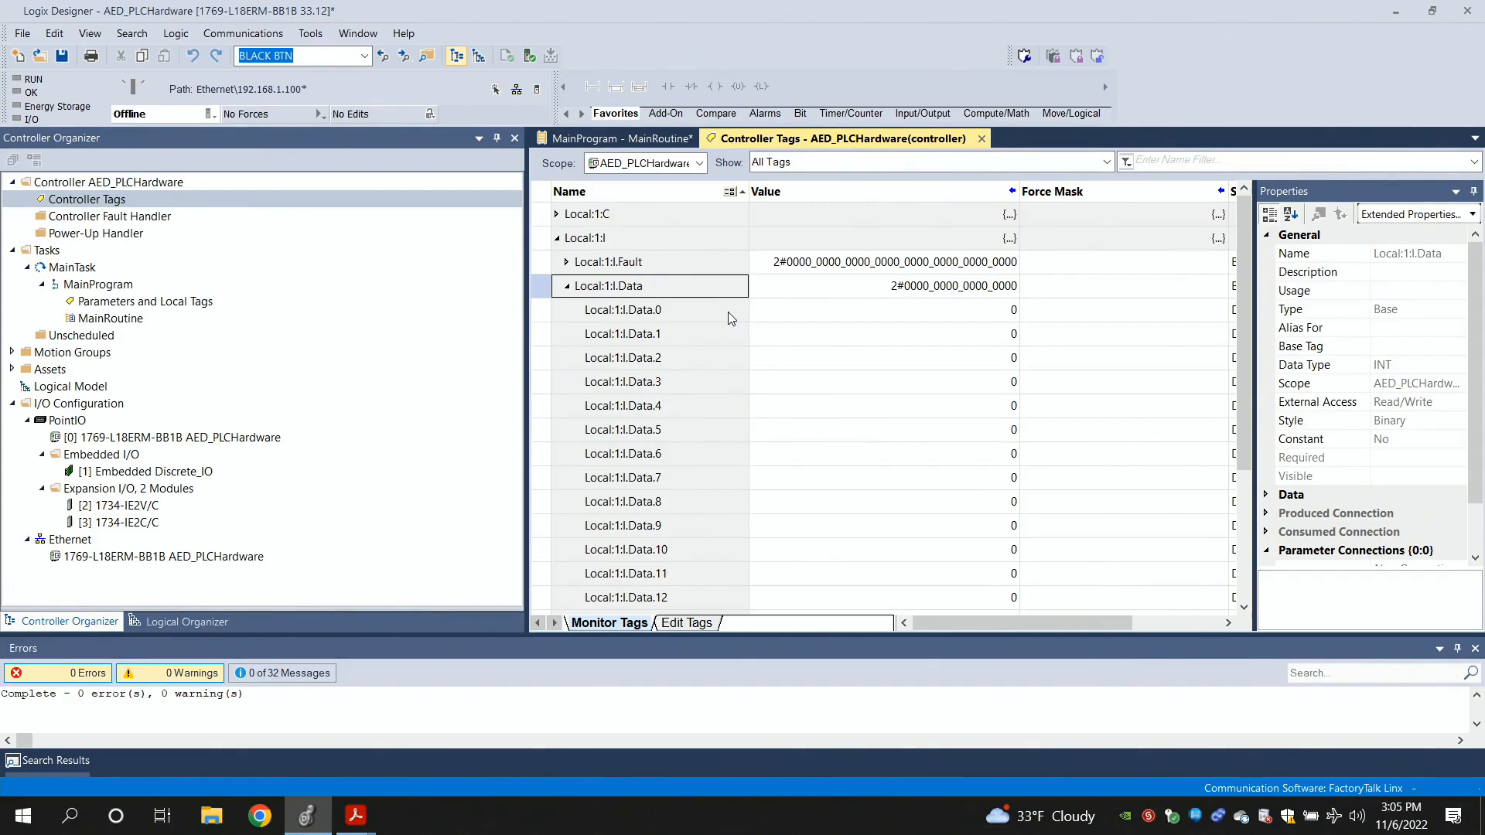
pyautogui.moveTo(764, 421)
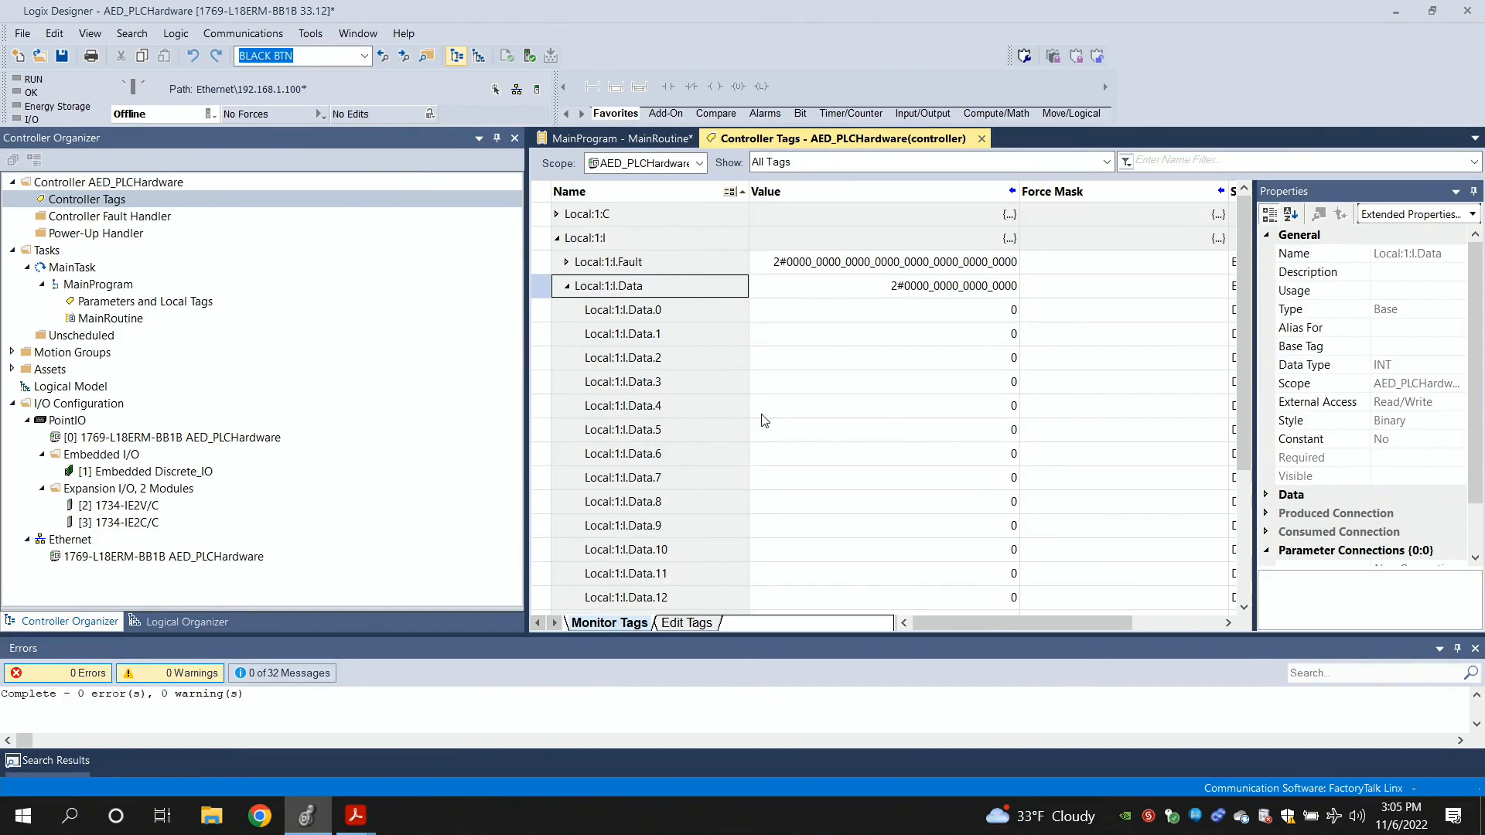
pyautogui.moveTo(156, 124)
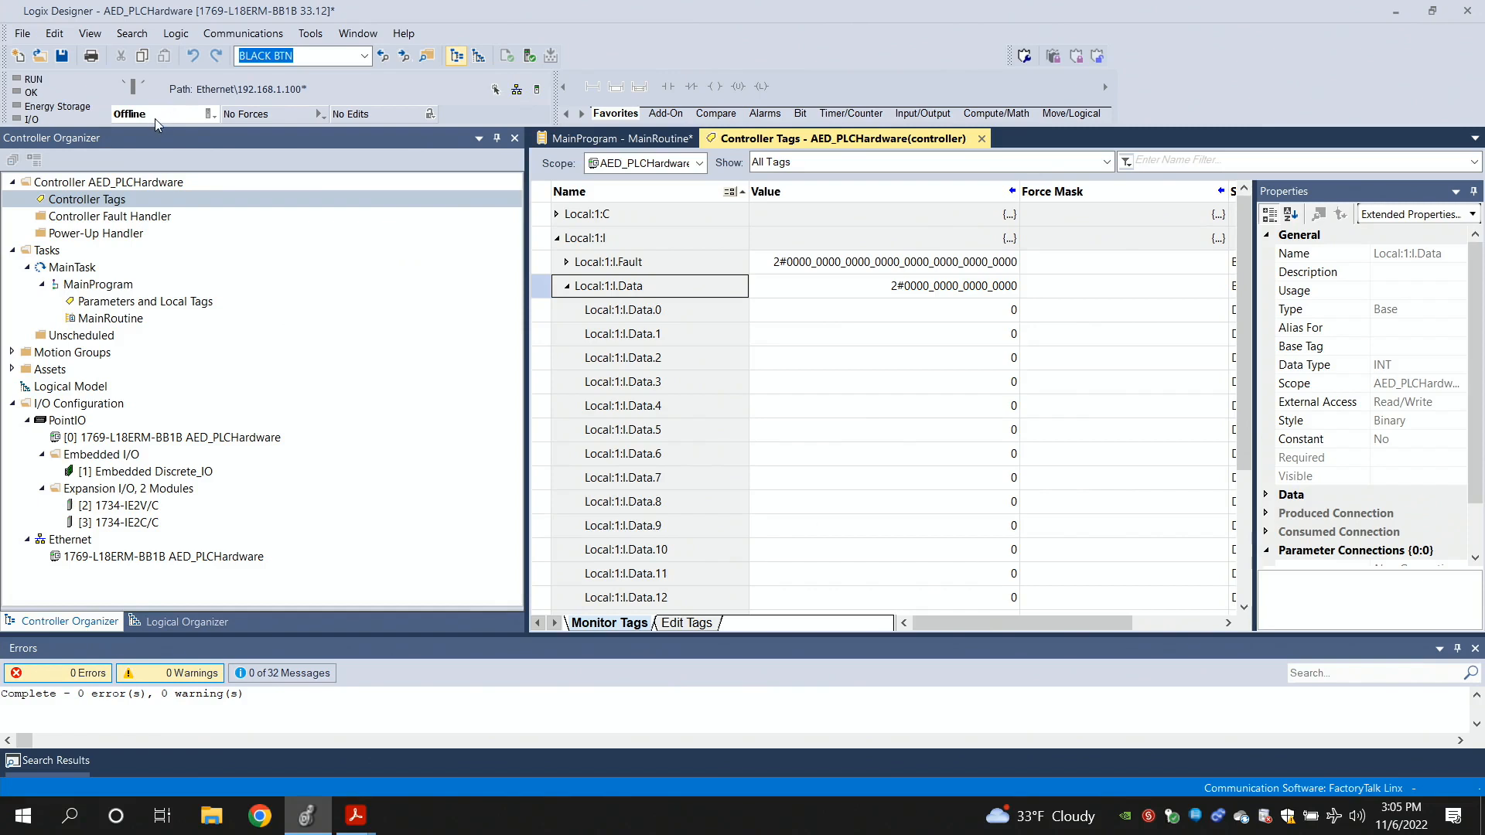
pyautogui.moveTo(133, 113)
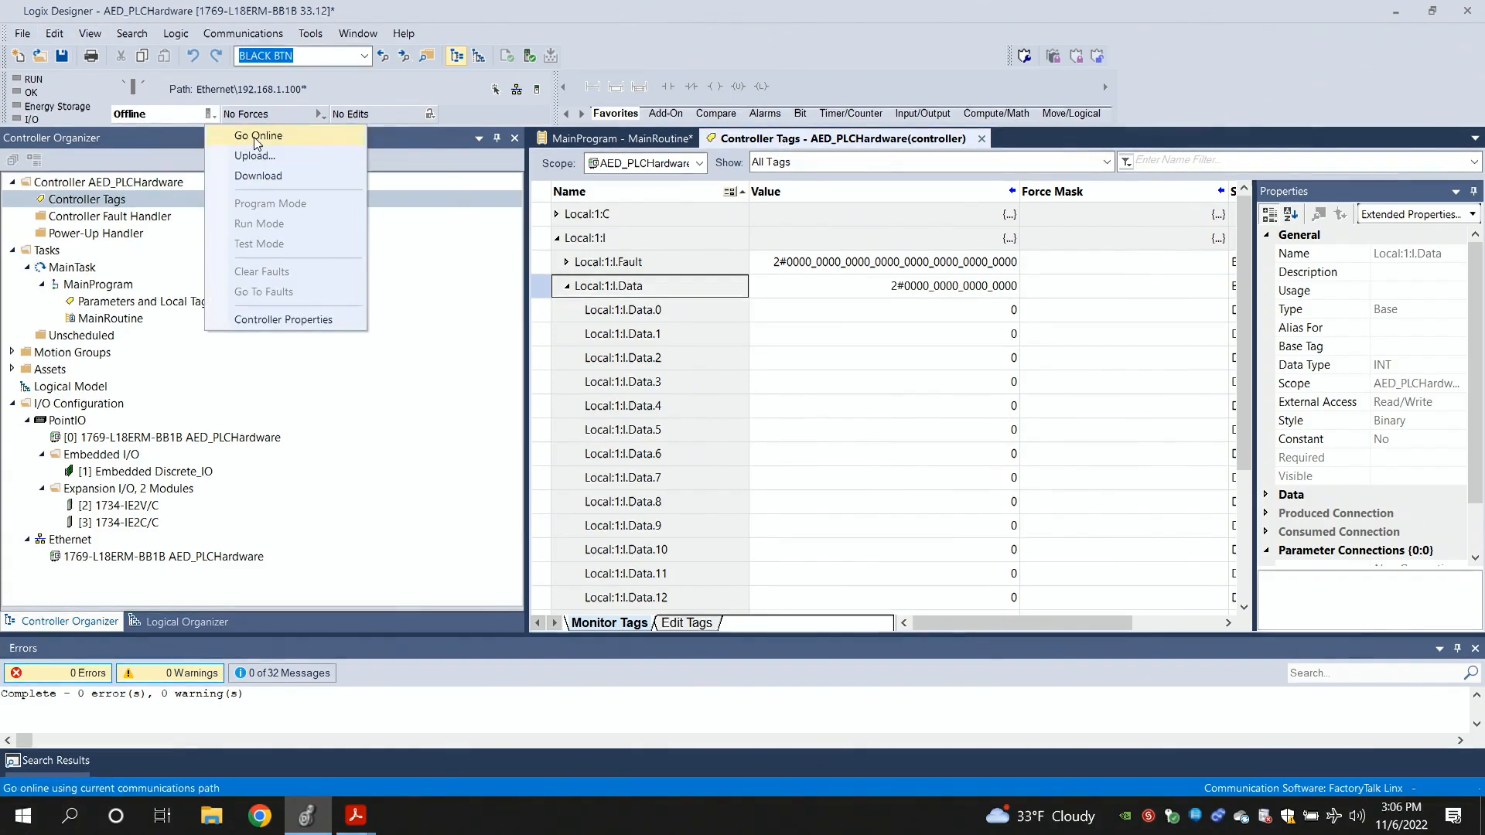
# Go online, download the project to the controller and return it to Remote Run
pyautogui.click(257, 136)
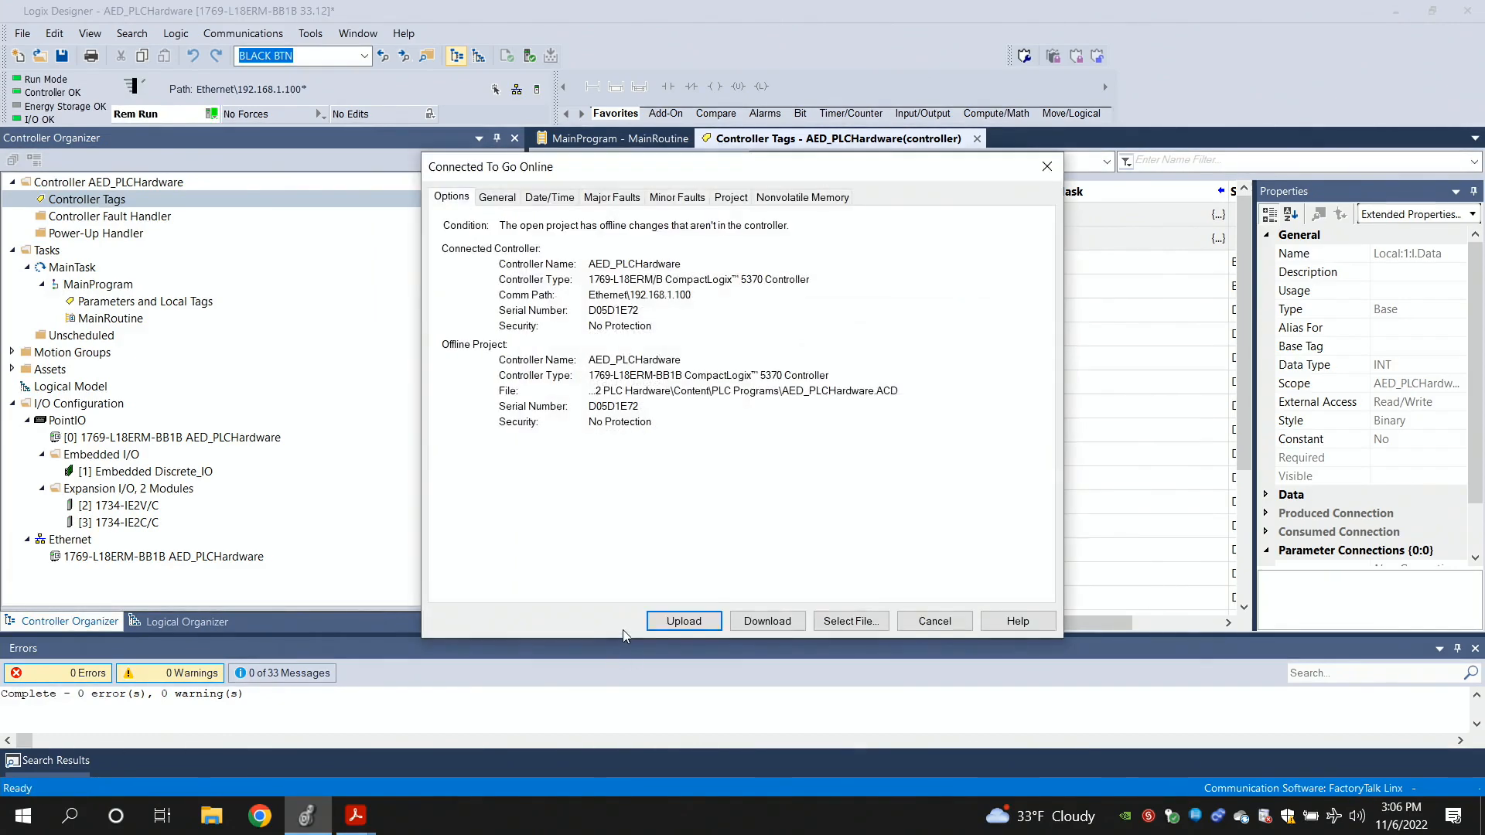
pyautogui.moveTo(767, 620)
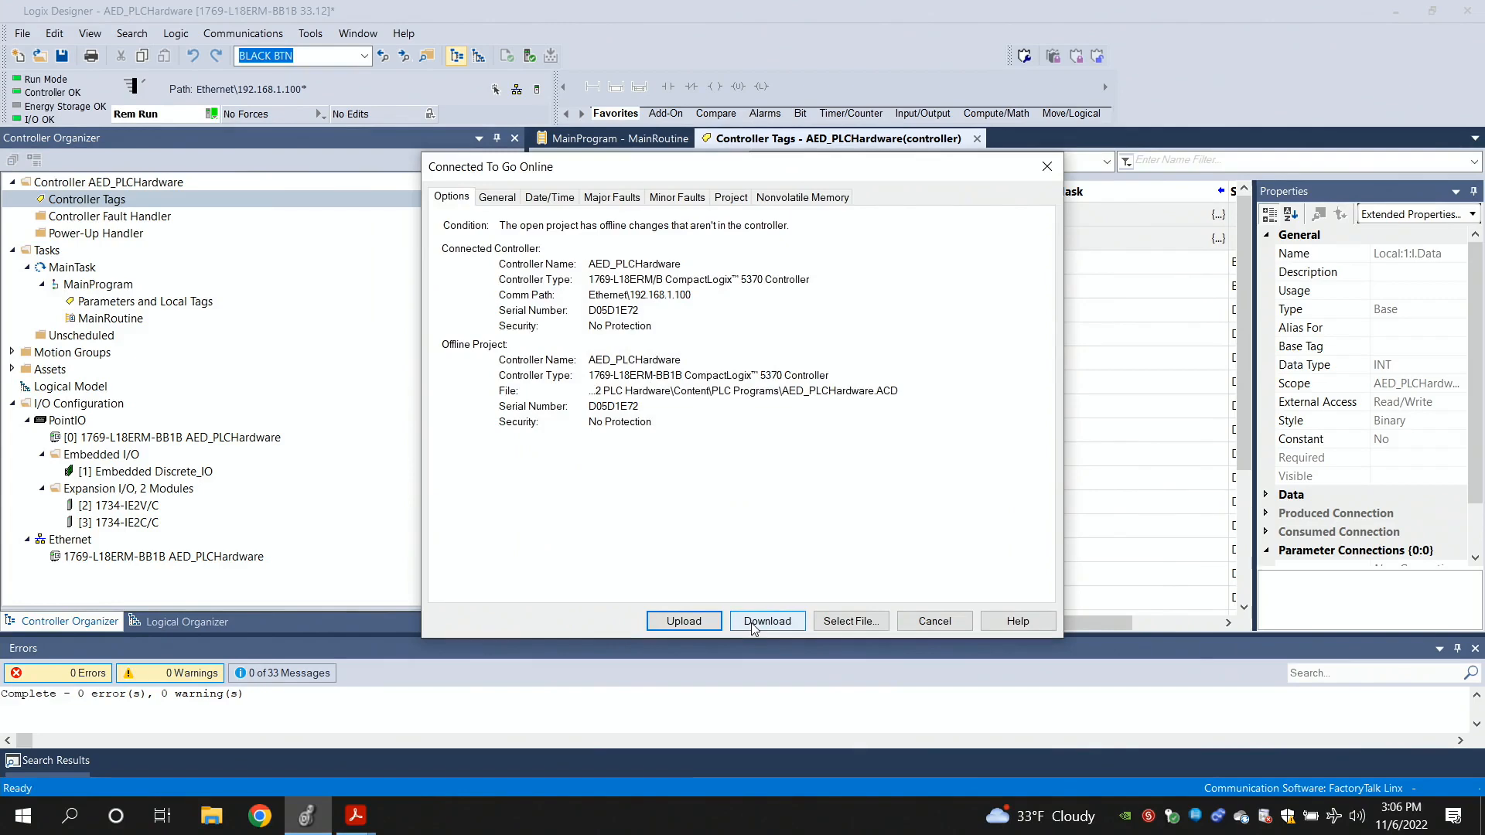
pyautogui.click(767, 620)
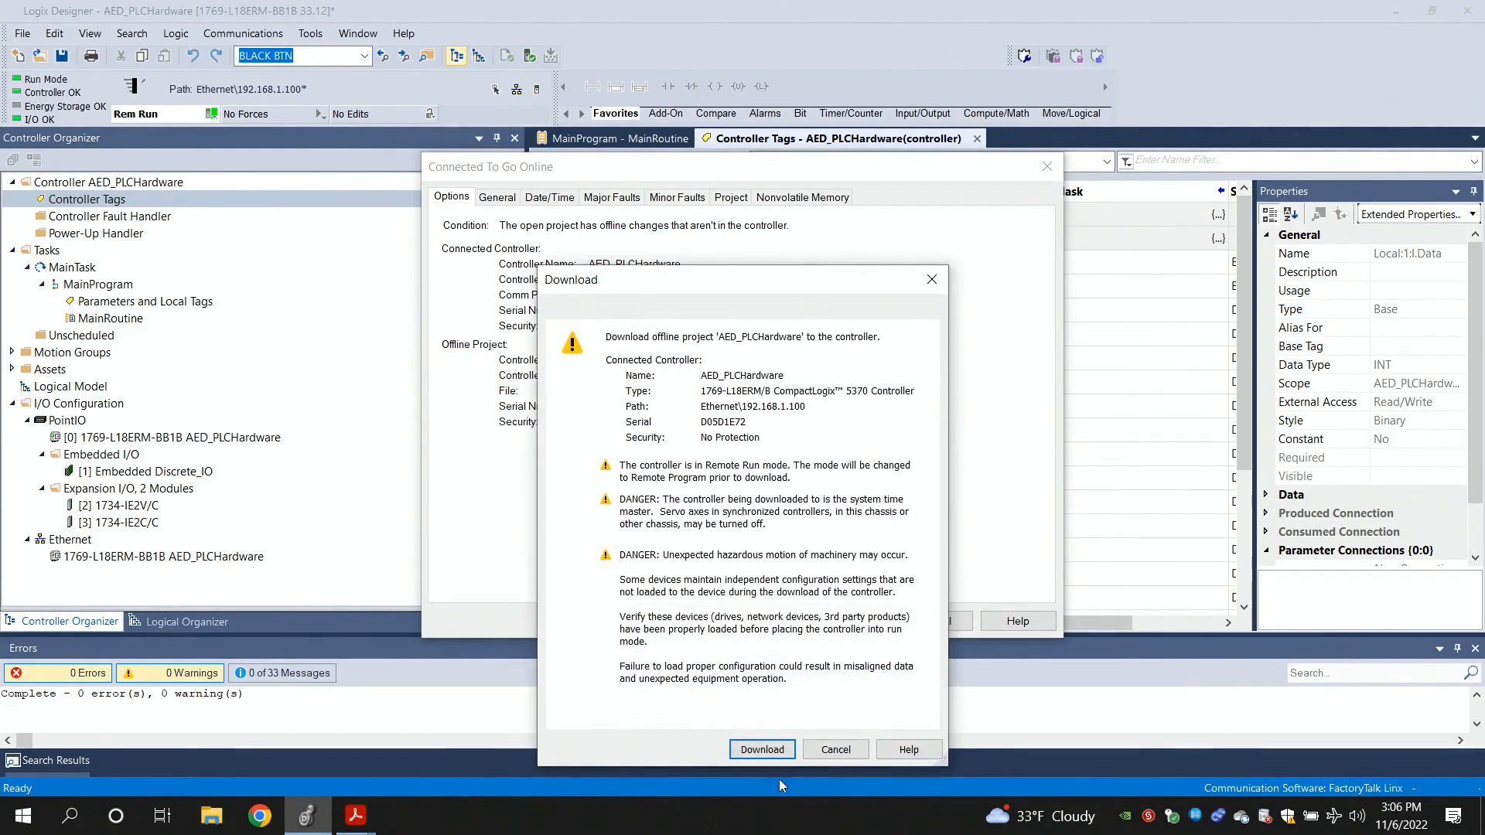
pyautogui.click(761, 749)
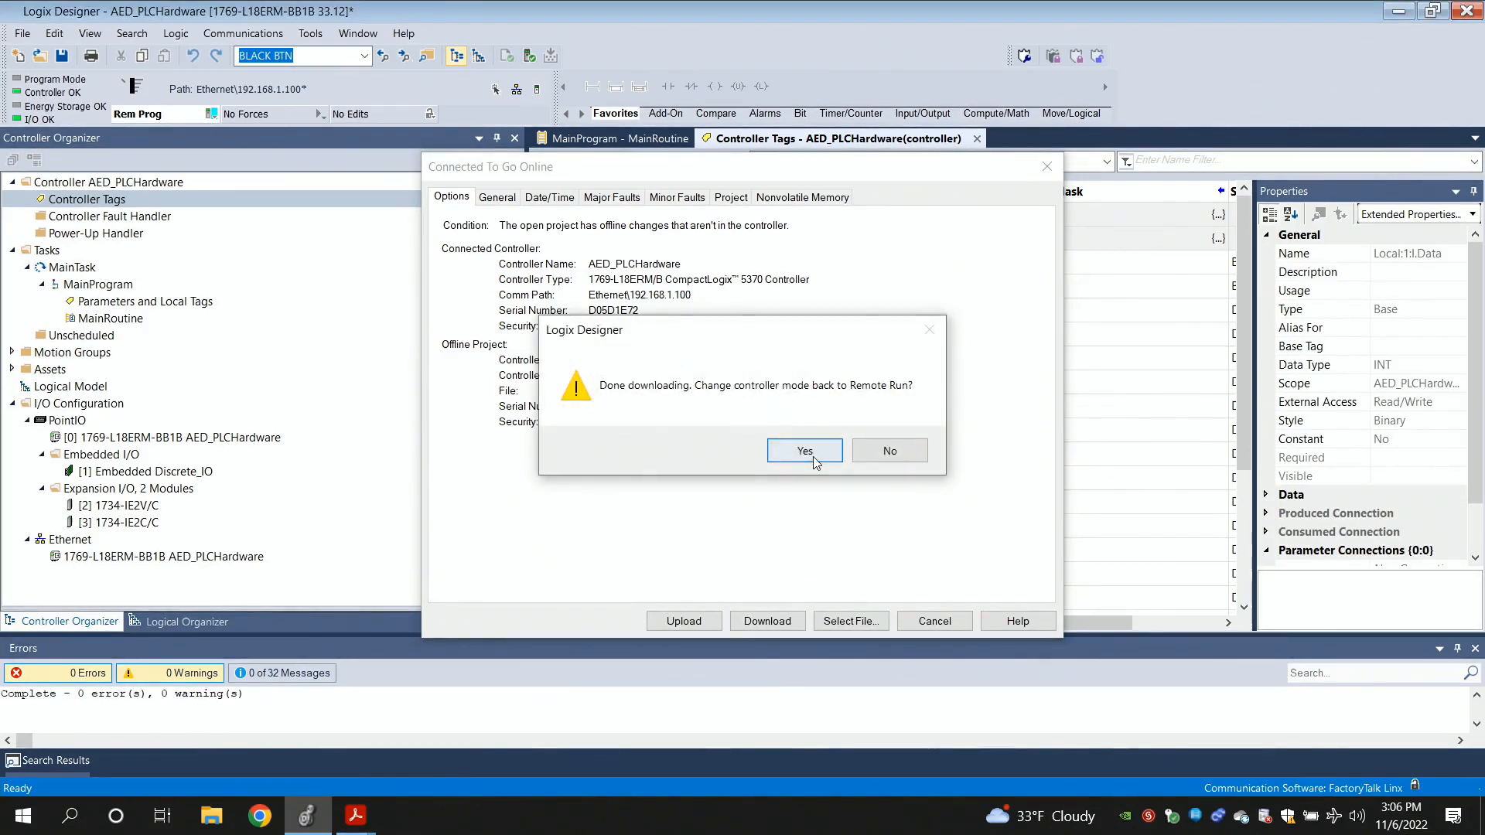
pyautogui.click(804, 450)
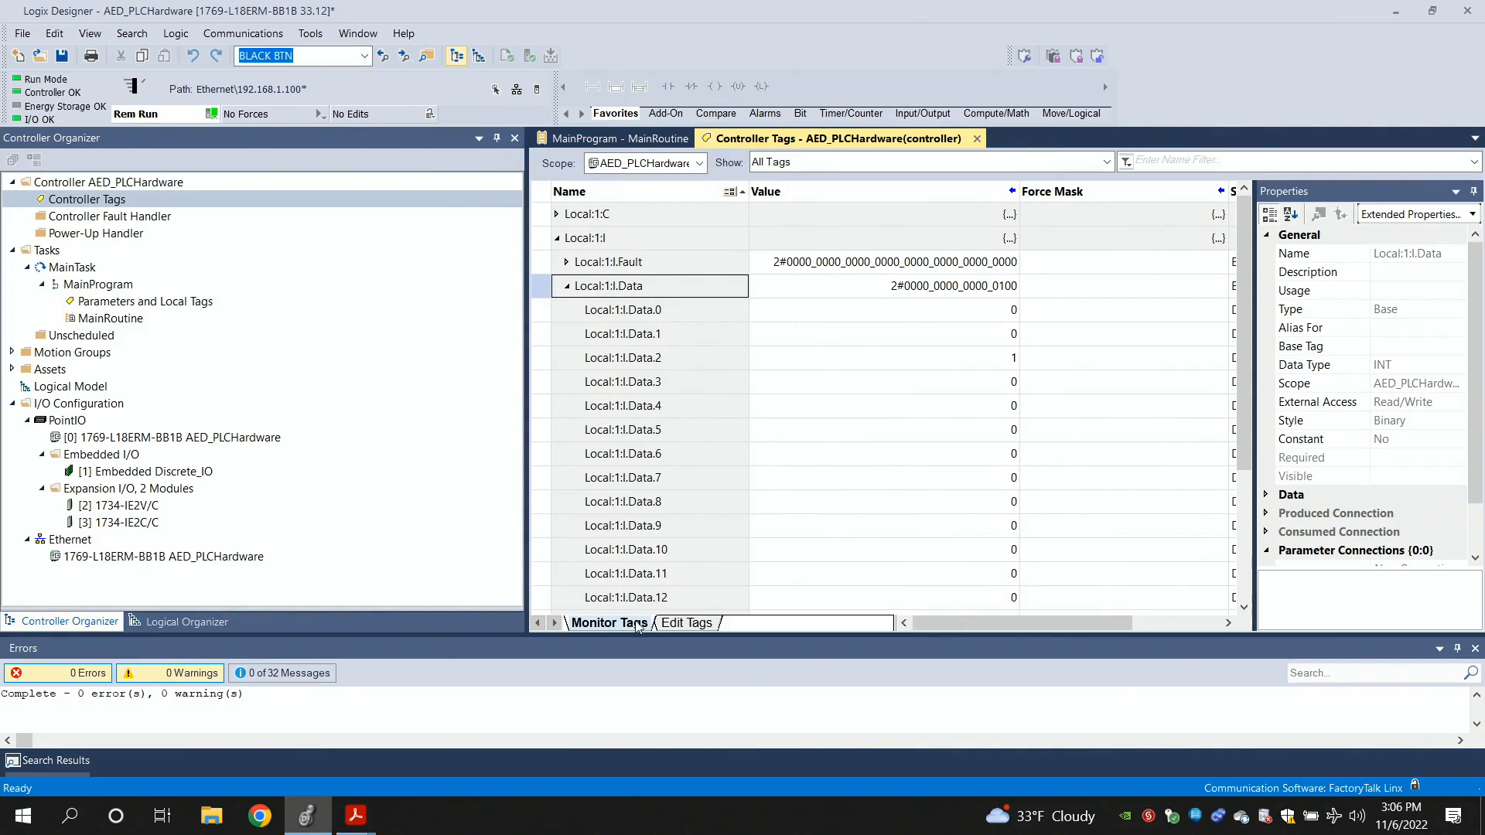
pyautogui.moveTo(55, 130)
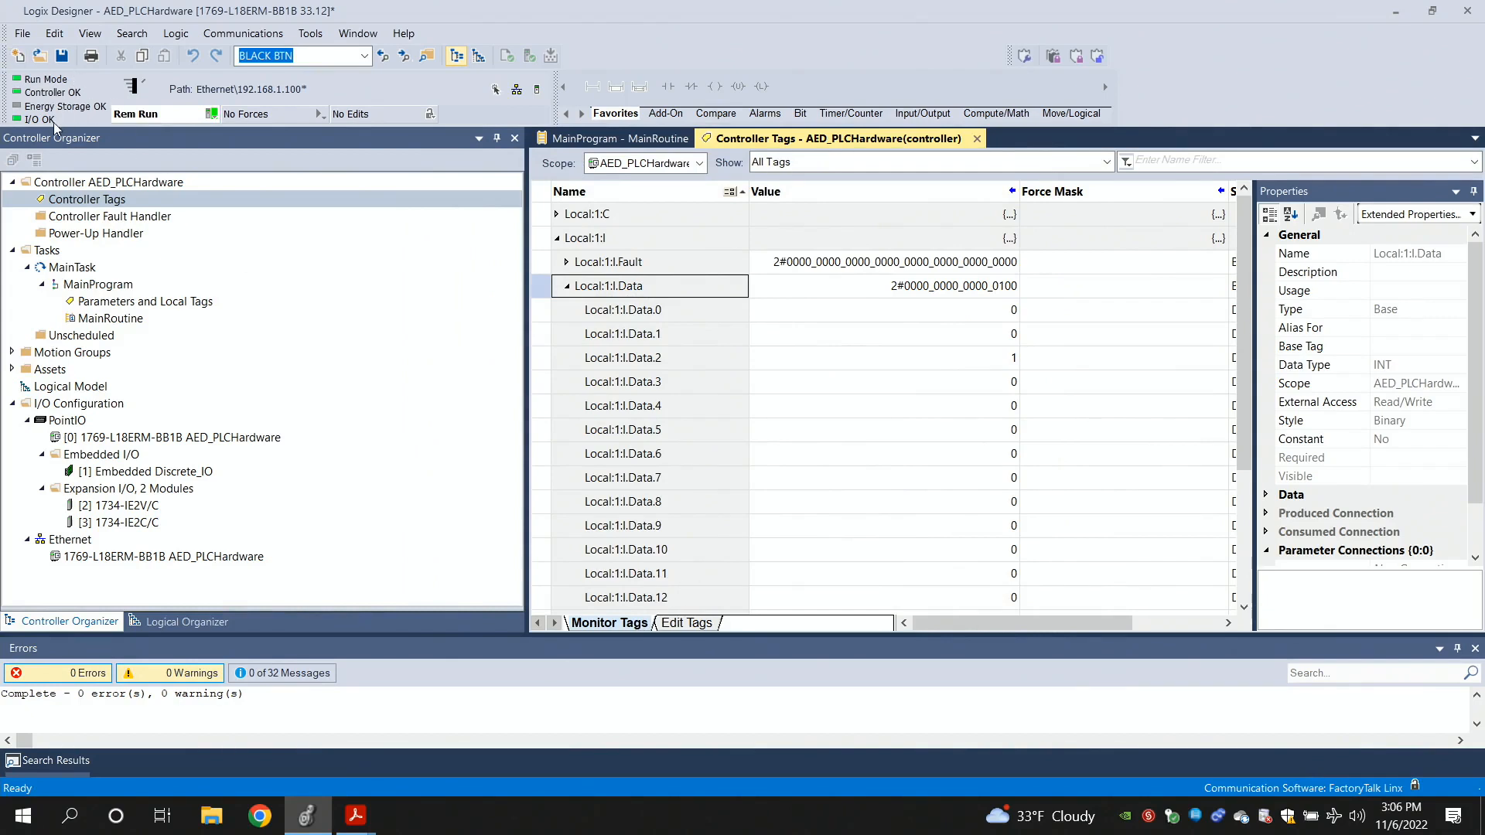
pyautogui.moveTo(136, 113)
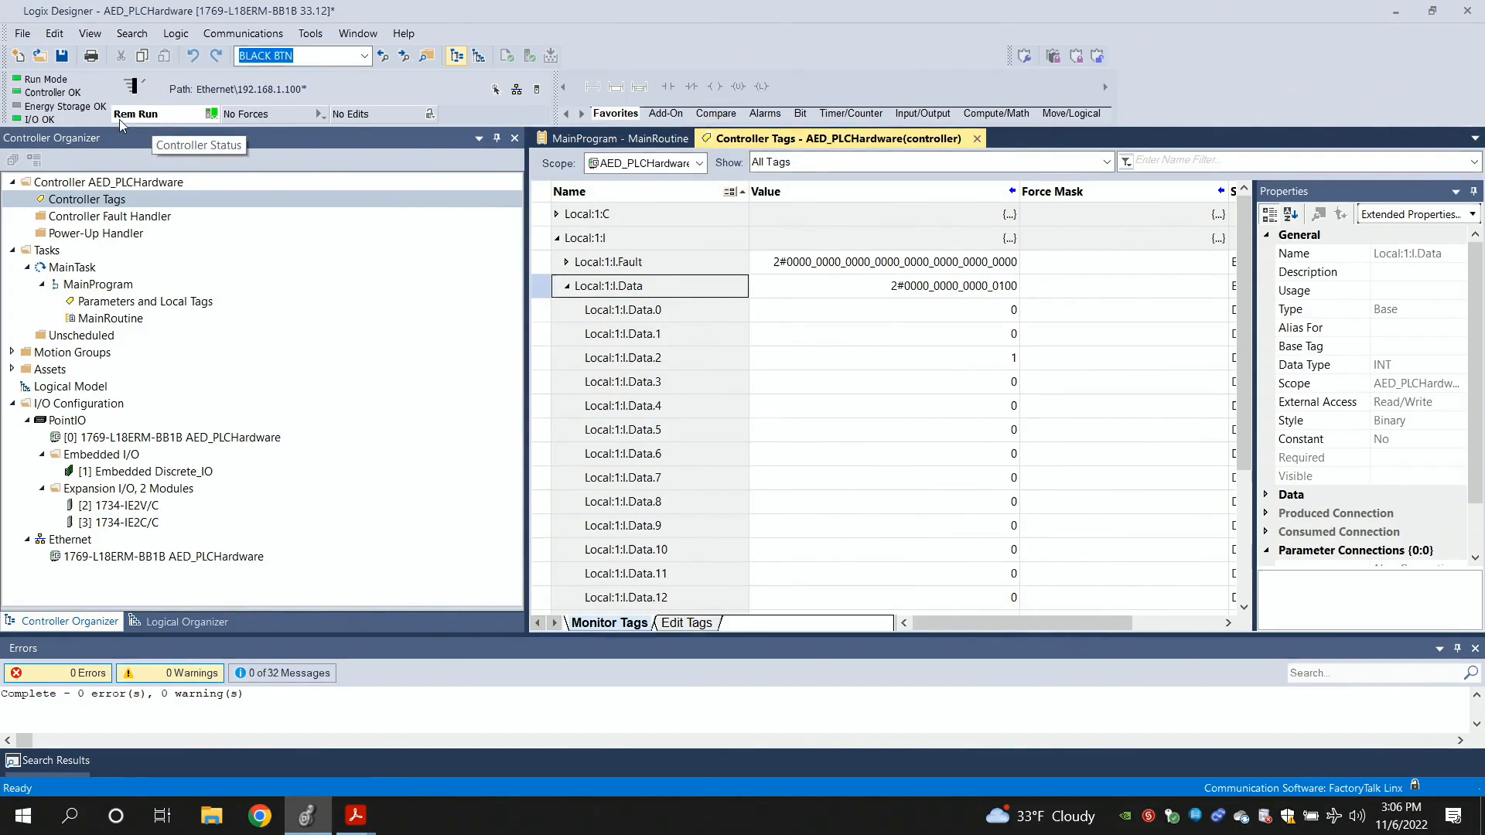
pyautogui.moveTo(701, 328)
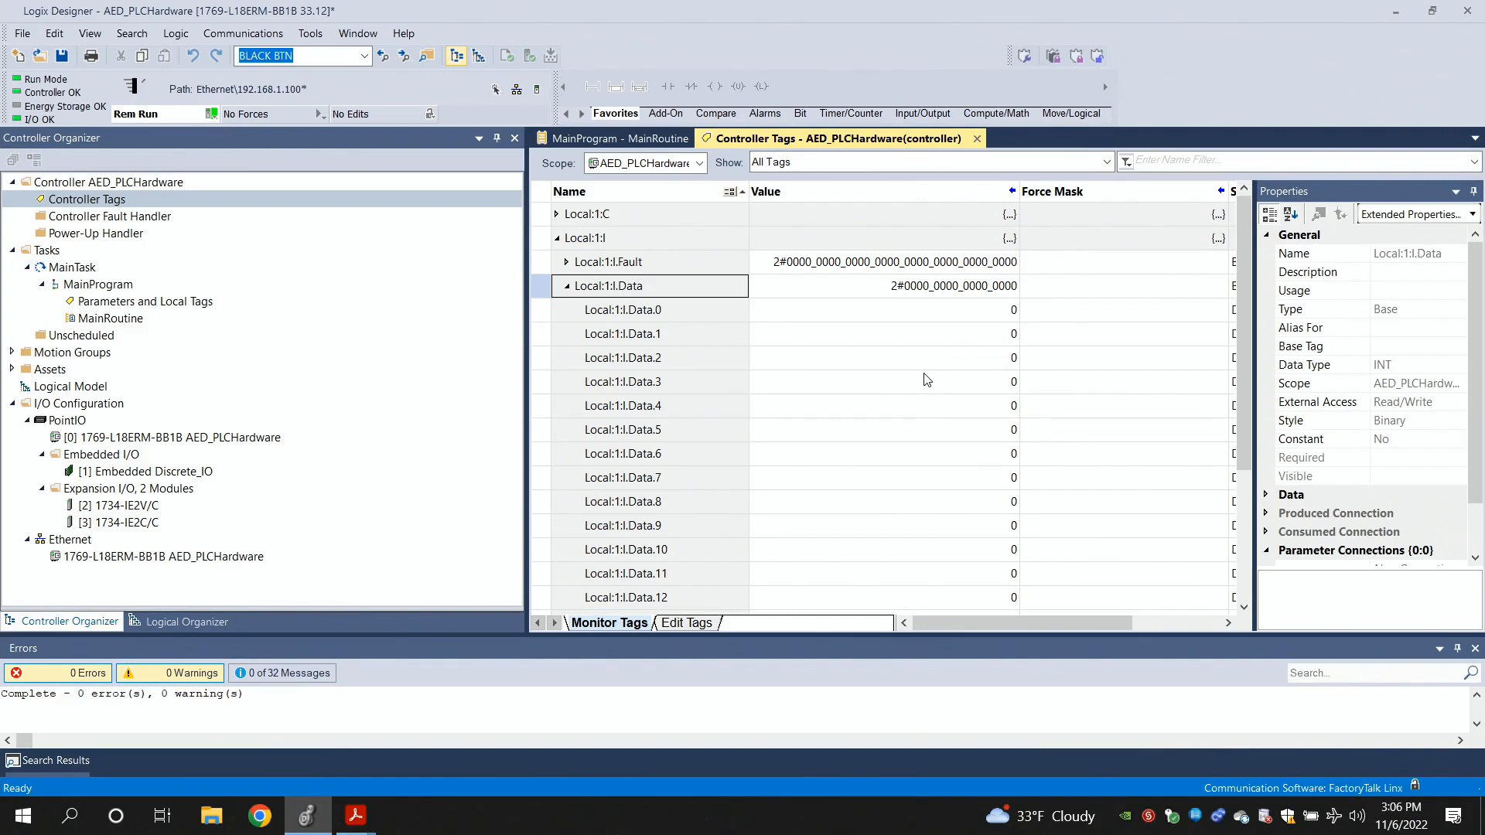
pyautogui.moveTo(636, 315)
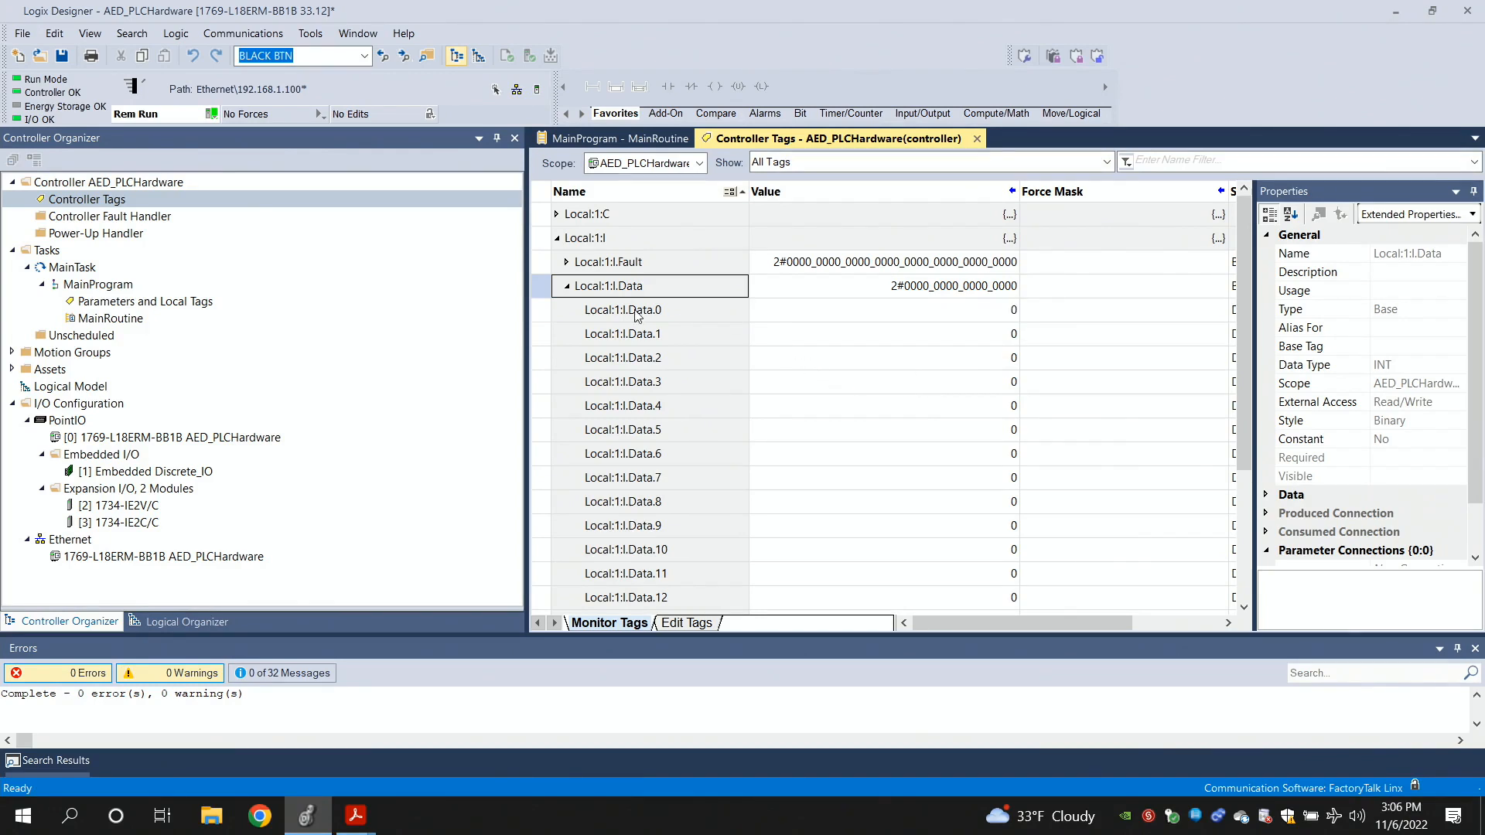
pyautogui.moveTo(737, 362)
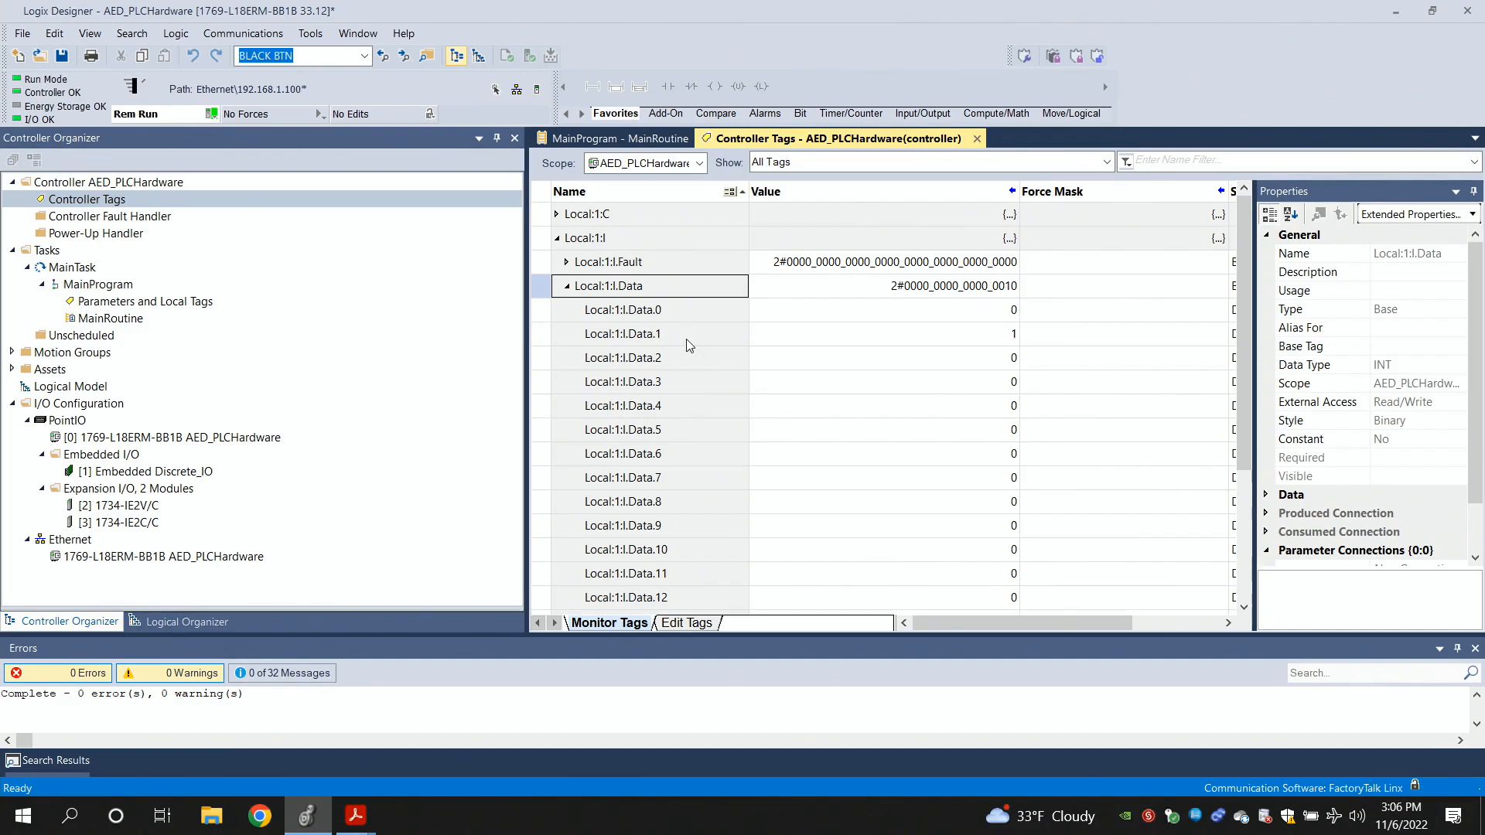
pyautogui.moveTo(663, 345)
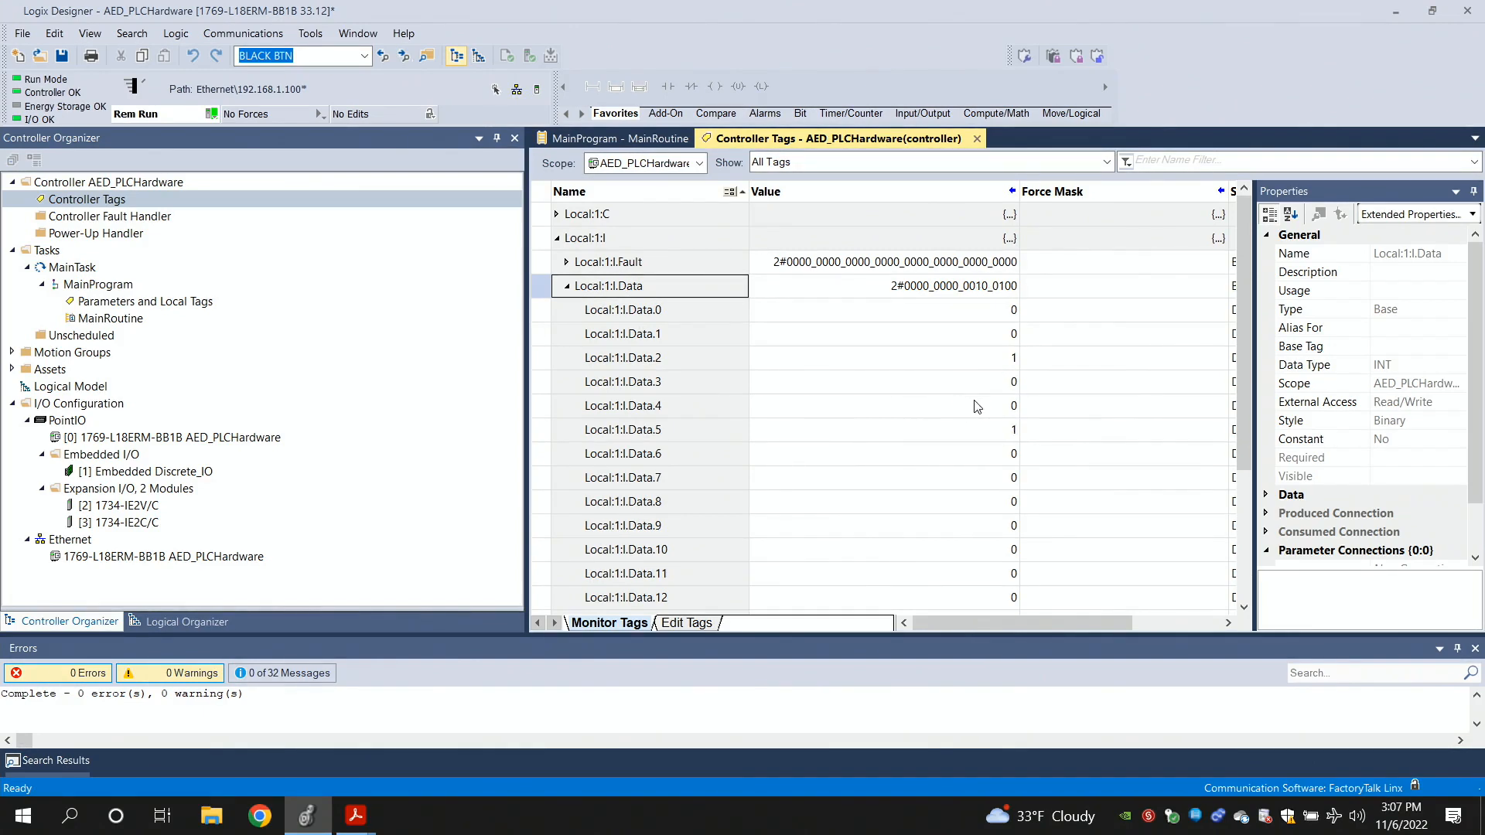
pyautogui.moveTo(968, 385)
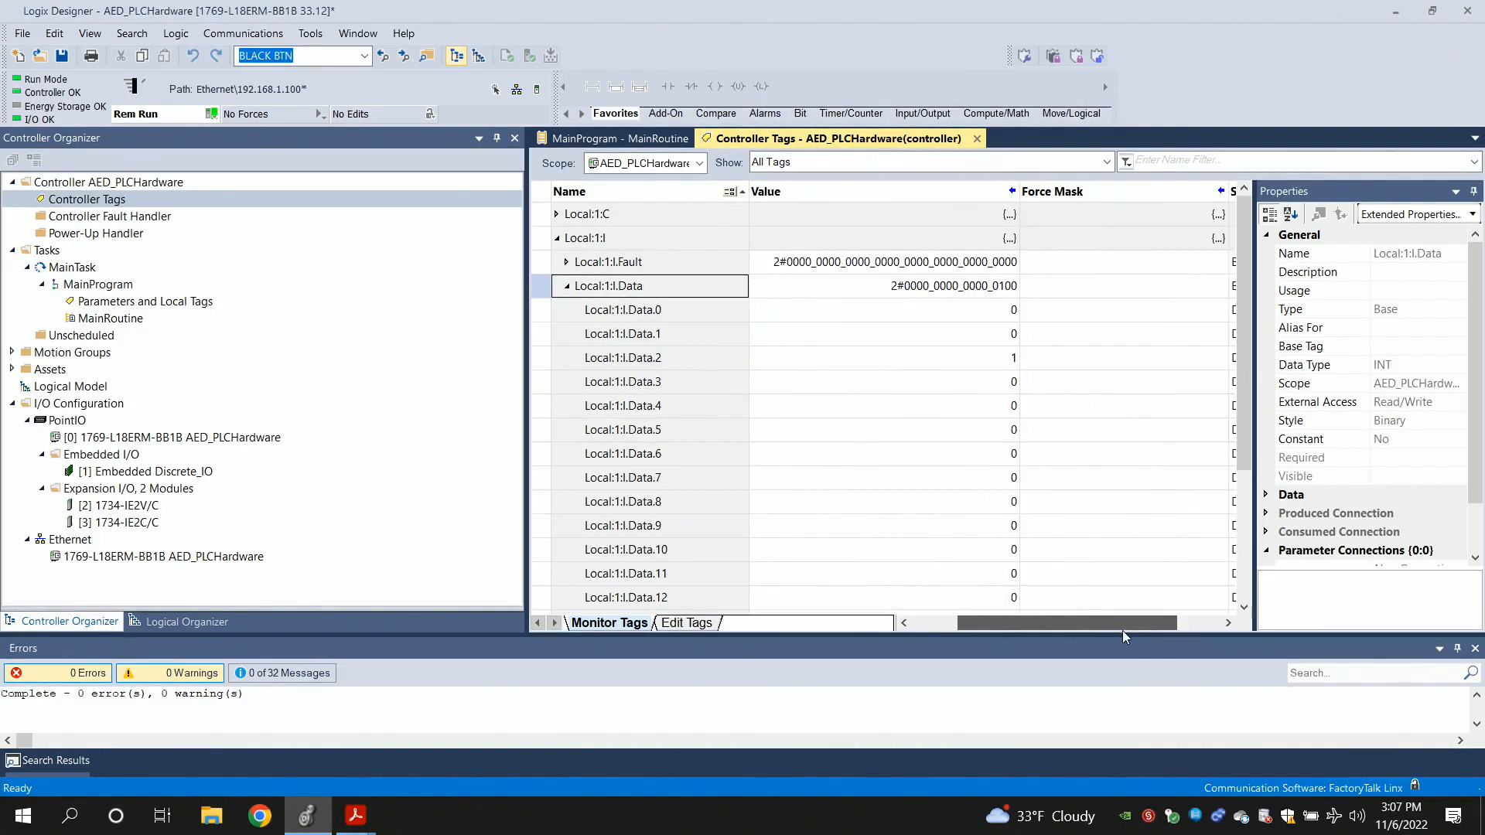
pyautogui.hscroll(3)
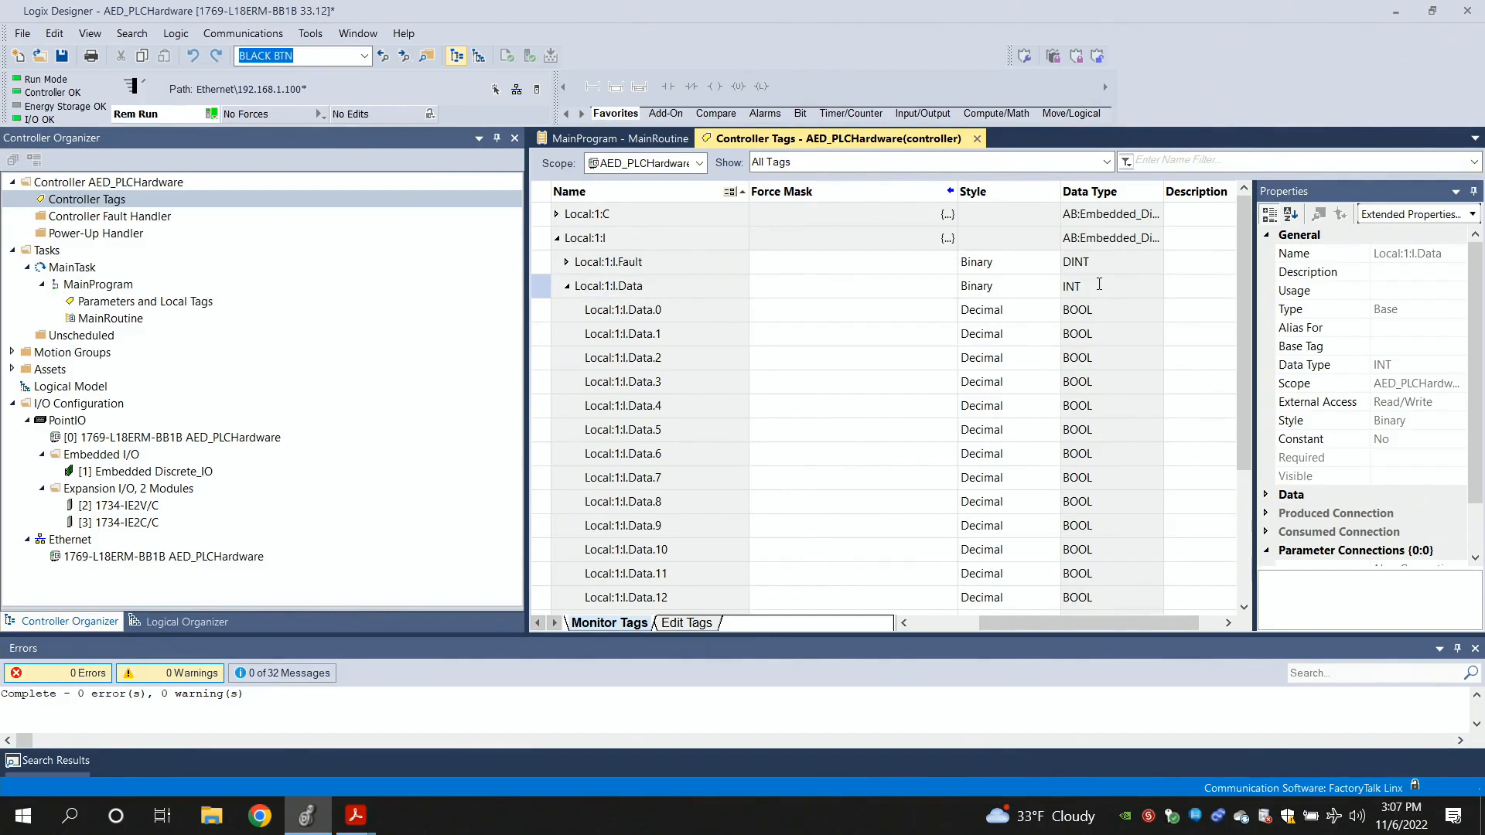
pyautogui.moveTo(1096, 301)
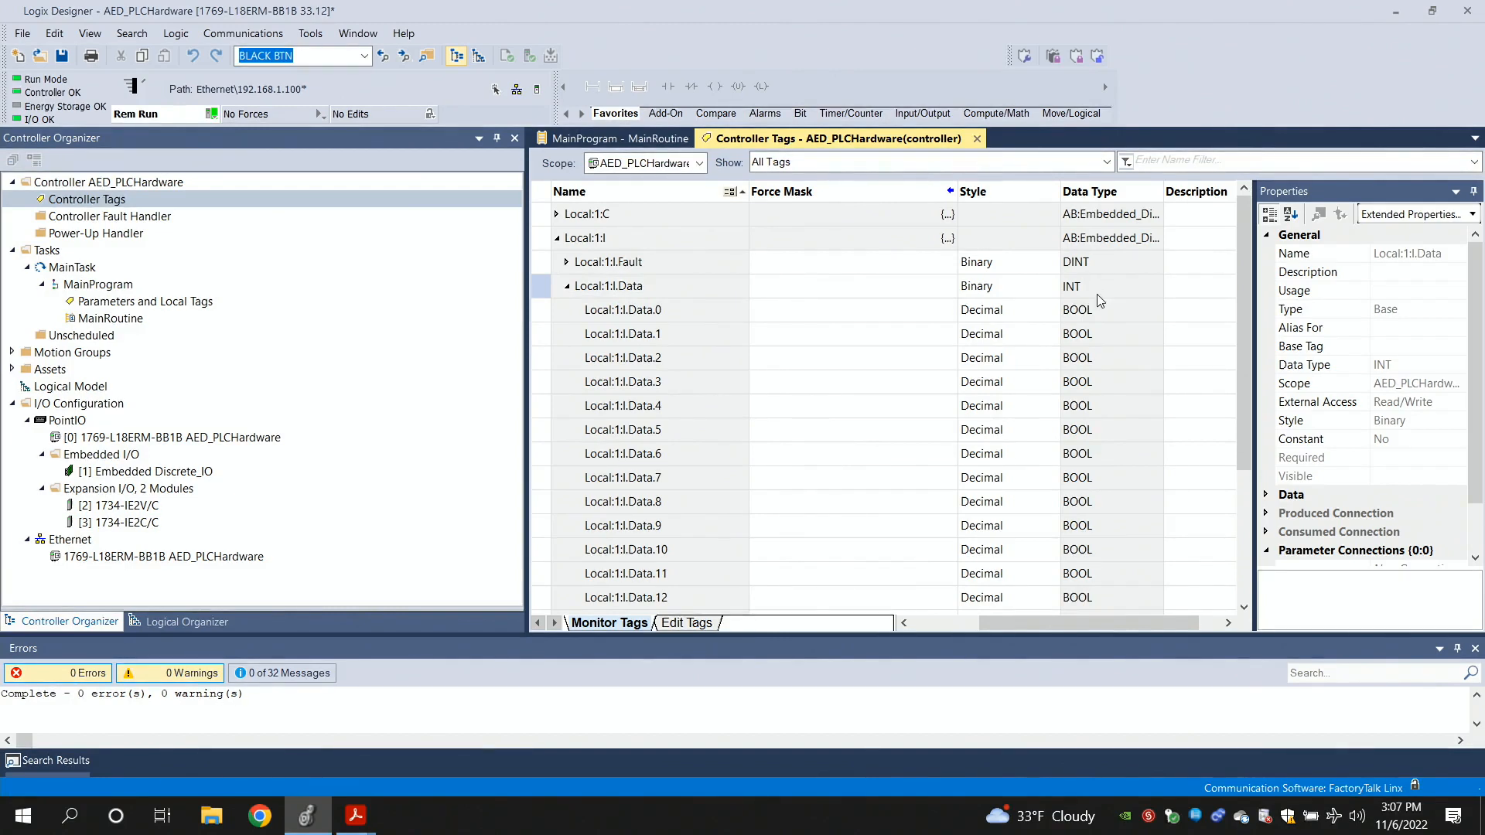
pyautogui.moveTo(1110, 307)
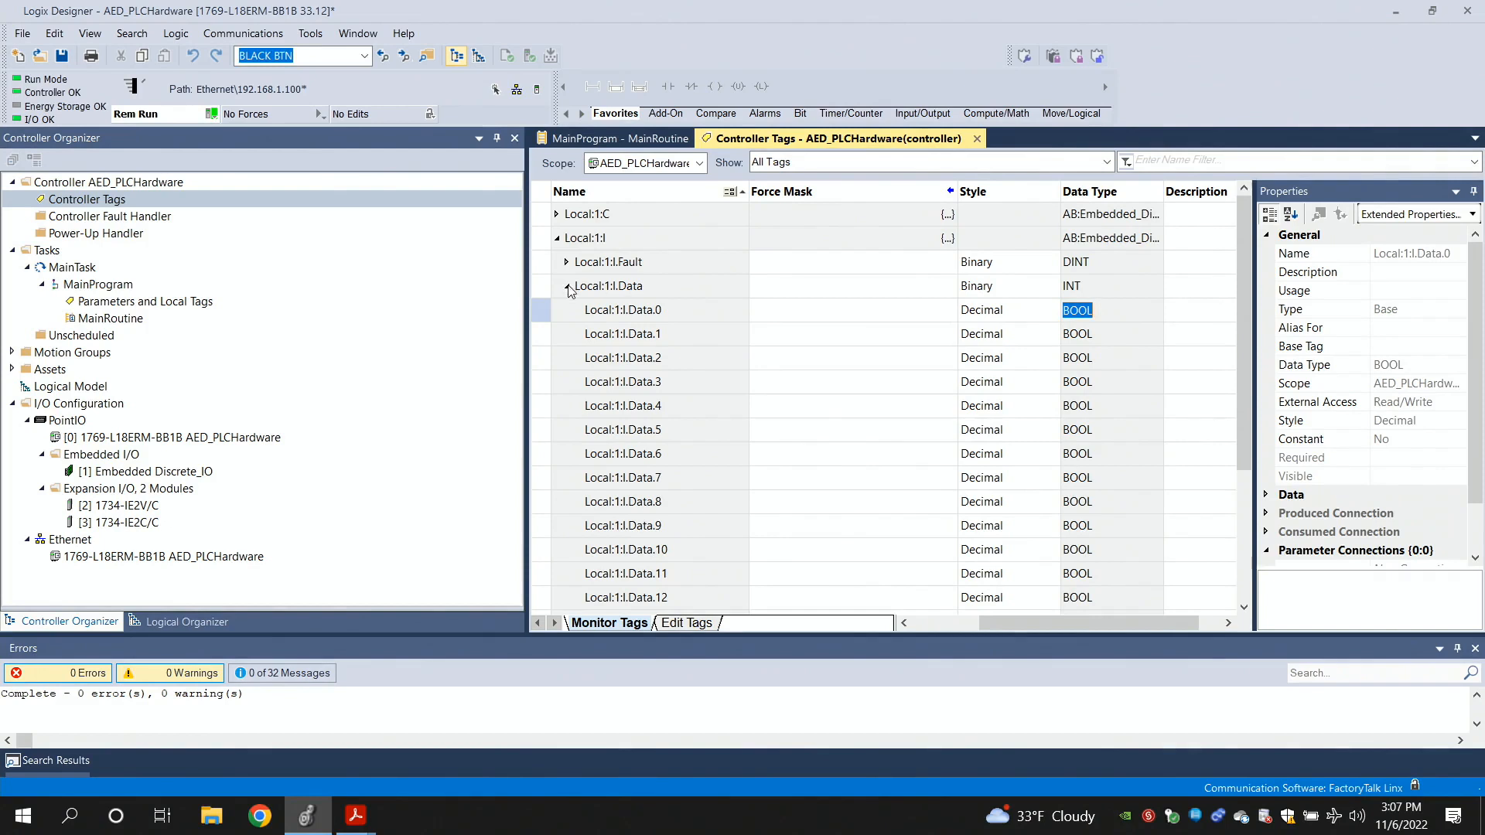
pyautogui.moveTo(632, 302)
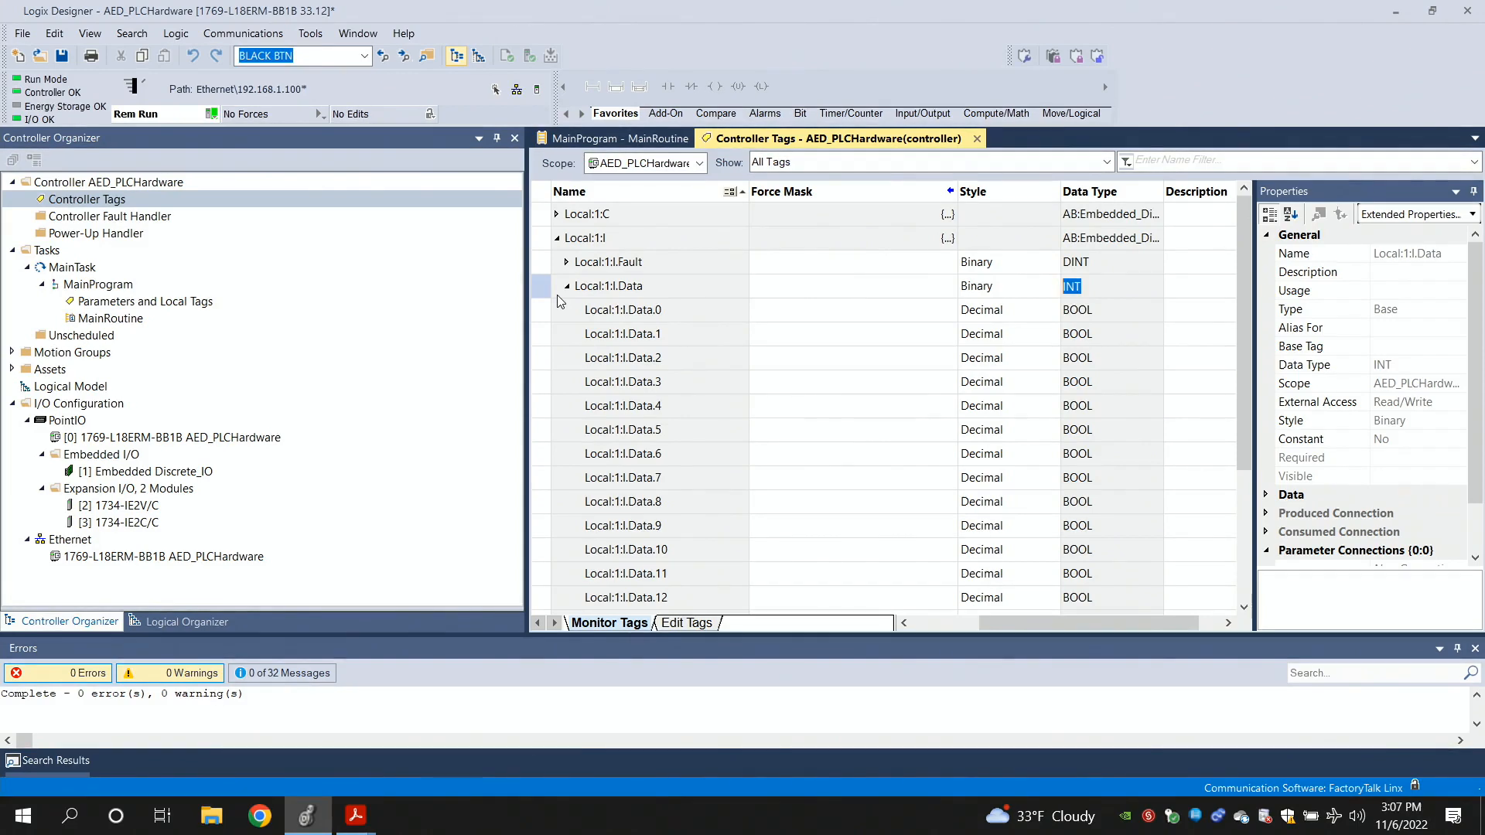
pyautogui.moveTo(1146, 268)
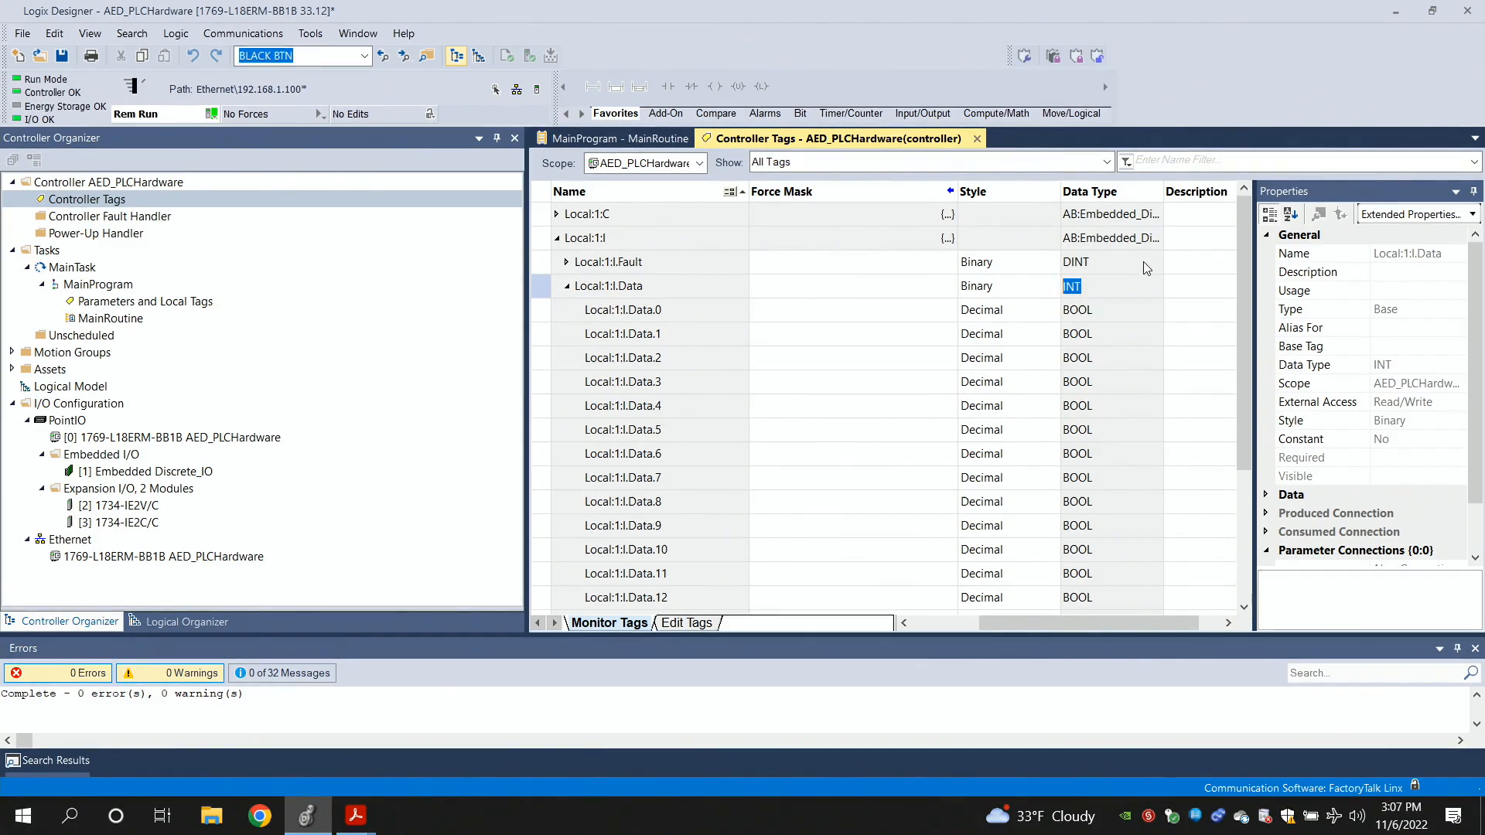
pyautogui.moveTo(883, 496)
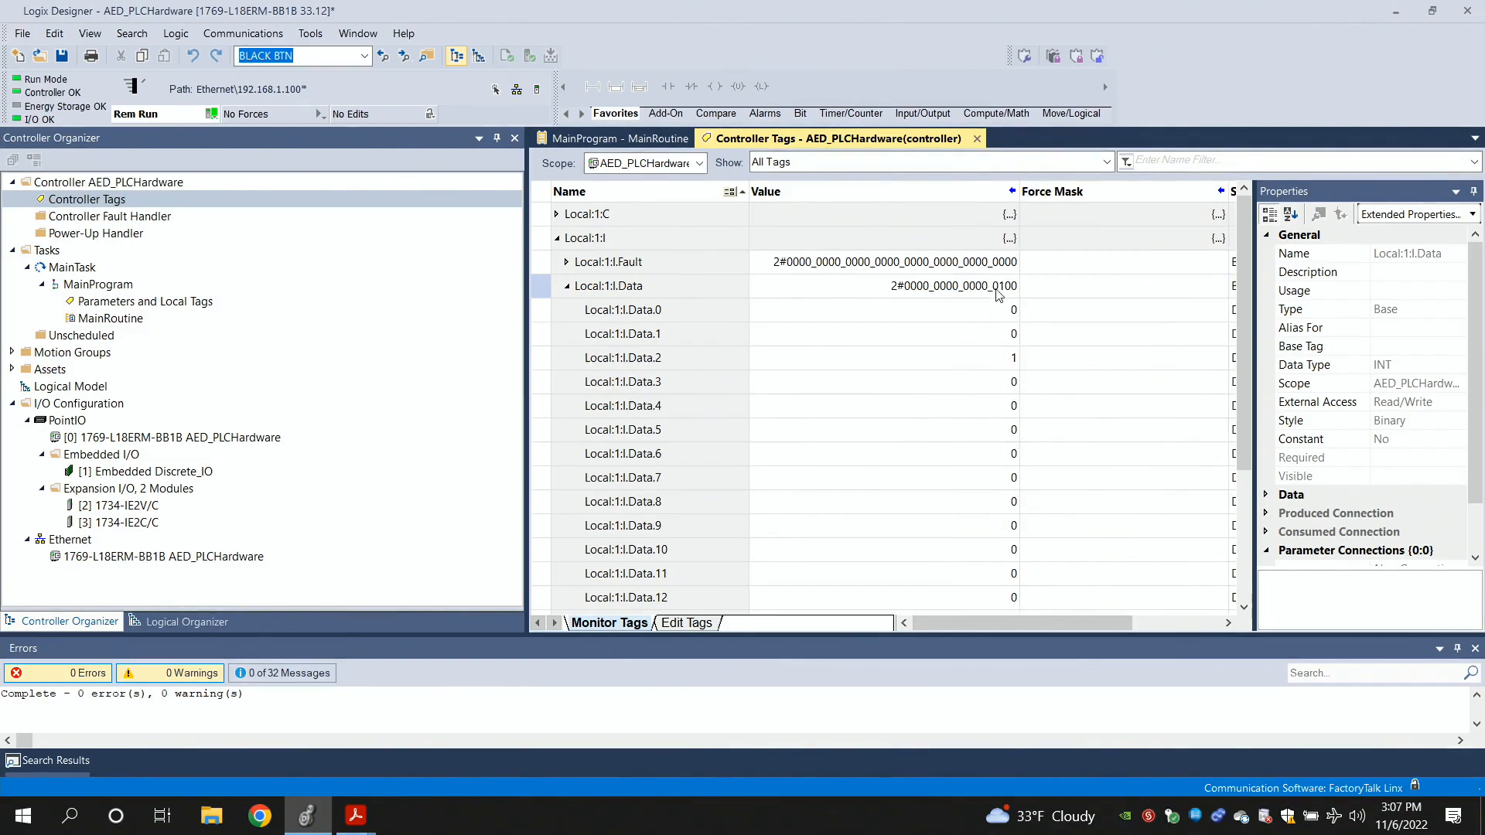
pyautogui.moveTo(976, 345)
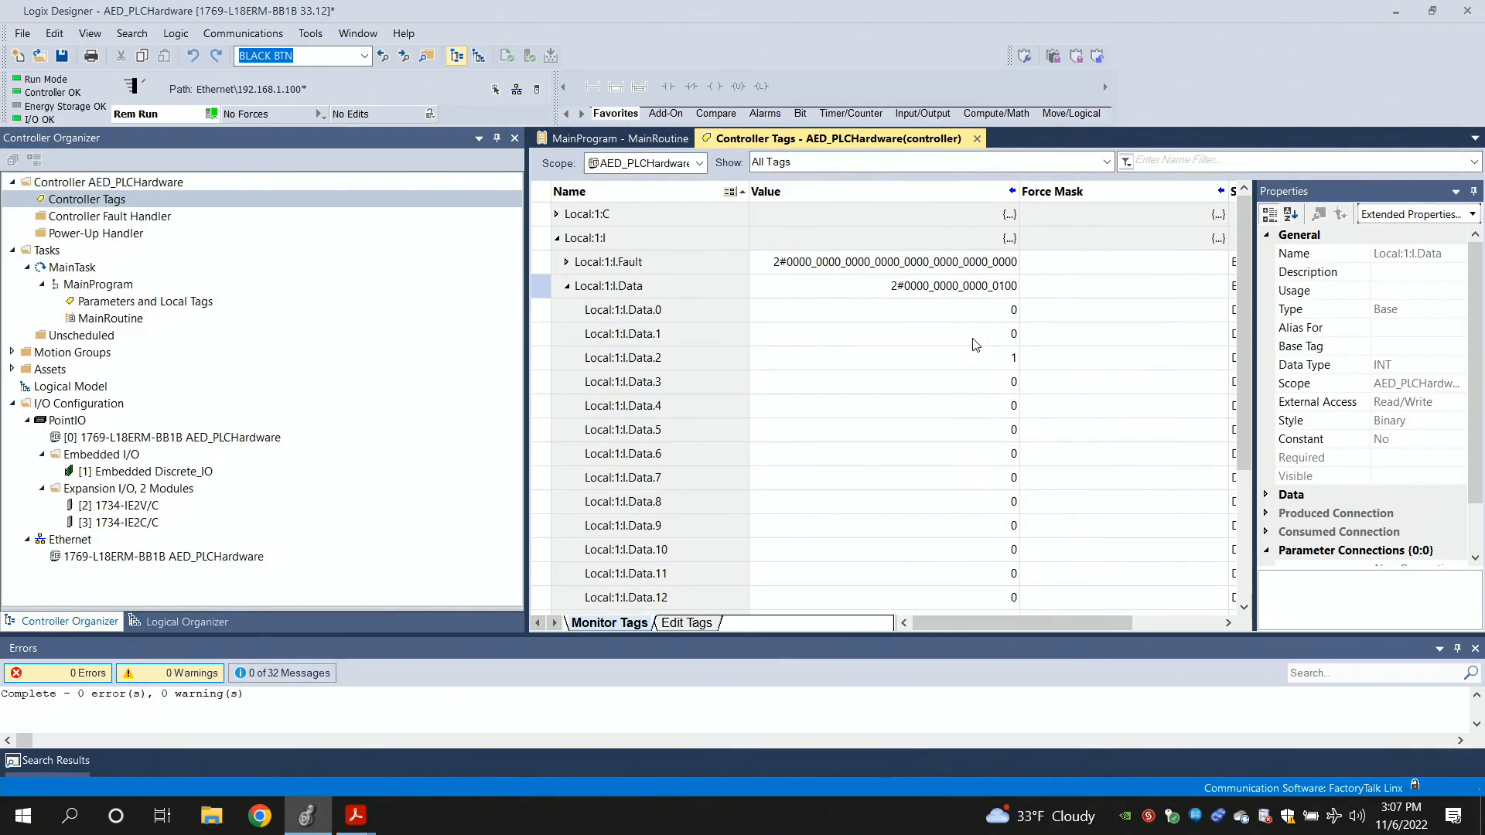
pyautogui.moveTo(1013, 368)
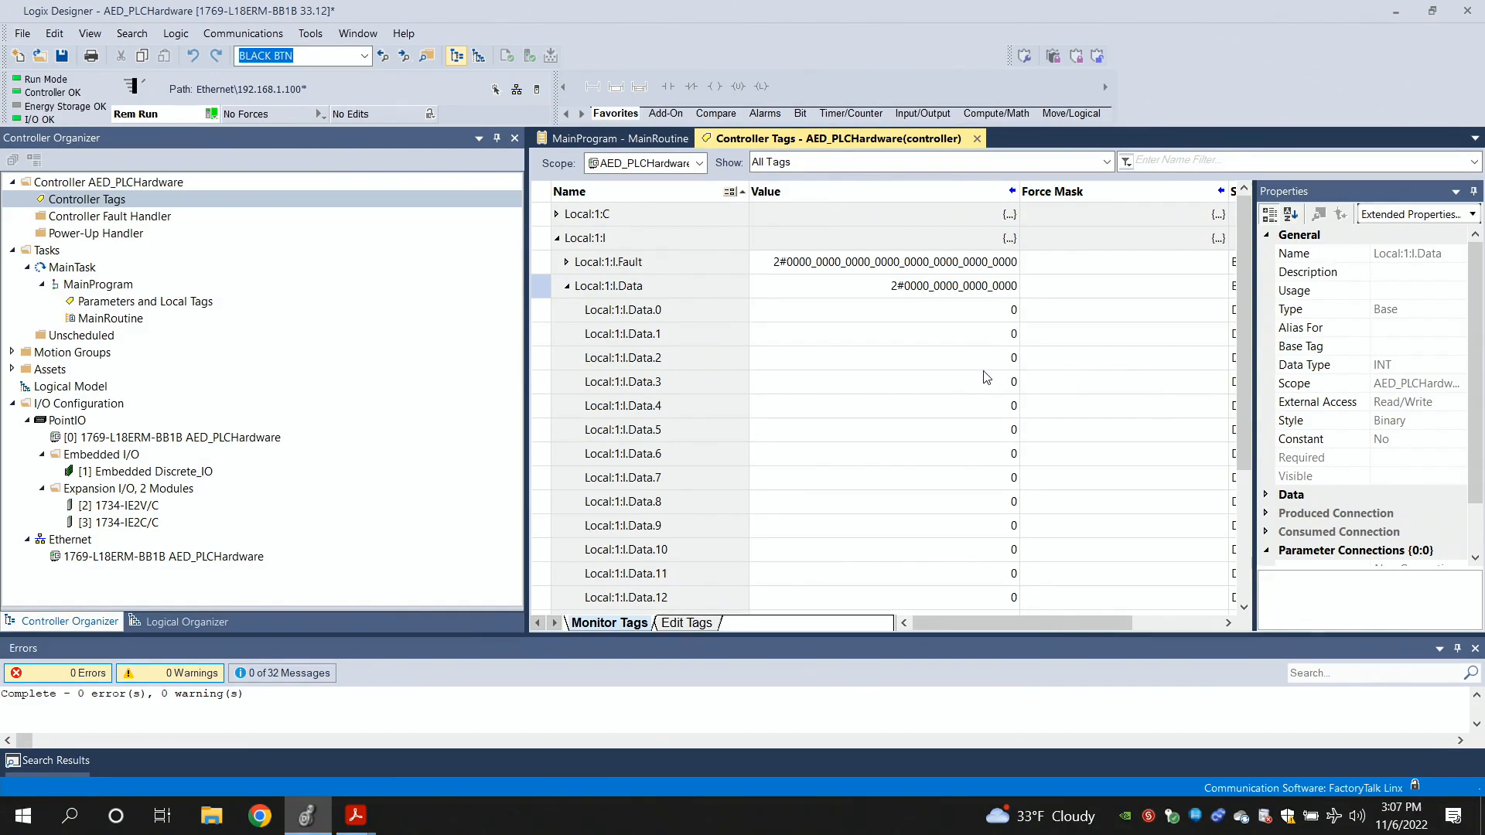
pyautogui.moveTo(1011, 307)
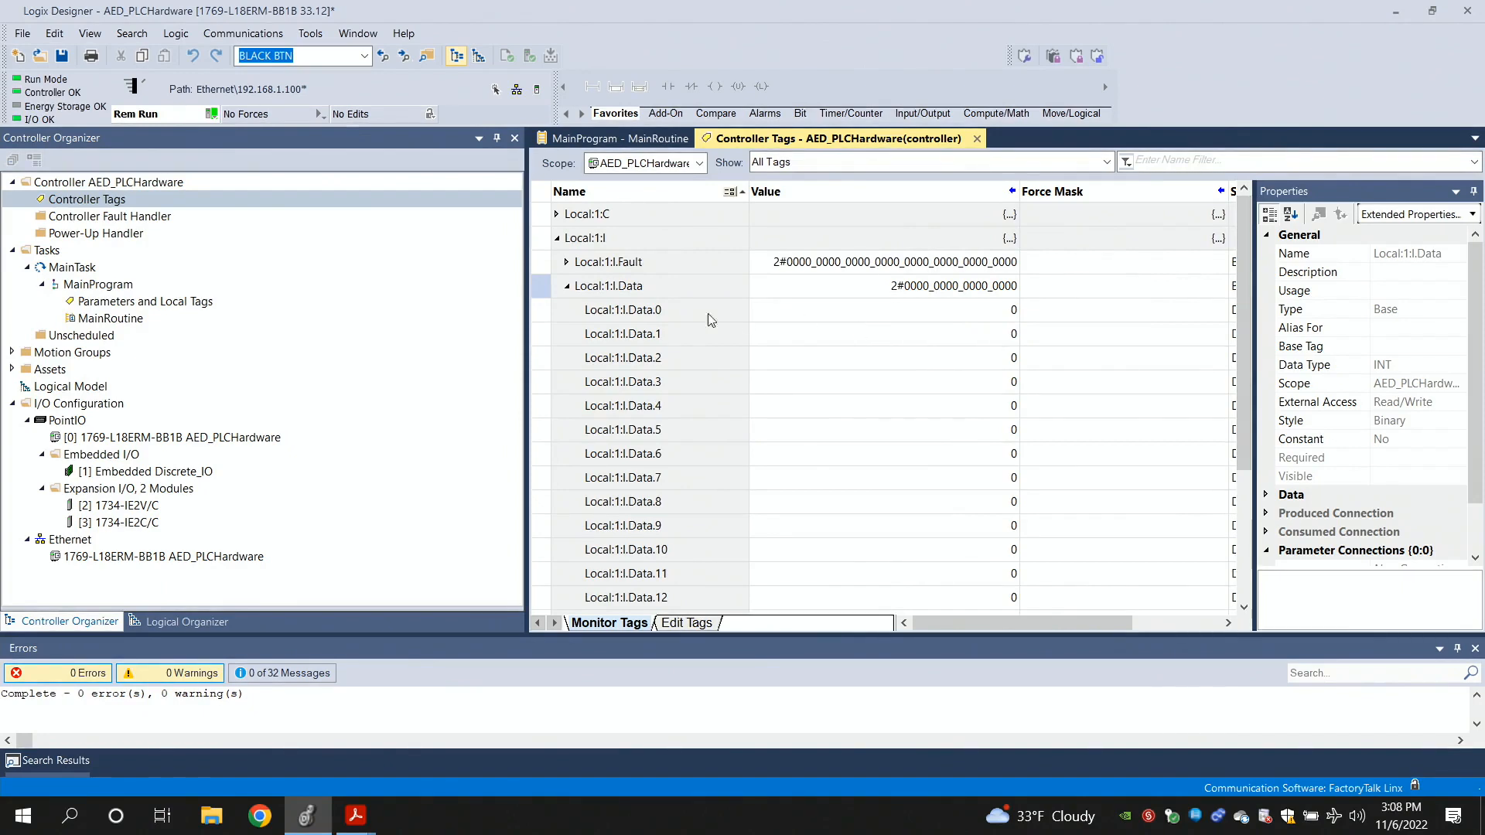
pyautogui.moveTo(1013, 313)
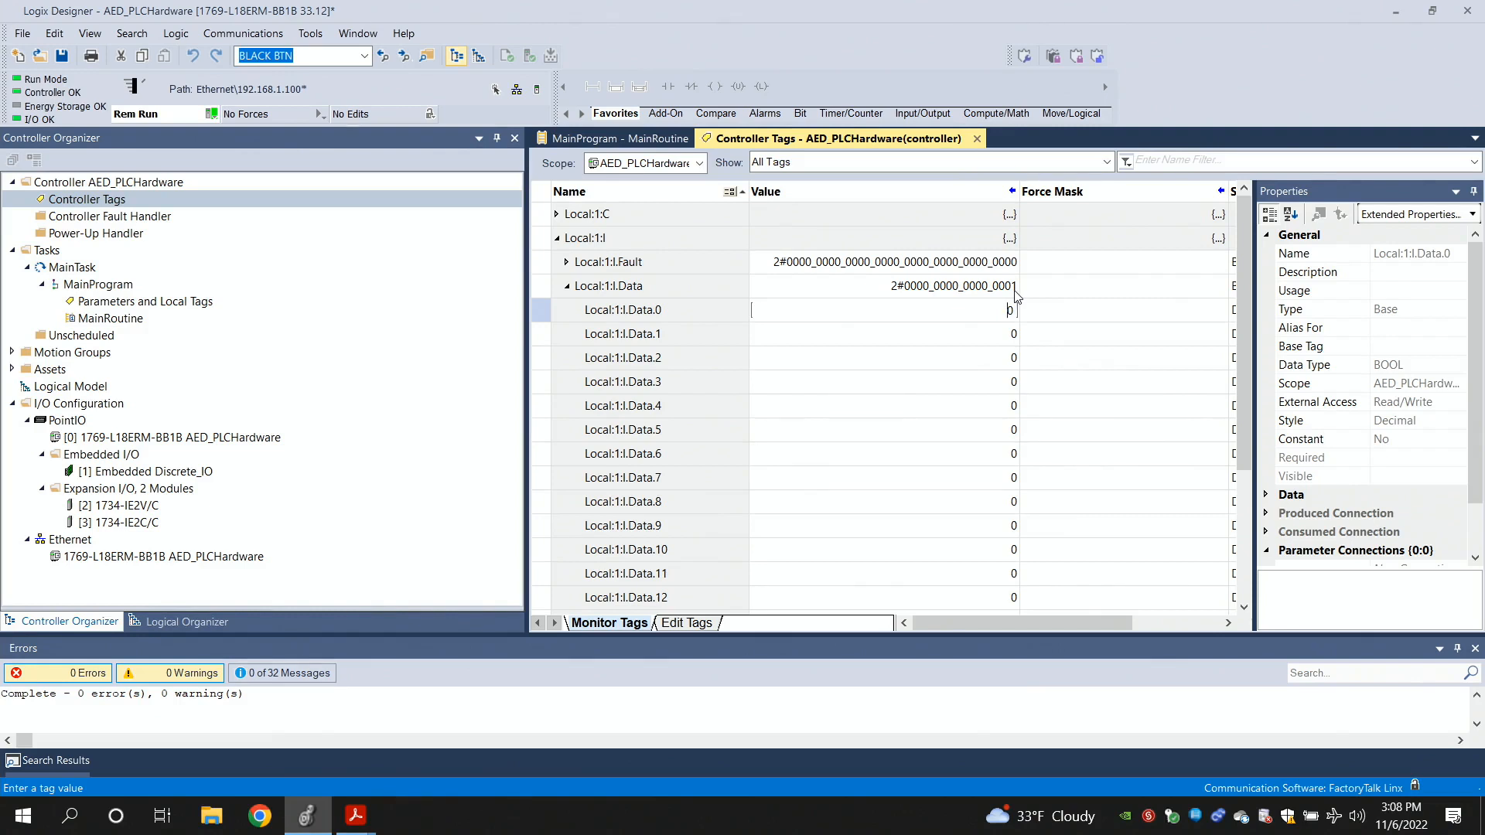
pyautogui.moveTo(798, 294)
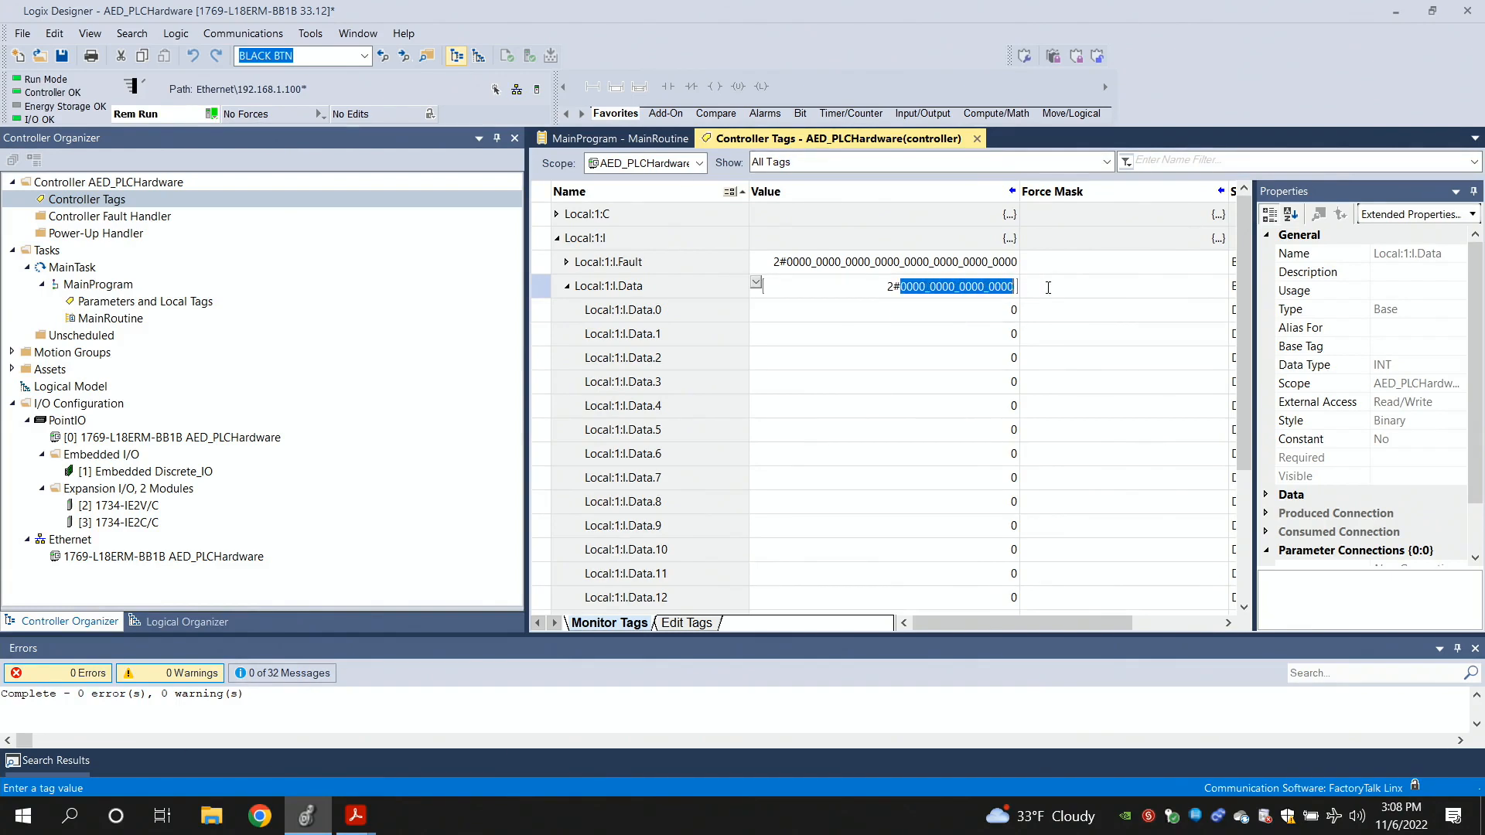
pyautogui.moveTo(1005, 340)
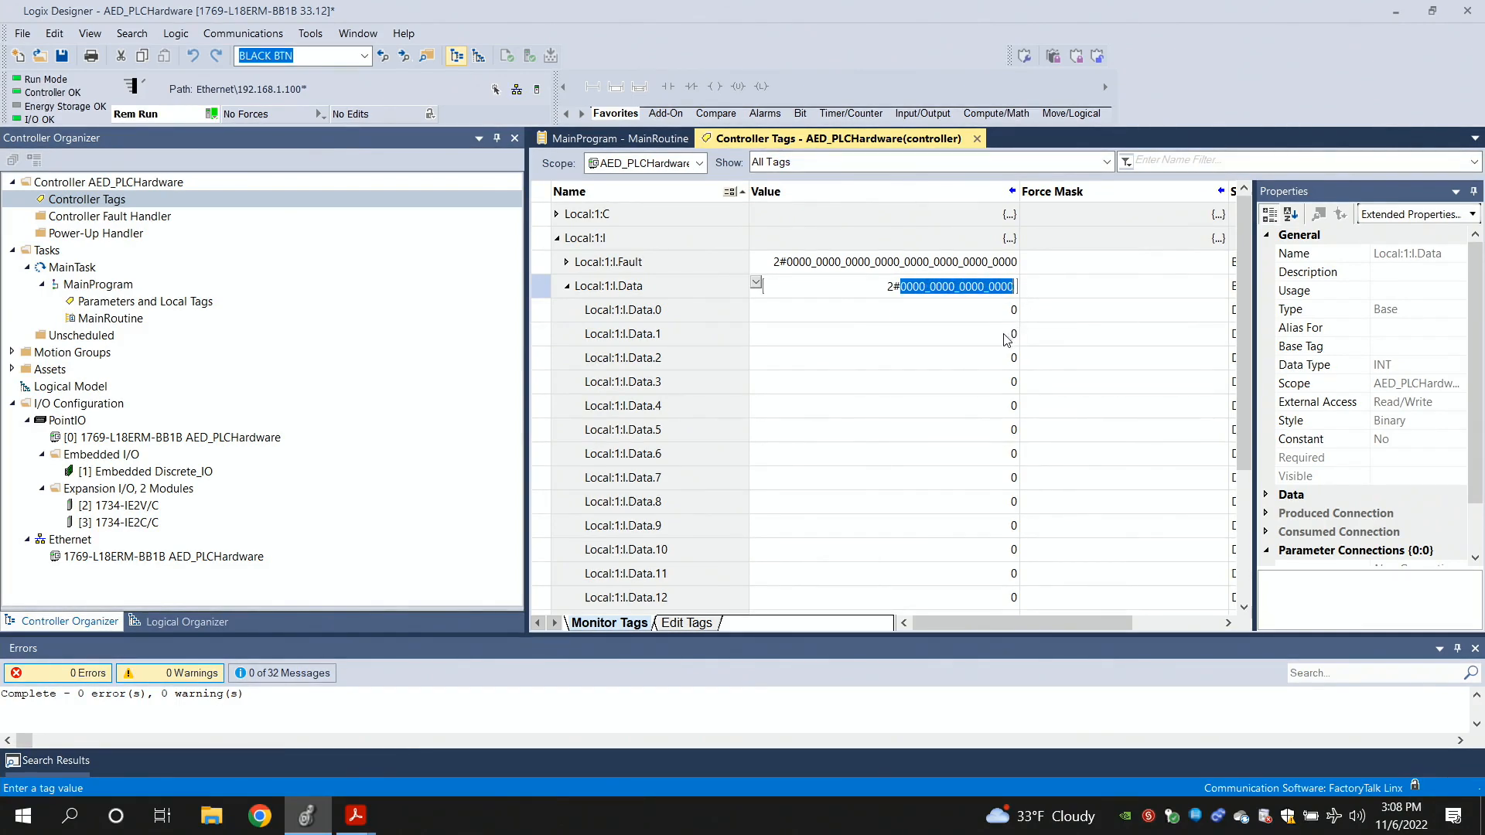
pyautogui.click(623, 309)
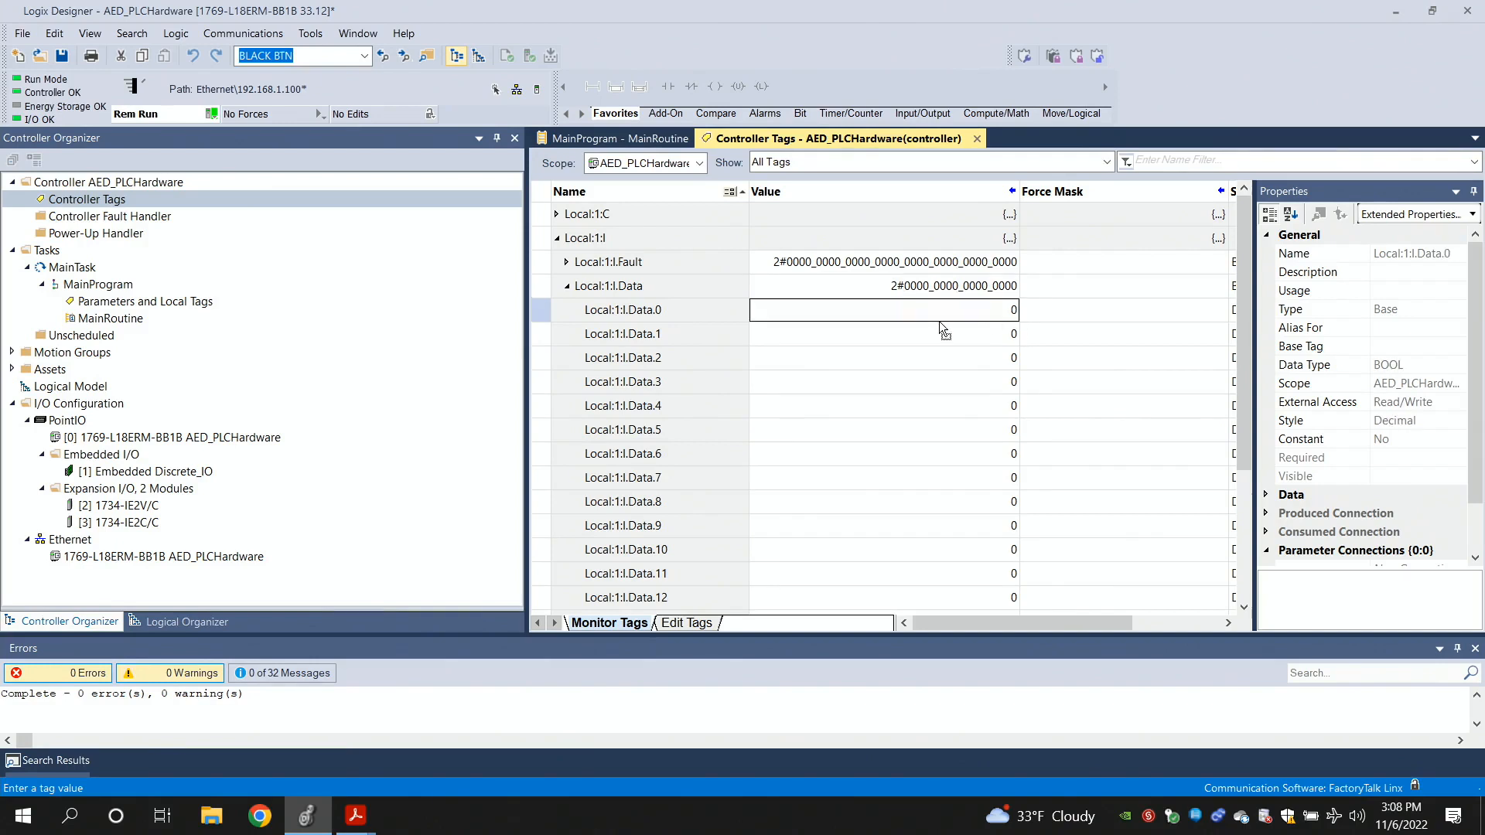
pyautogui.click(885, 334)
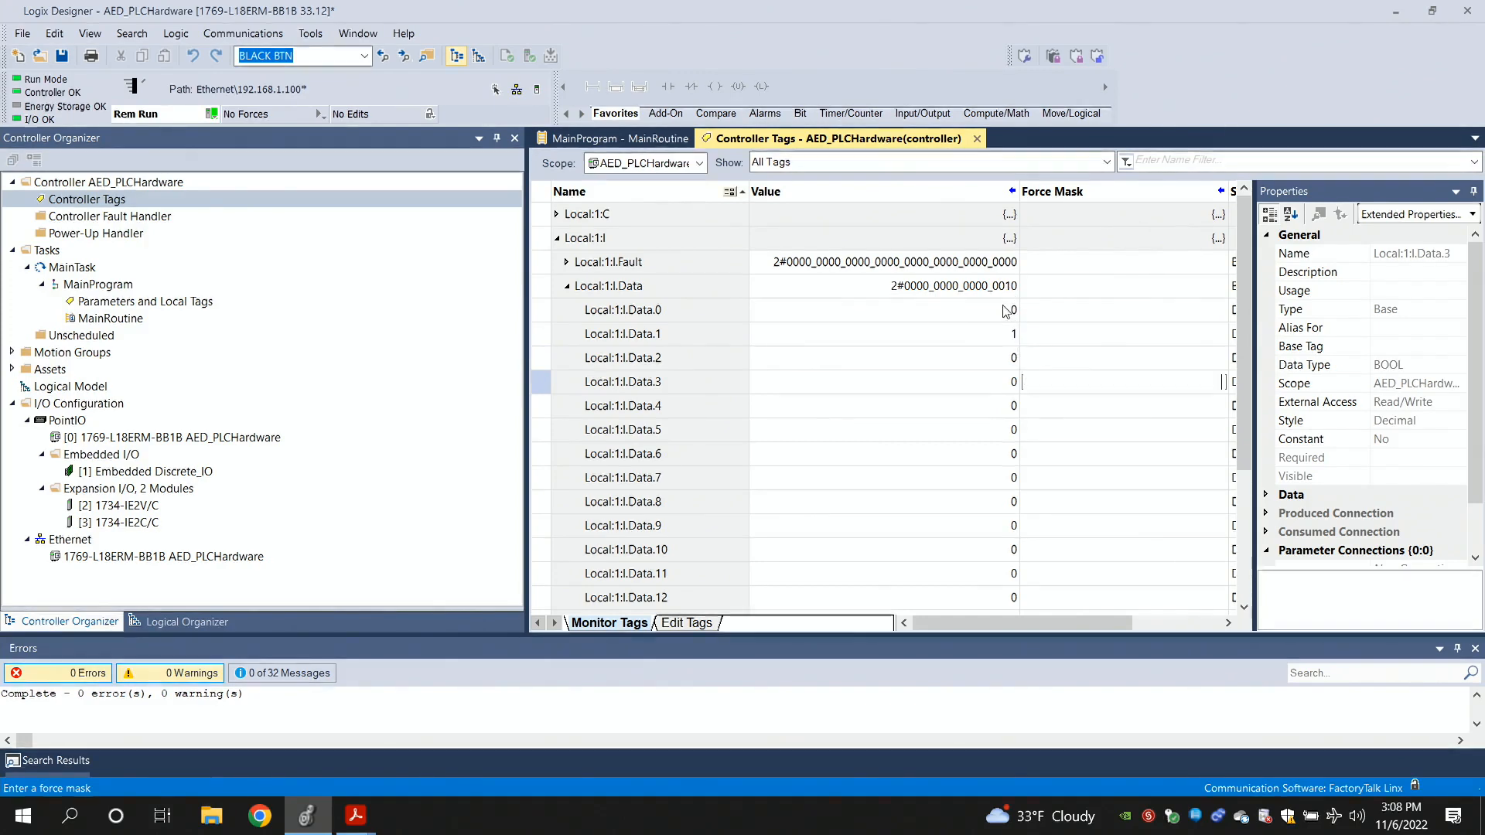
pyautogui.moveTo(1010, 295)
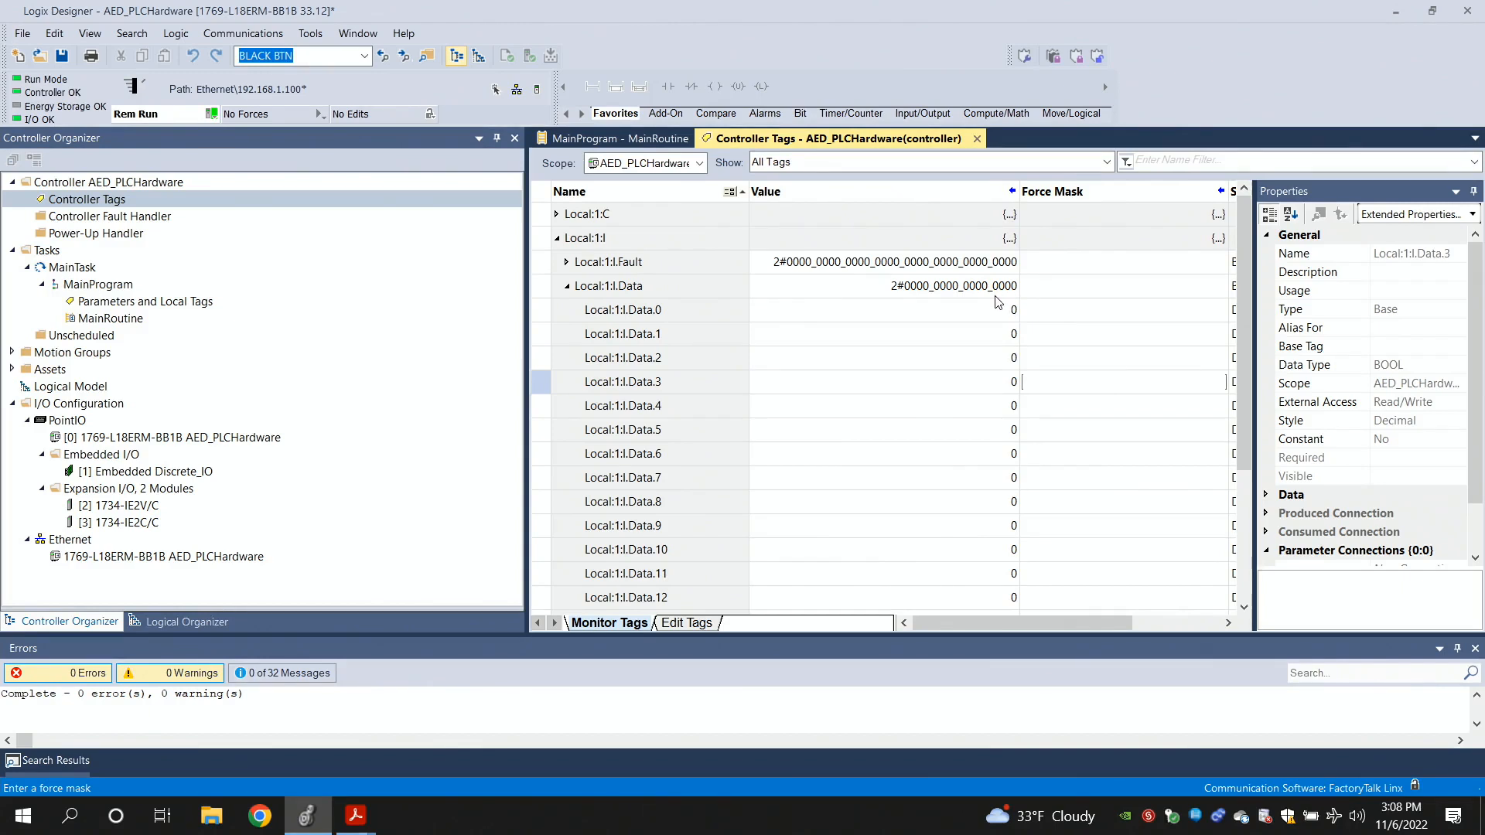
pyautogui.moveTo(637, 697)
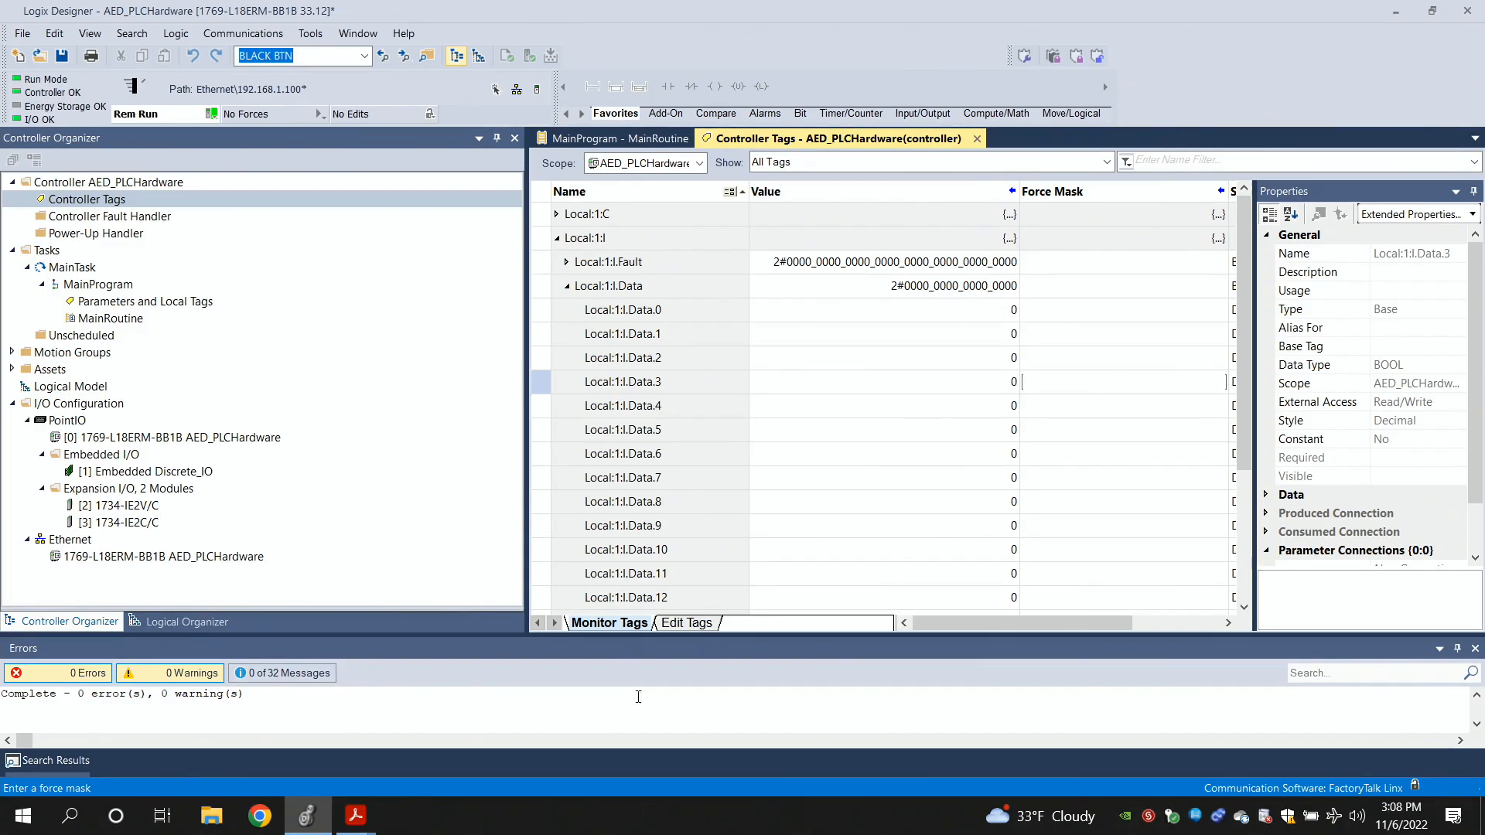
pyautogui.moveTo(398, 761)
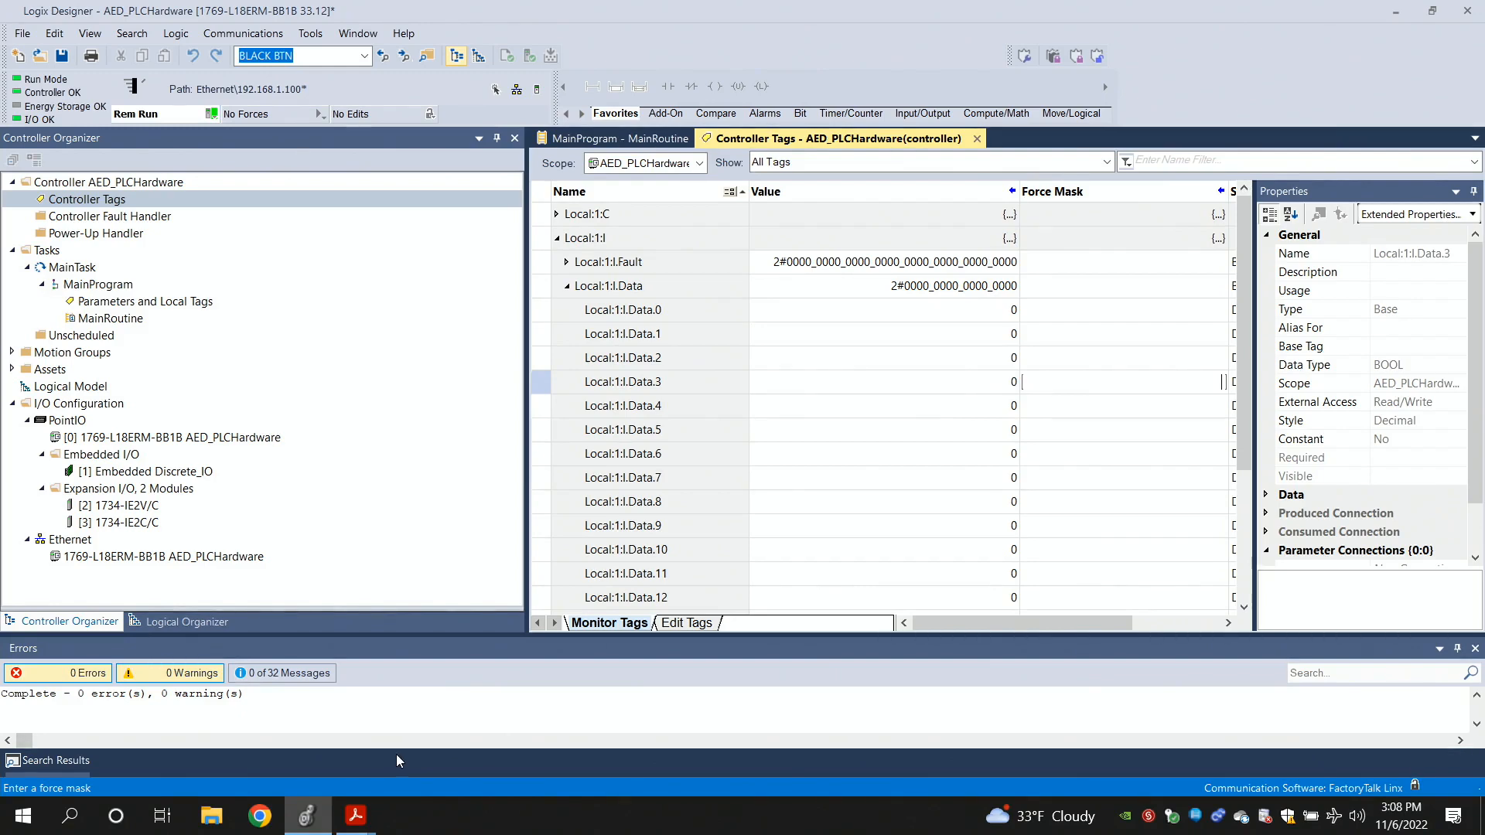
# Launch Calculator in Programmer mode with binary selected as the input base
pyautogui.click(20, 815)
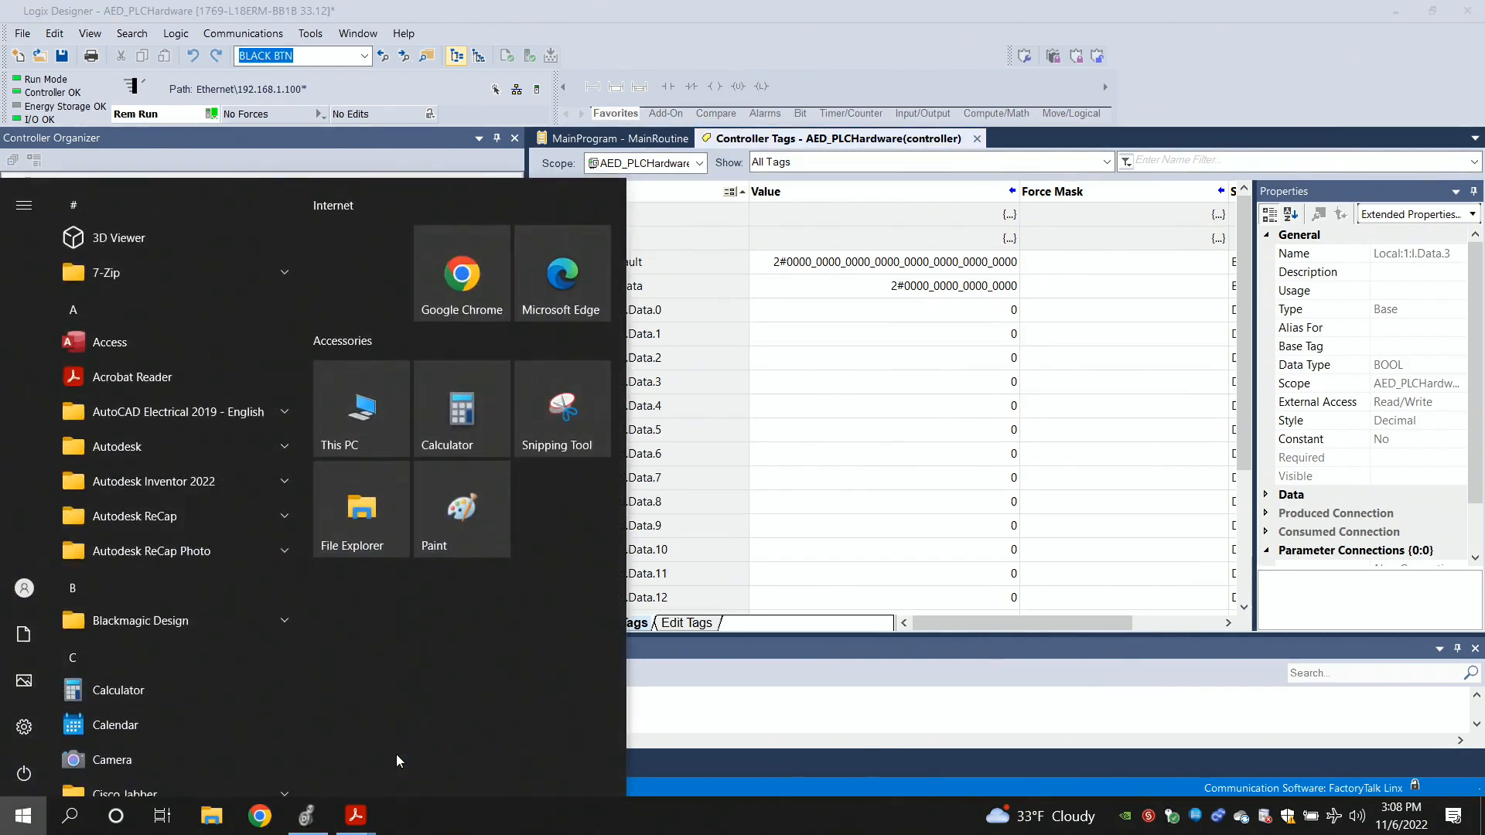
pyautogui.click(461, 409)
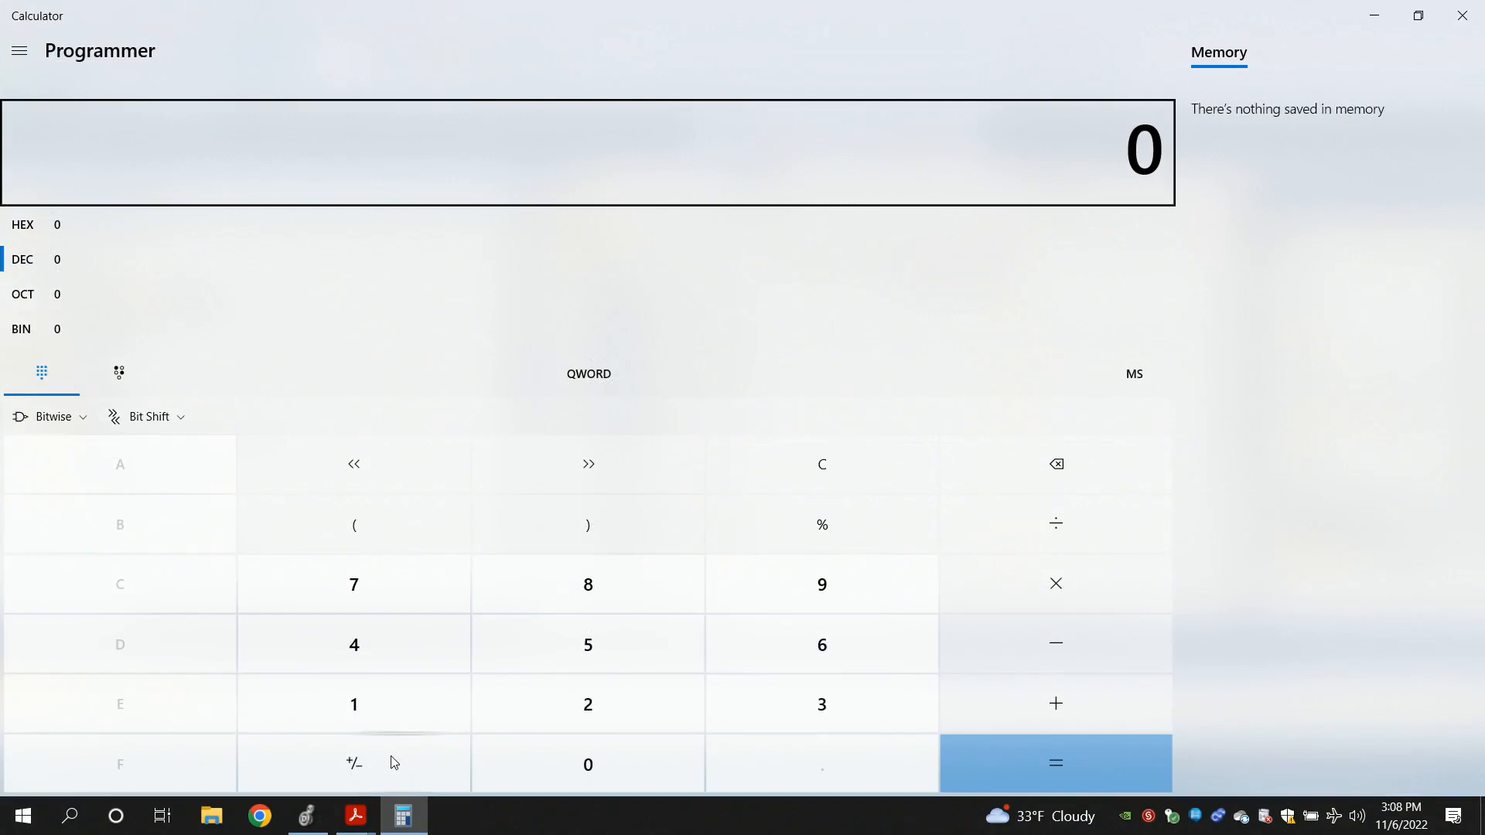
pyautogui.moveTo(26, 59)
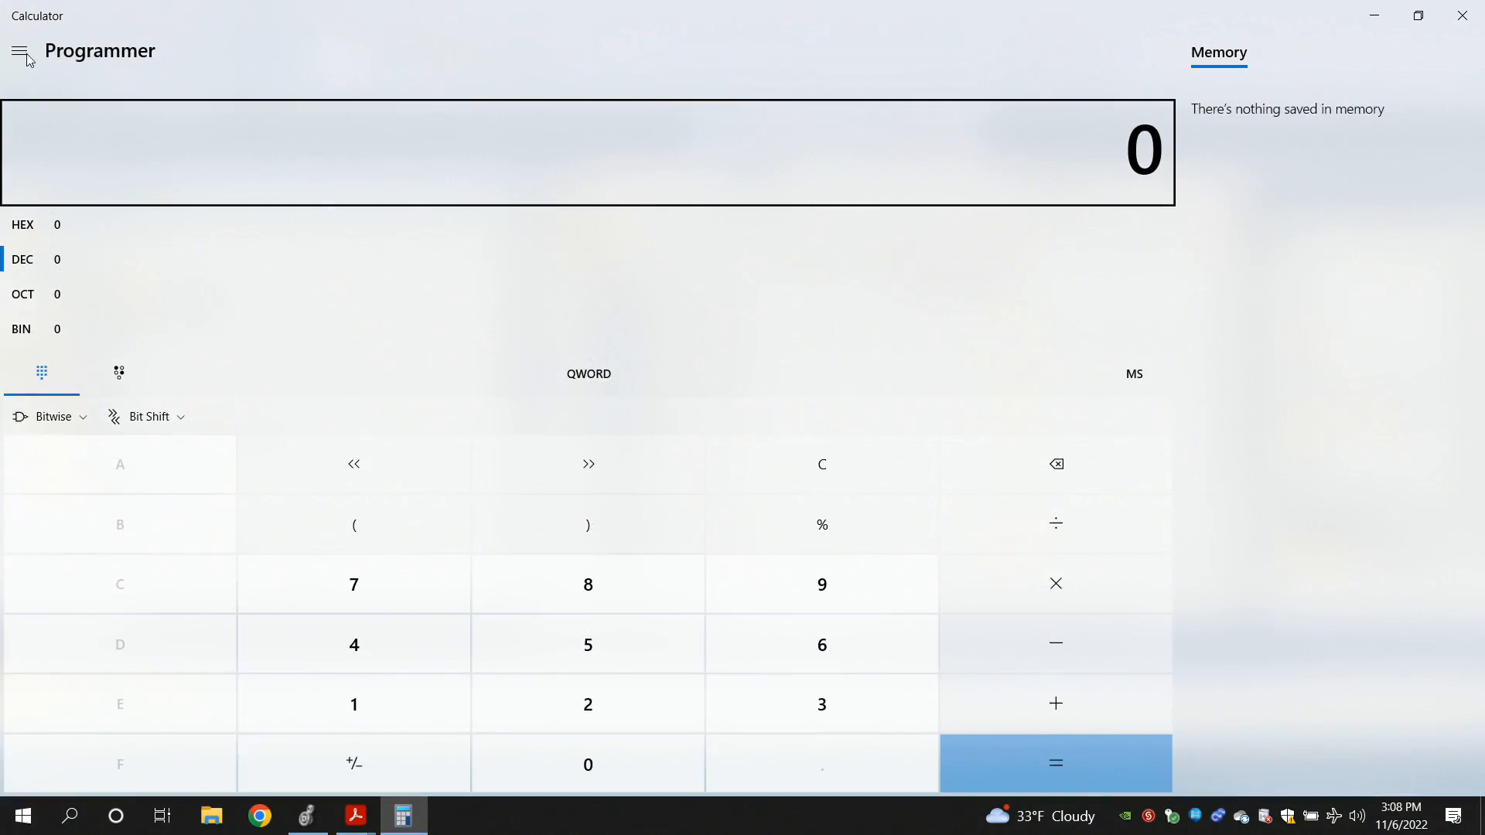
pyautogui.moveTo(20, 51)
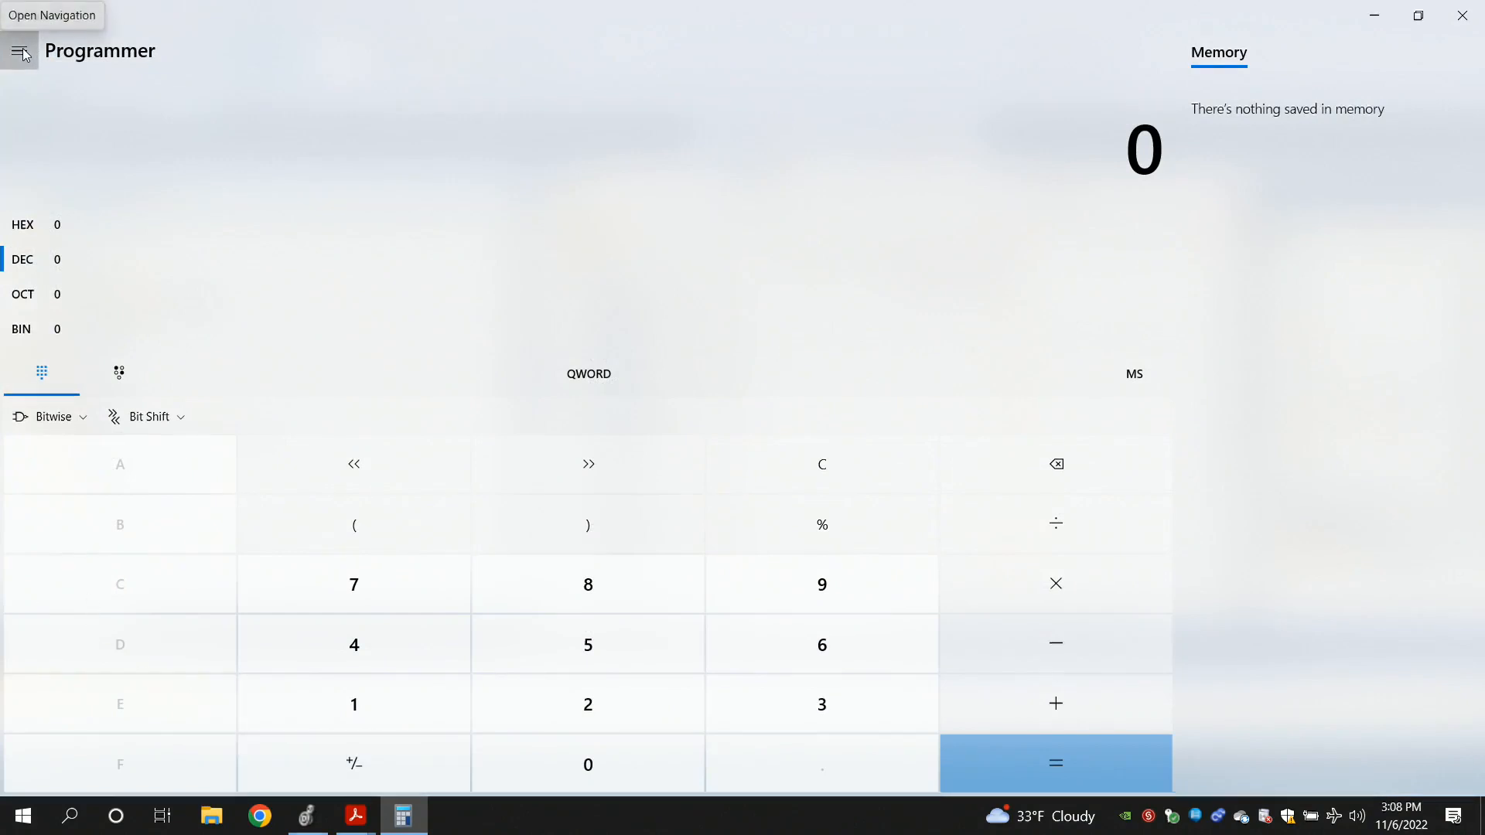
pyautogui.click(18, 49)
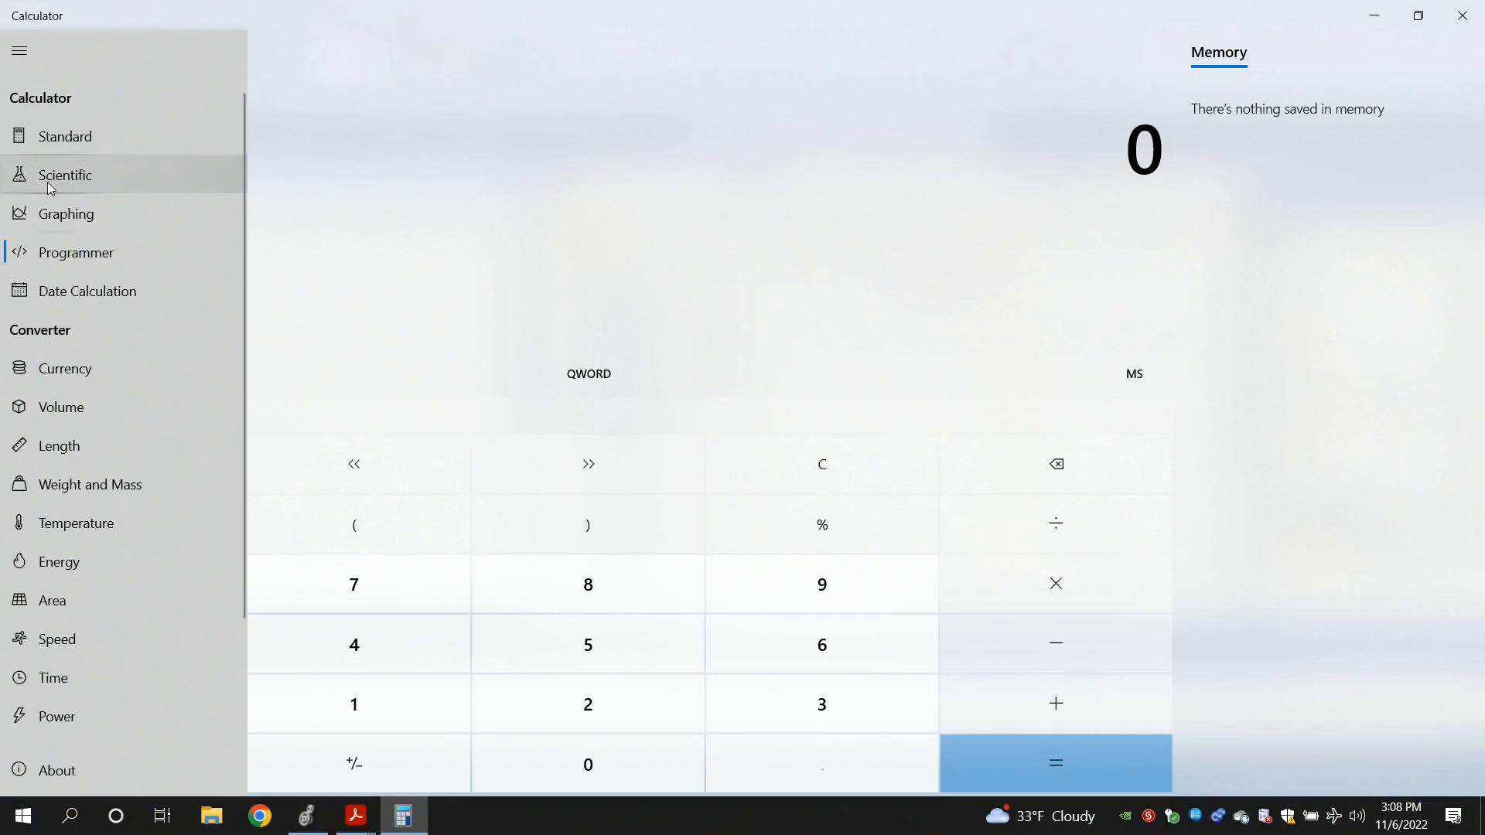
pyautogui.click(65, 136)
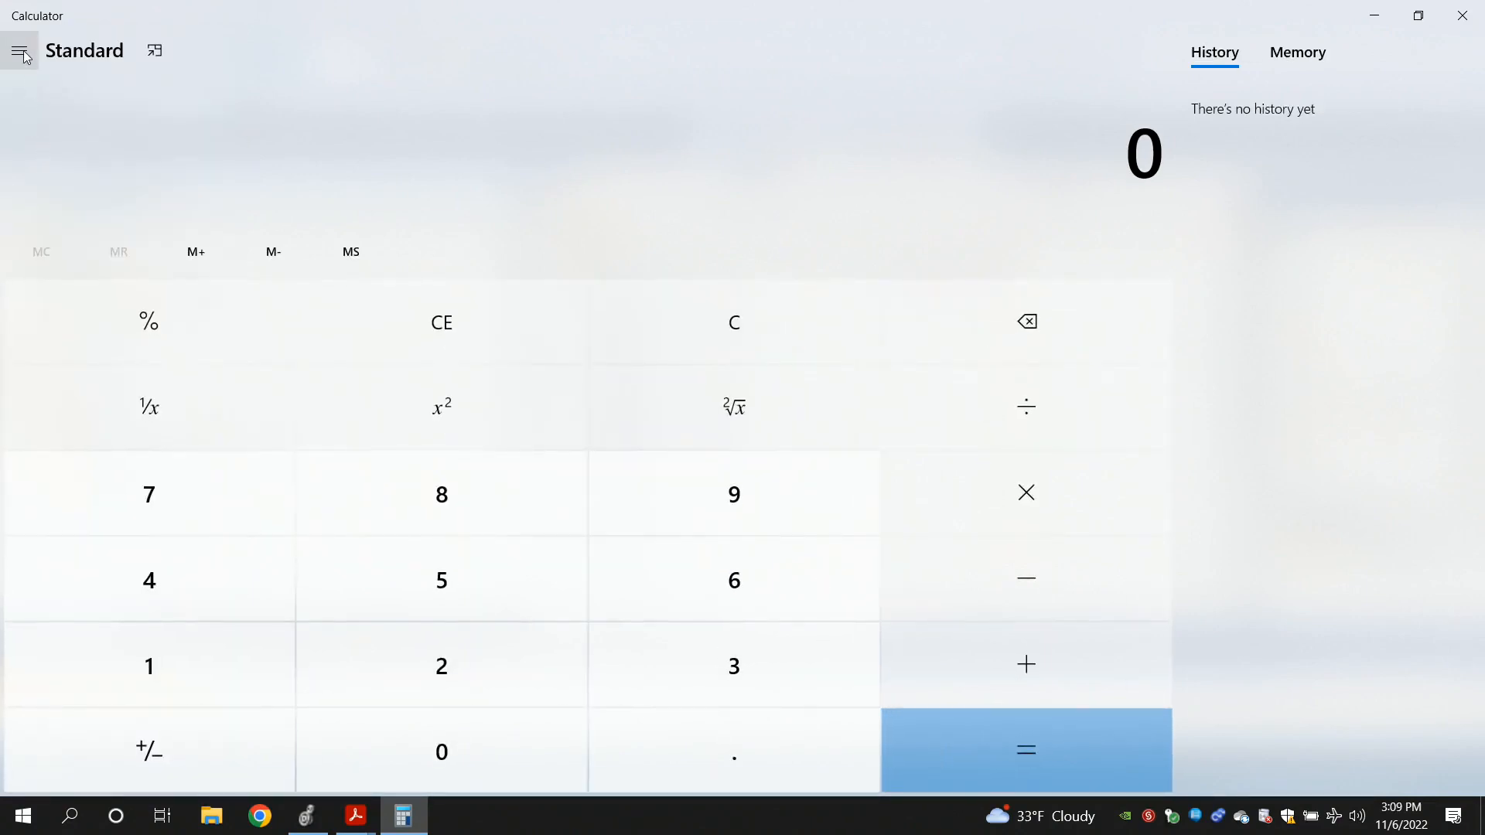
pyautogui.click(19, 49)
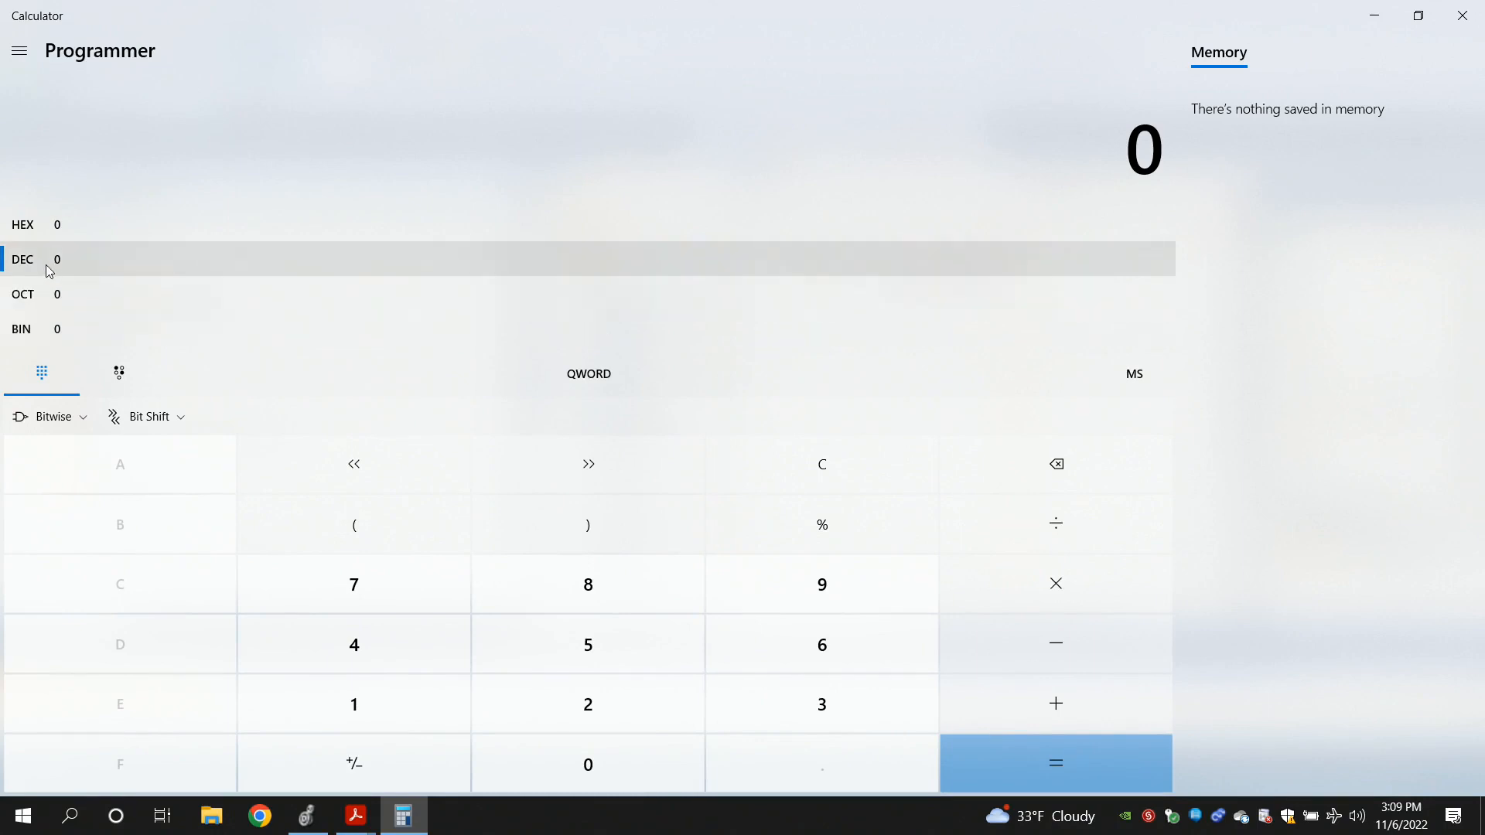
pyautogui.click(20, 328)
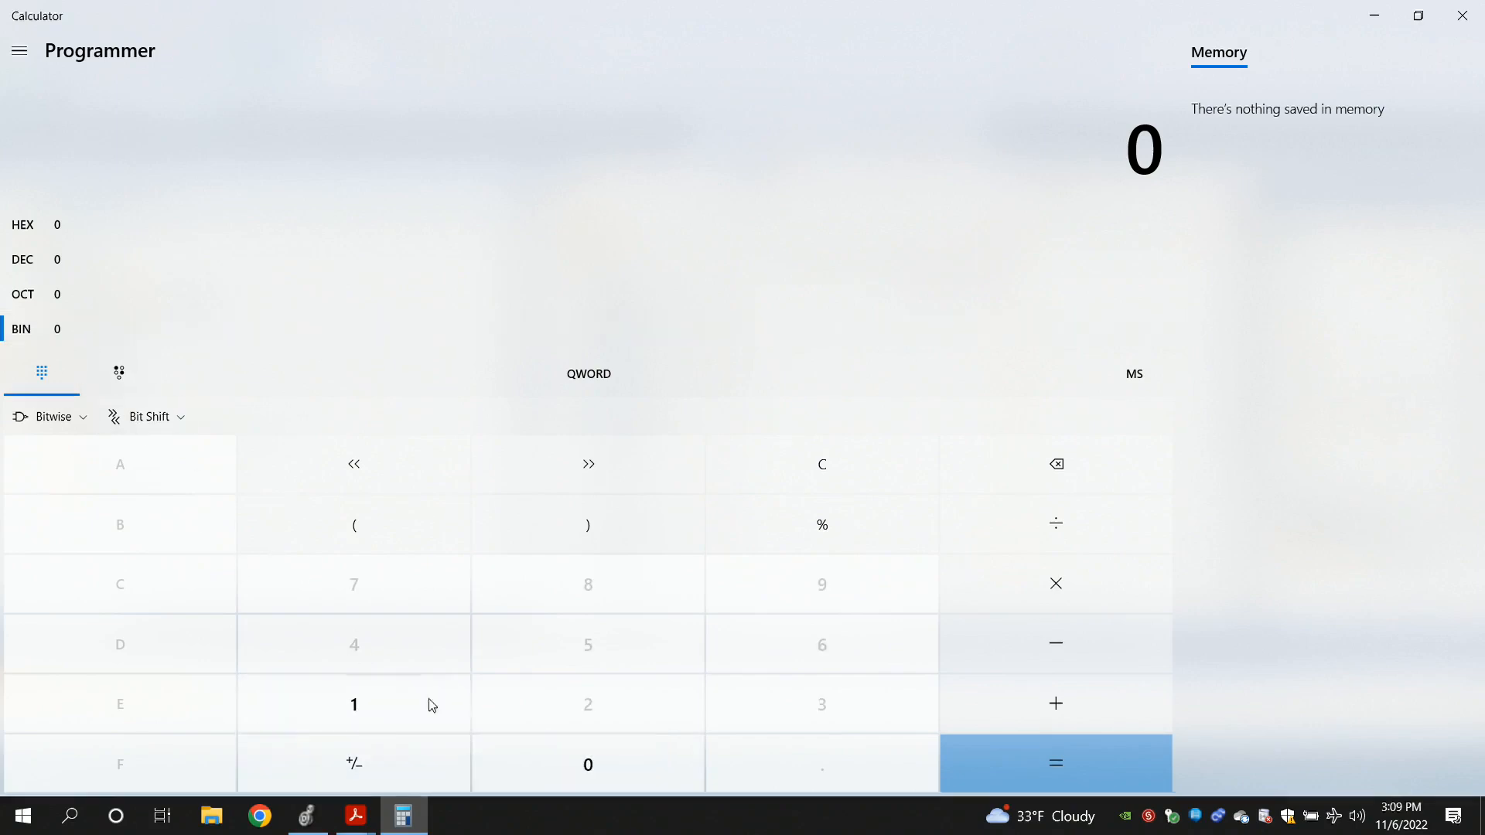
pyautogui.moveTo(588, 764)
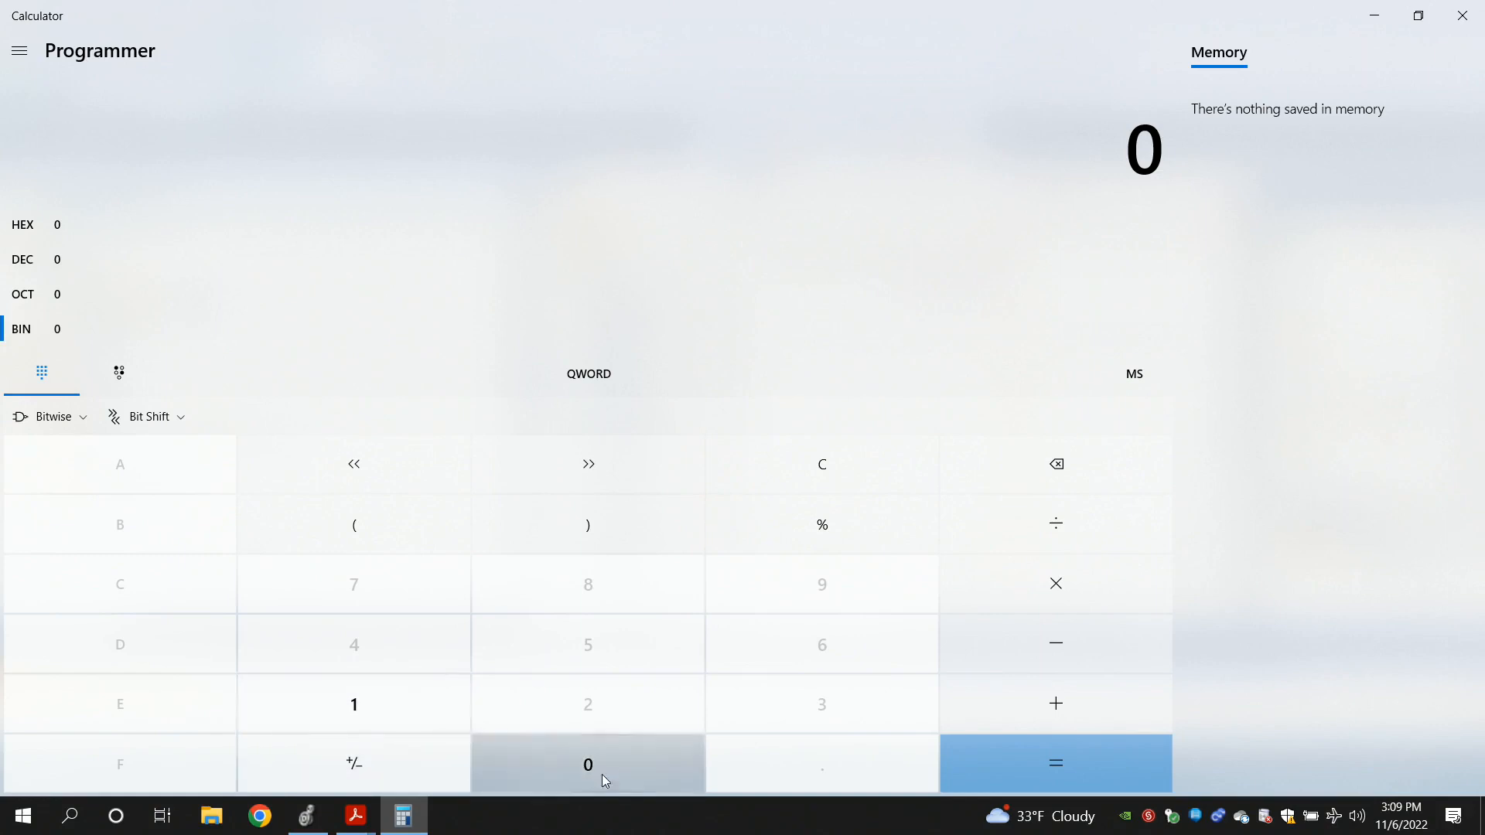
pyautogui.moveTo(53, 416)
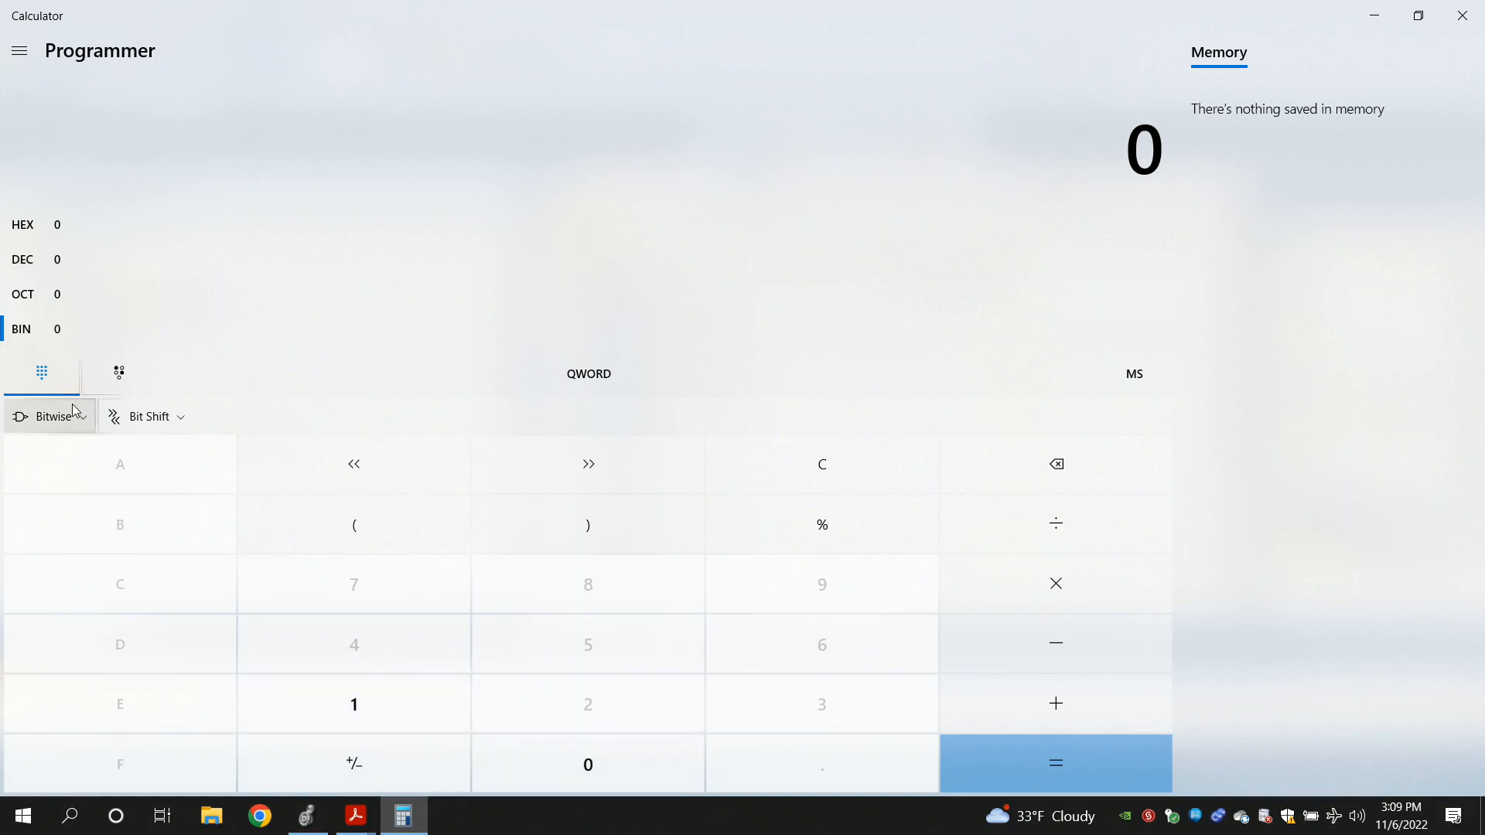
pyautogui.moveTo(119, 371)
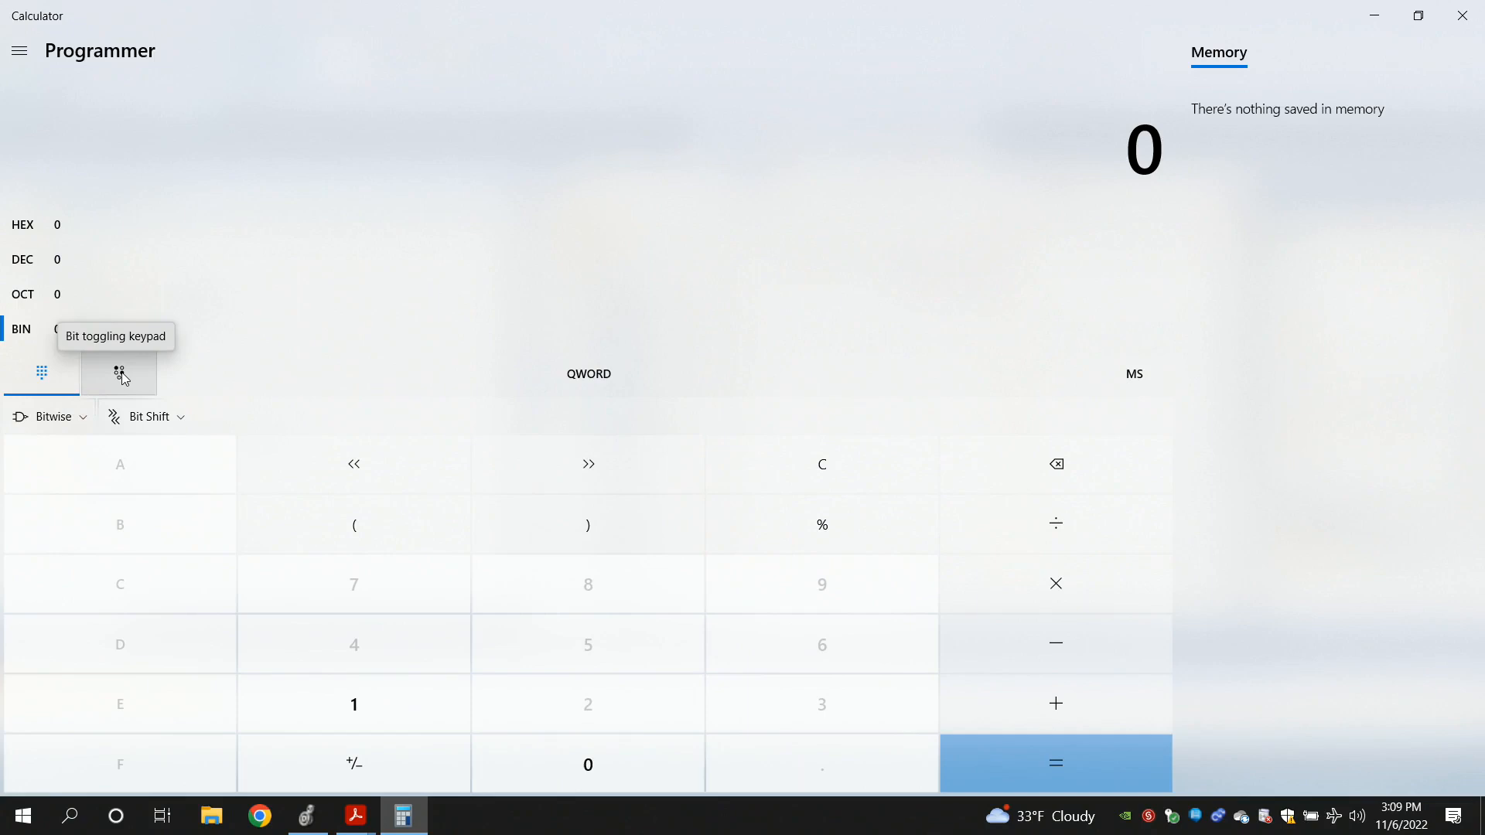
# Show the bit-toggling keypad with a 16-bit word size
pyautogui.click(120, 373)
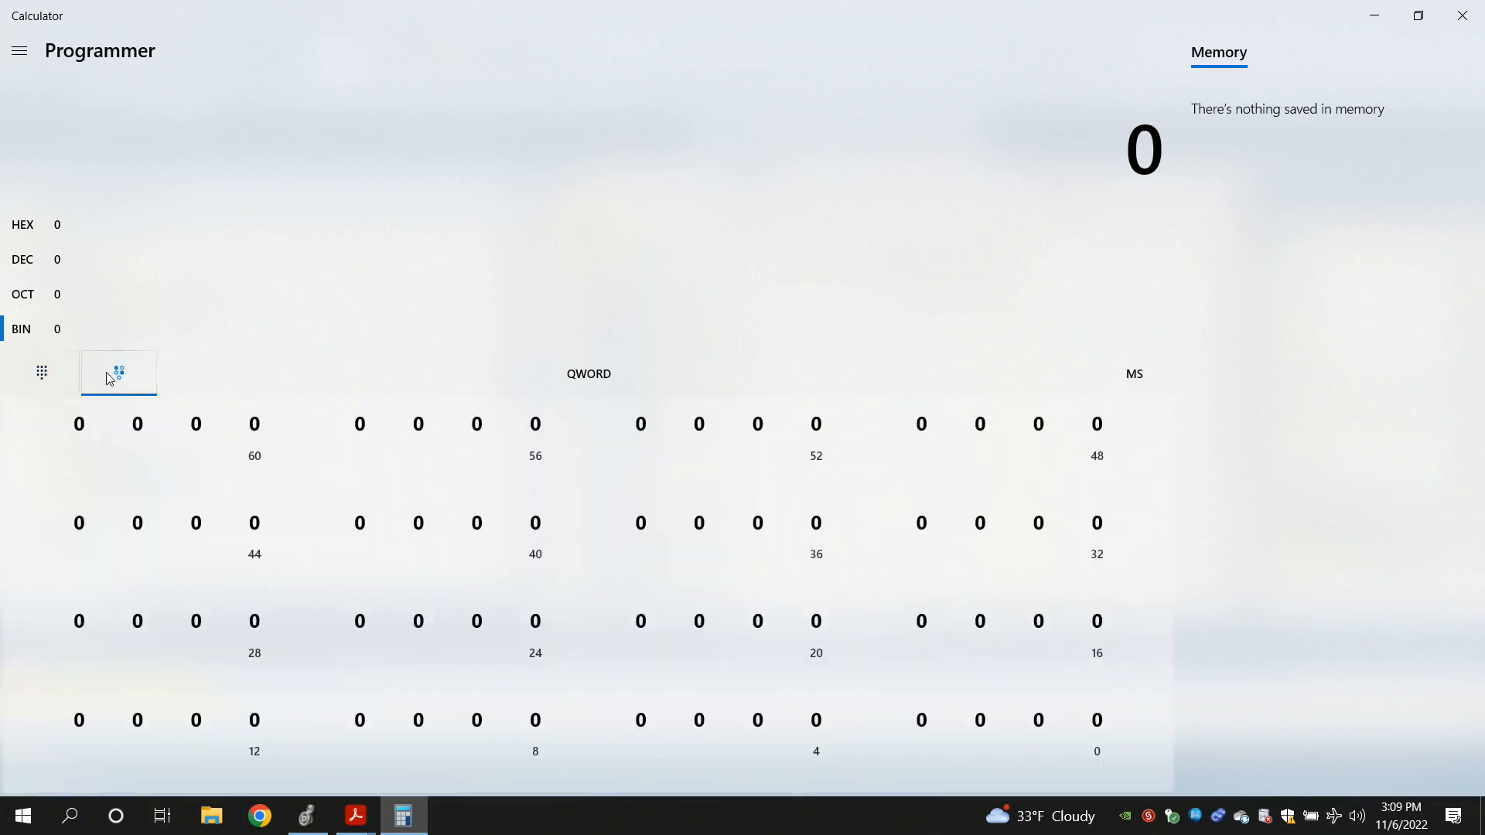
pyautogui.moveTo(119, 372)
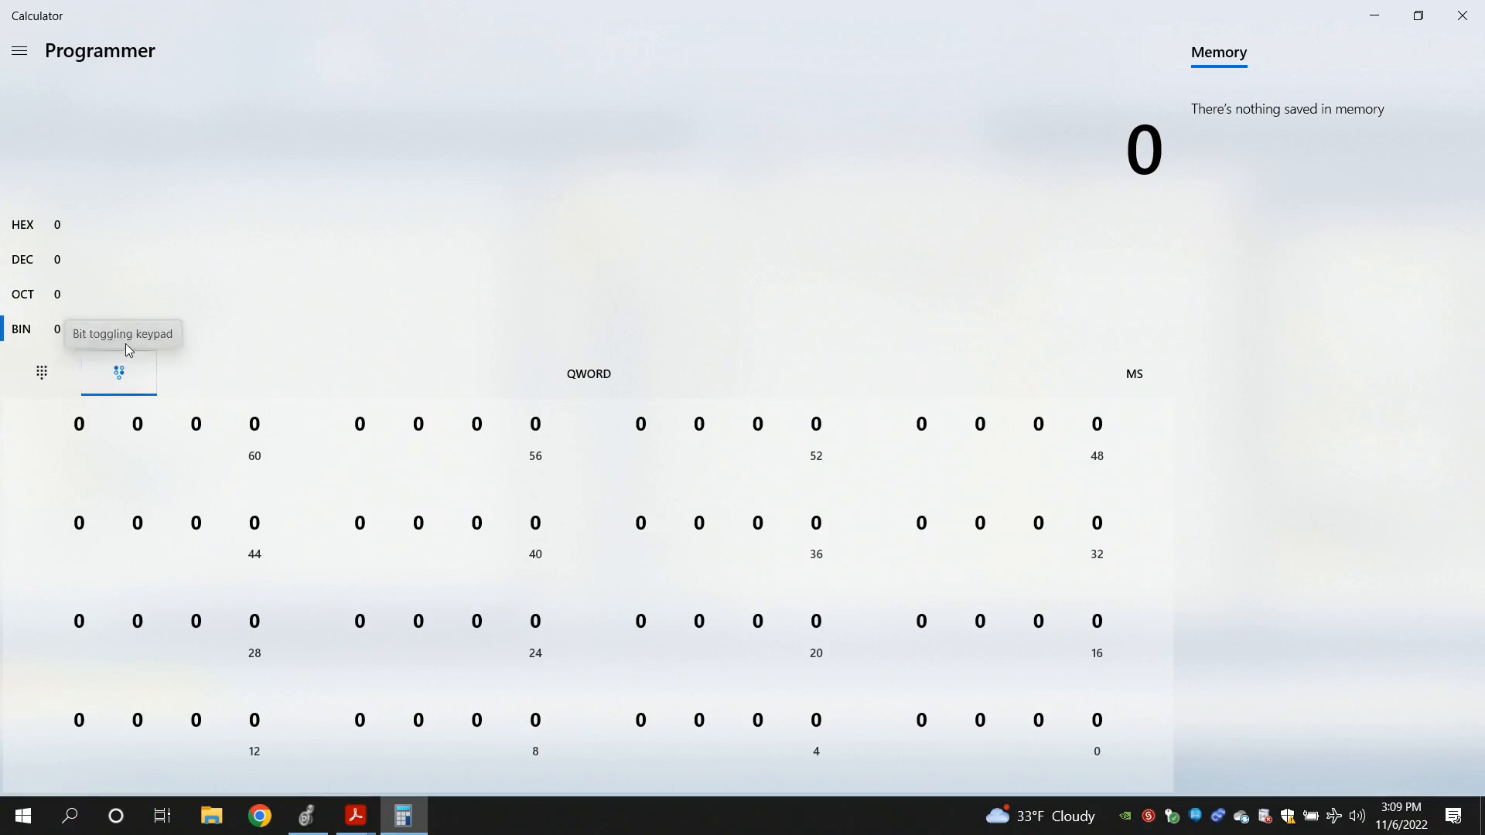
pyautogui.click(588, 373)
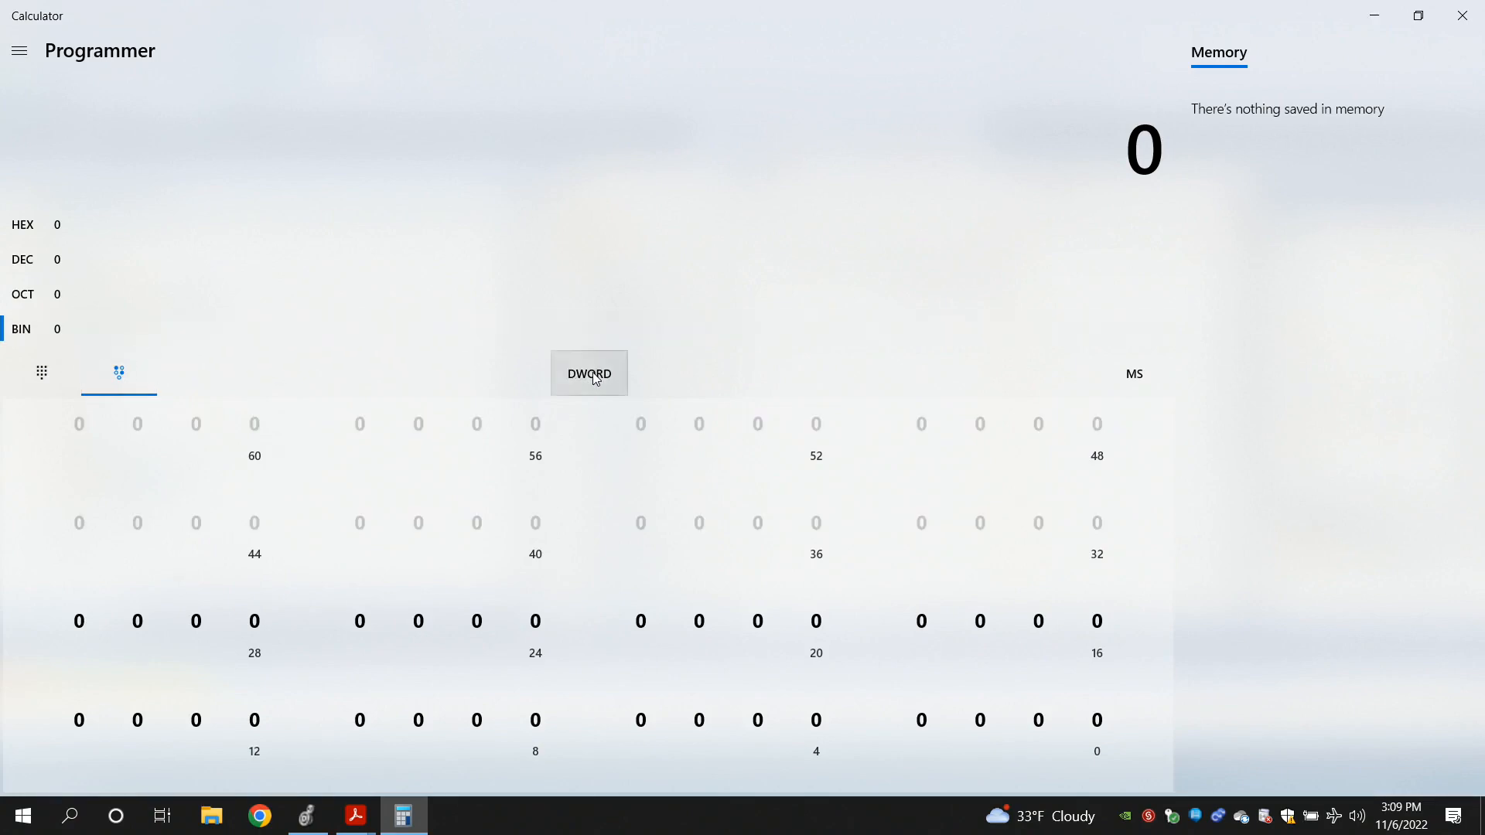
pyautogui.click(588, 373)
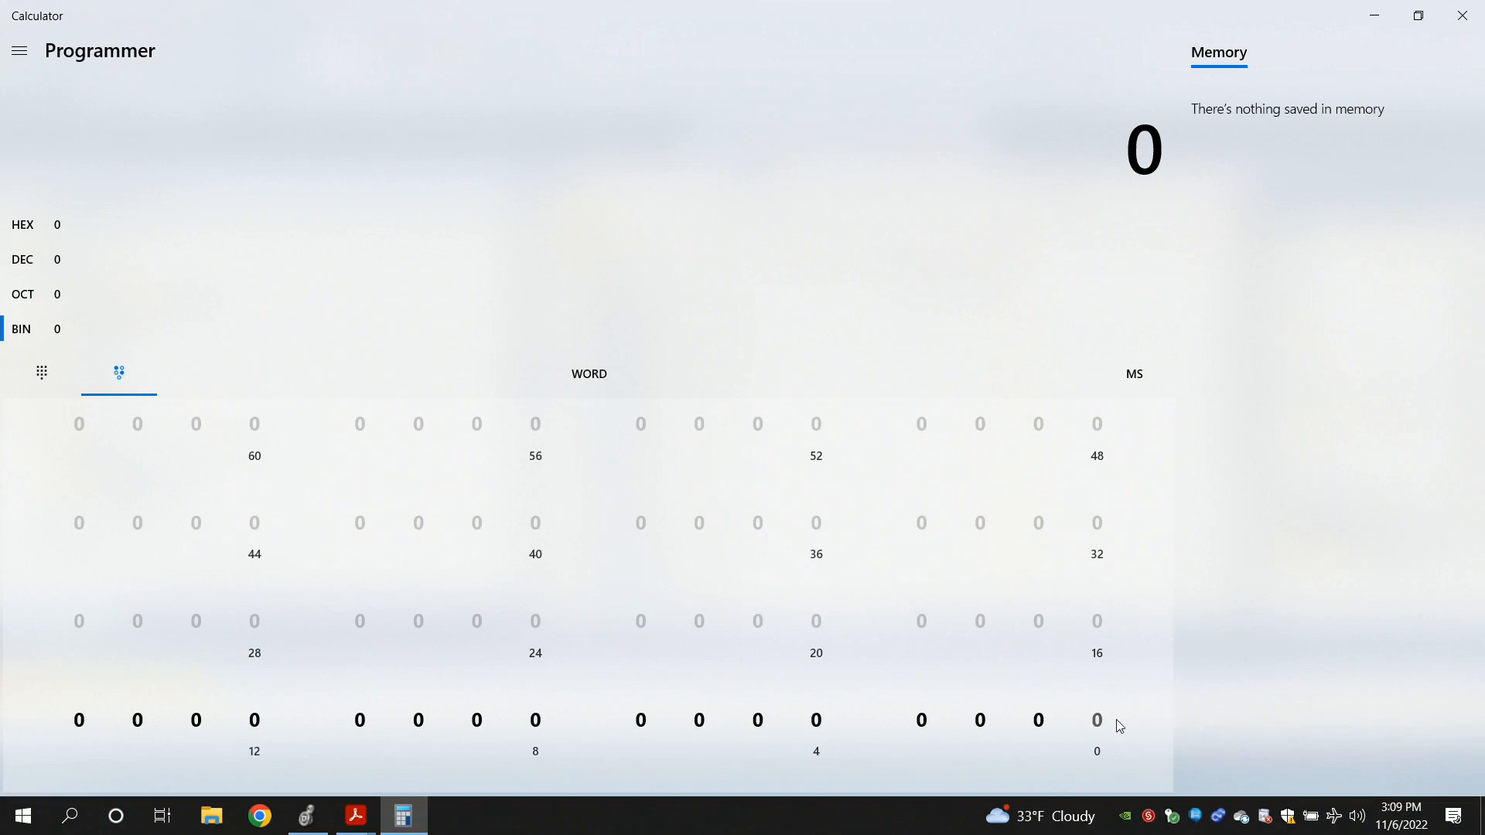
pyautogui.moveTo(73, 736)
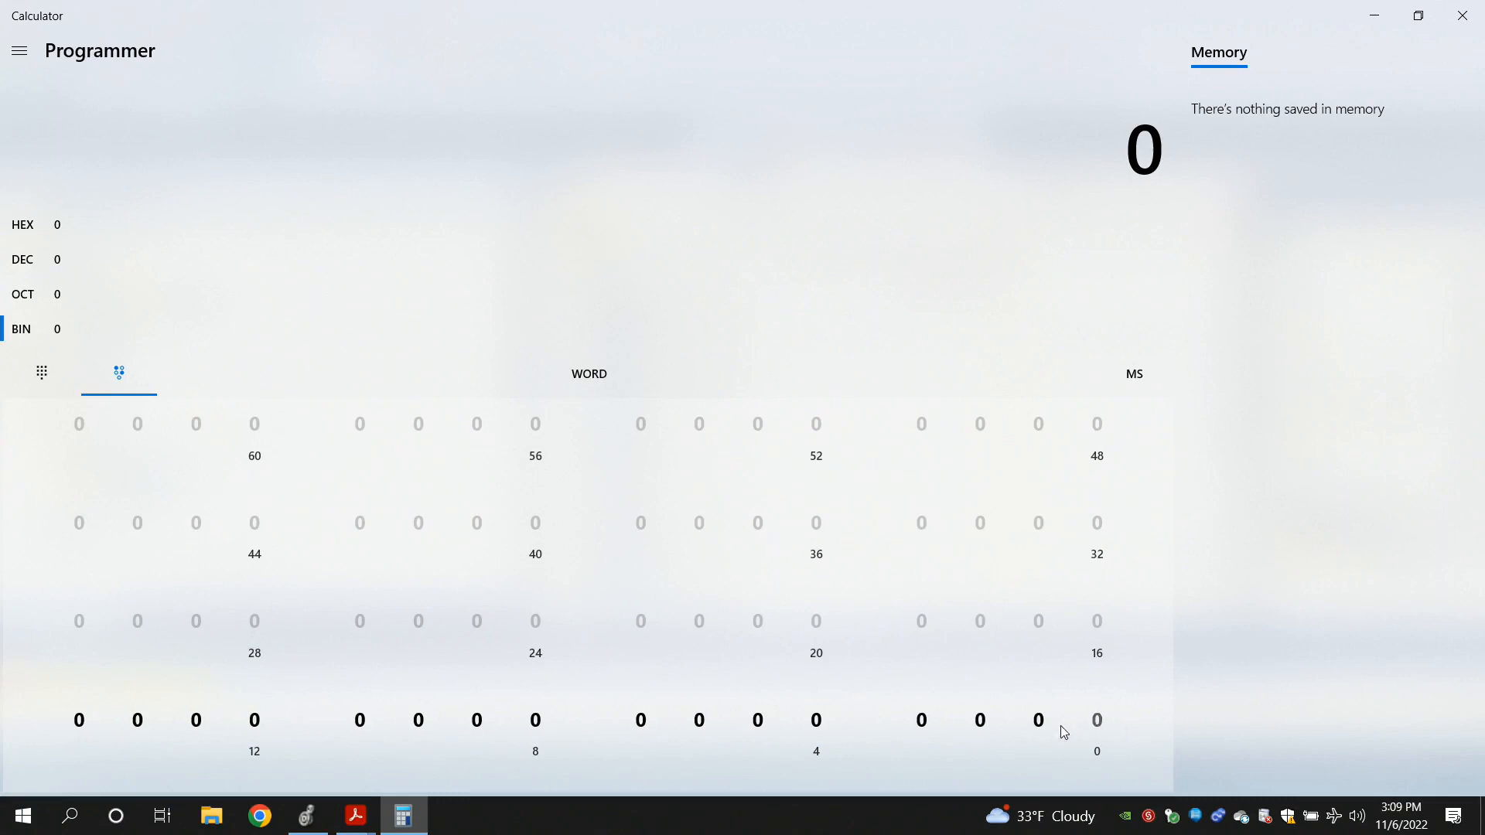
pyautogui.moveTo(1060, 722)
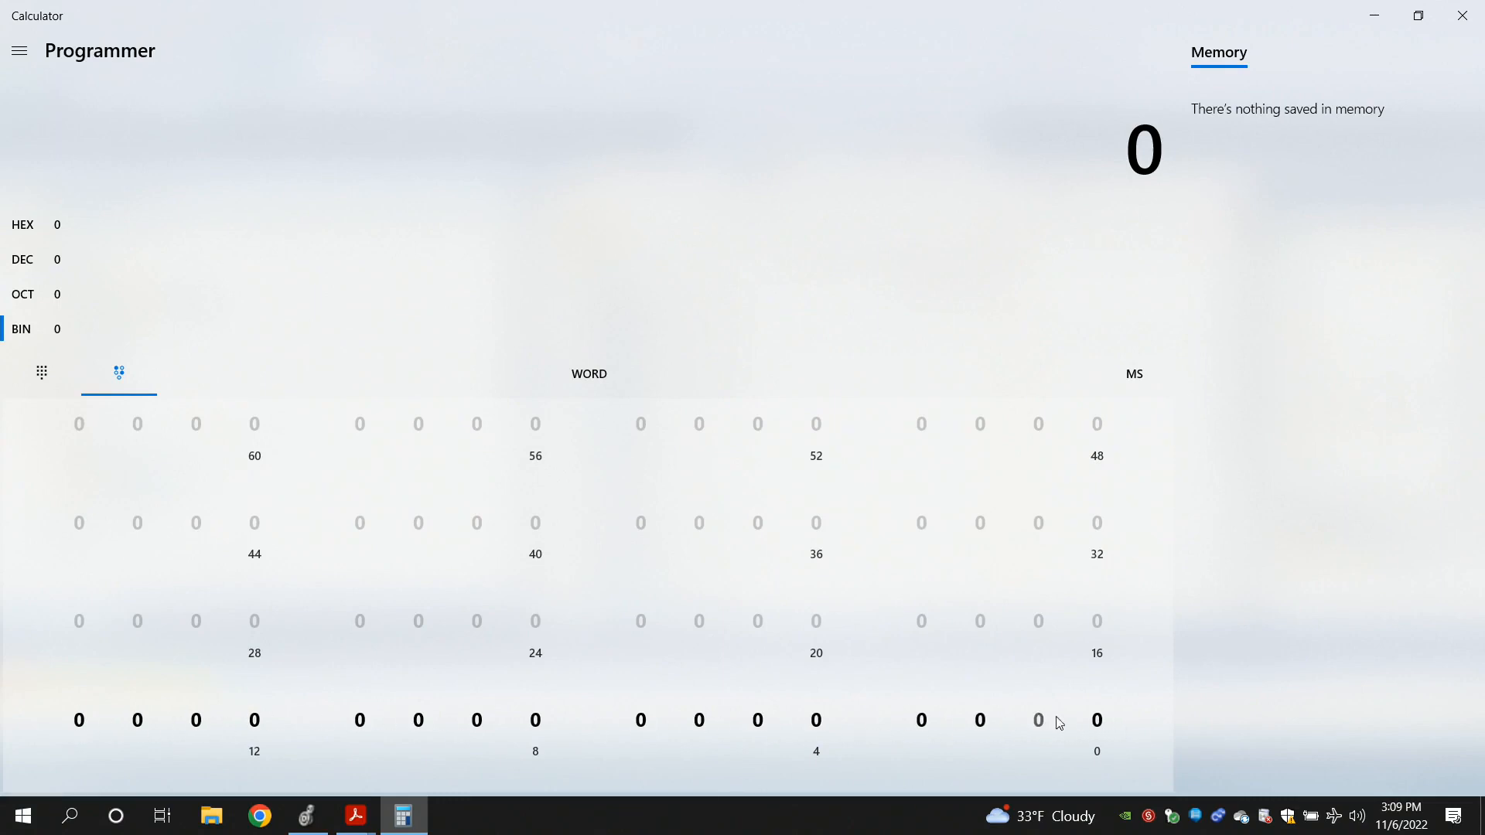
pyautogui.moveTo(1097, 726)
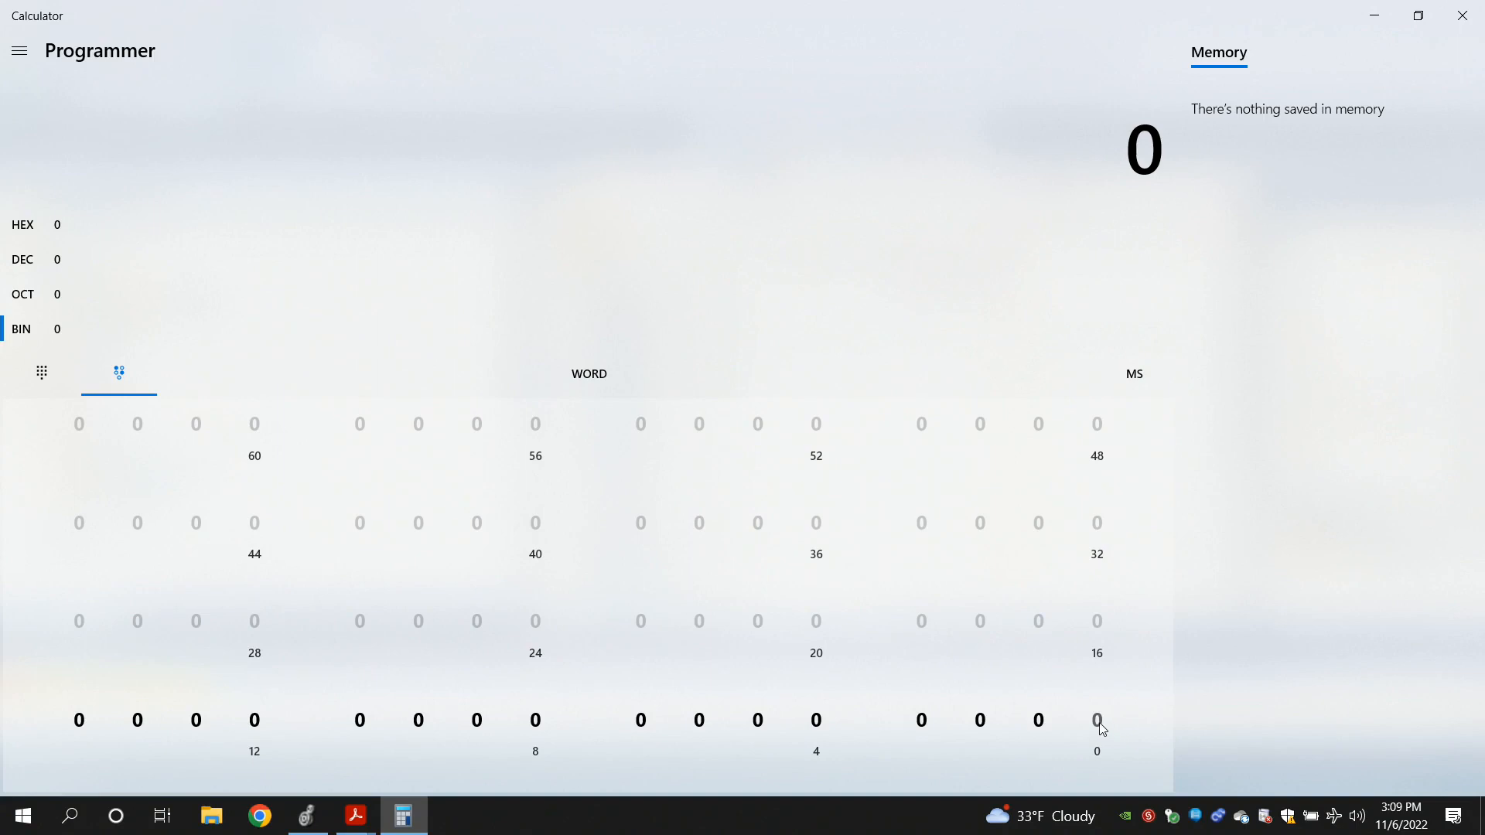
# Experiment toggling bits 0, 7 and 5 (1, 128, 160) and clear back to 0
pyautogui.click(1096, 719)
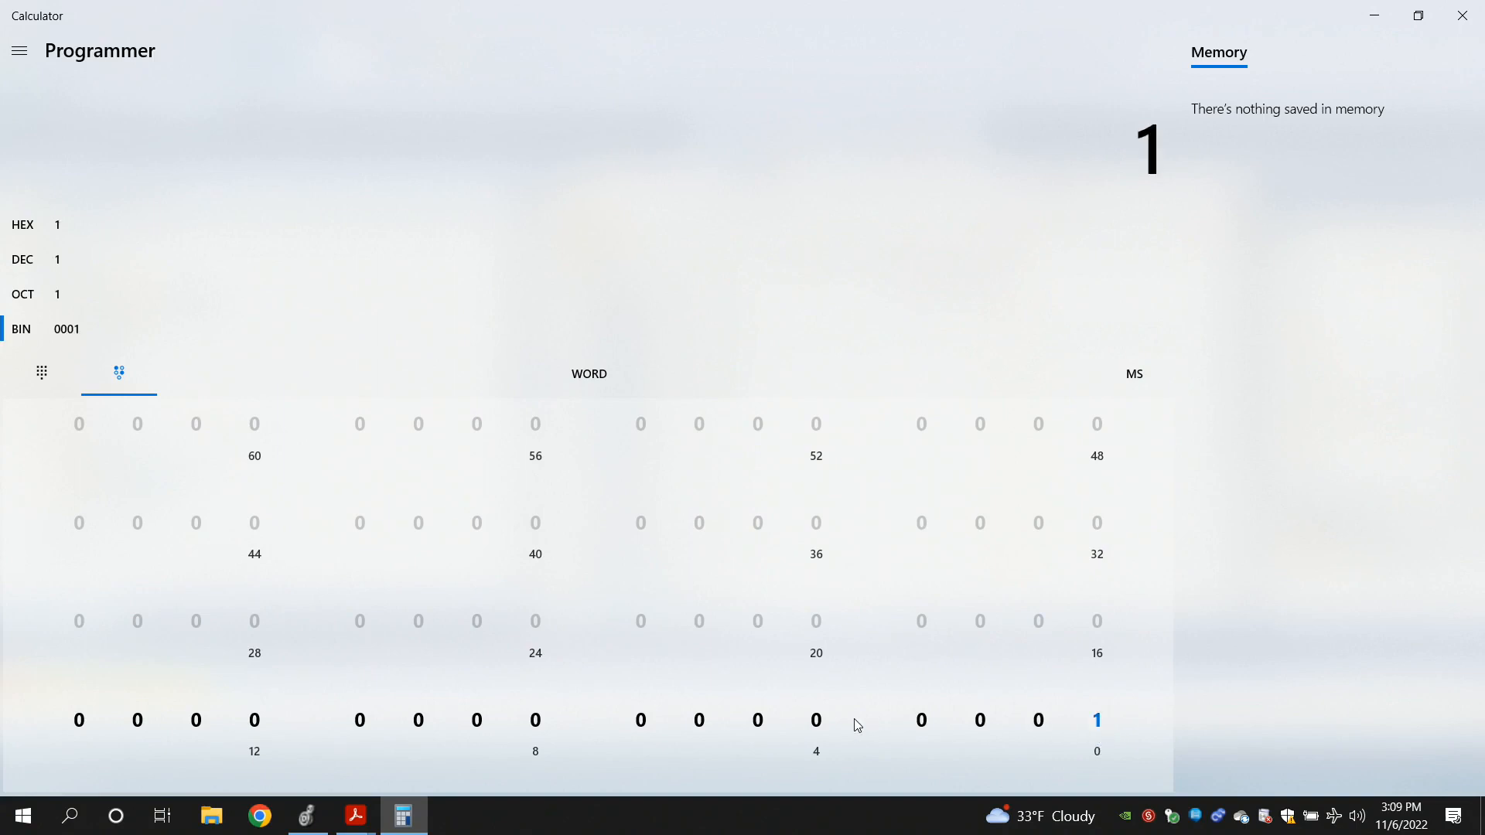
pyautogui.moveTo(532, 716)
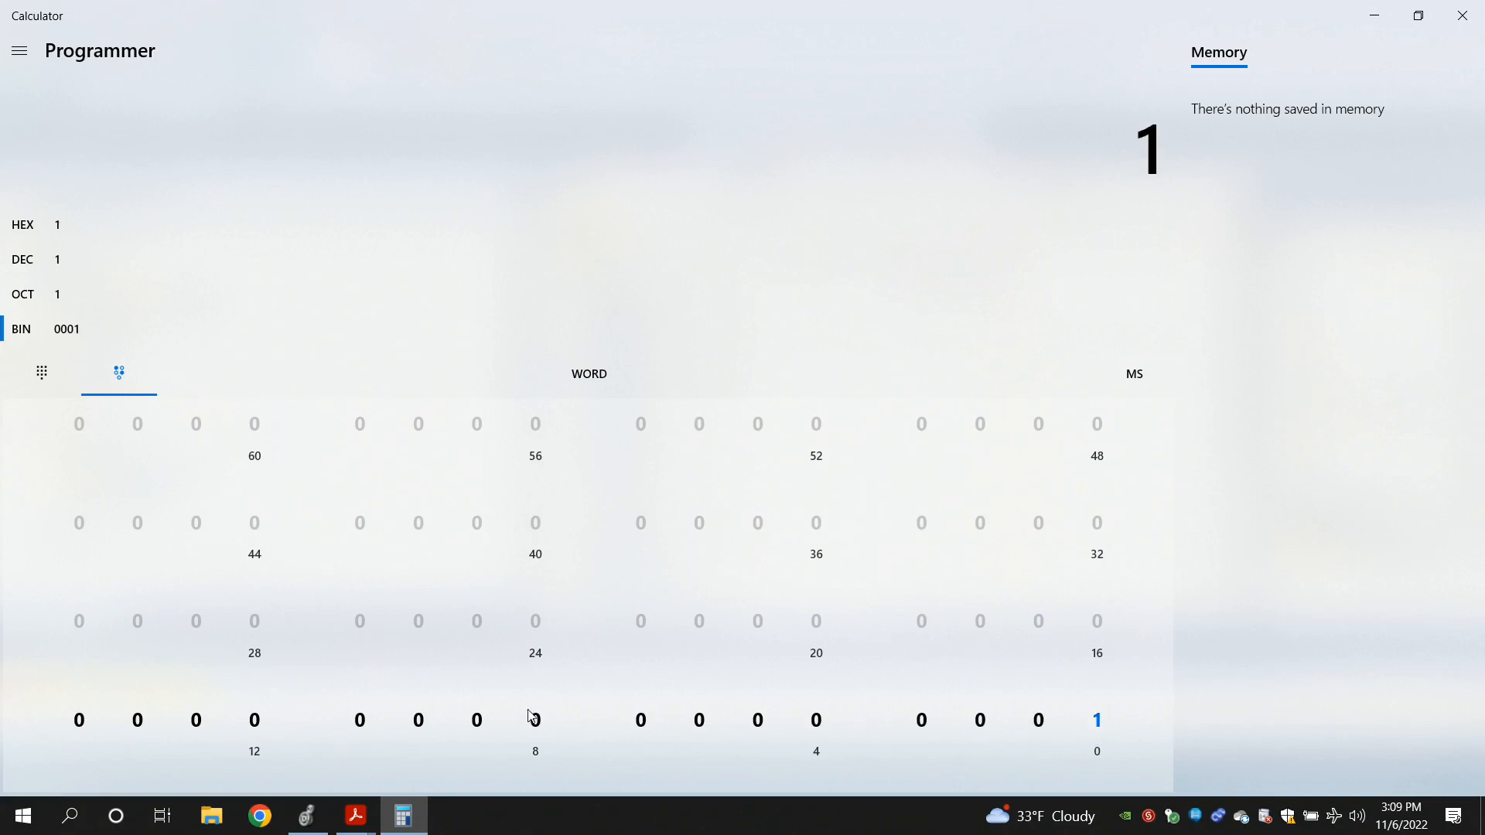
pyautogui.moveTo(1111, 725)
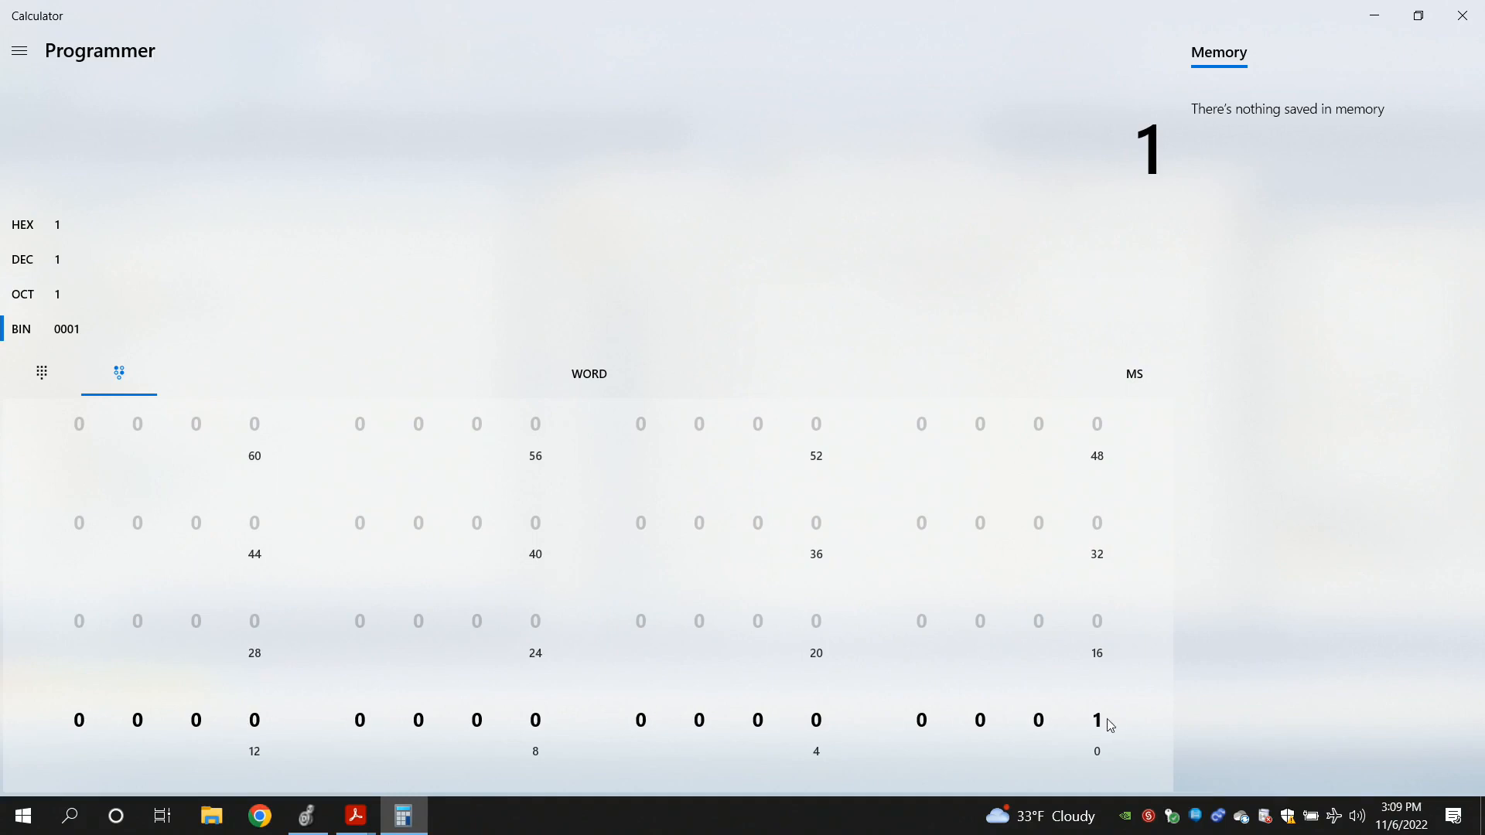
pyautogui.click(1097, 719)
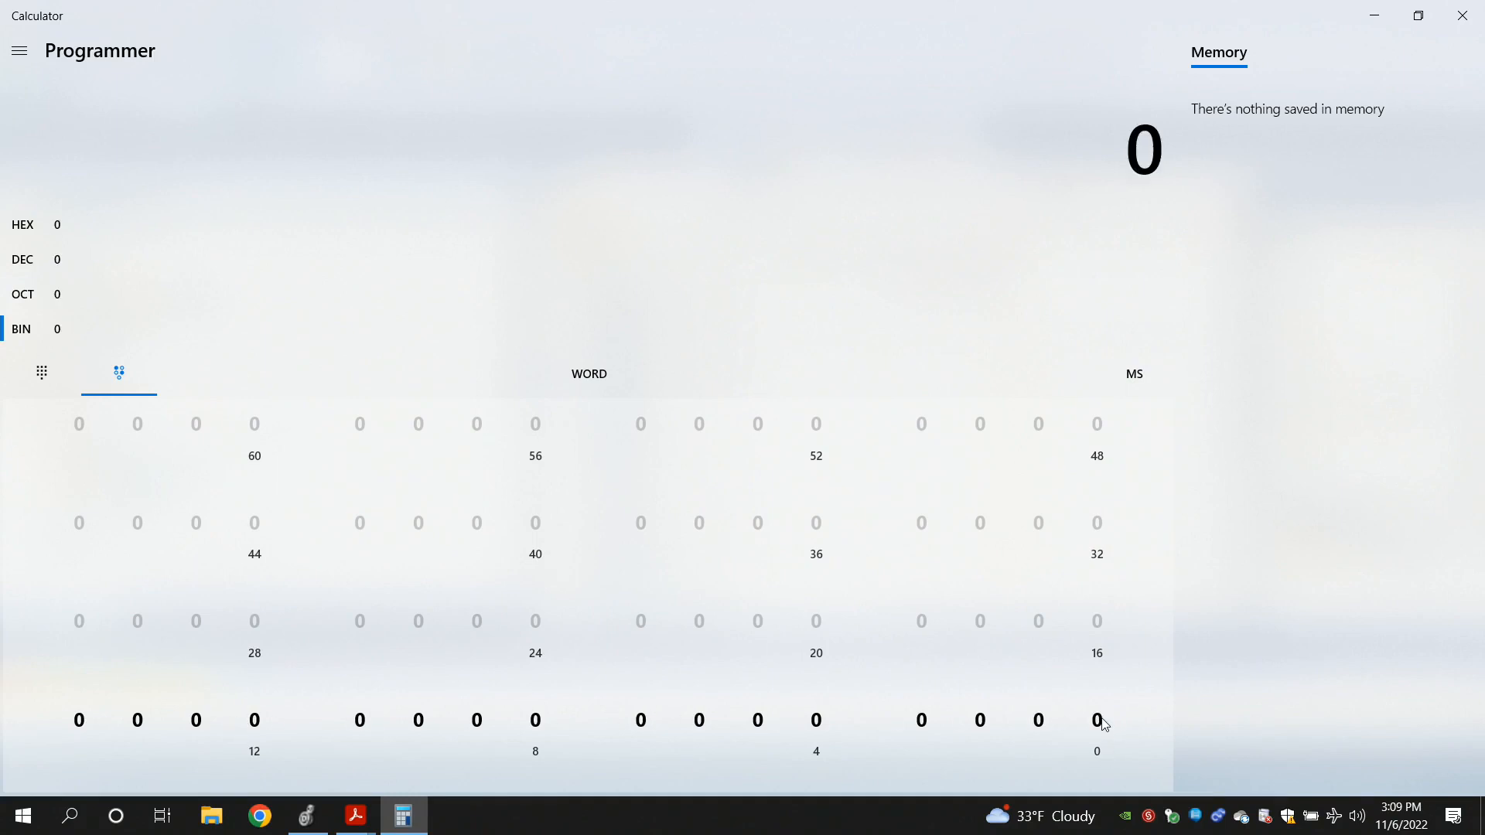
pyautogui.moveTo(1112, 725)
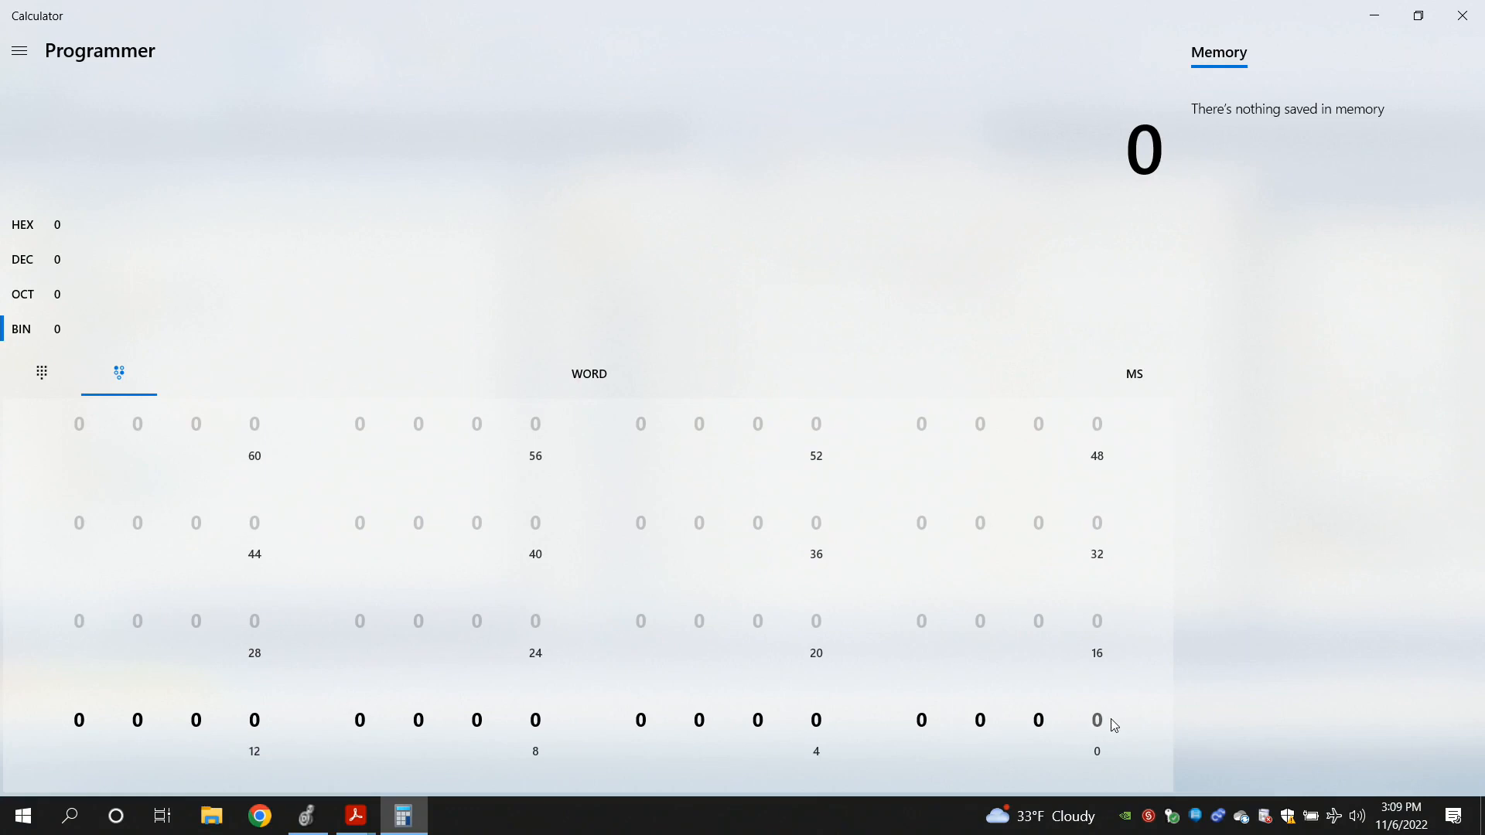
pyautogui.moveTo(812, 724)
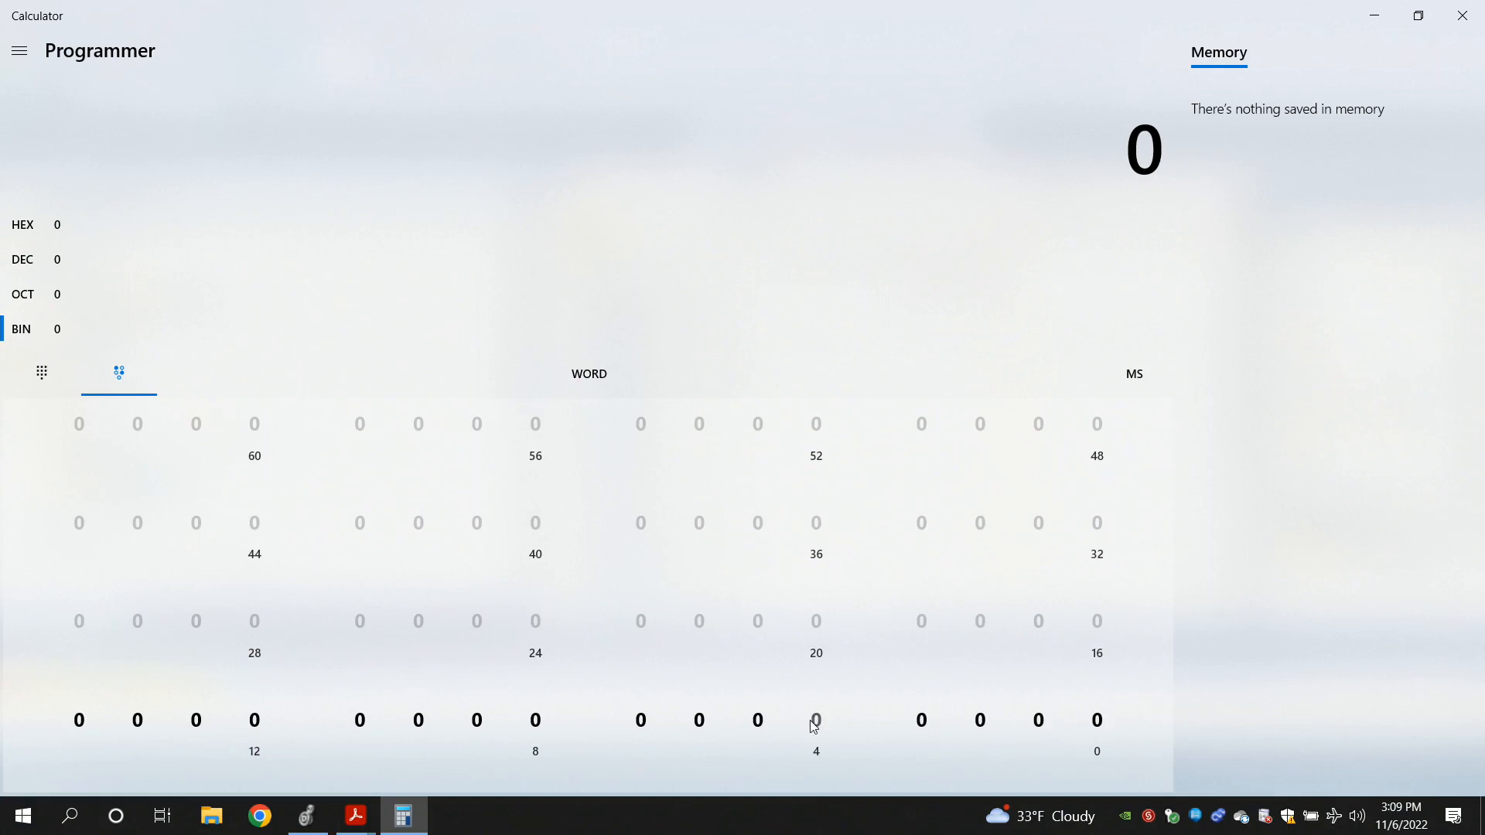
pyautogui.click(640, 719)
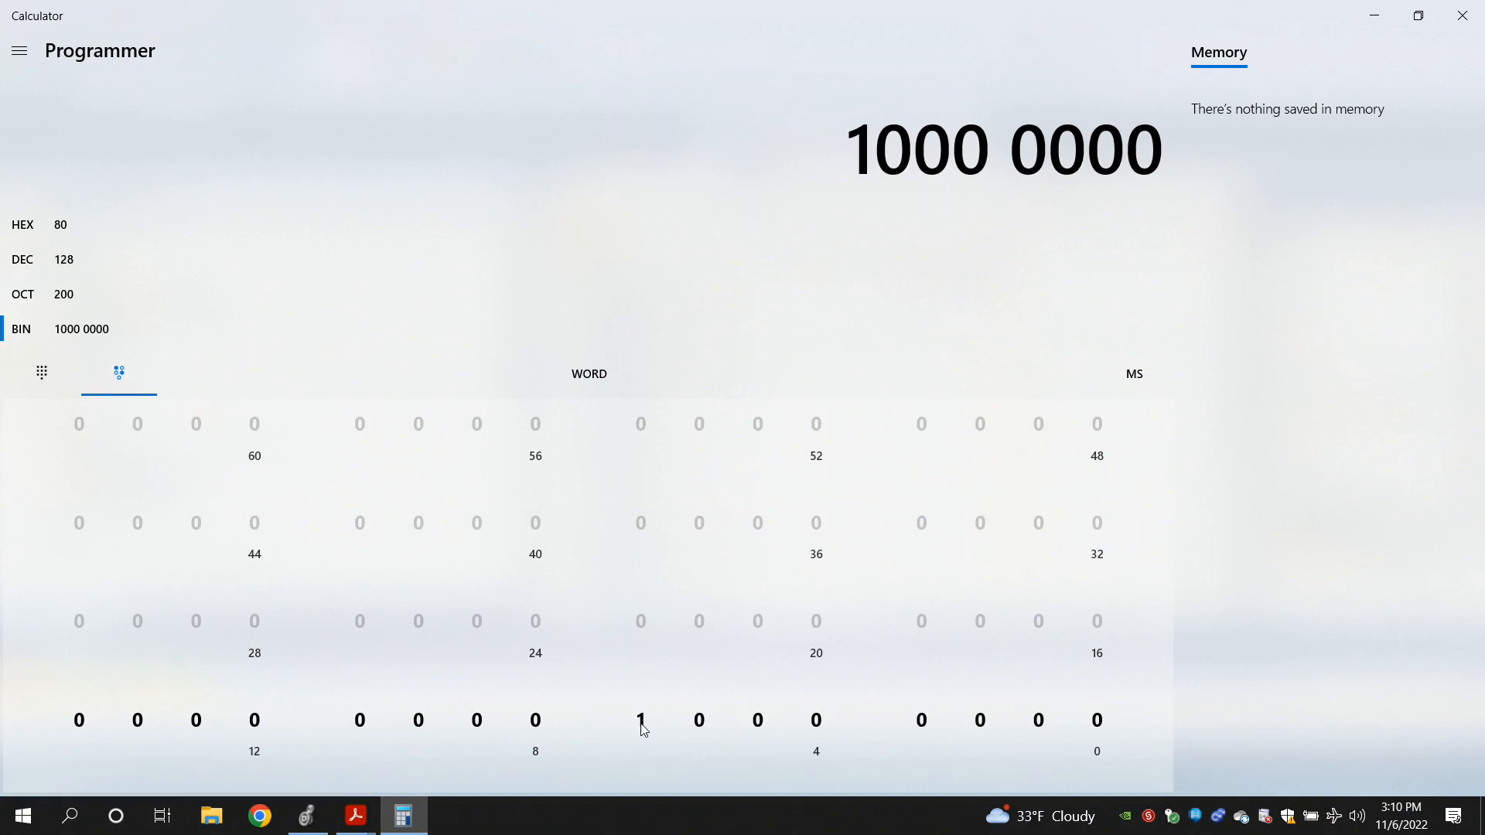
pyautogui.click(640, 719)
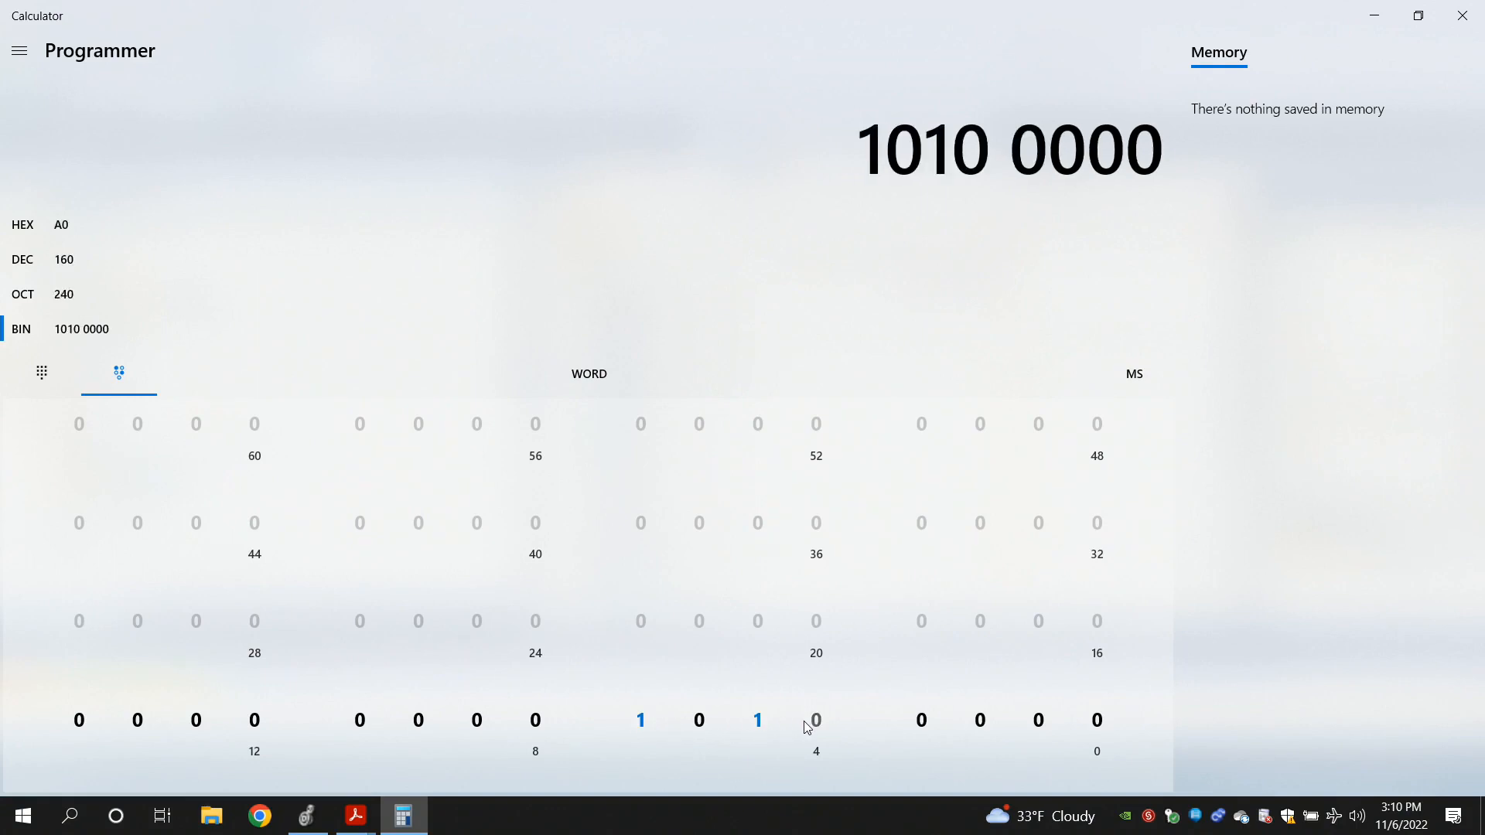
pyautogui.click(756, 719)
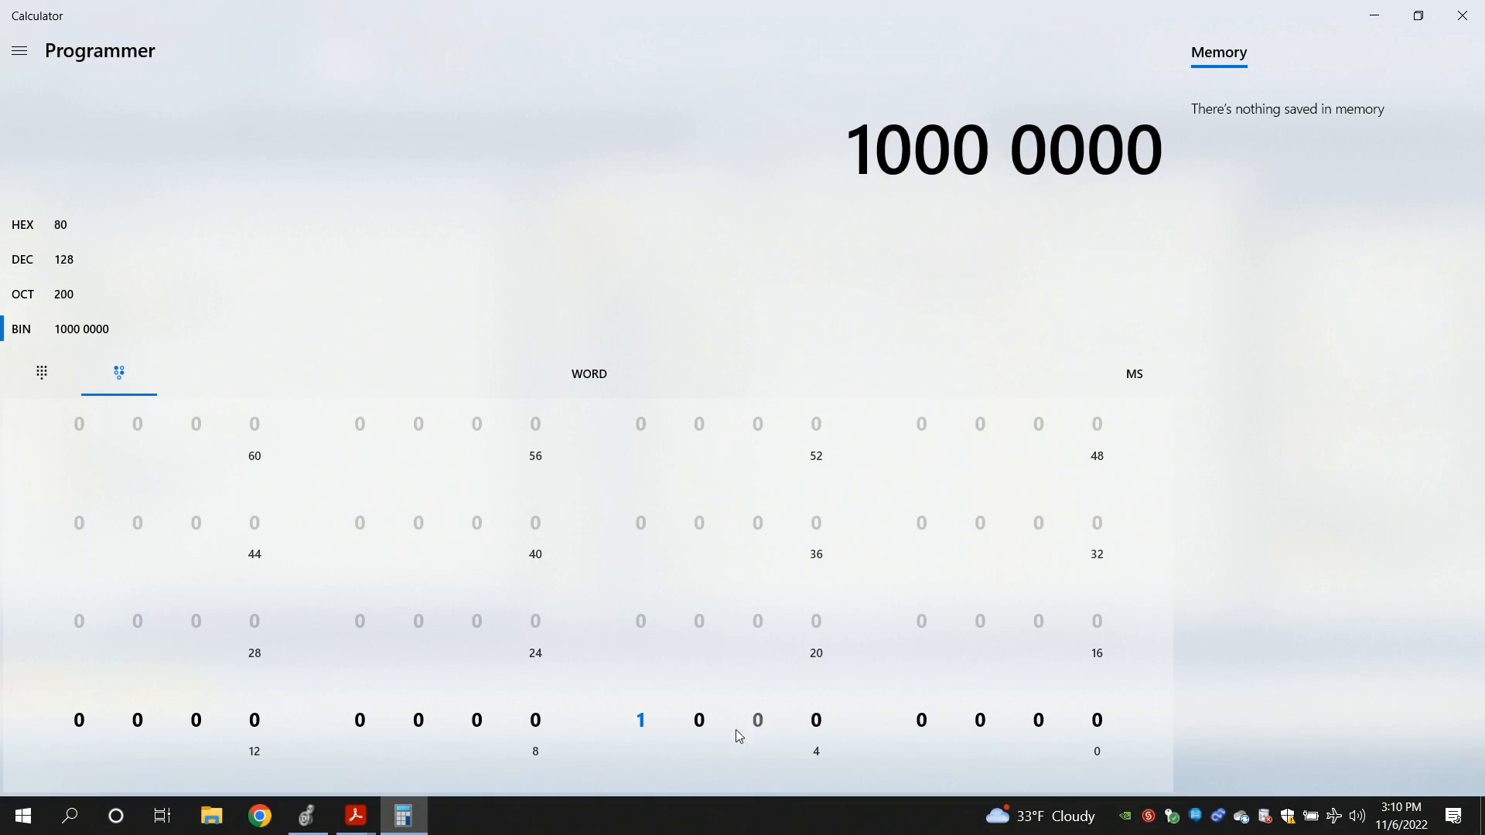
pyautogui.click(640, 719)
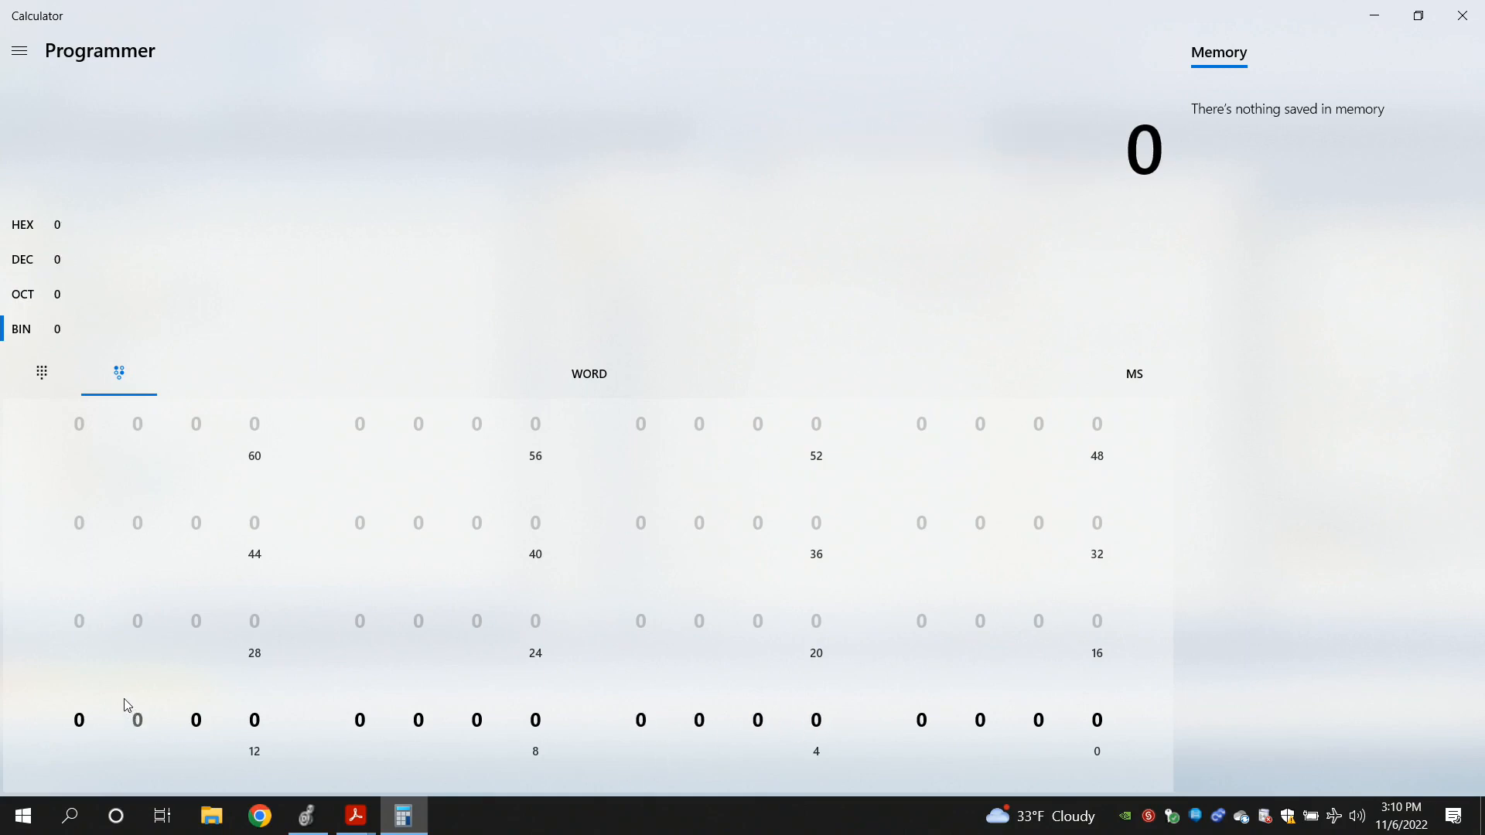
pyautogui.moveTo(1134, 736)
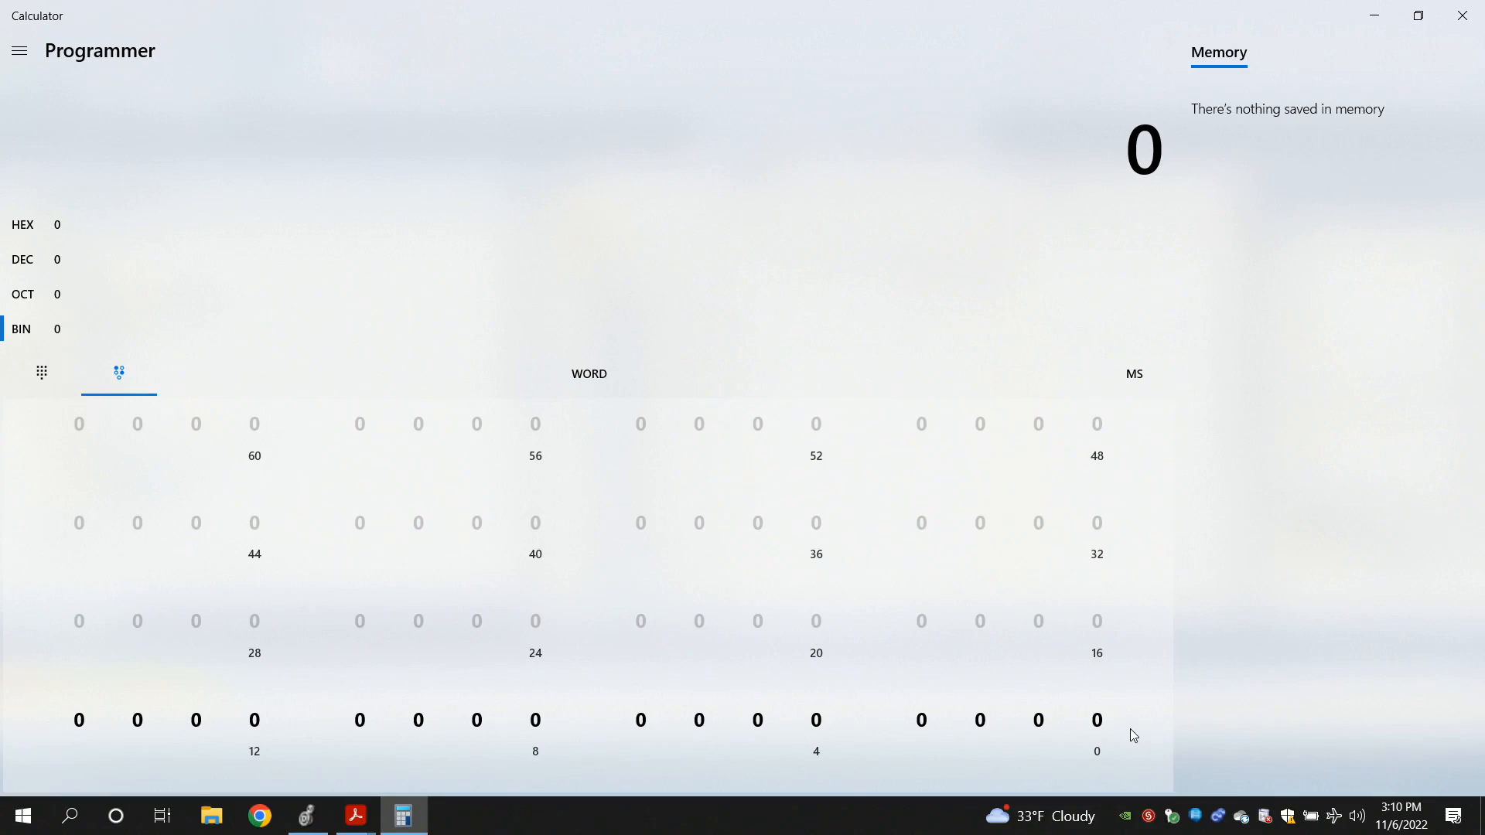
pyautogui.moveTo(90, 727)
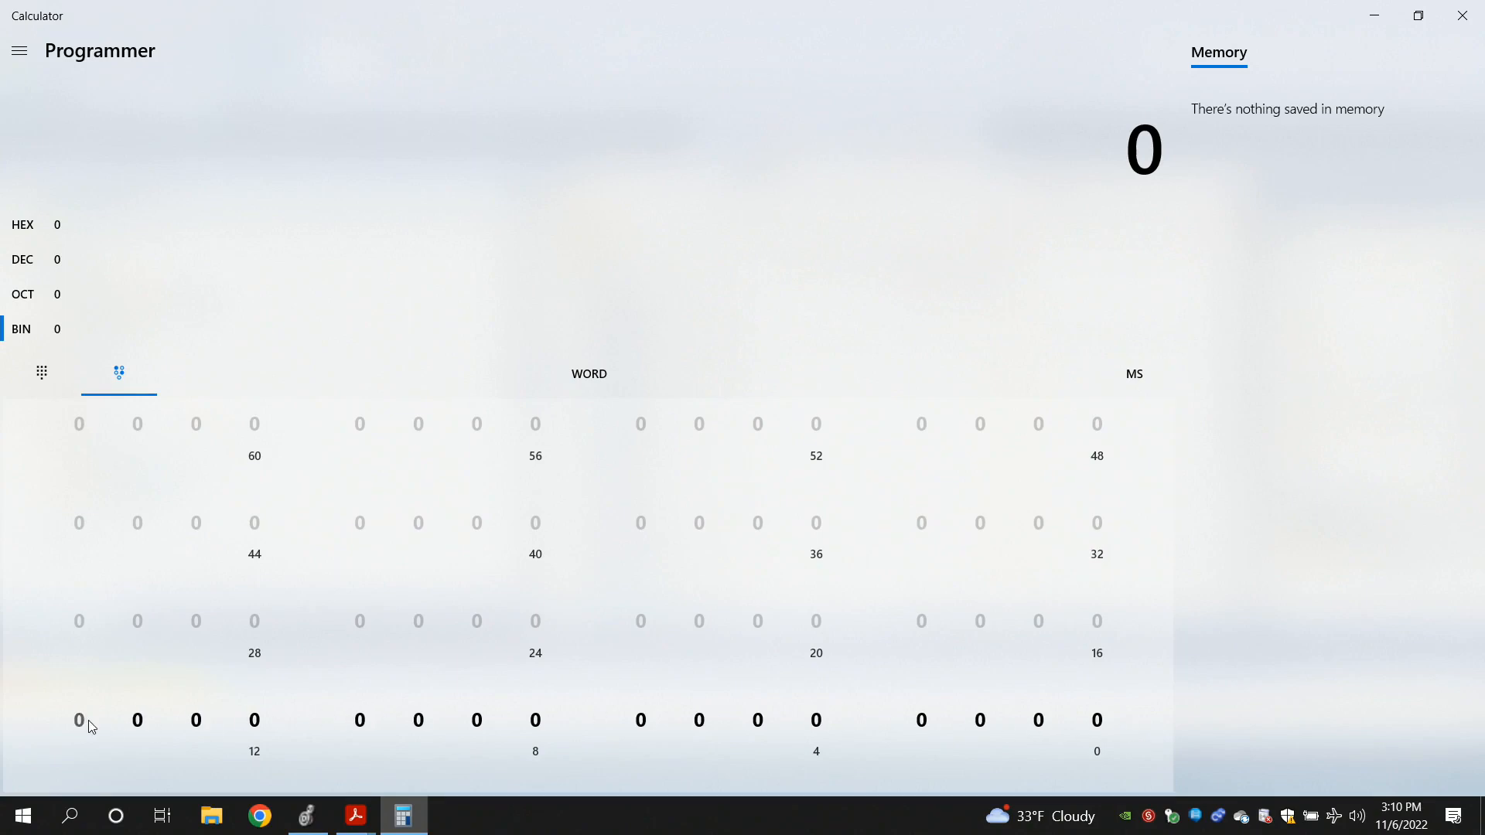
pyautogui.moveTo(1061, 710)
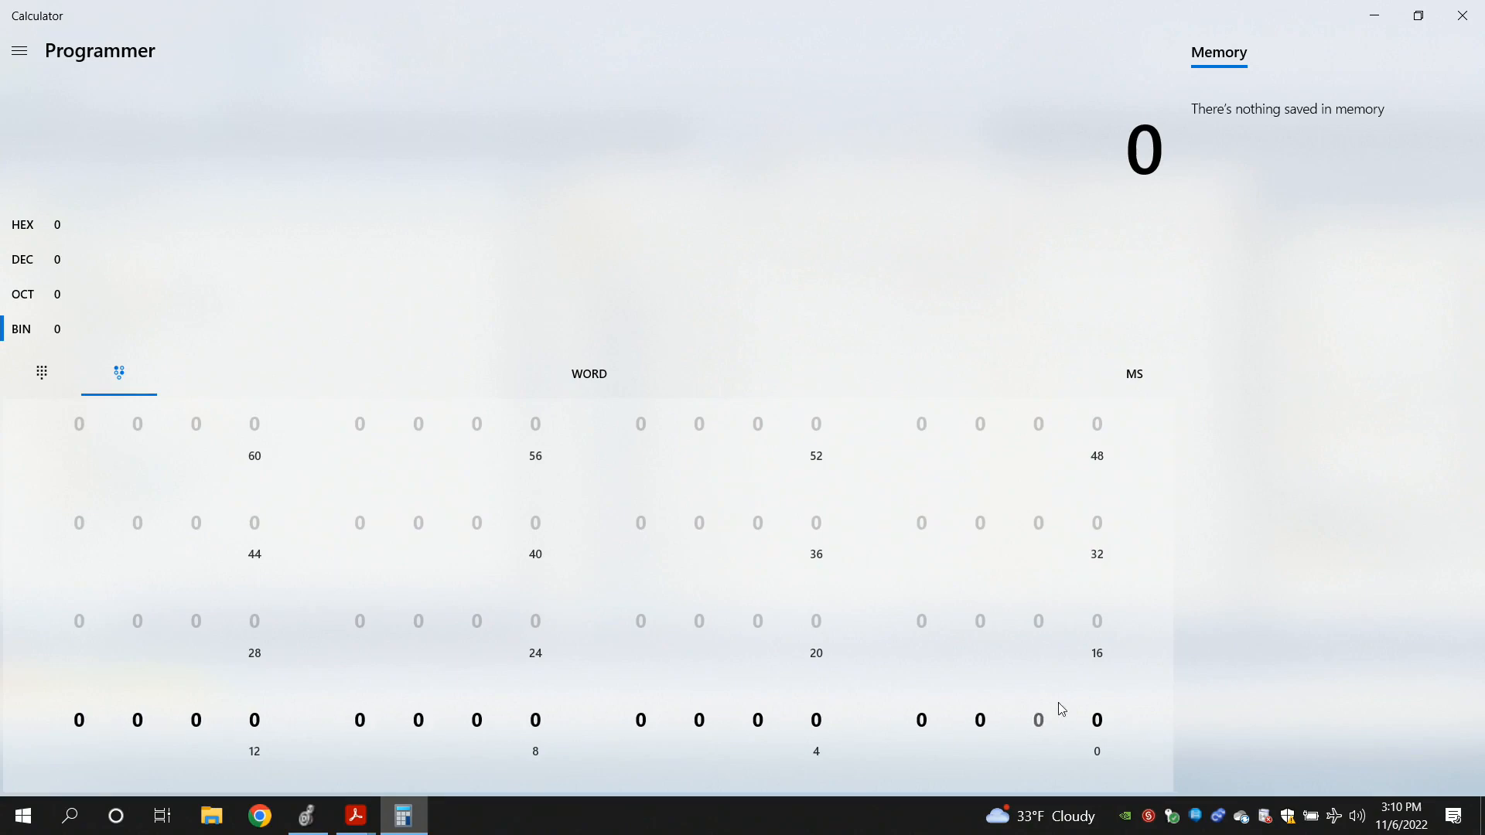
pyautogui.moveTo(80, 733)
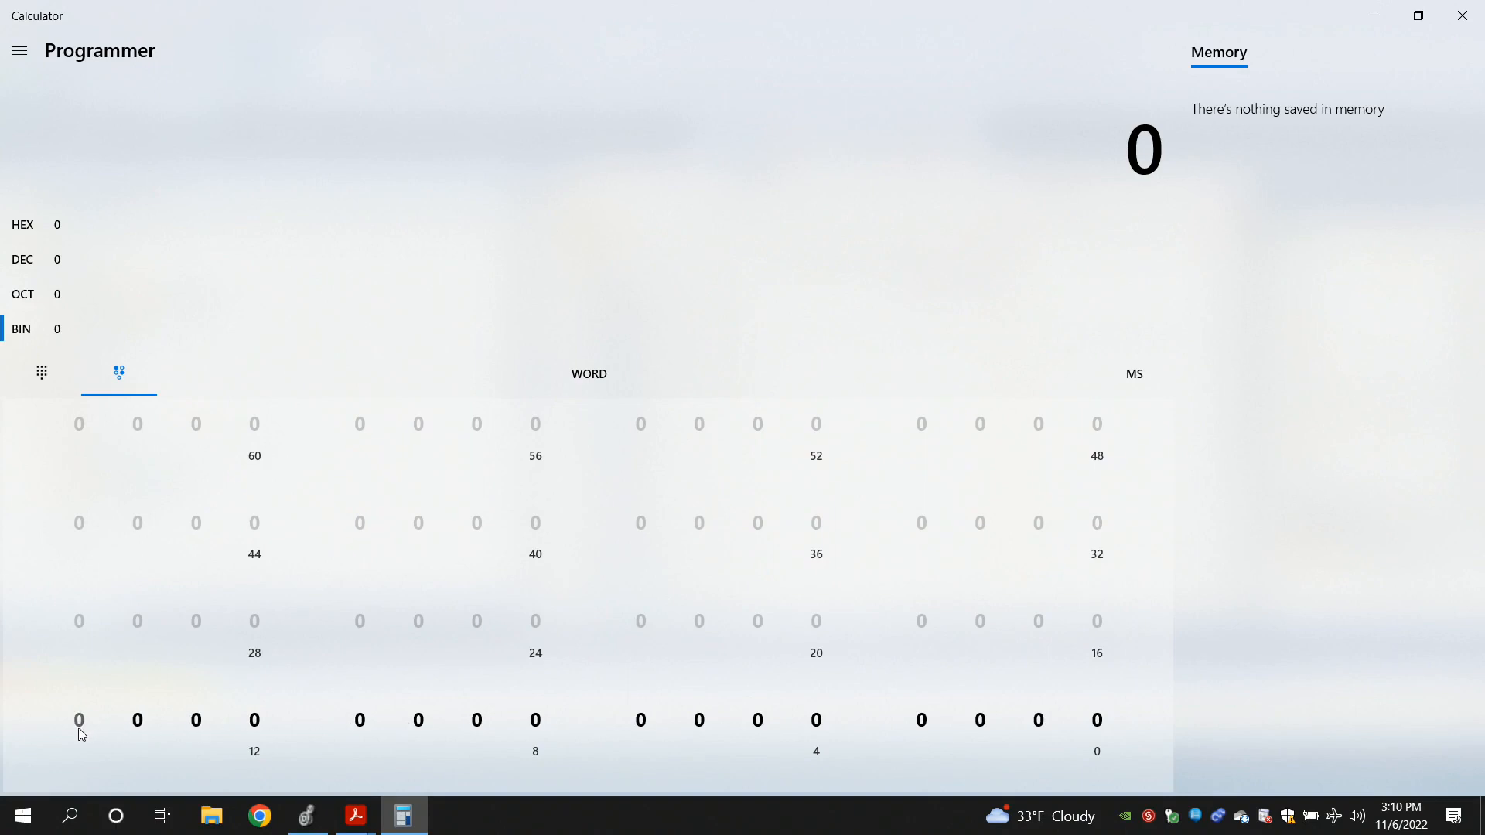
pyautogui.moveTo(1097, 722)
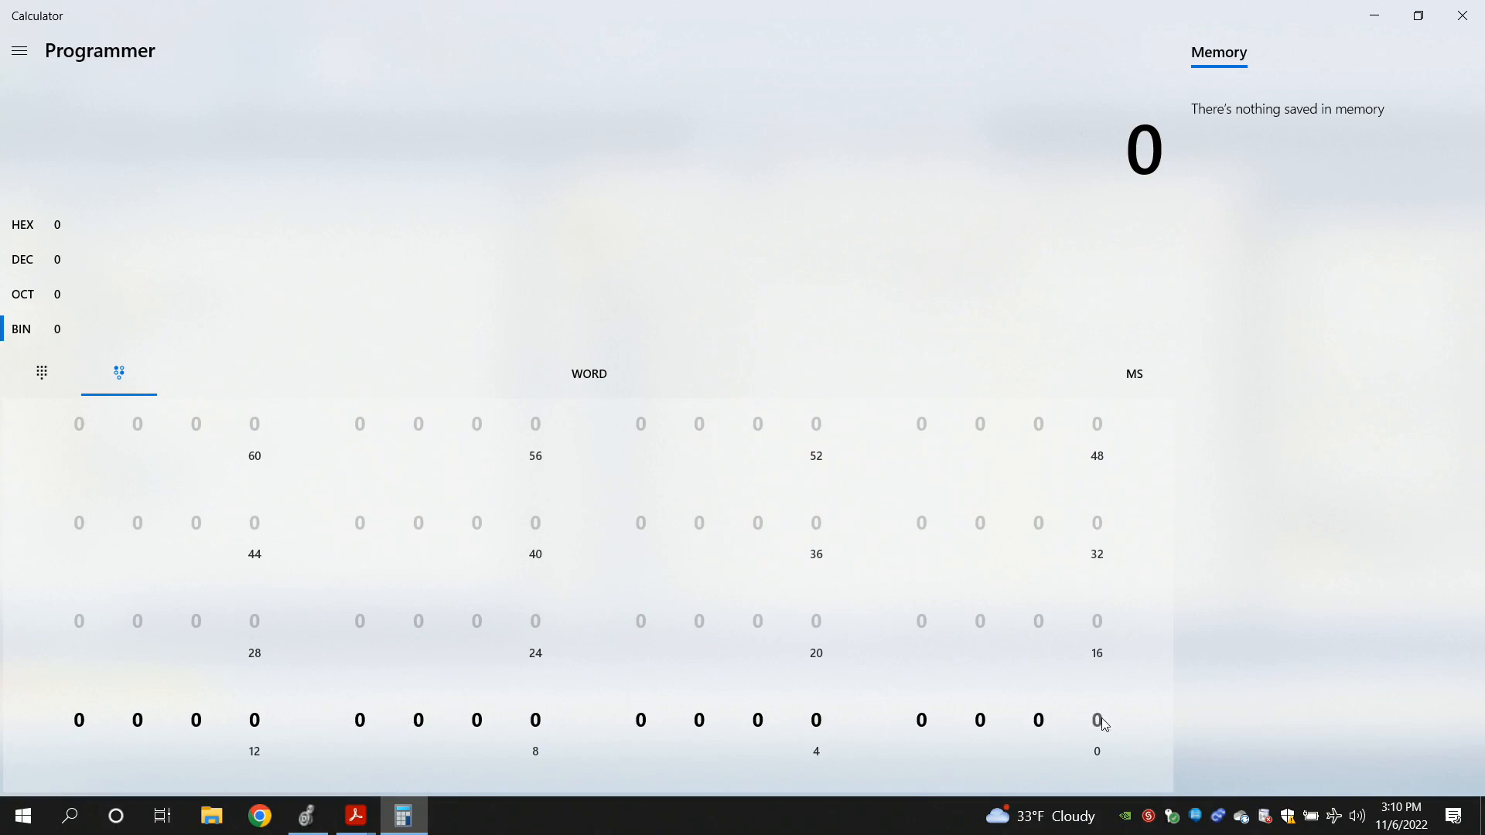
pyautogui.moveTo(1101, 728)
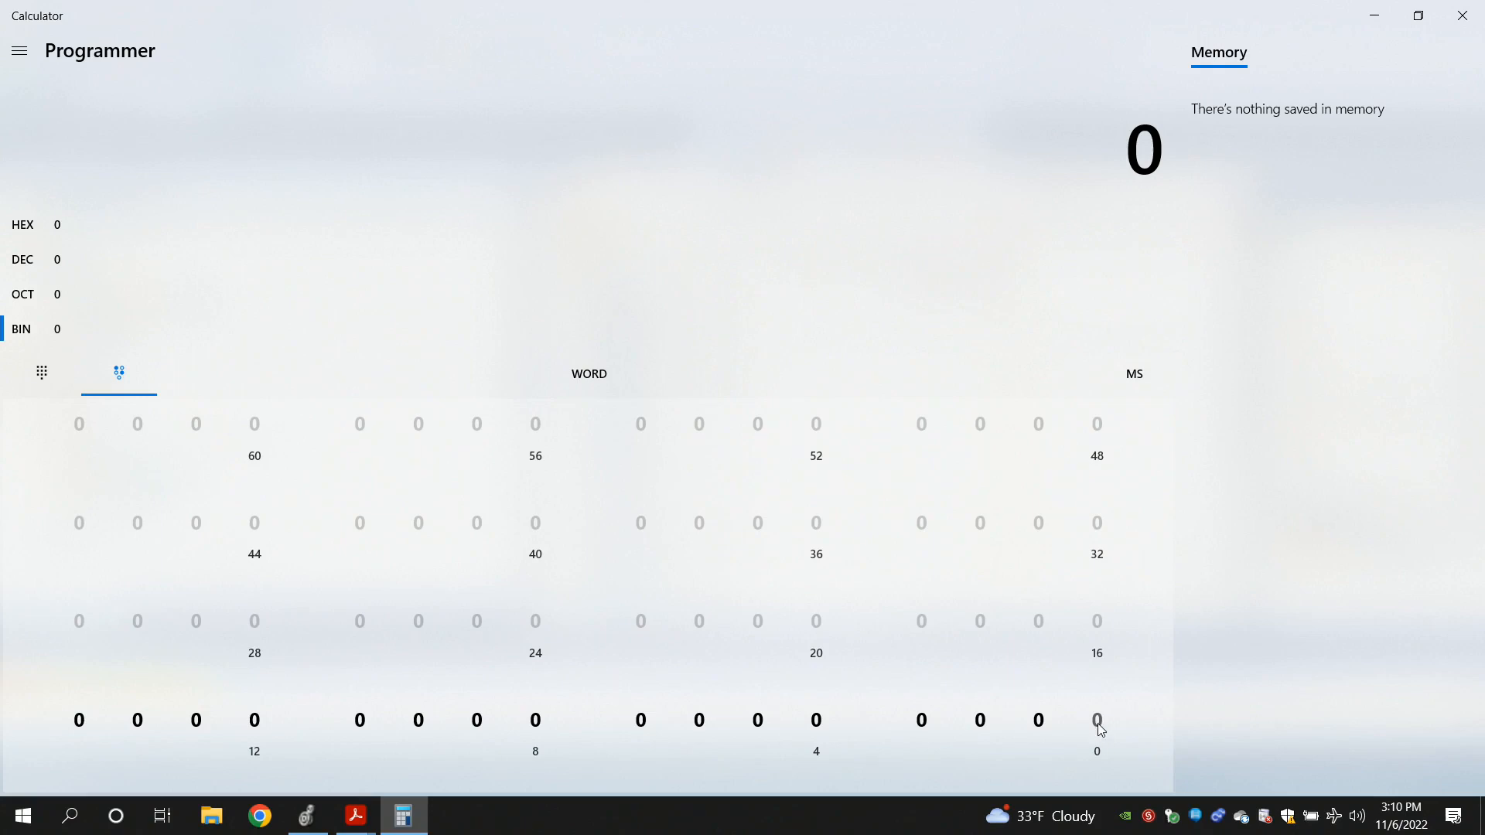
# Turn on bit 0 so the value reads 1 in every base, then return to Logix Designer
pyautogui.click(1097, 719)
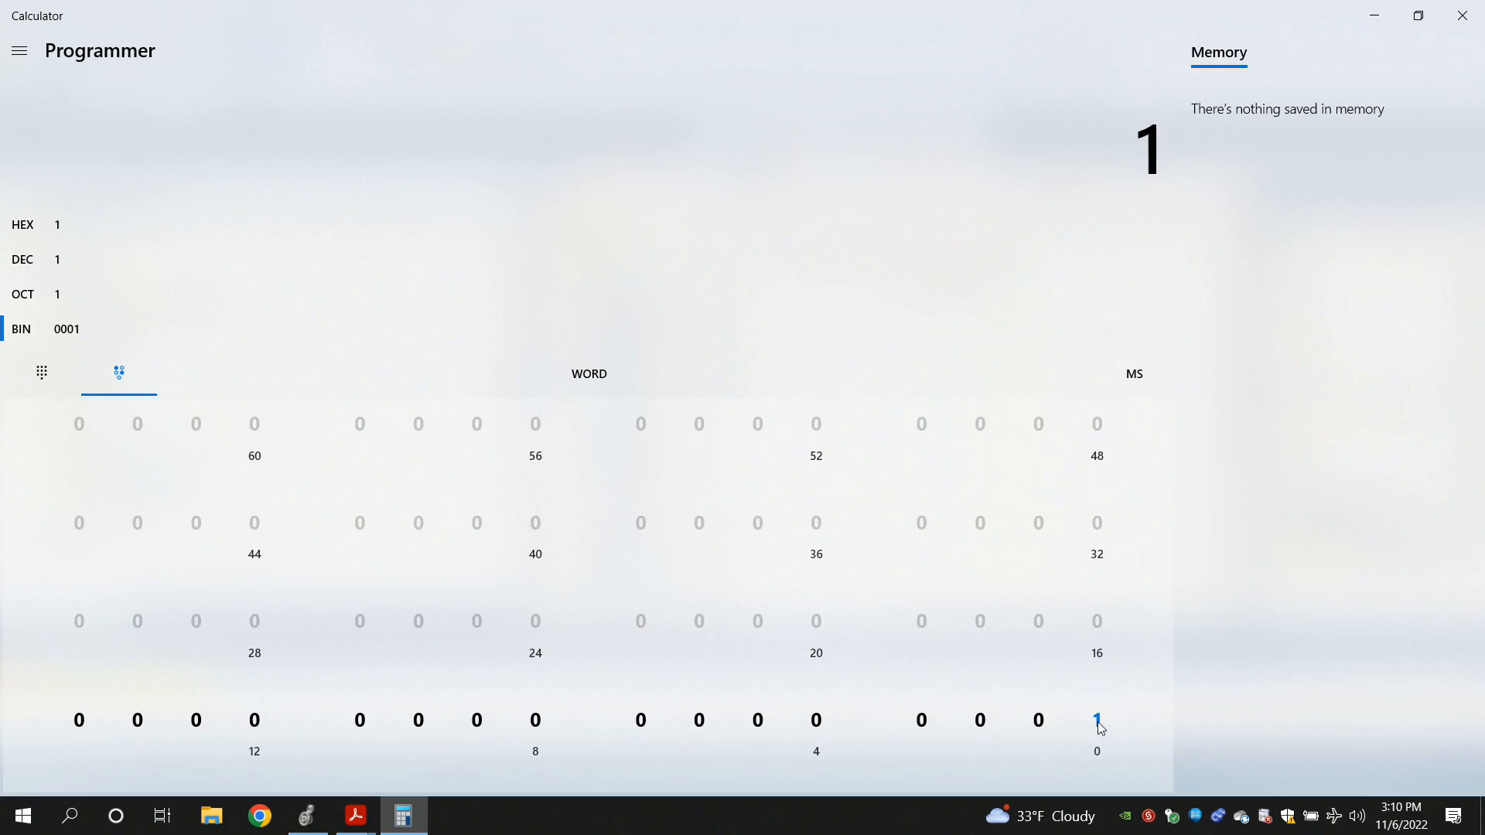
pyautogui.click(1097, 719)
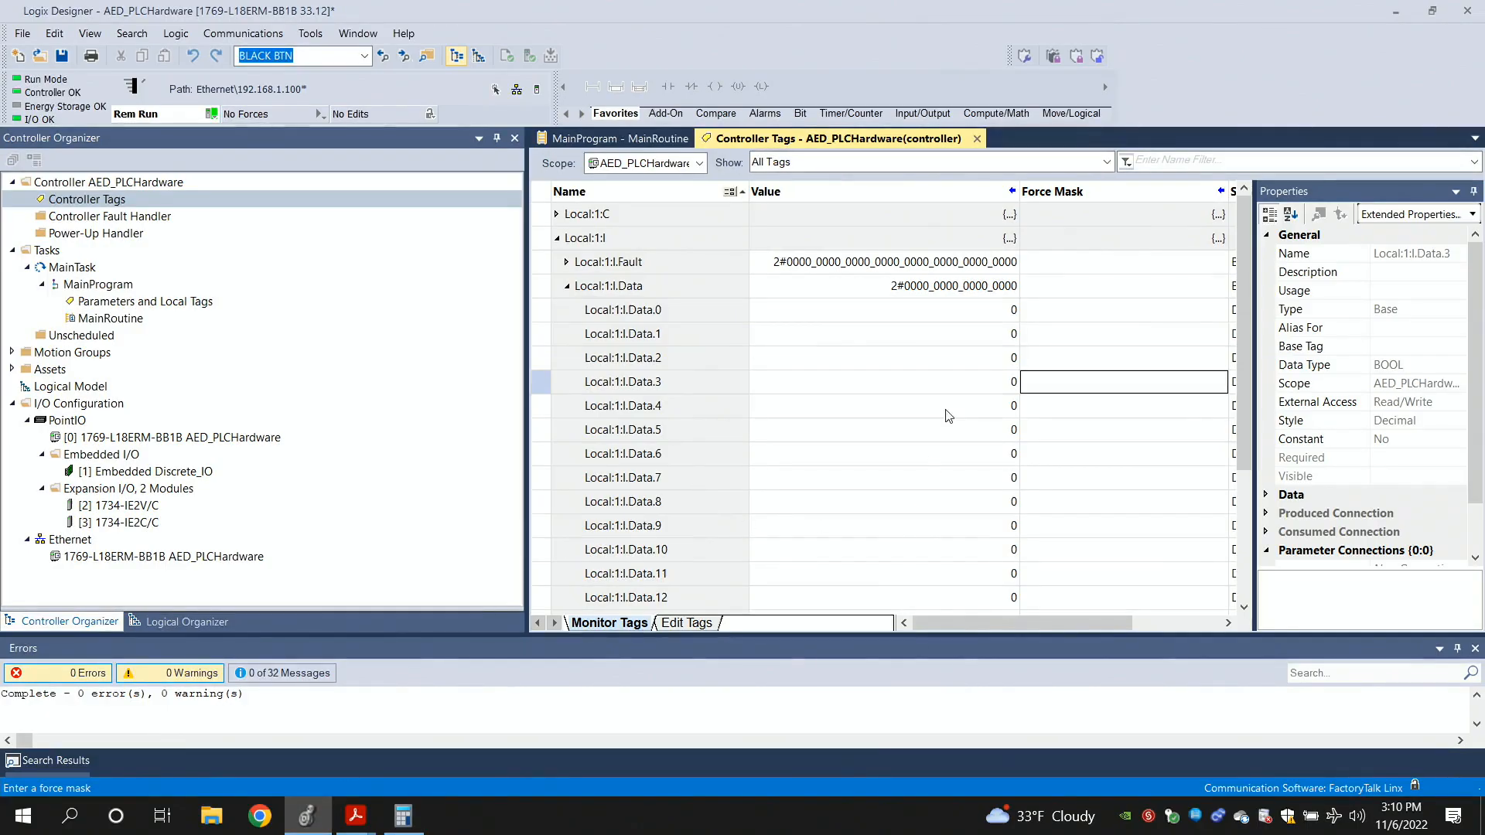
pyautogui.moveTo(933, 293)
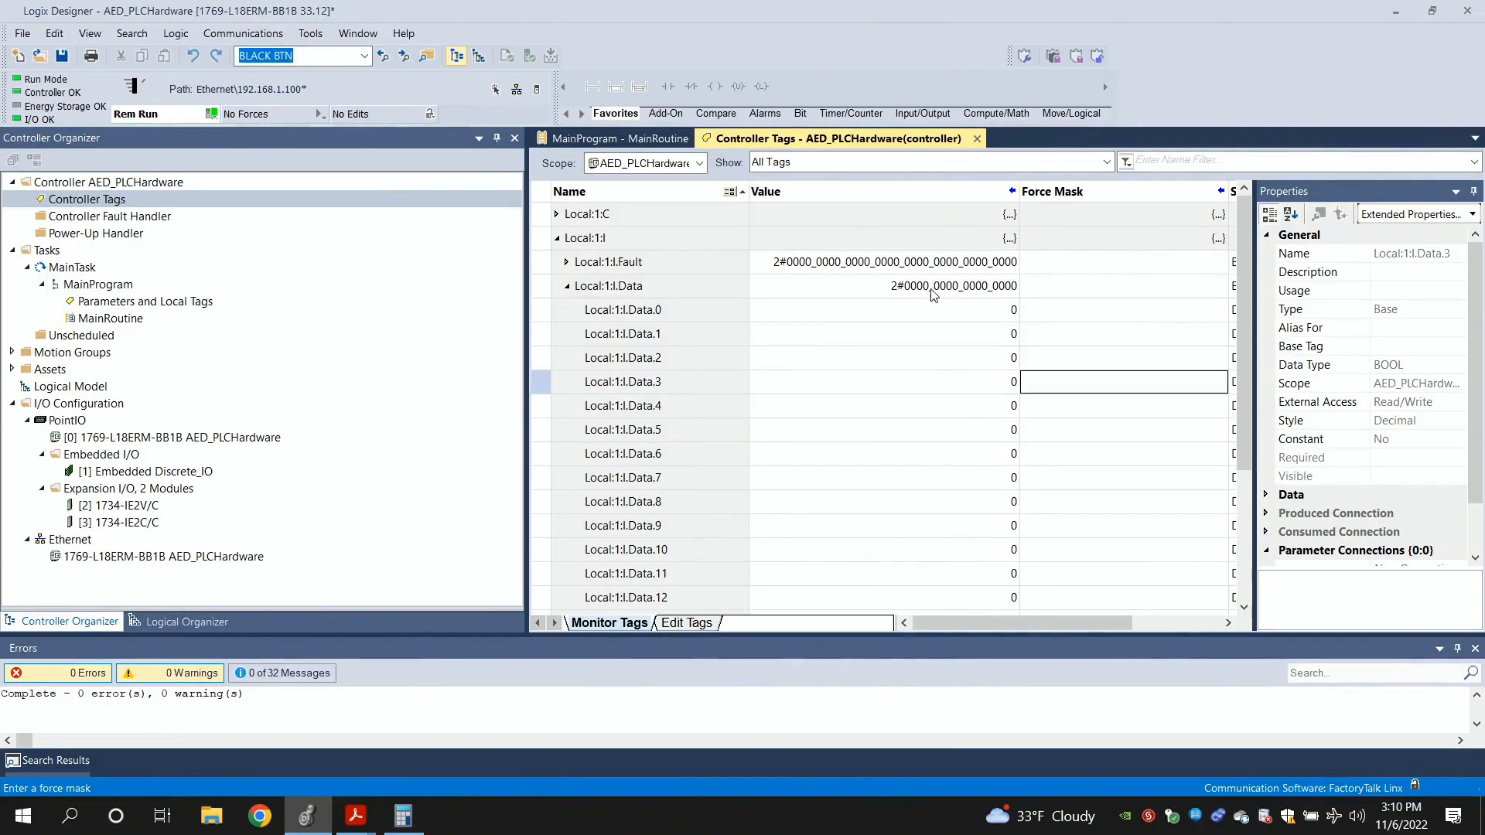
pyautogui.moveTo(751, 285)
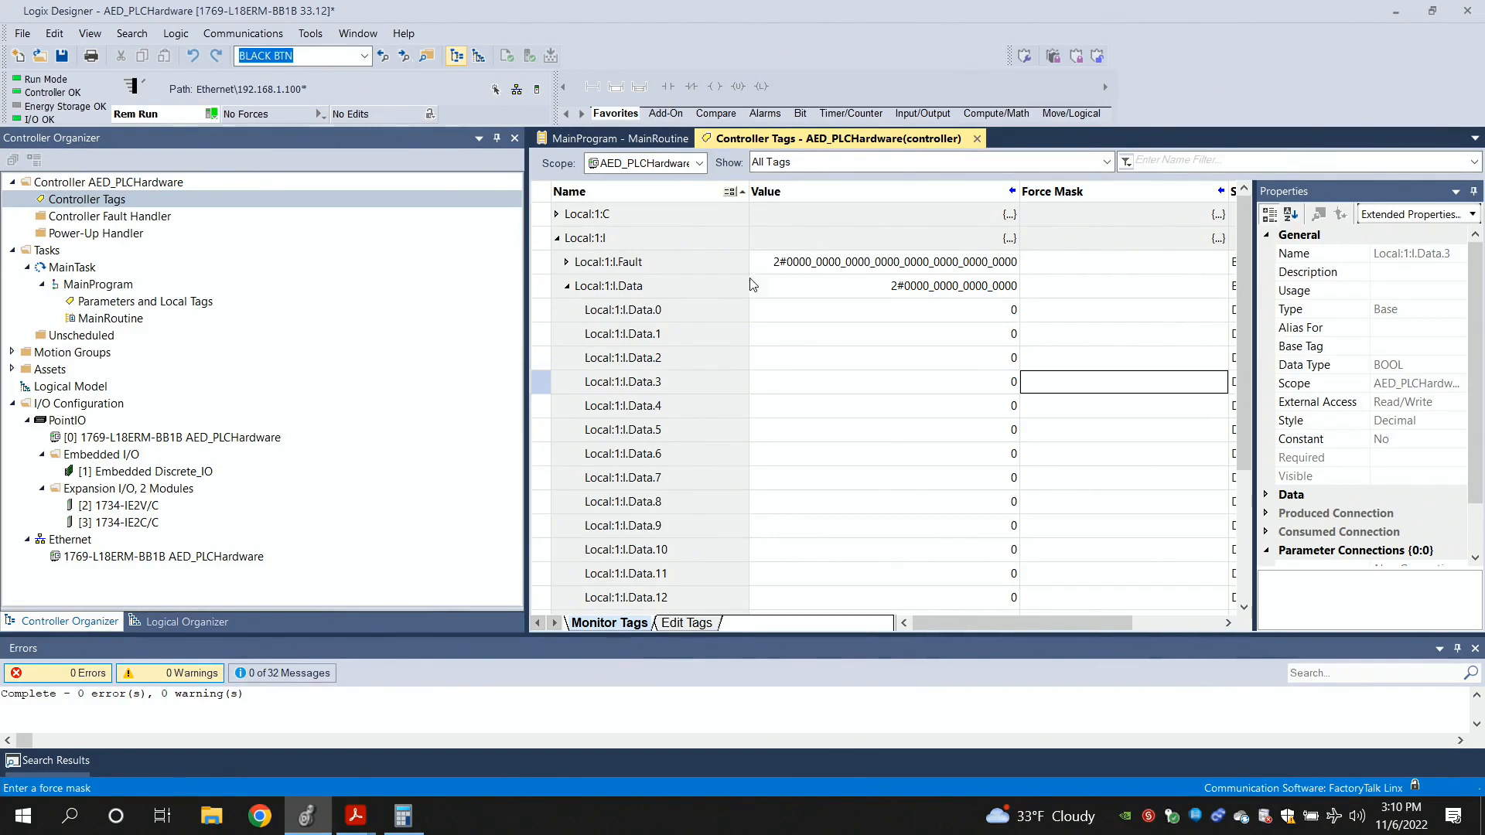
pyautogui.moveTo(951, 296)
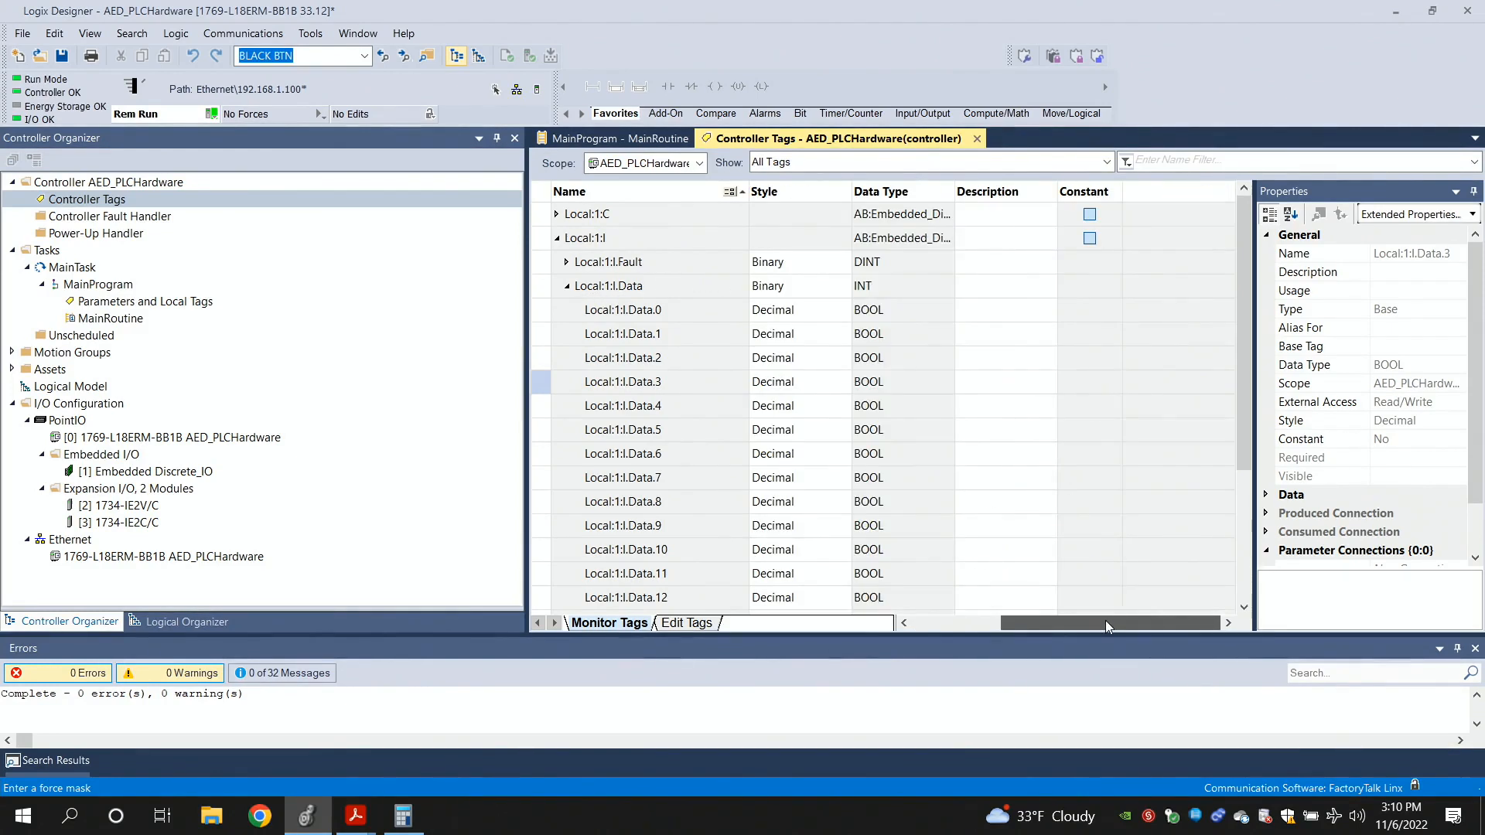
pyautogui.click(608, 284)
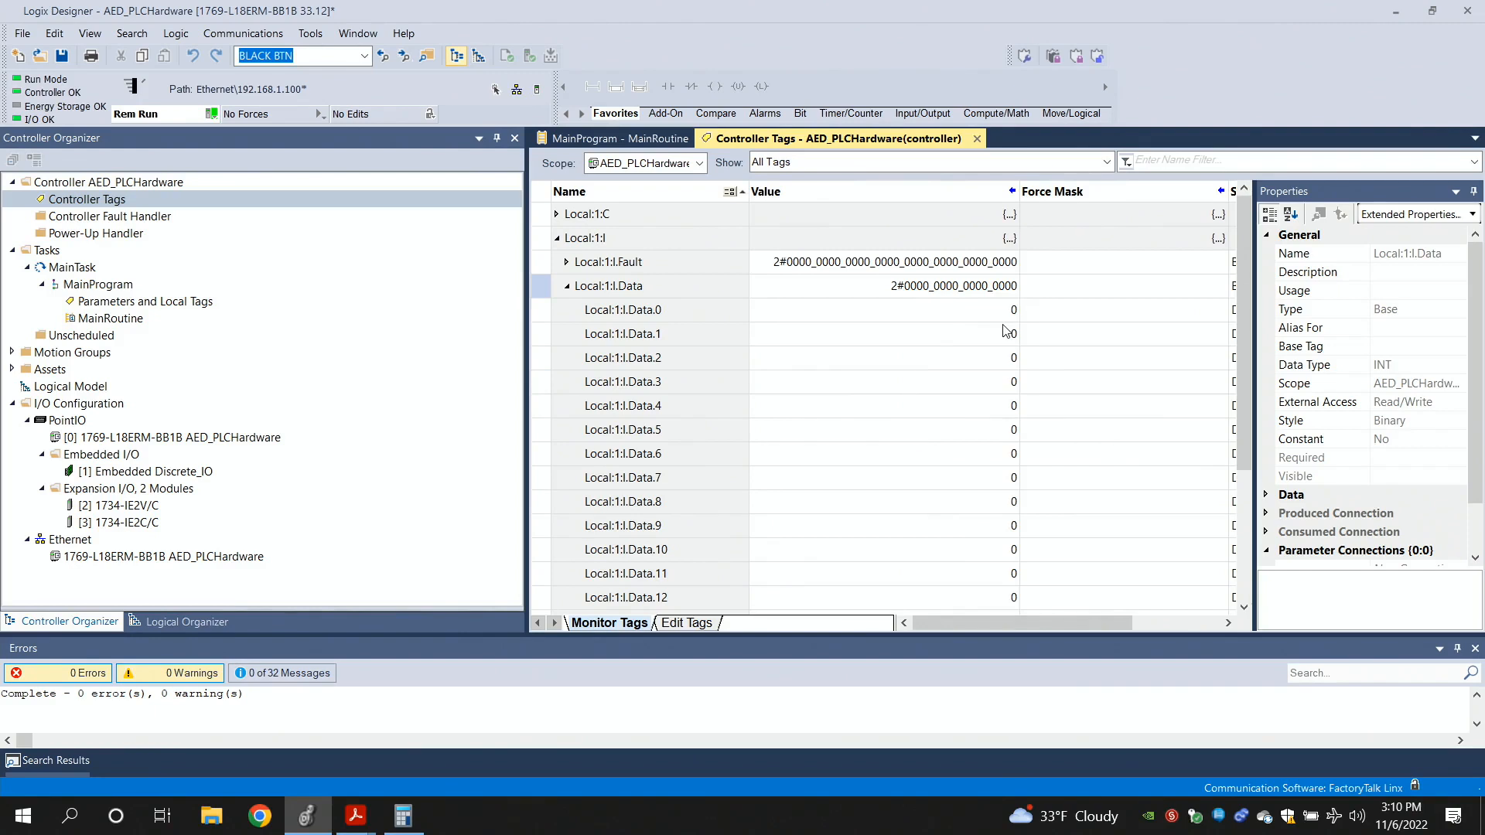
pyautogui.moveTo(1013, 337)
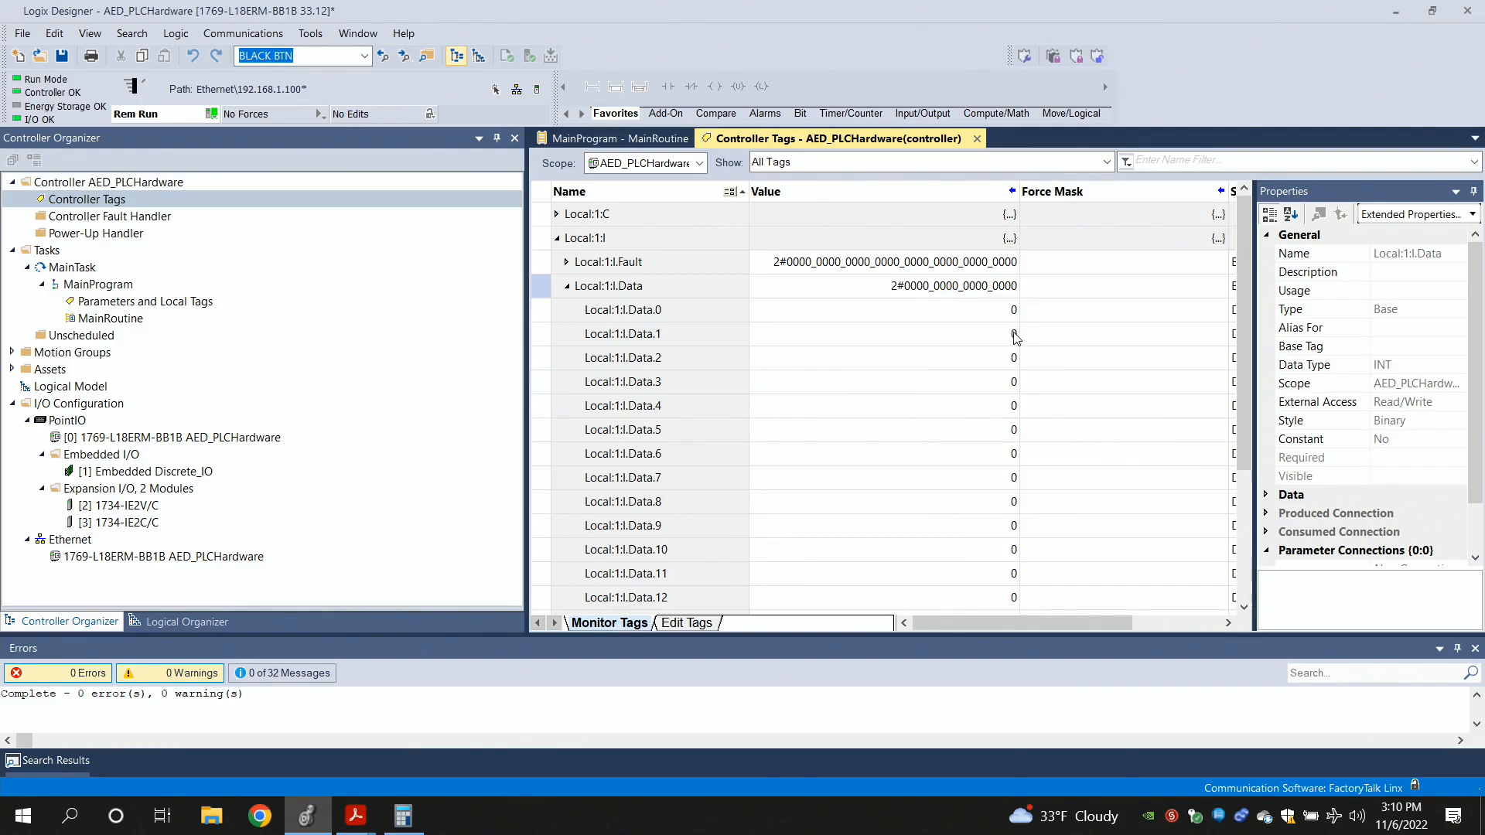
pyautogui.moveTo(1018, 371)
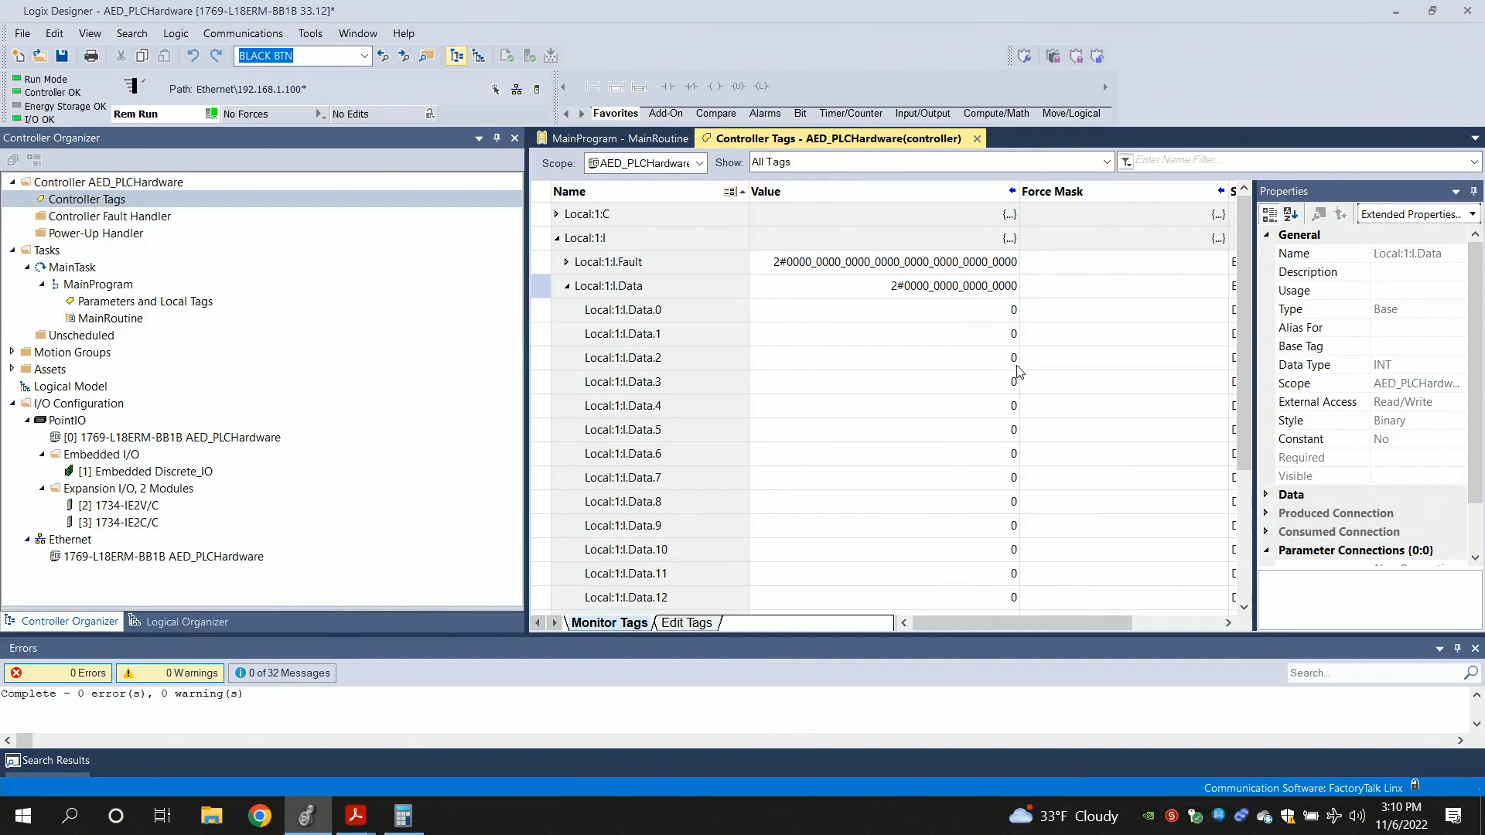
pyautogui.moveTo(736, 602)
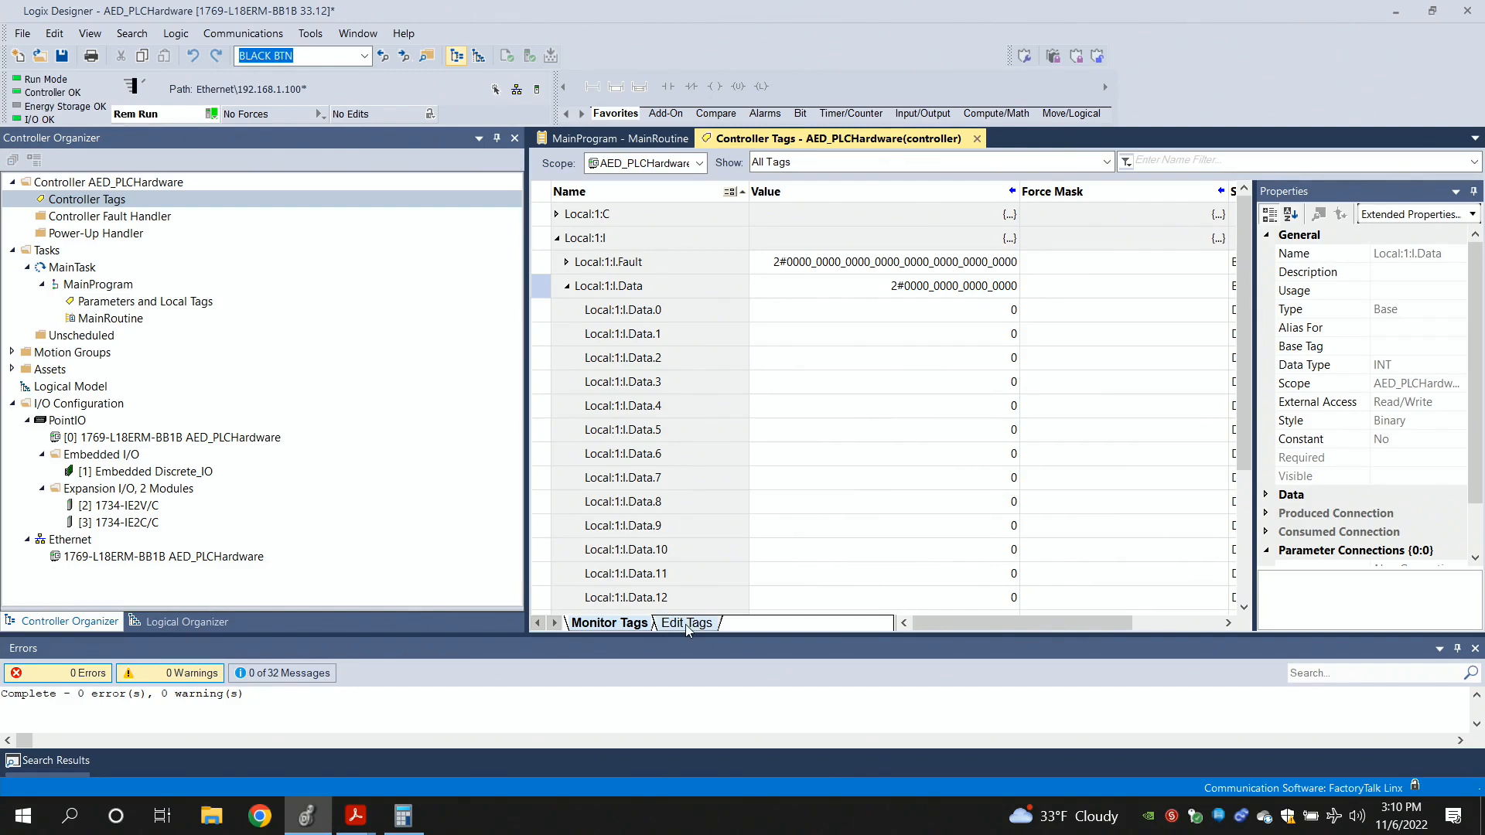
pyautogui.moveTo(268, 507)
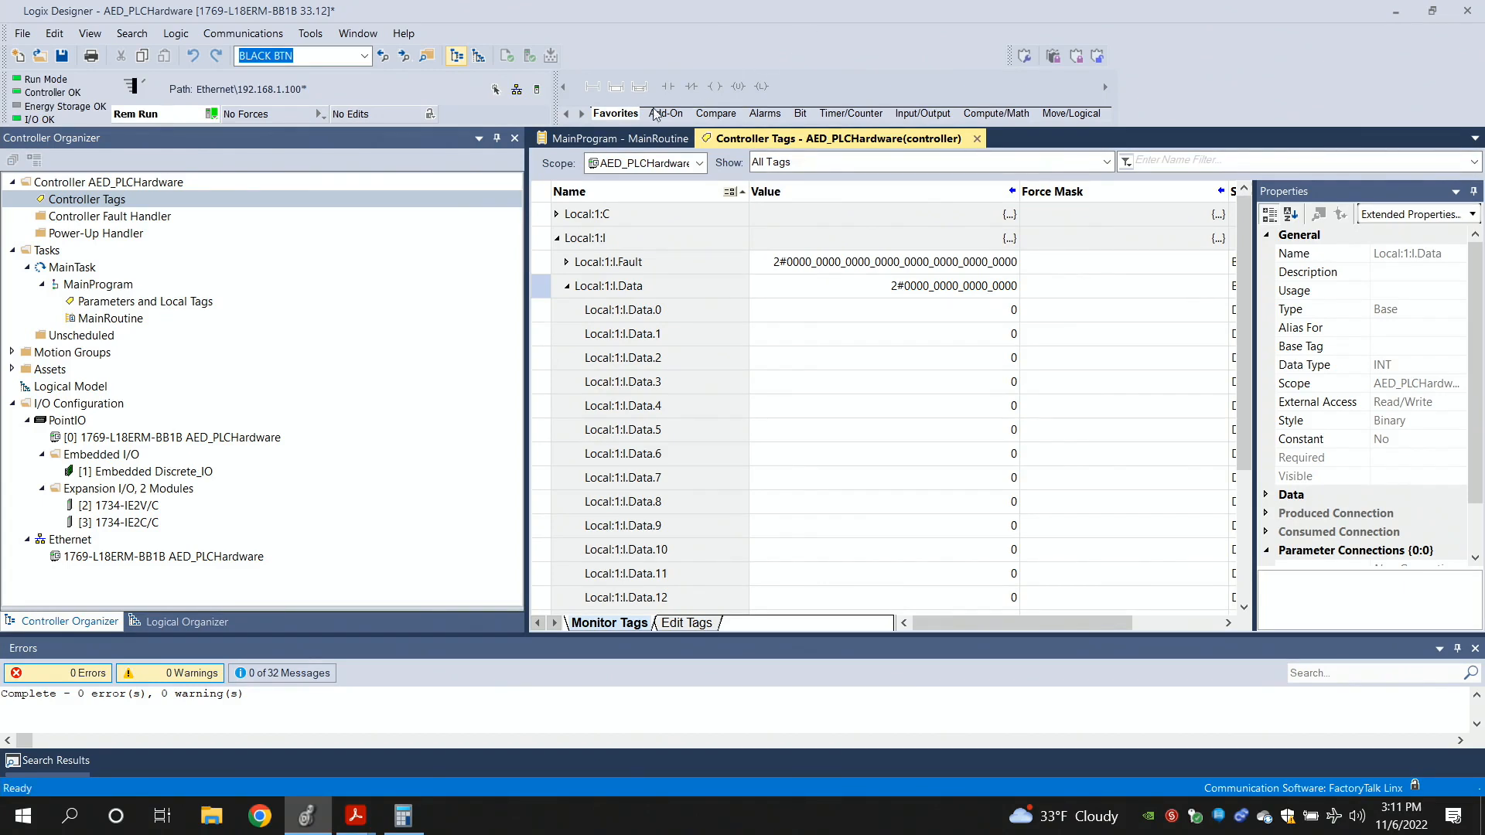
pyautogui.moveTo(798, 155)
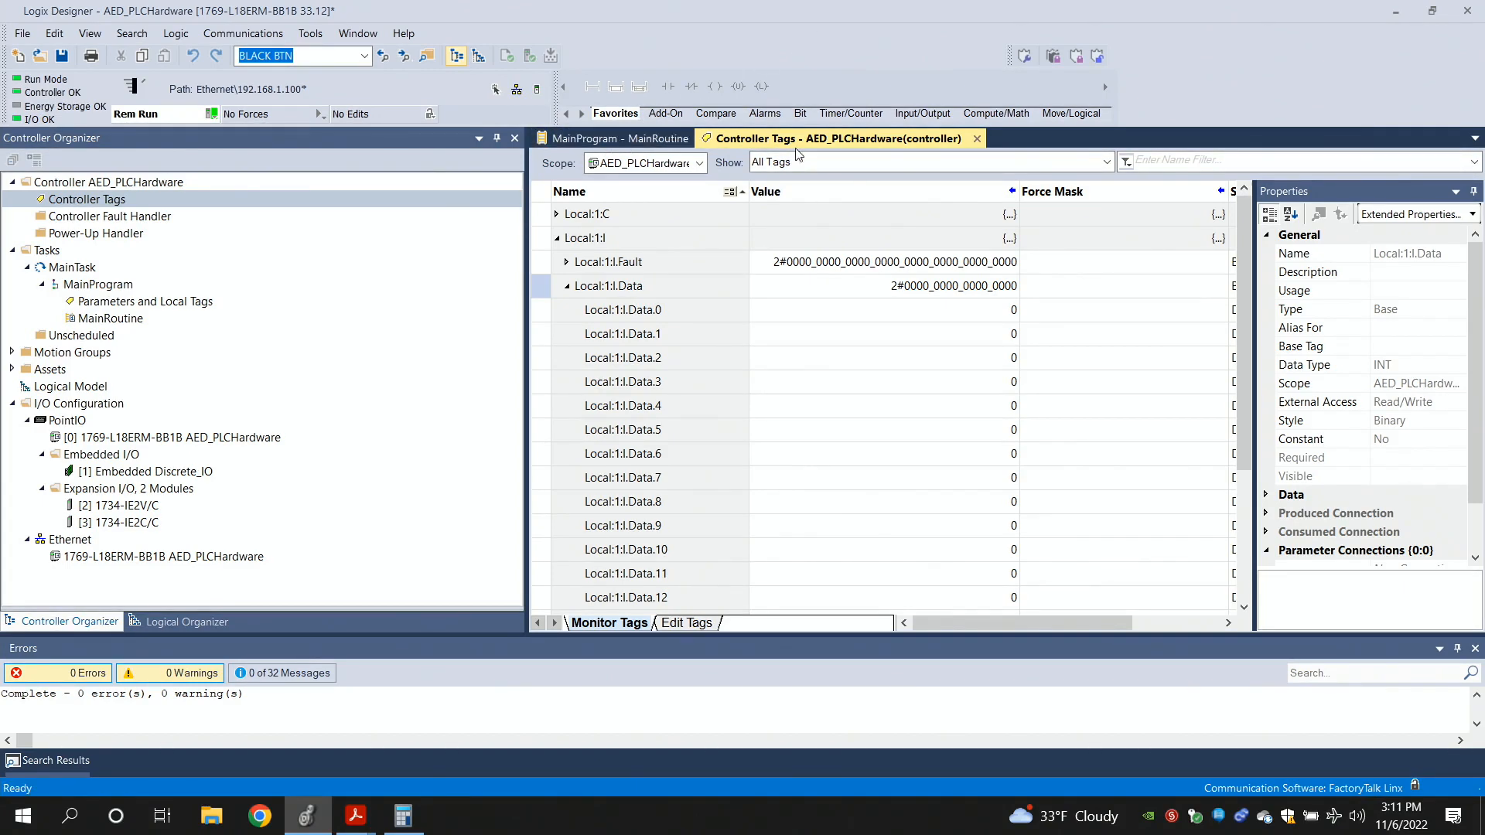
# Switch the tag list to Edit Tags and select the Local:1:I.Data.0 BOOL bit
pyautogui.click(685, 622)
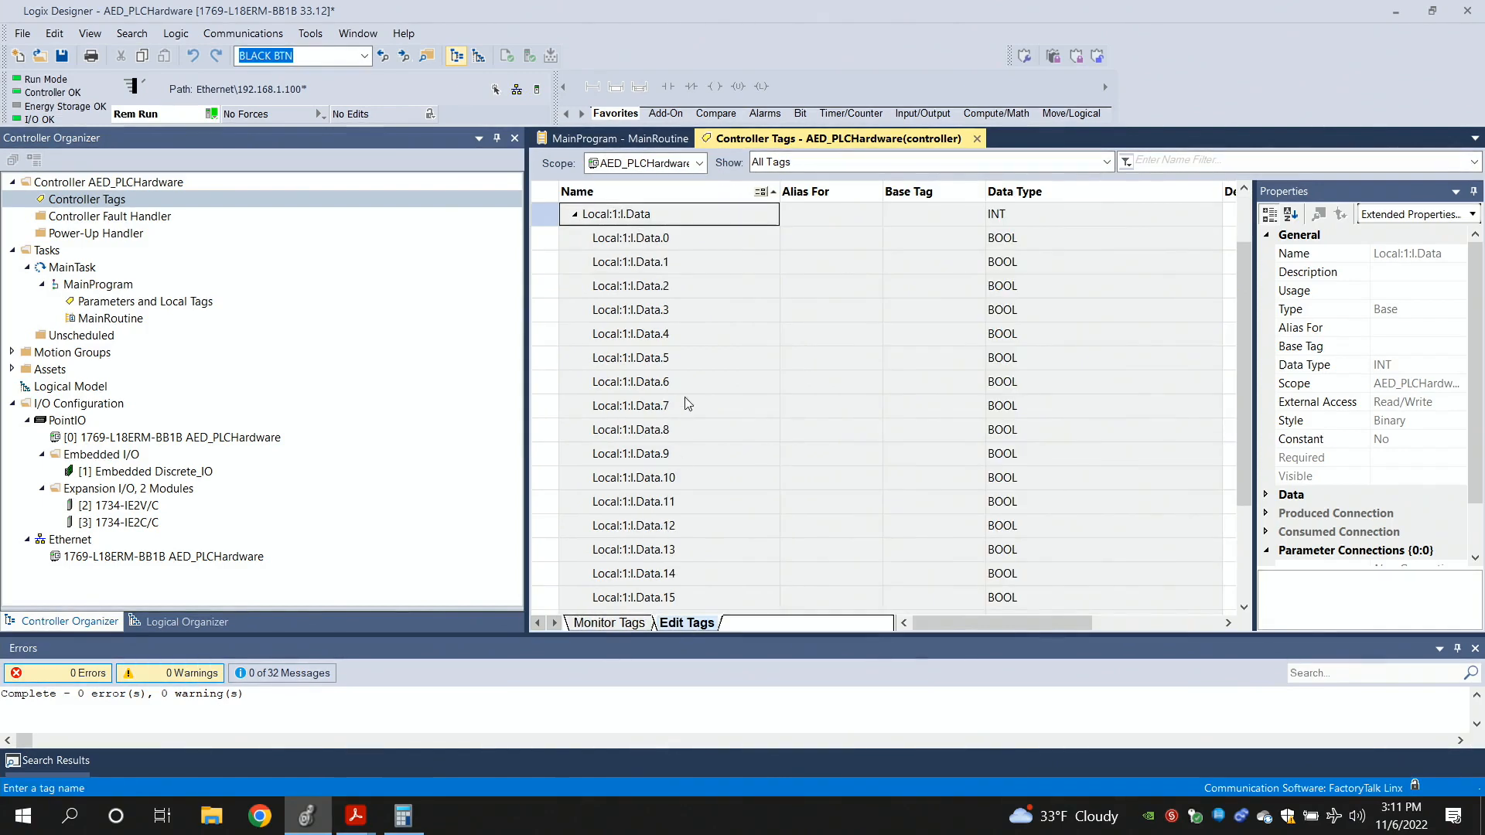
pyautogui.click(629, 238)
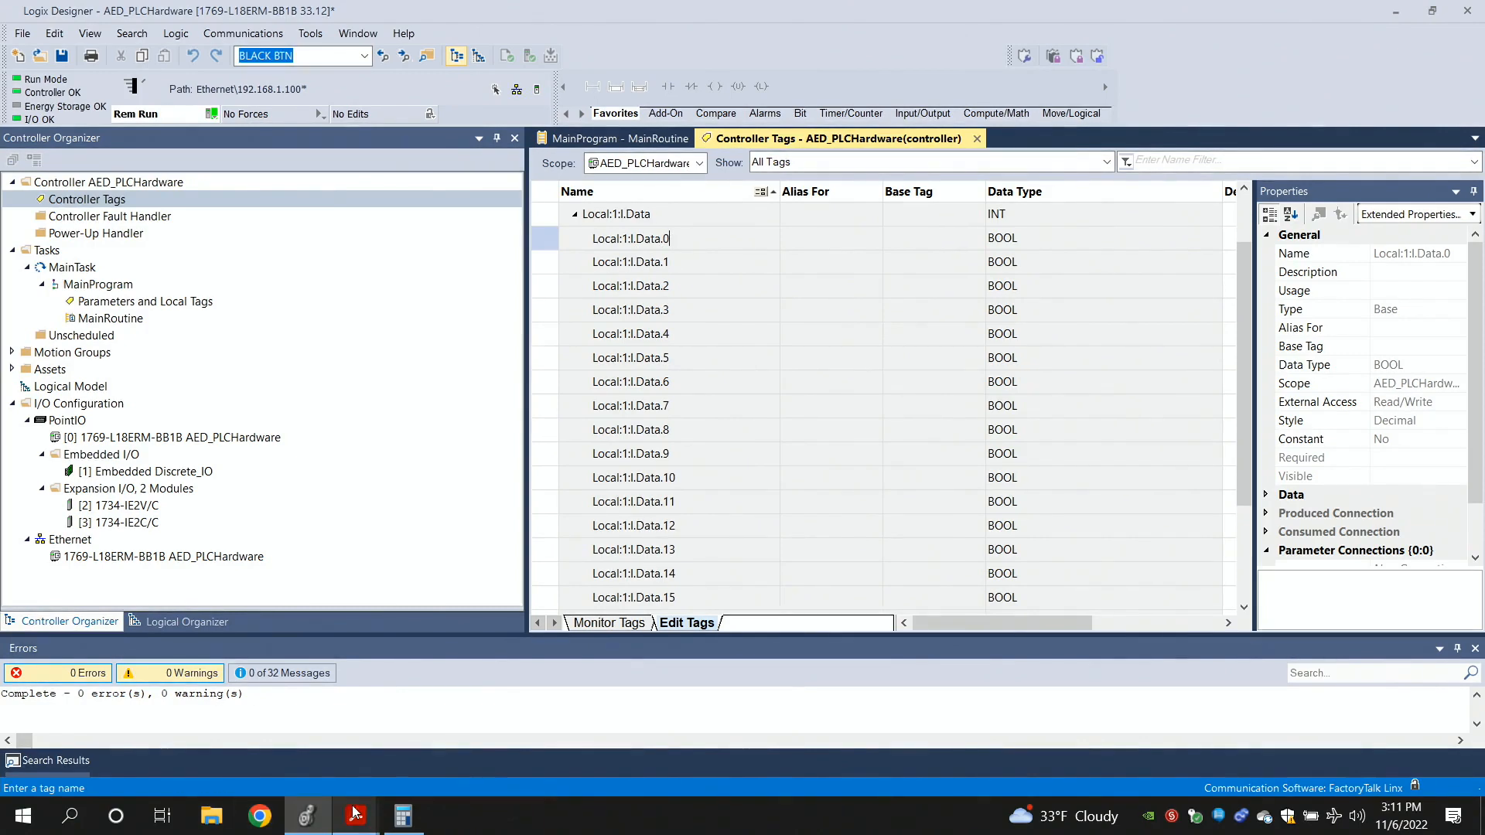
pyautogui.moveTo(355, 815)
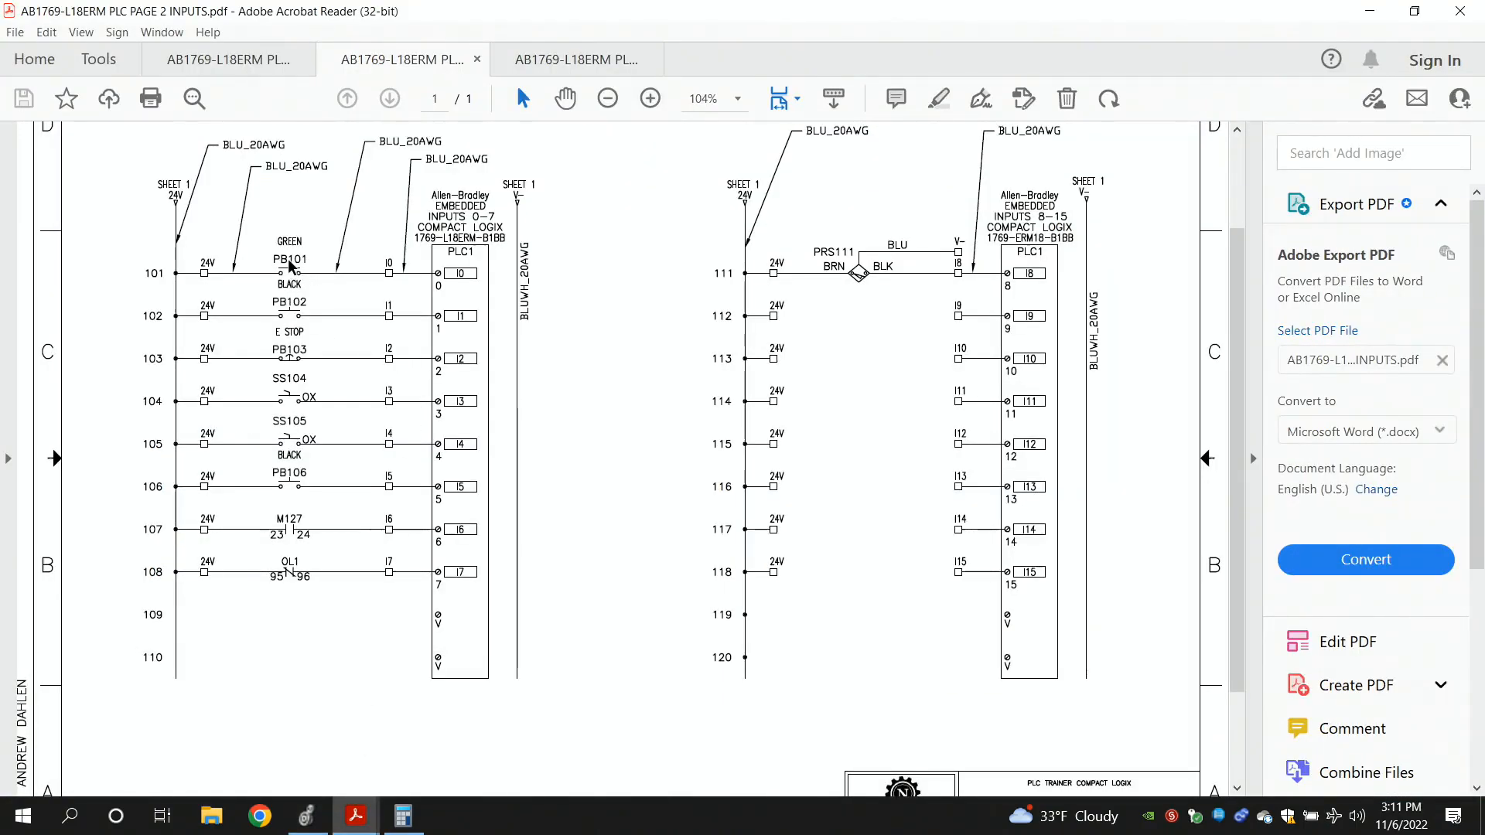
pyautogui.moveTo(318, 275)
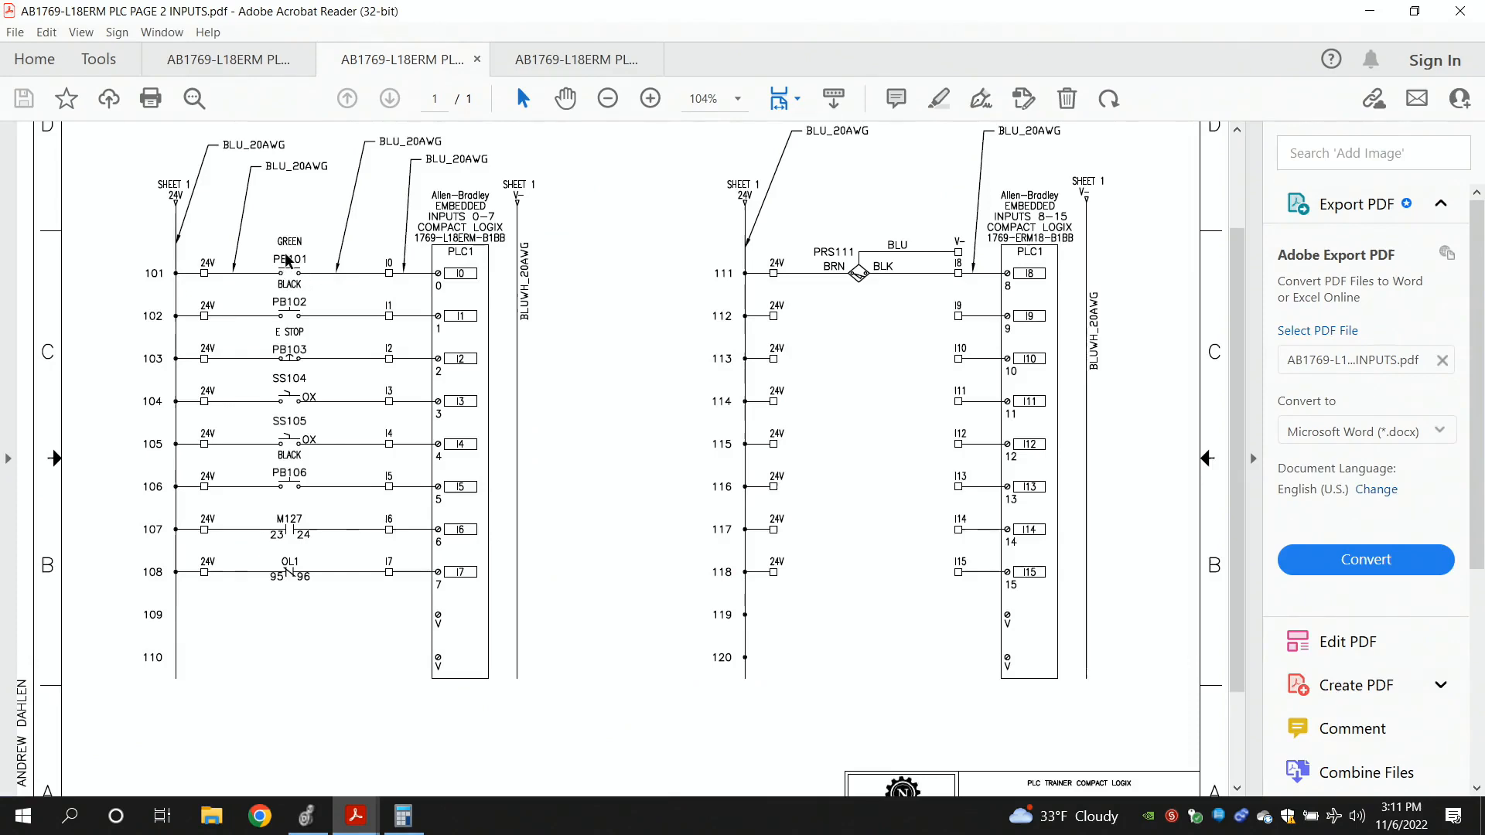
pyautogui.moveTo(348, 775)
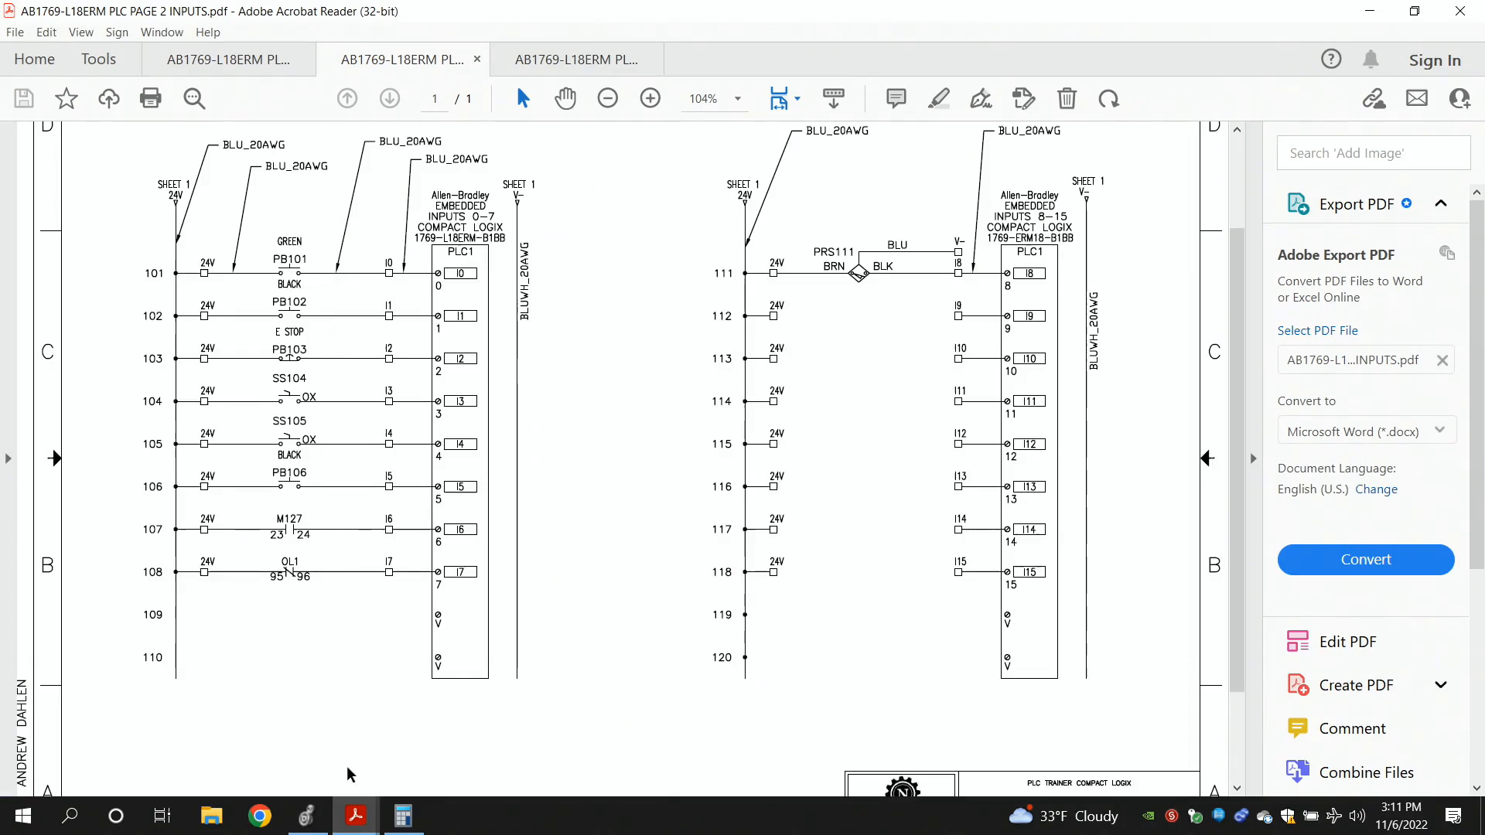
pyautogui.moveTo(355, 815)
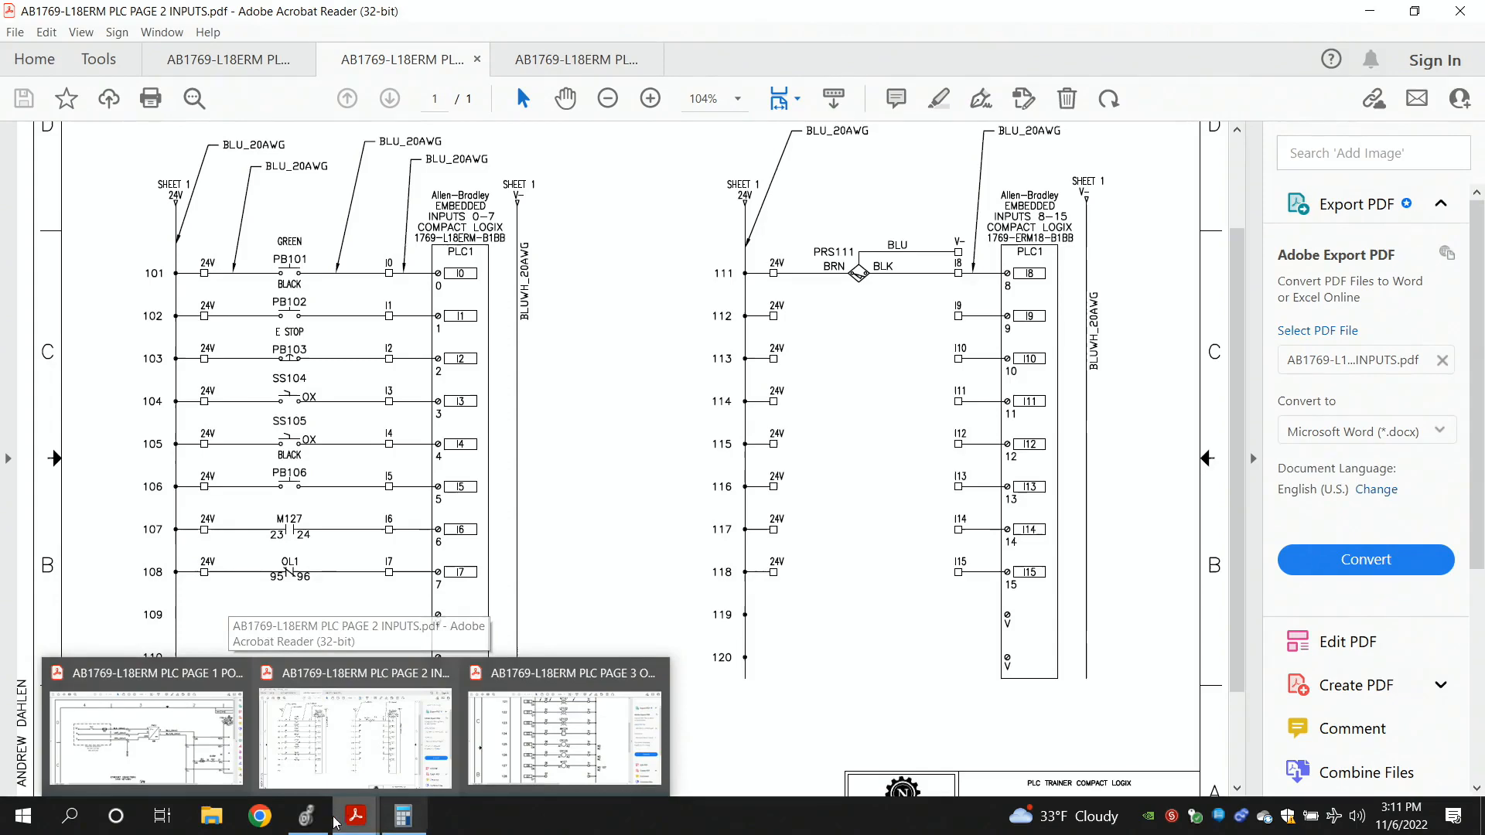
# Create controller tag GREEN_BTN as a BOOL in the empty Edit Tags row
pyautogui.click(308, 815)
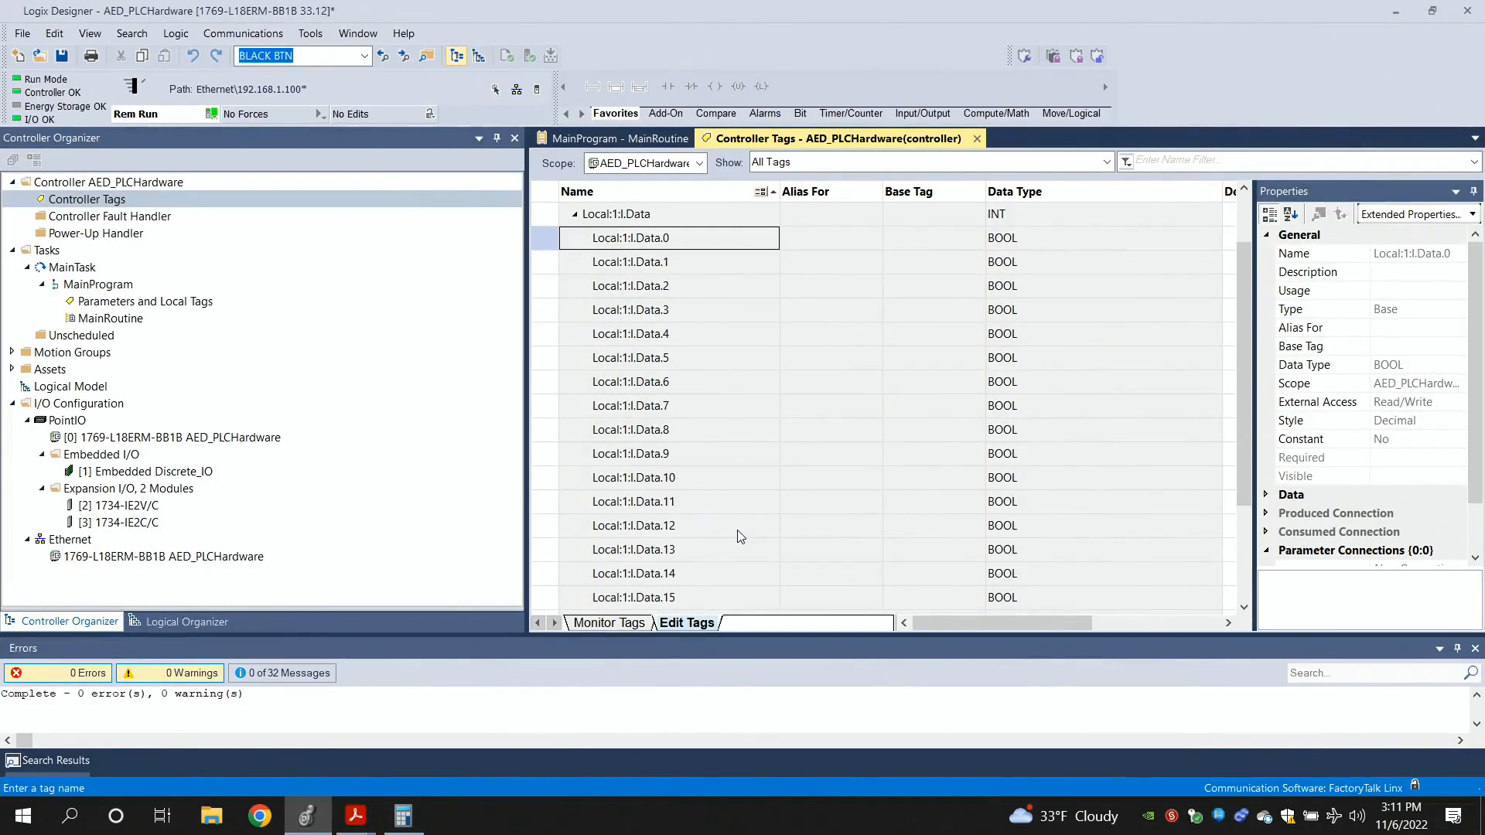
pyautogui.scroll(-3)
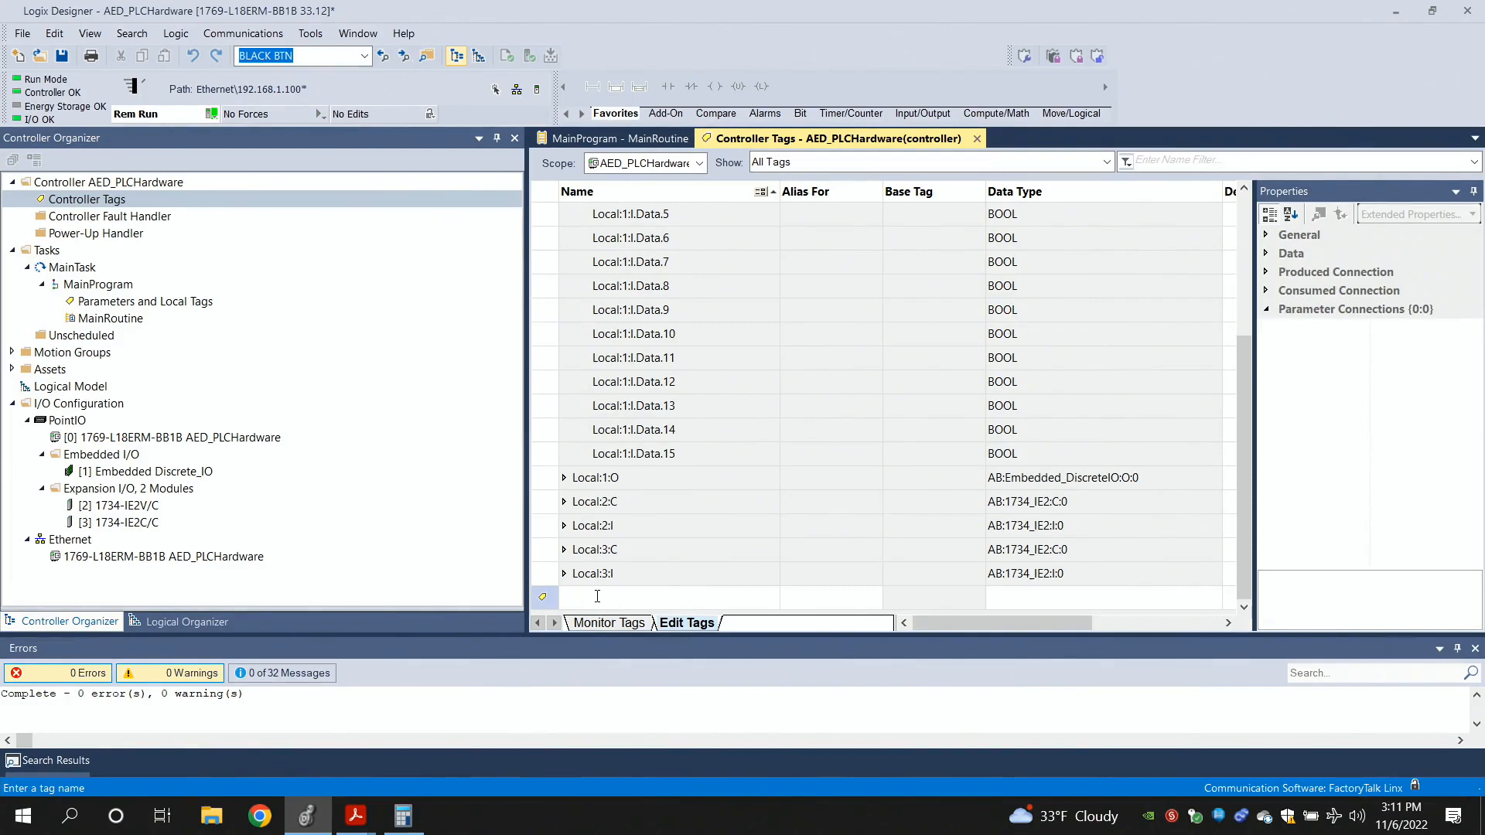
pyautogui.write('Green')
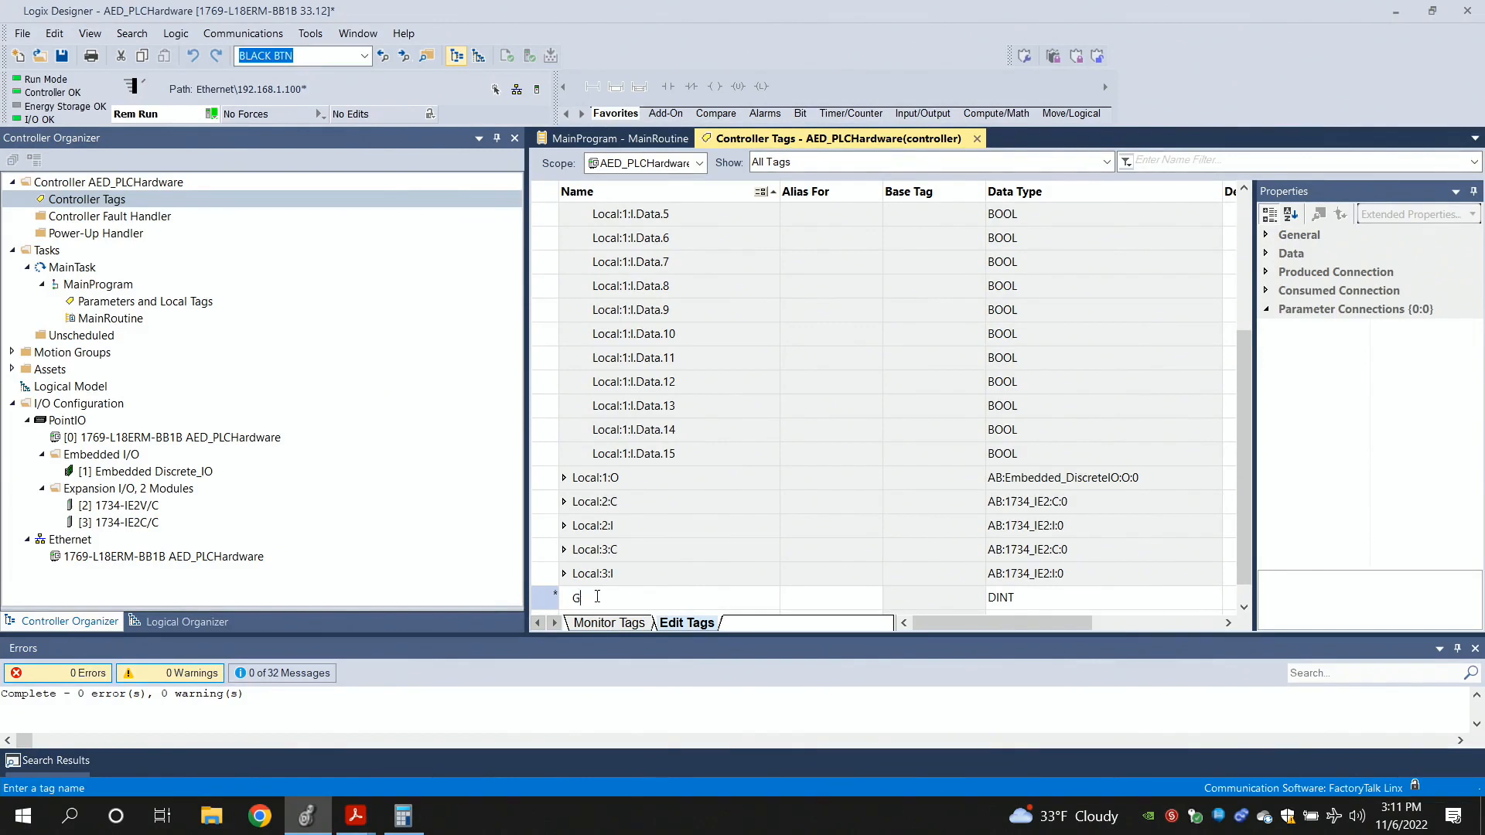
pyautogui.write('REEN')
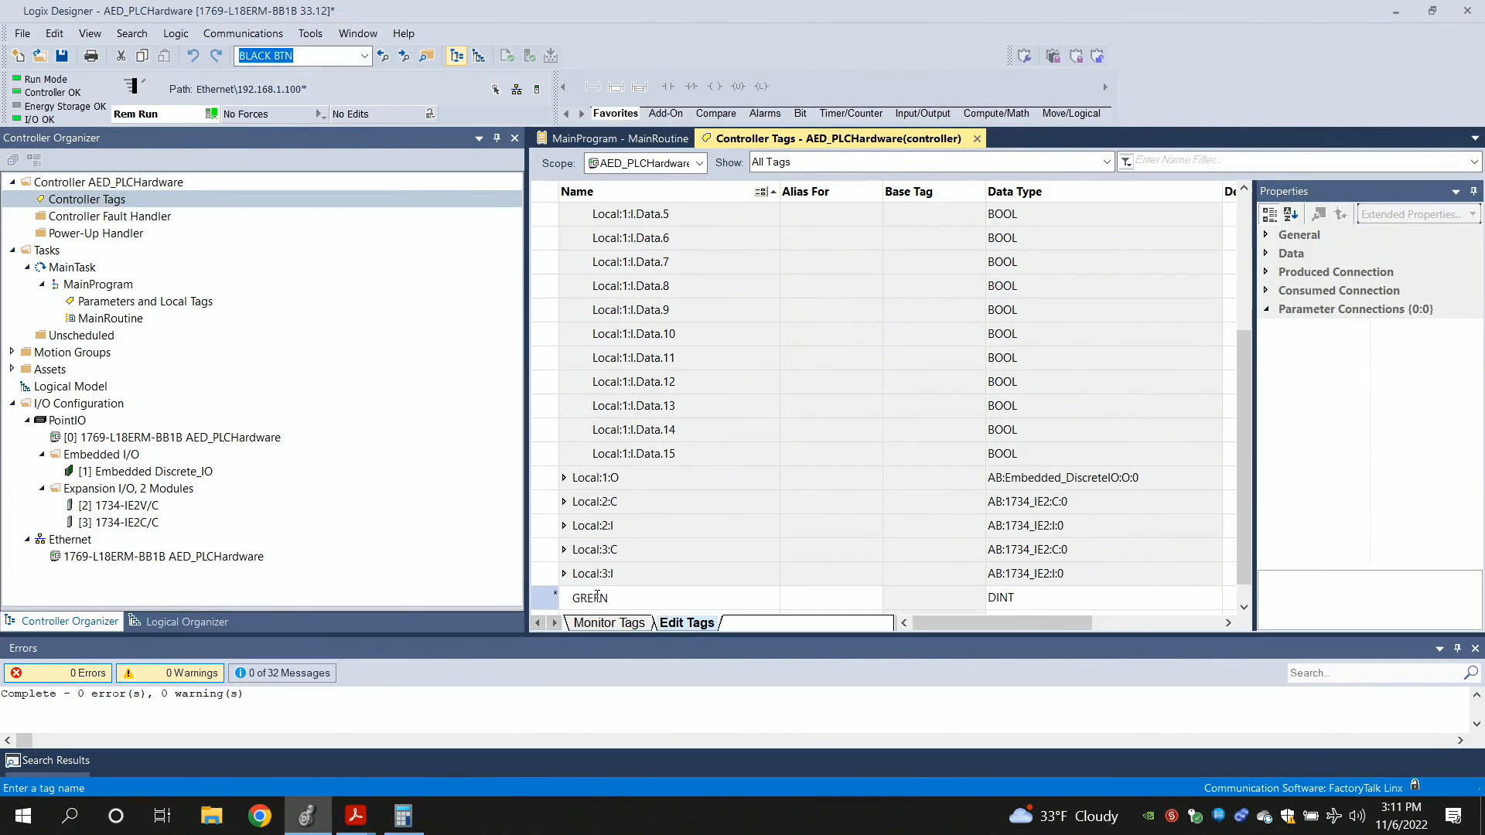
pyautogui.write('_BTN')
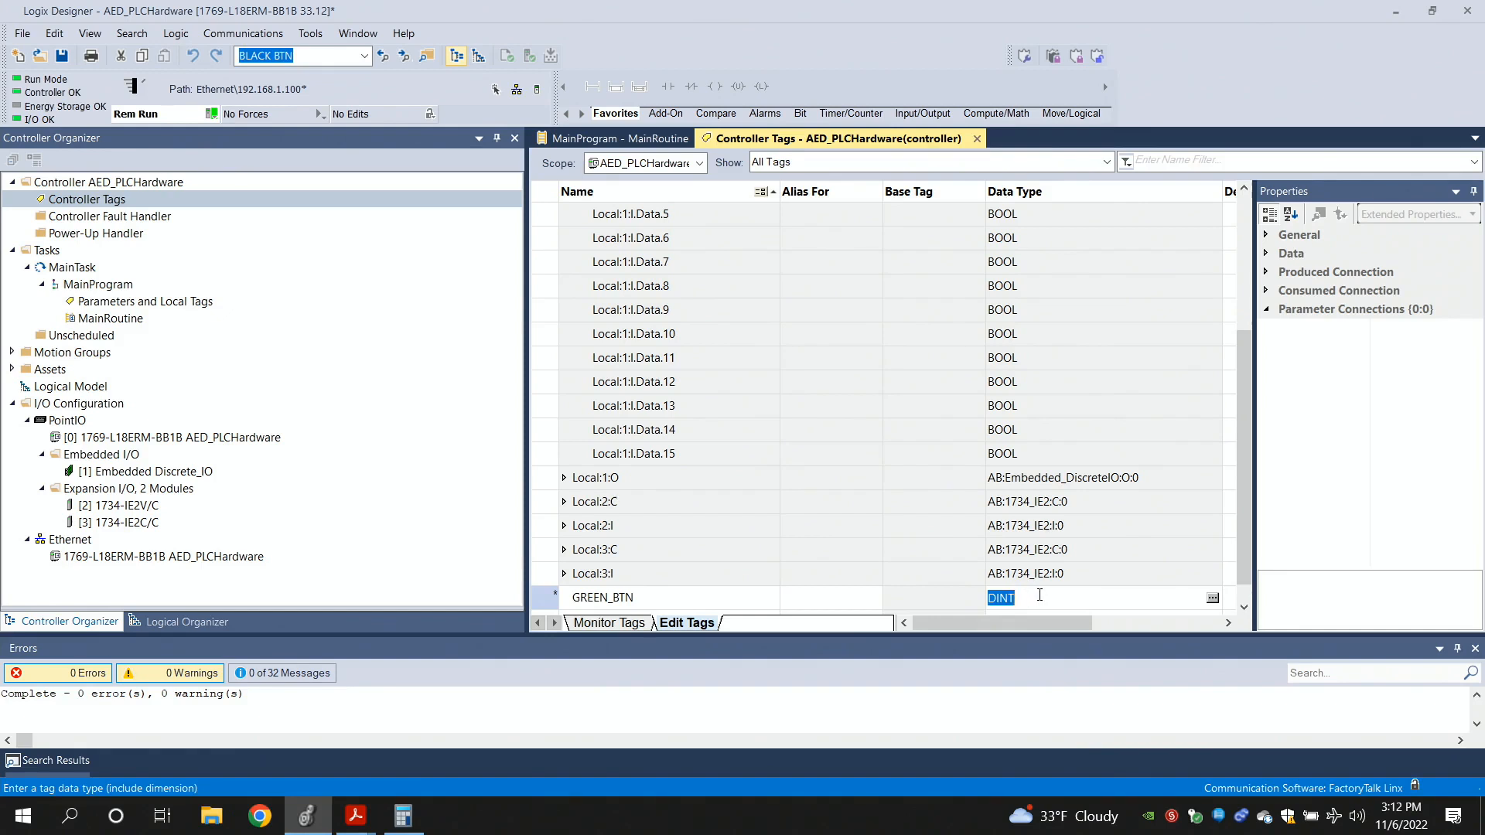
pyautogui.press('Return')
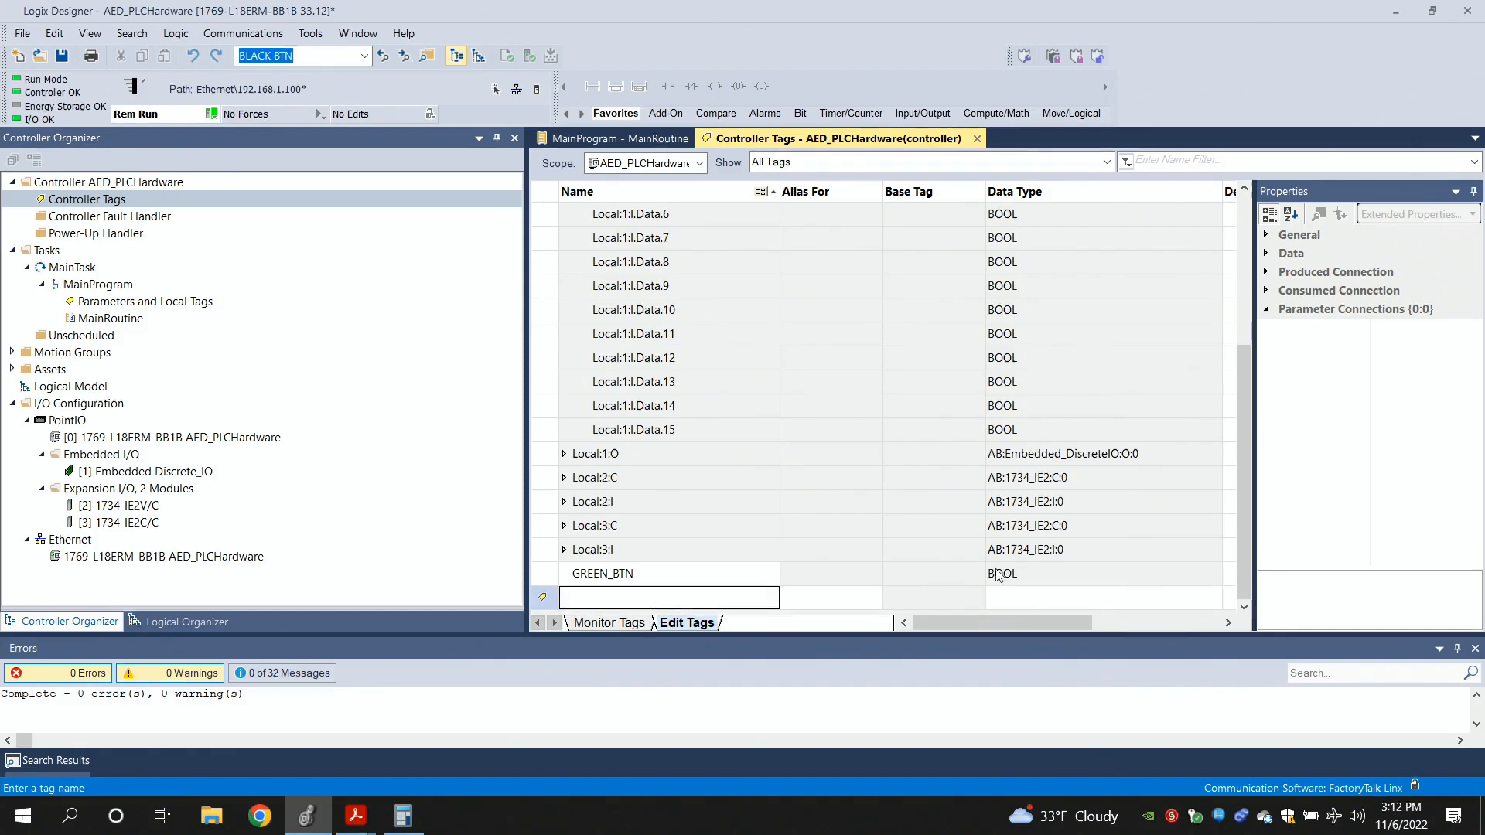
pyautogui.click(602, 573)
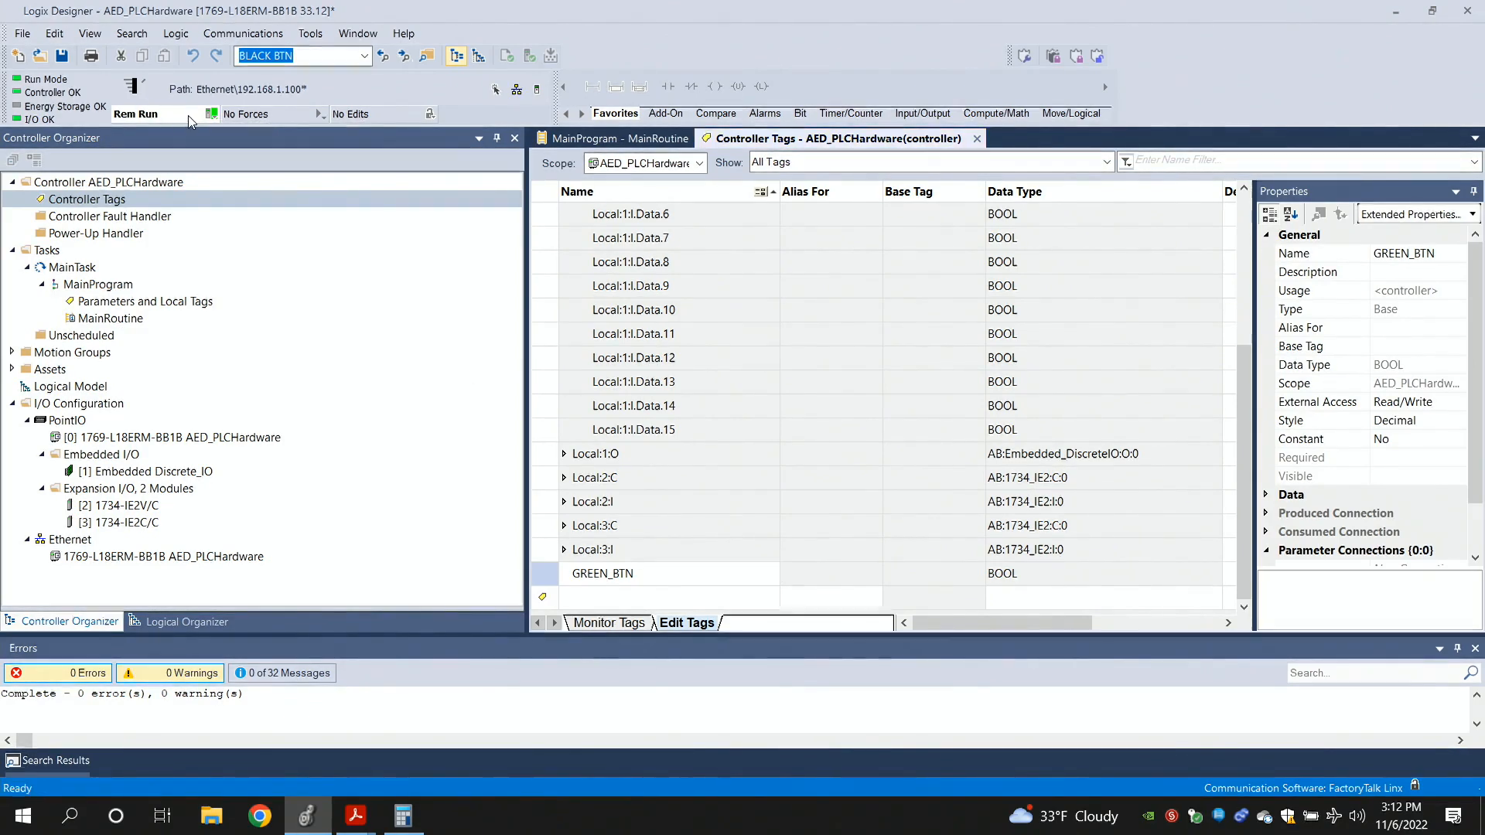
# Offline, alias GREEN_BTN to input bit Local:1:I.Data.0 via the Alias For browser
pyautogui.click(214, 113)
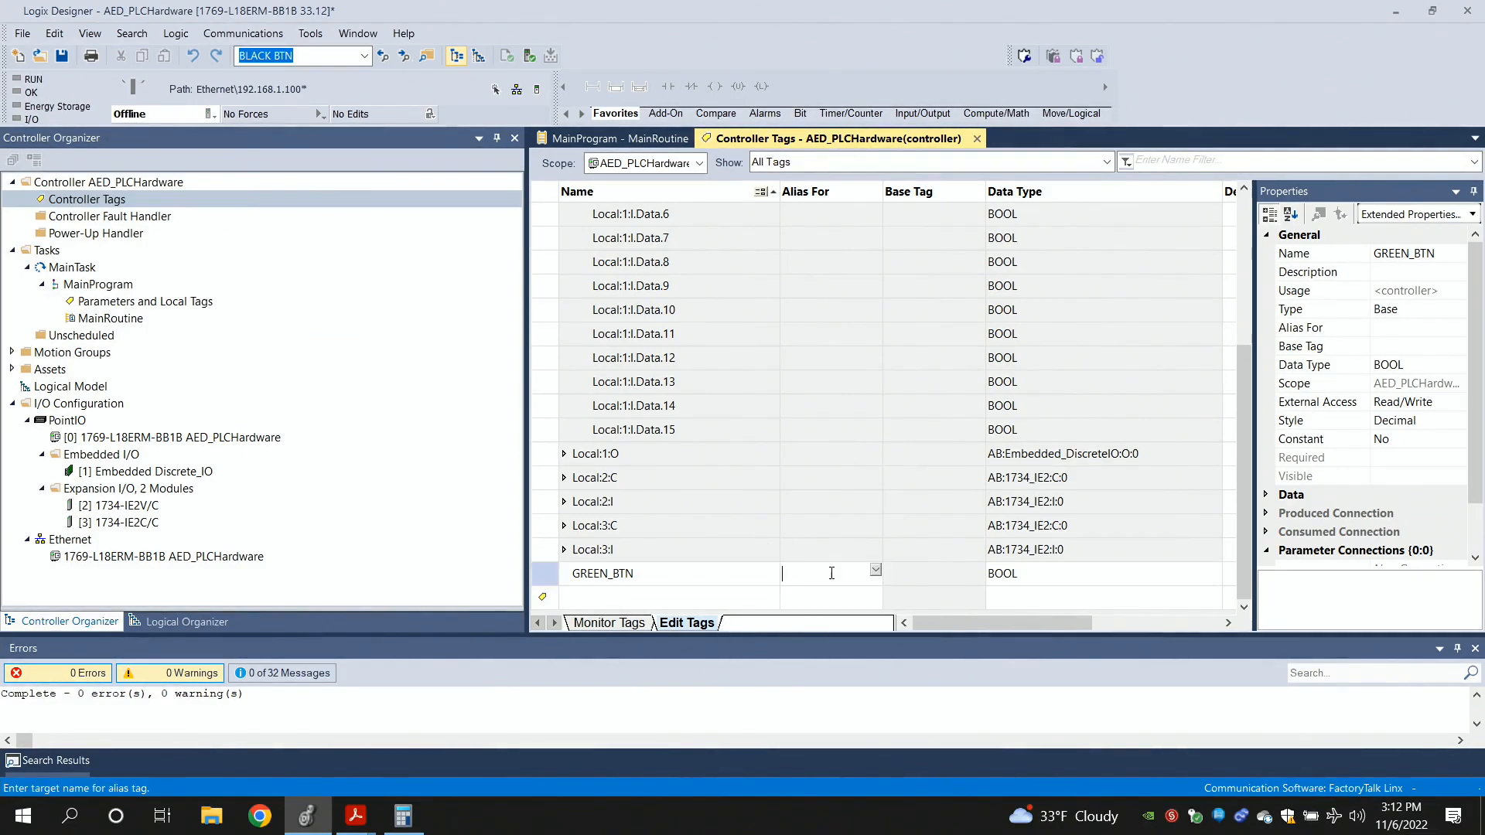
pyautogui.click(872, 570)
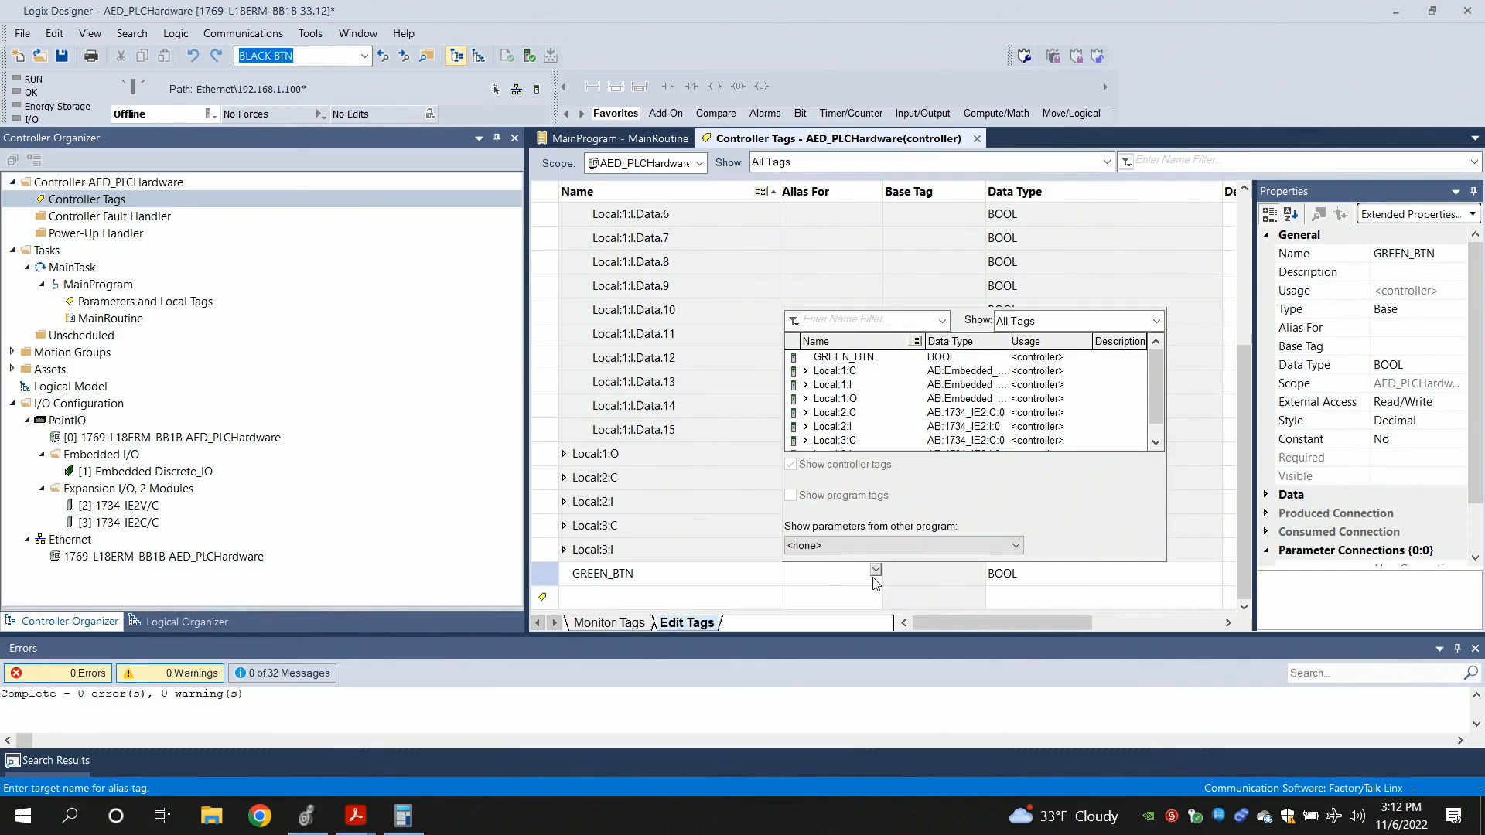
pyautogui.click(832, 385)
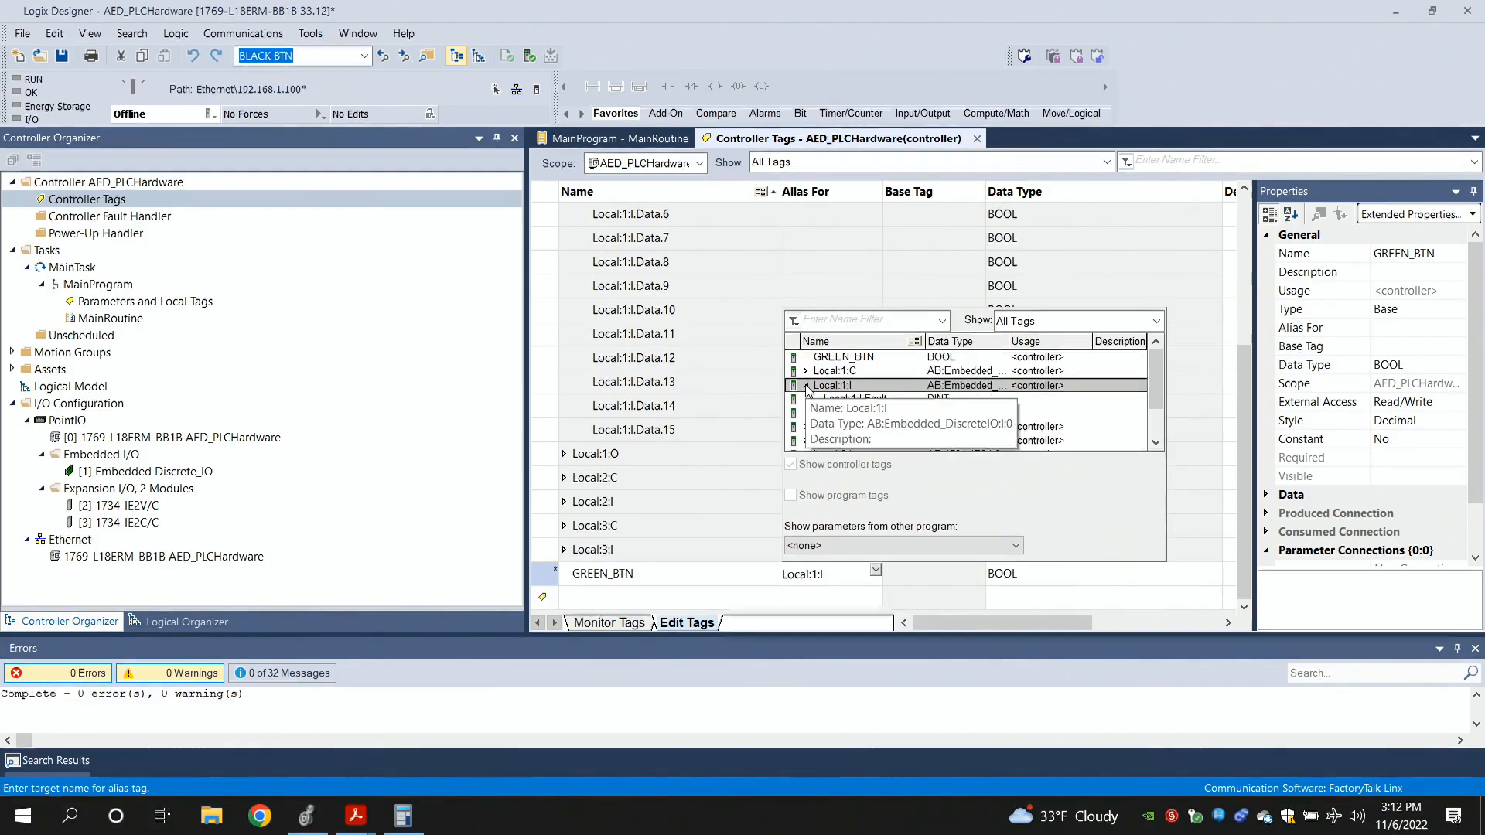
pyautogui.click(804, 385)
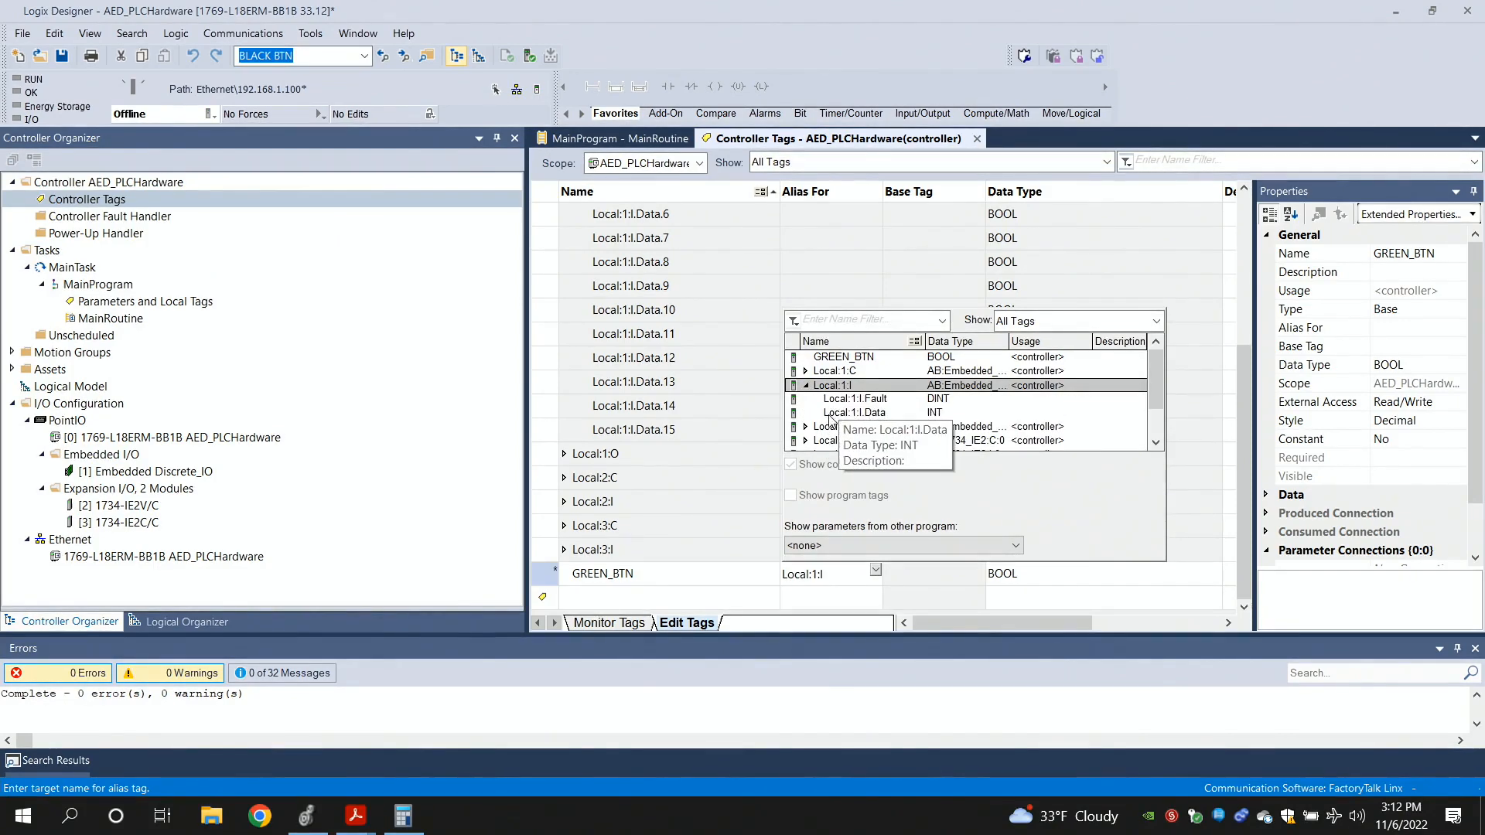
pyautogui.click(857, 411)
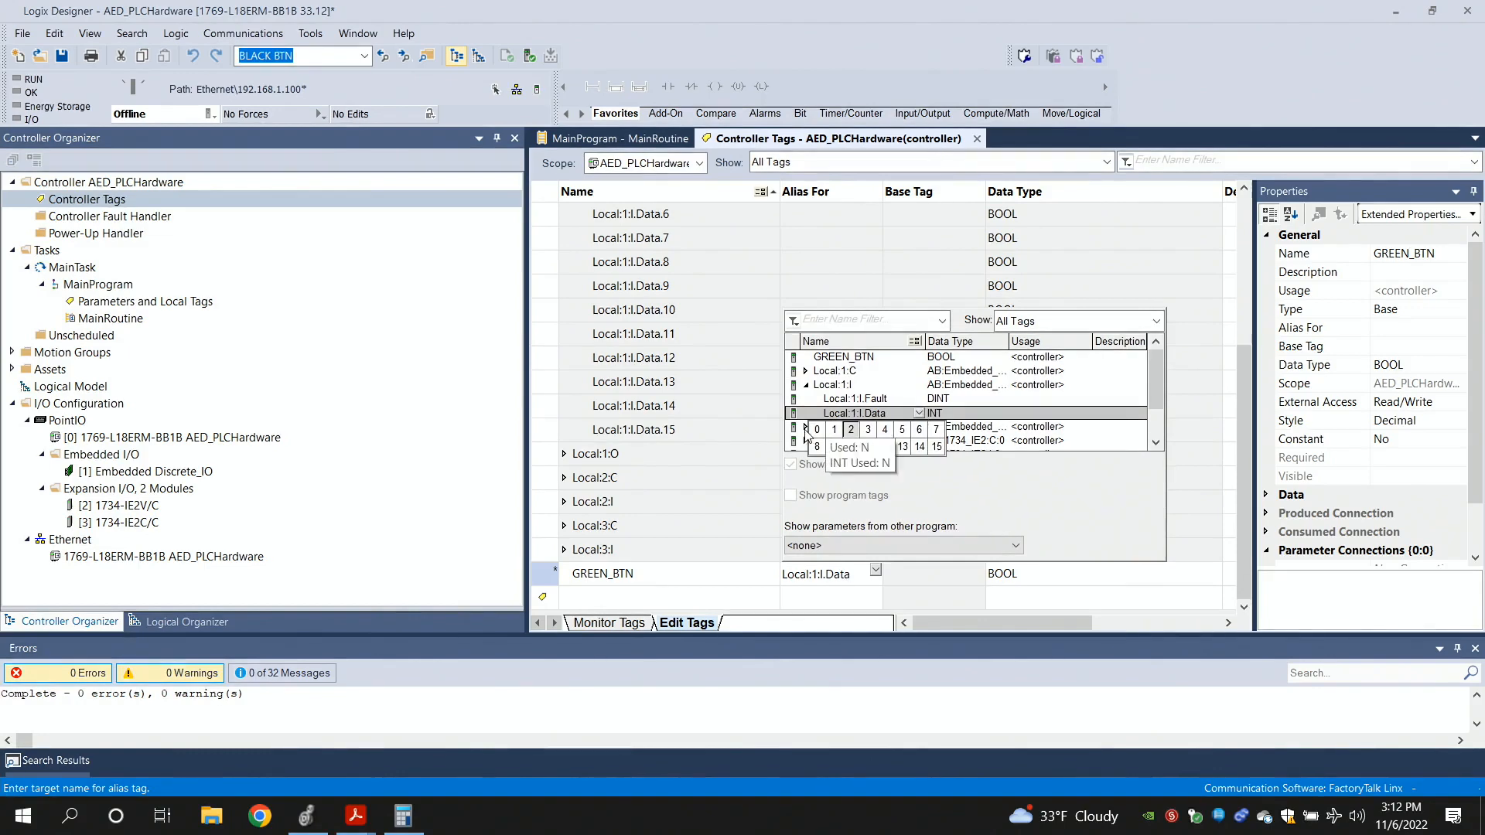
pyautogui.click(815, 428)
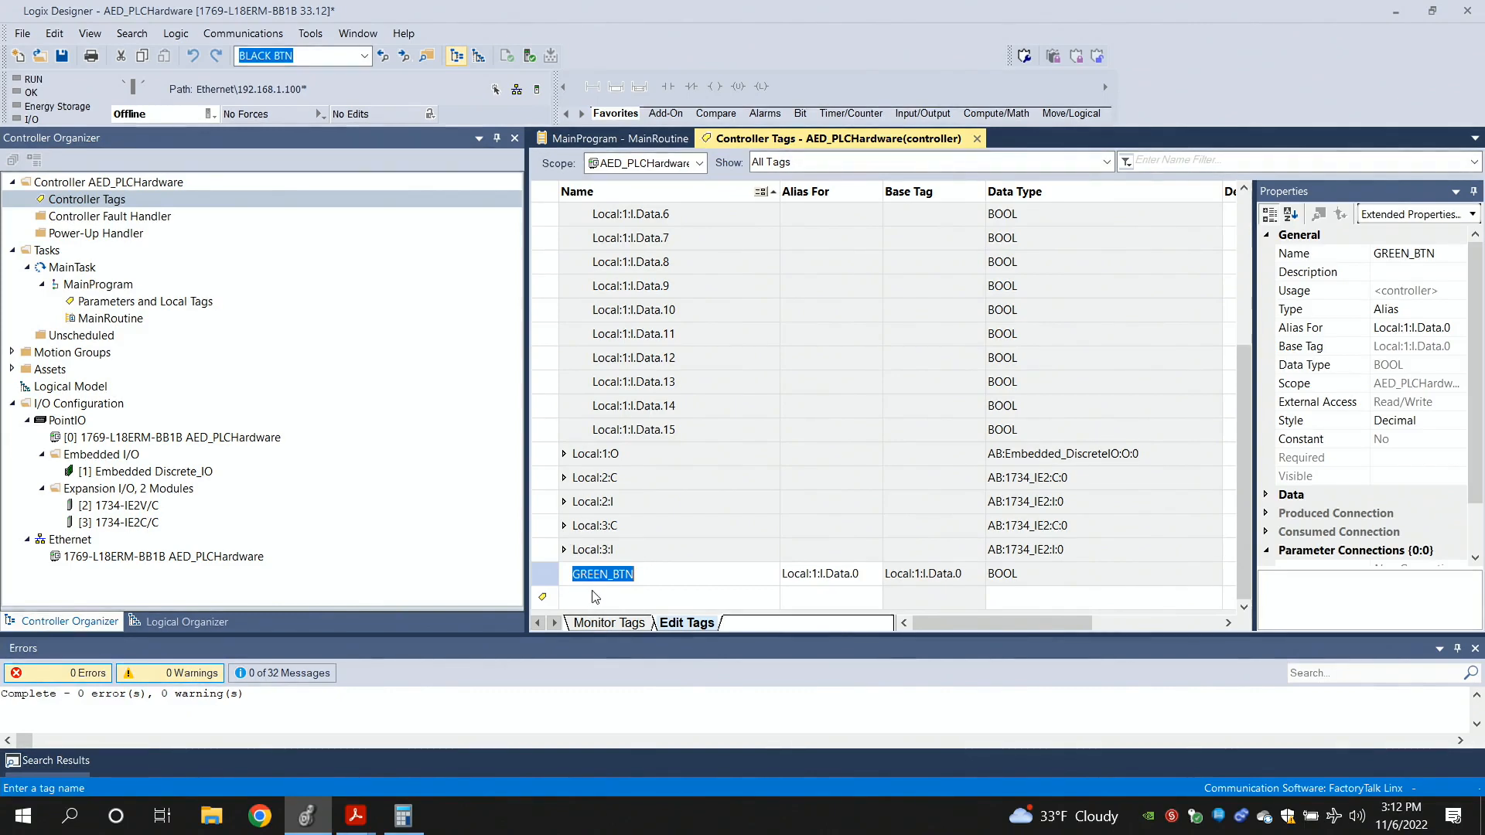
pyautogui.moveTo(583, 605)
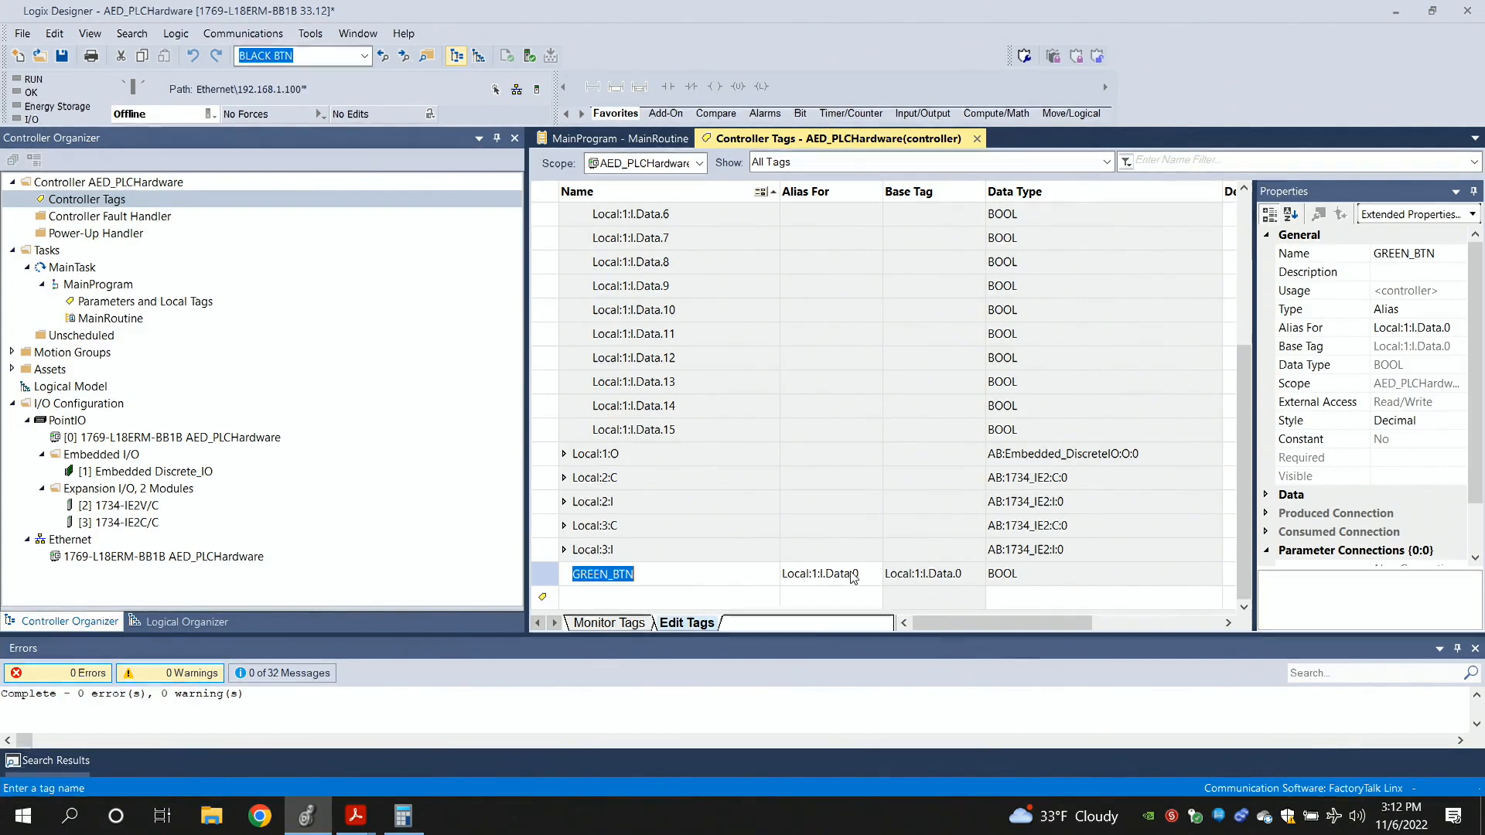
pyautogui.click(832, 572)
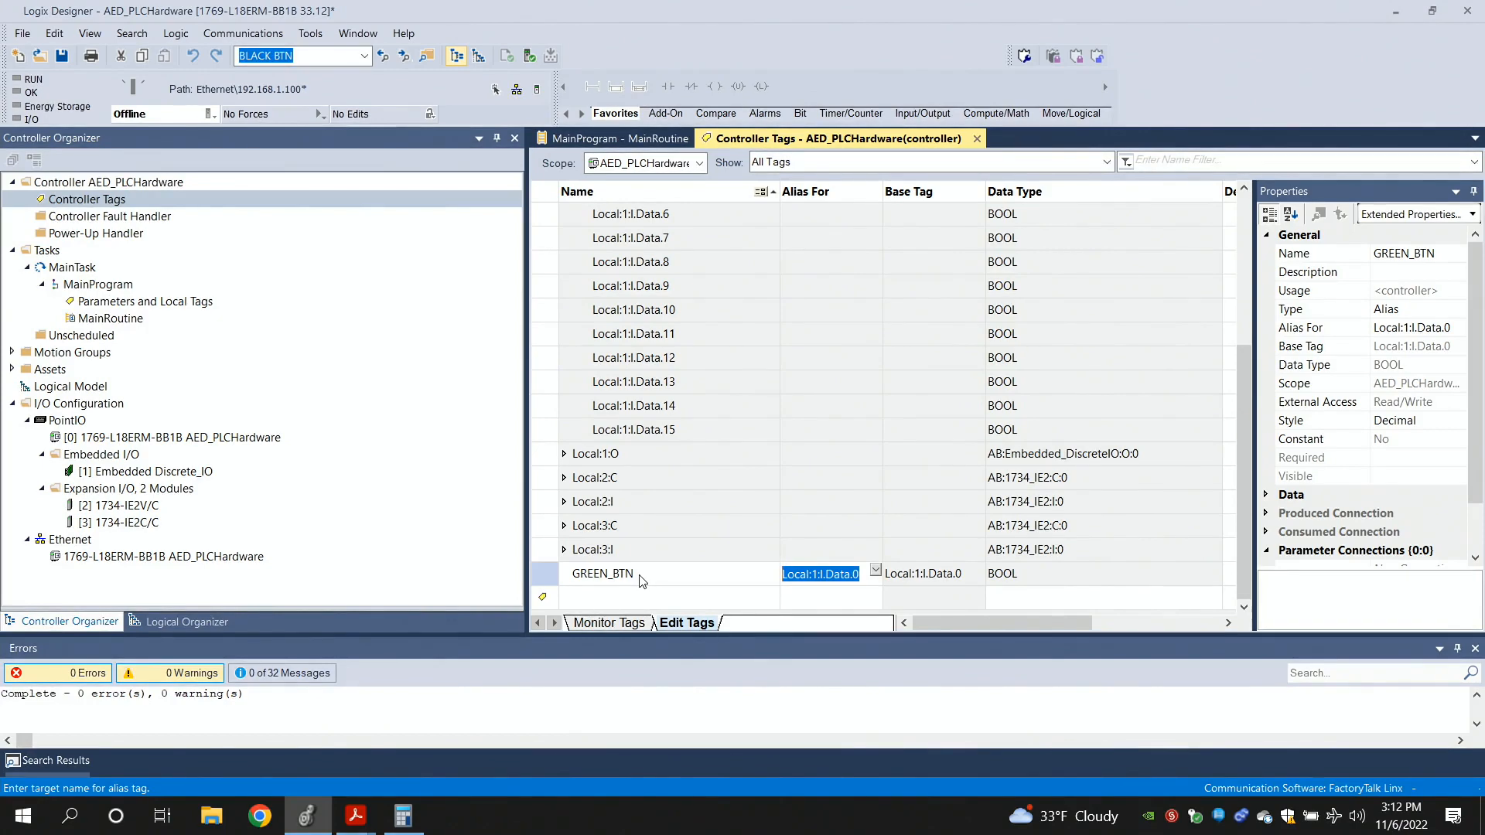
# In MainRoutine, readdress the XIC contact to GREEN_BTN, then return to the tag list
pyautogui.click(615, 138)
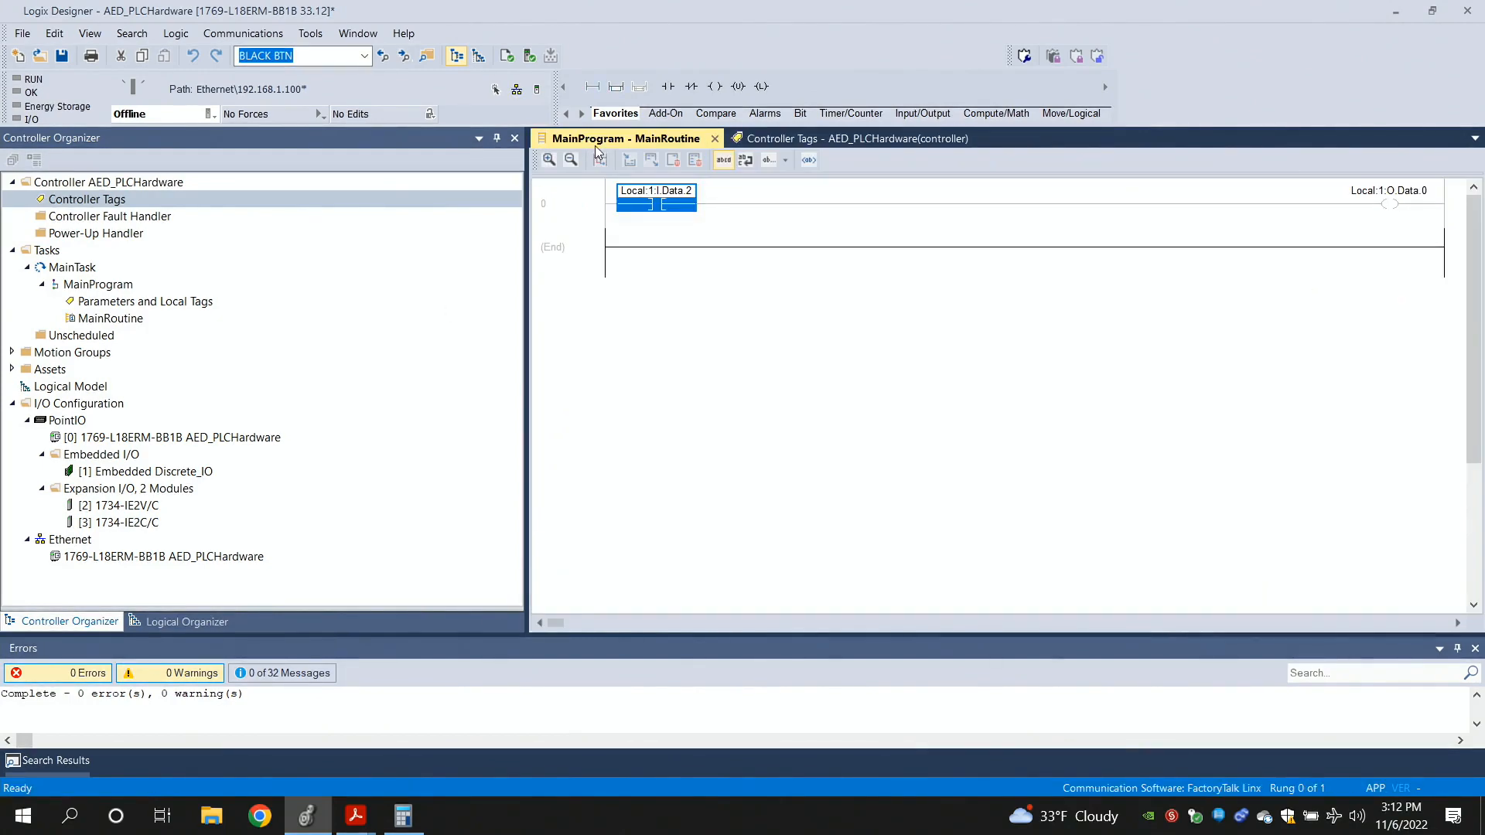
pyautogui.click(656, 190)
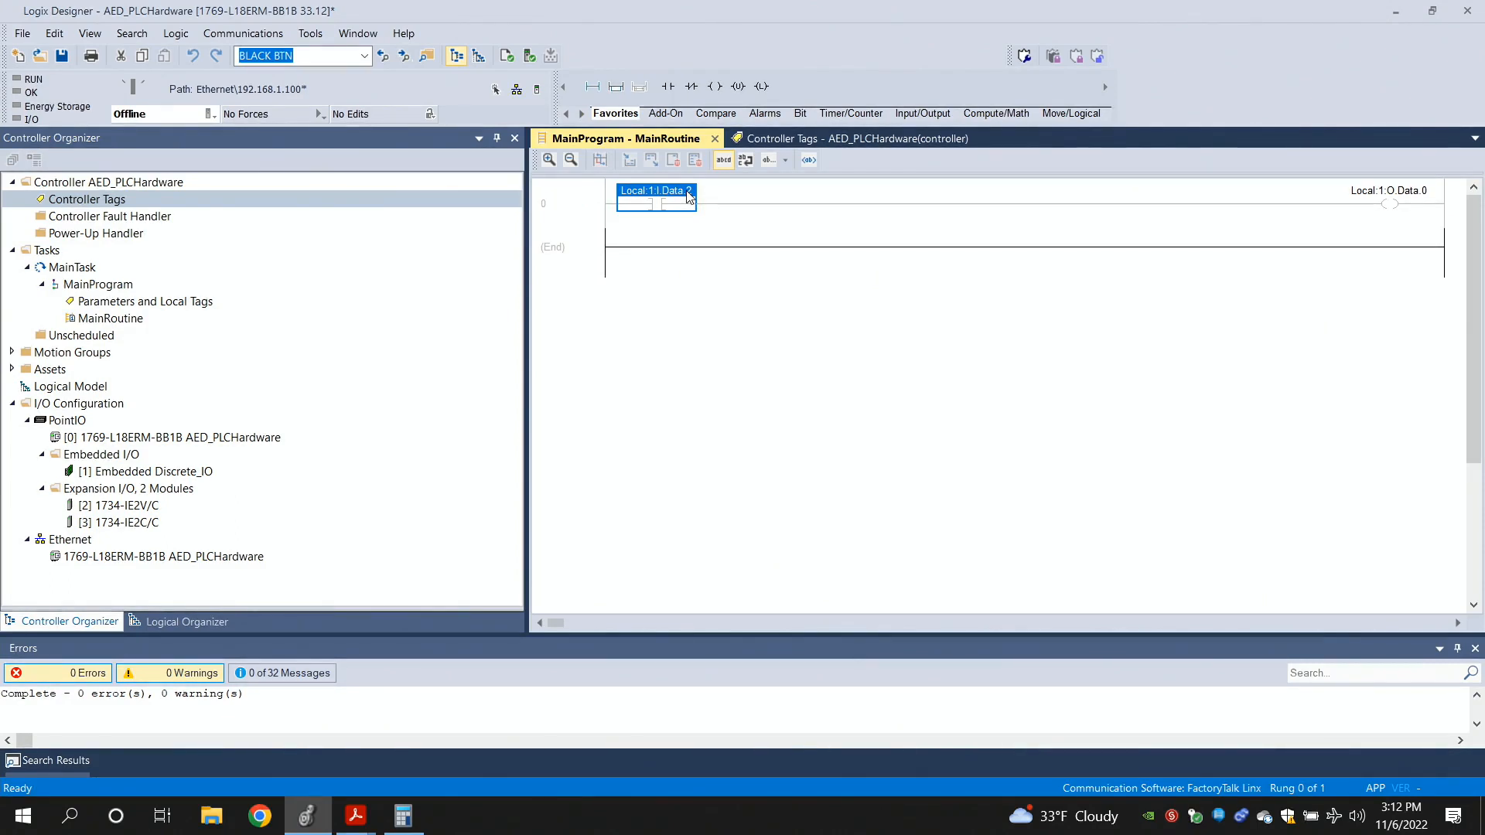
pyautogui.write('greEN_BTN')
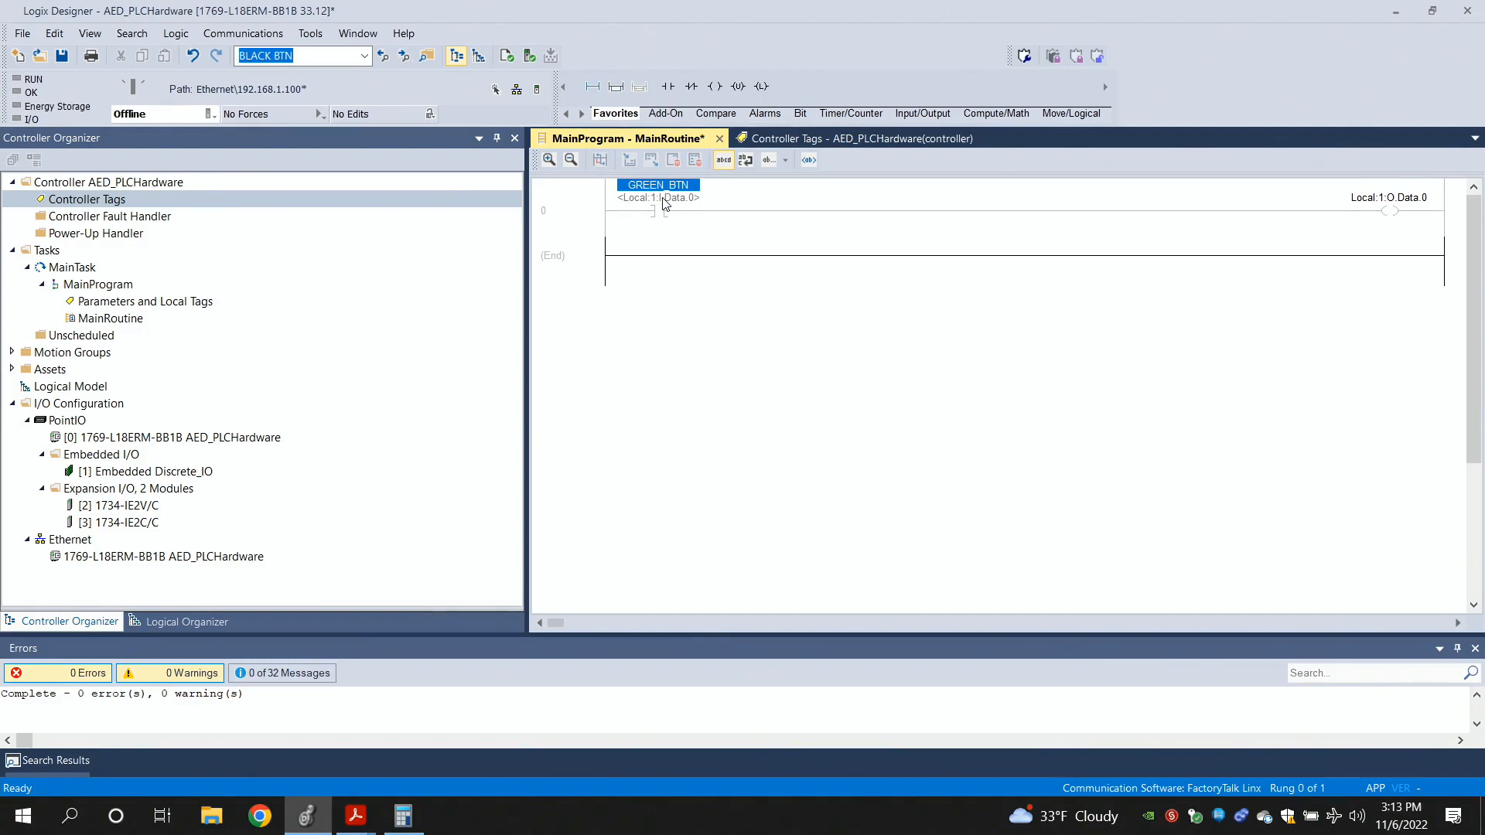
pyautogui.moveTo(501, 217)
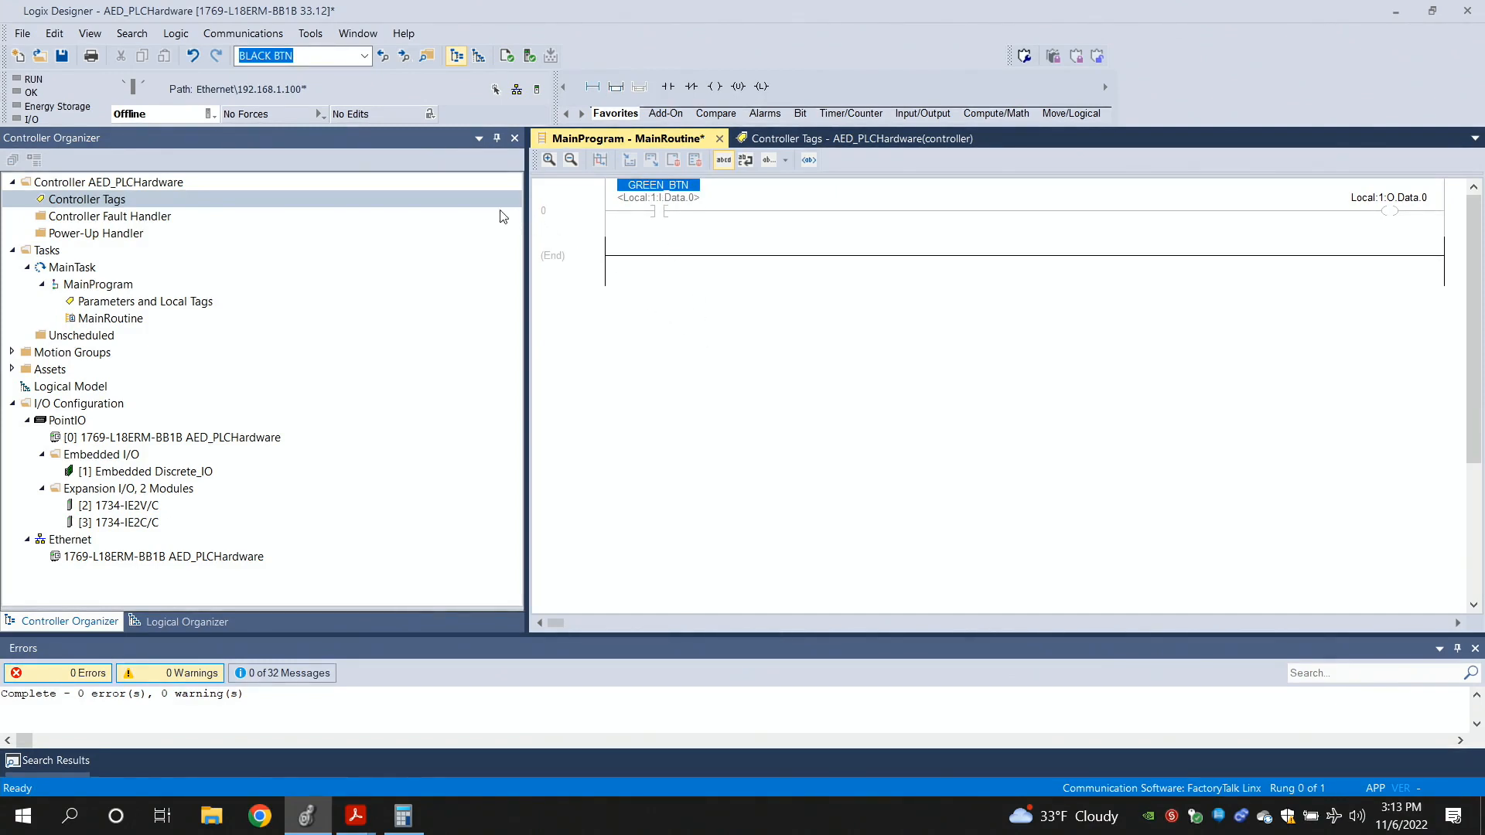
pyautogui.moveTo(37, 55)
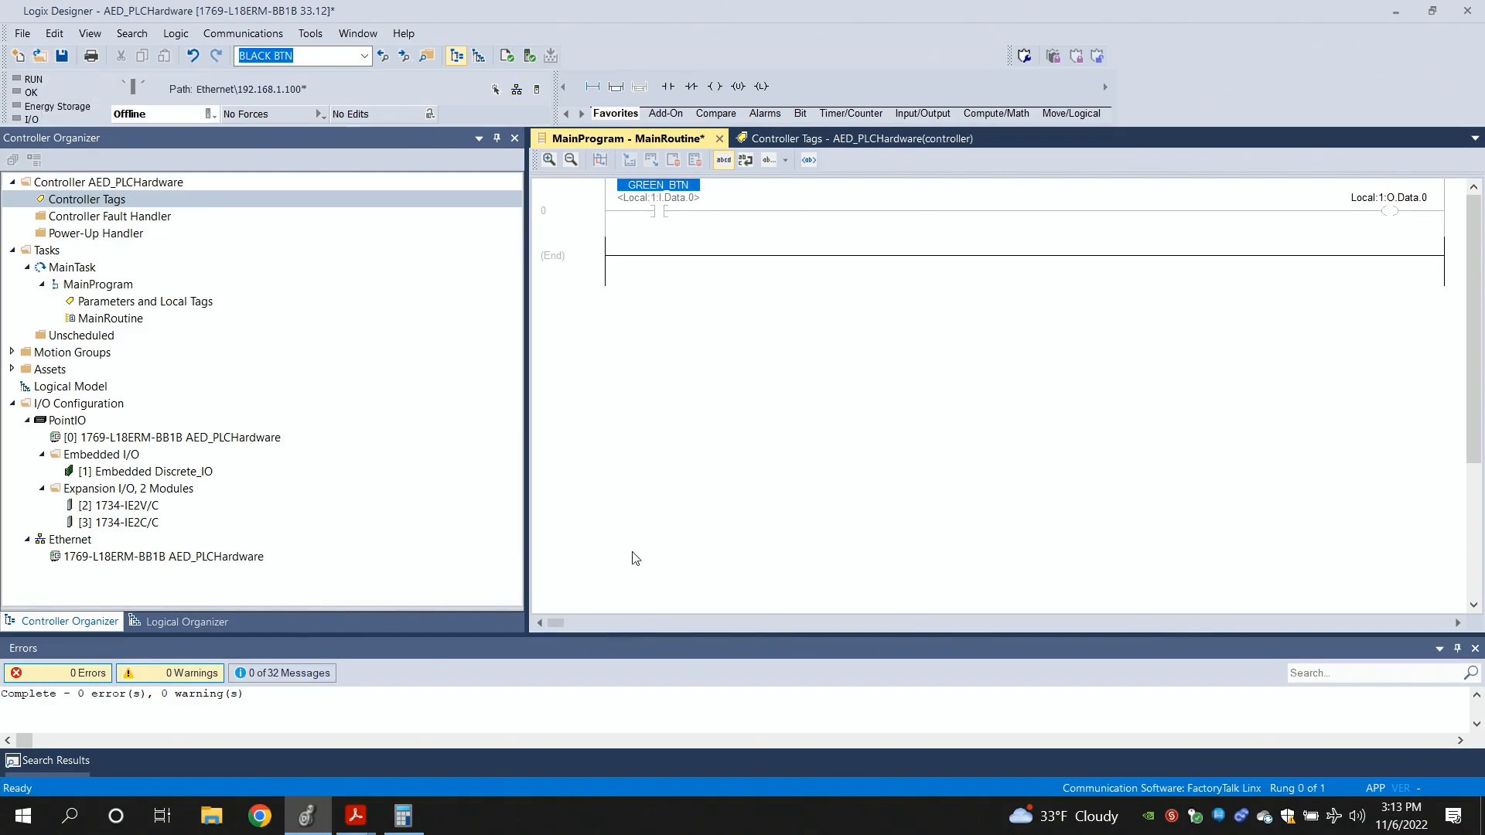
pyautogui.click(829, 138)
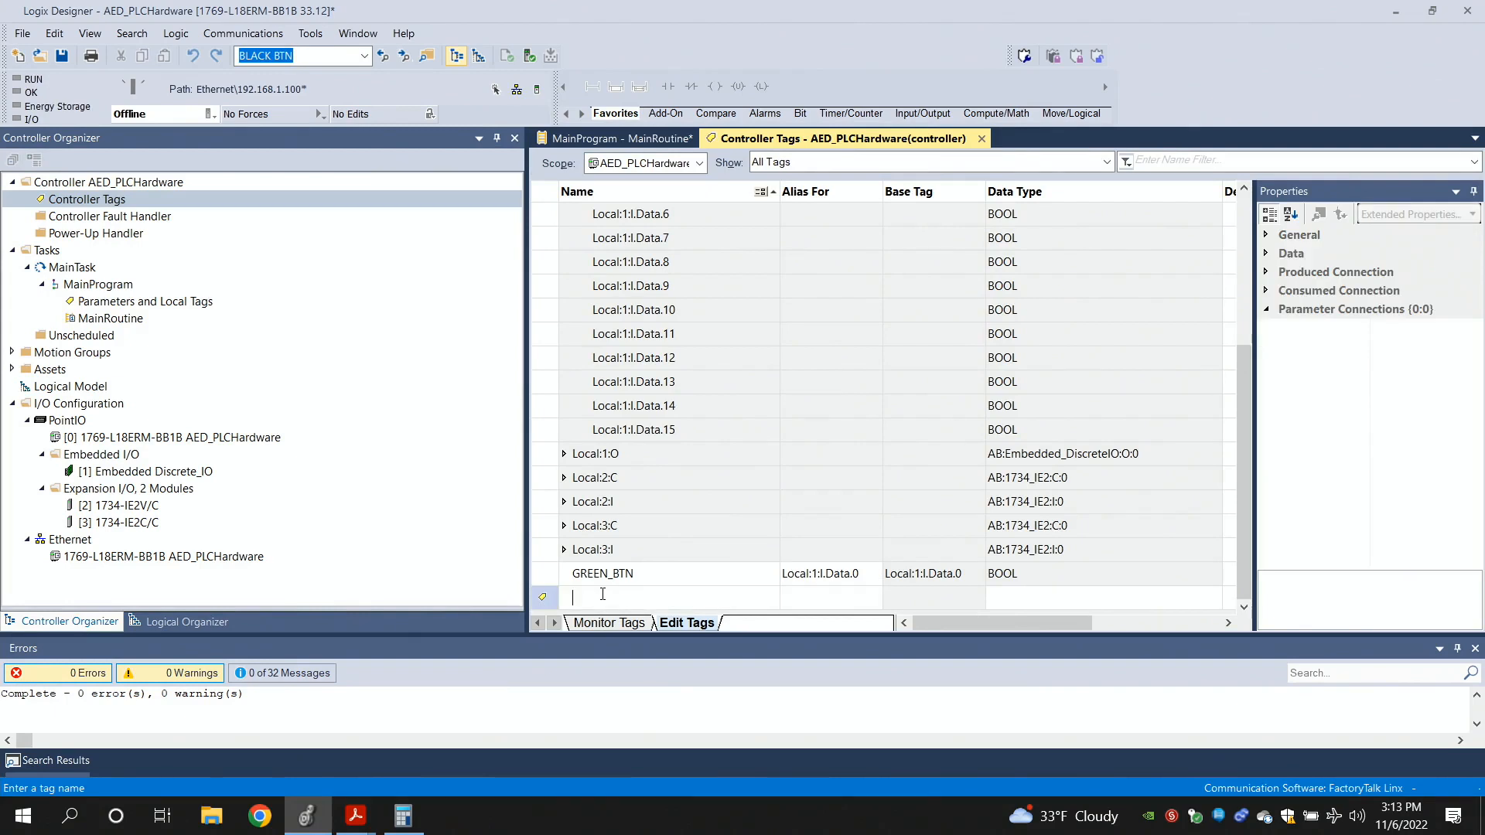
# Define BOOL tag GREEN_LED aliased to output bit Local:1:O.Data.0
pyautogui.write('G')
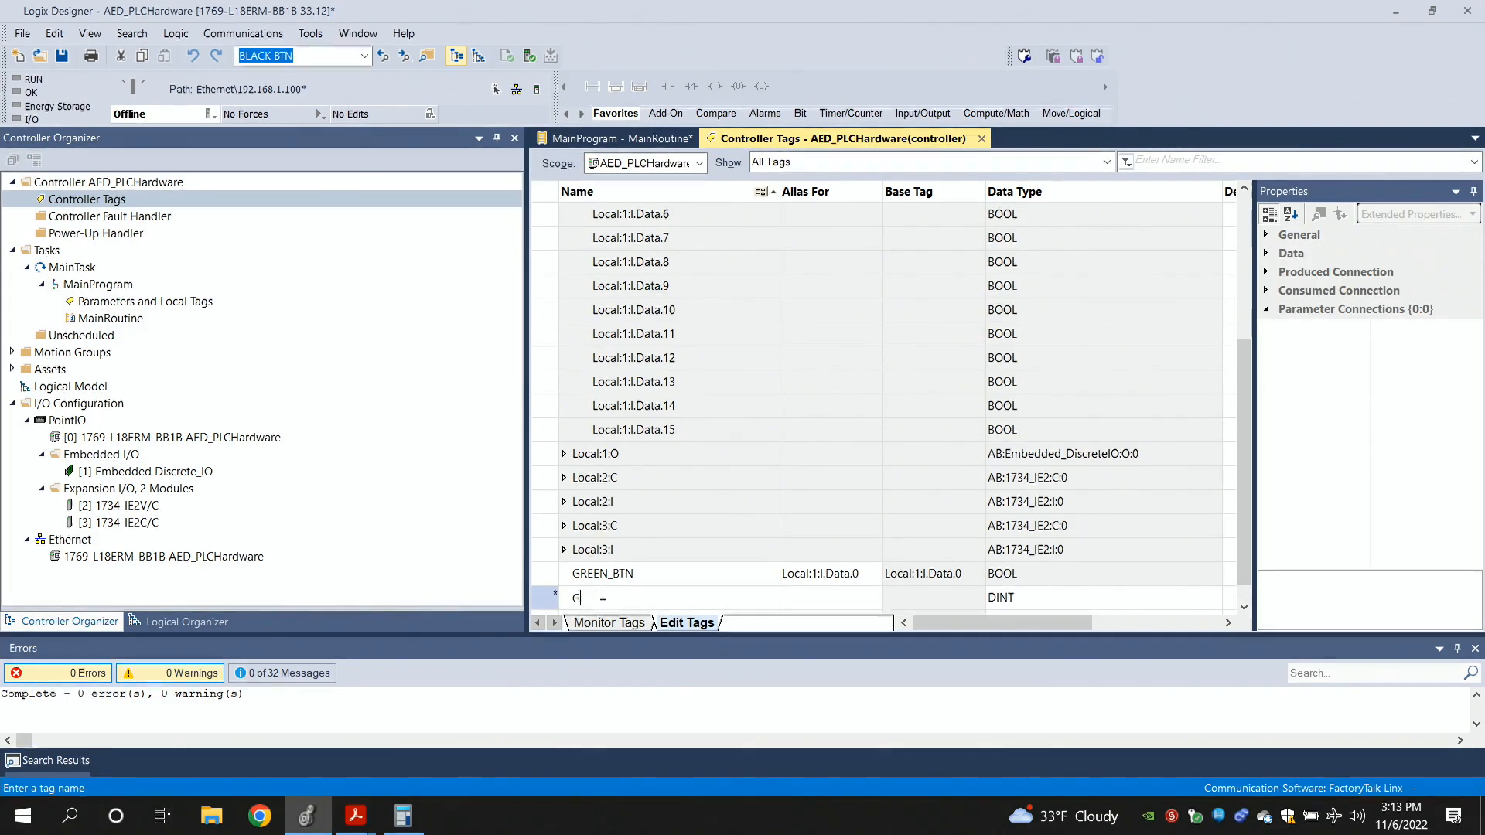
pyautogui.write('REEN_LED')
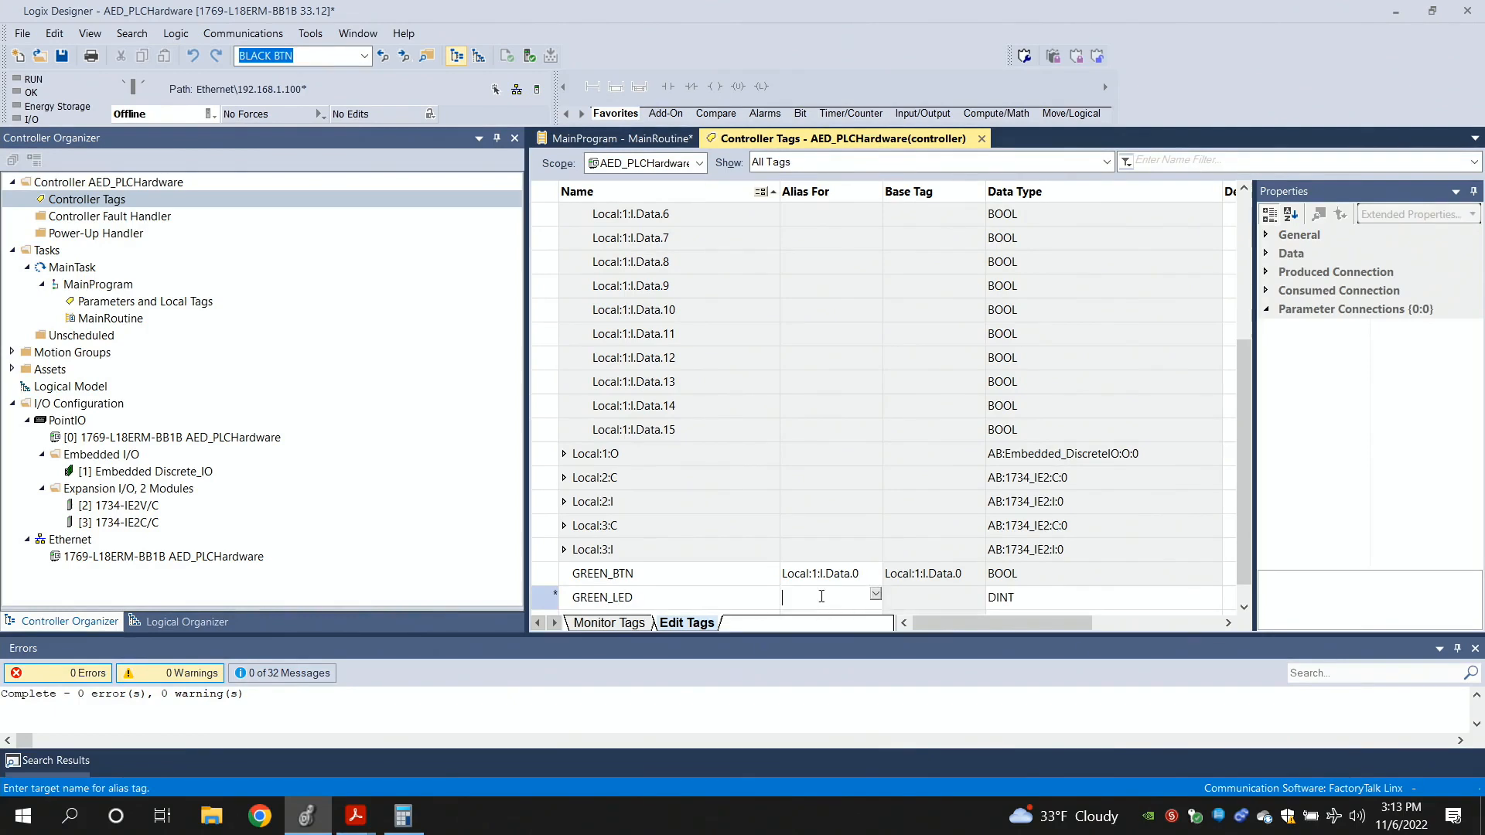
pyautogui.click(872, 594)
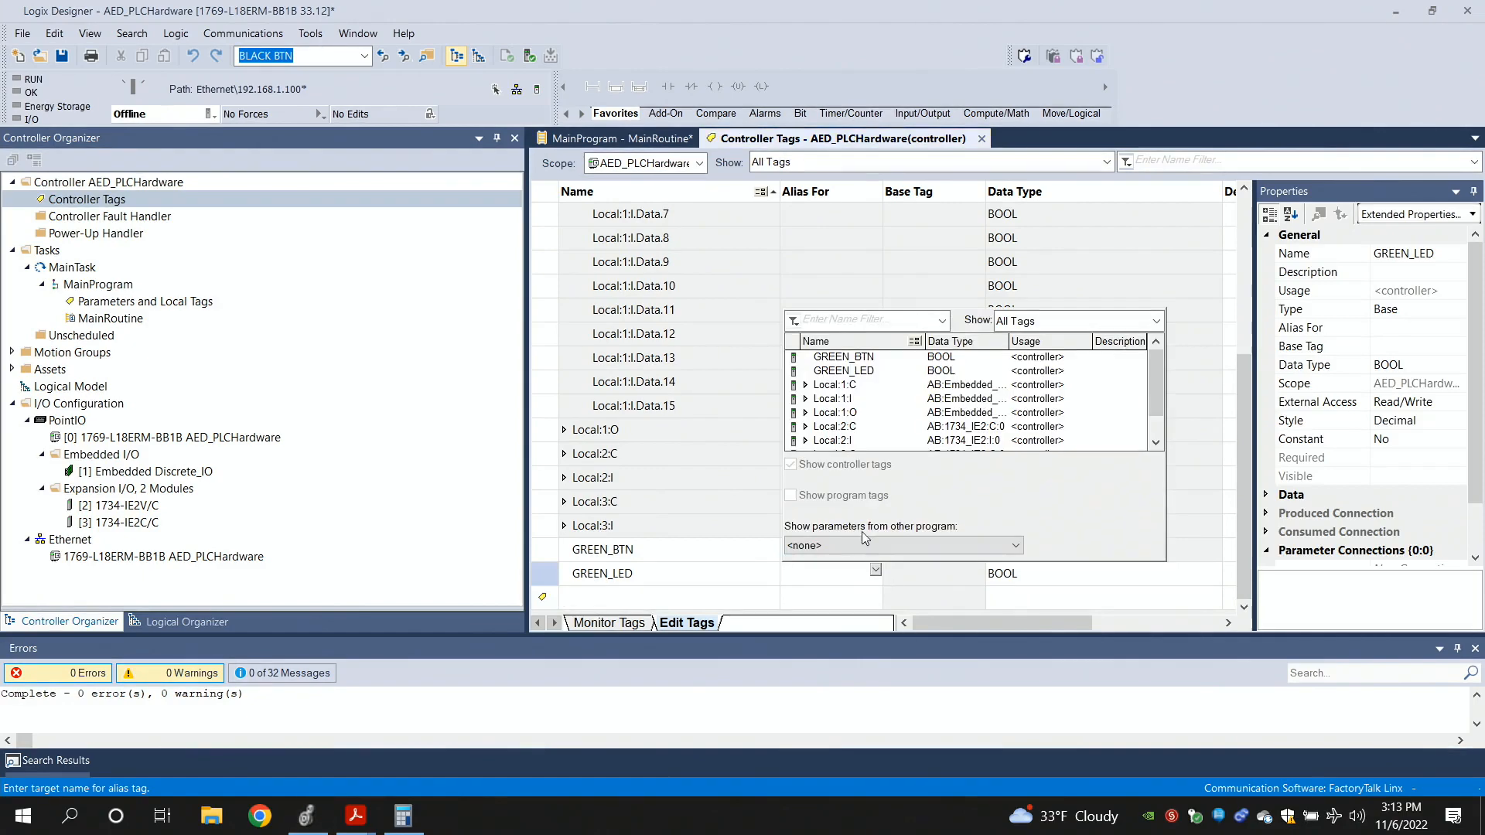
pyautogui.moveTo(834, 411)
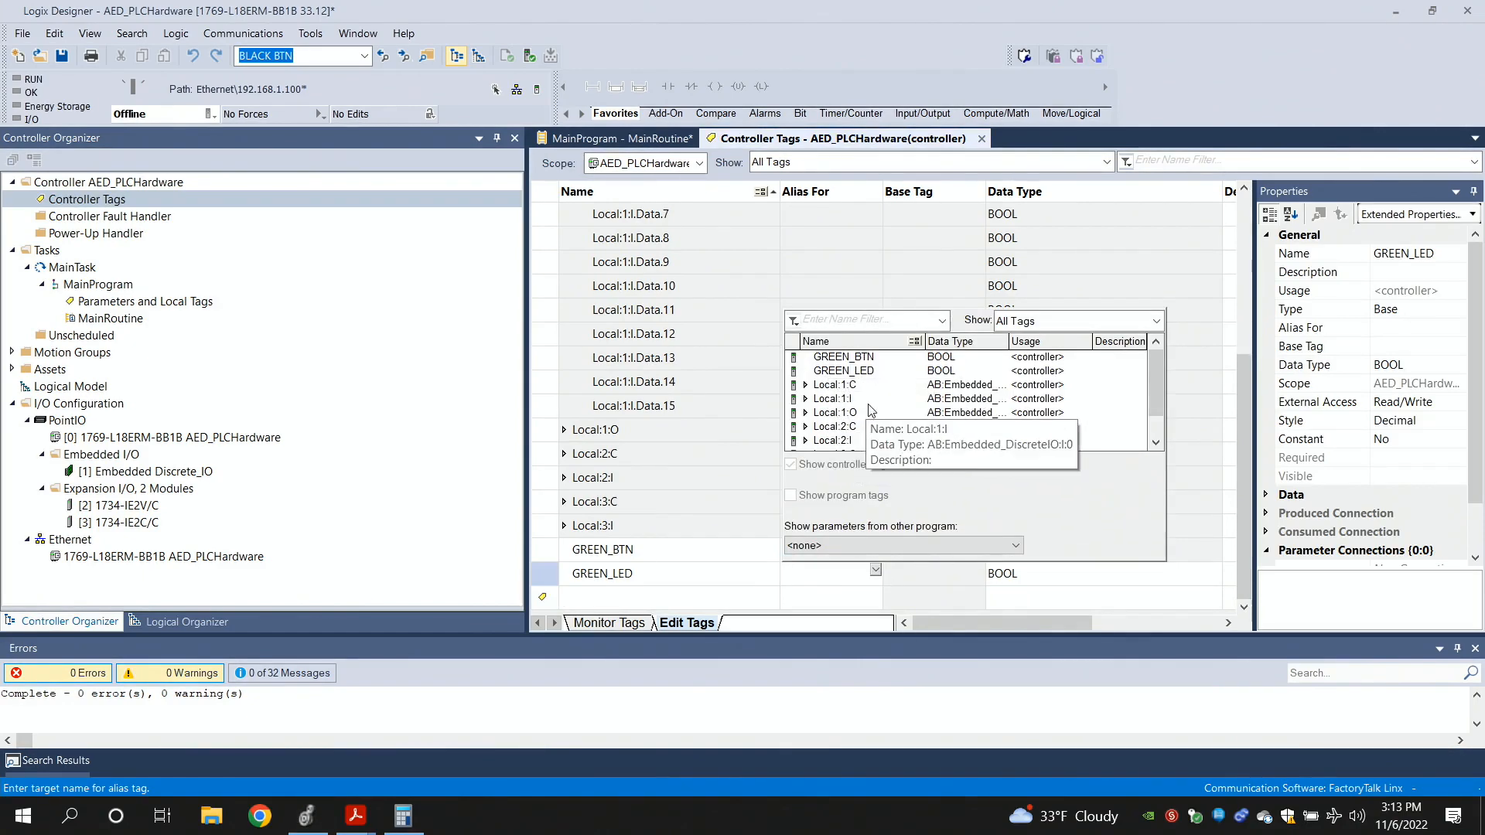
pyautogui.click(834, 413)
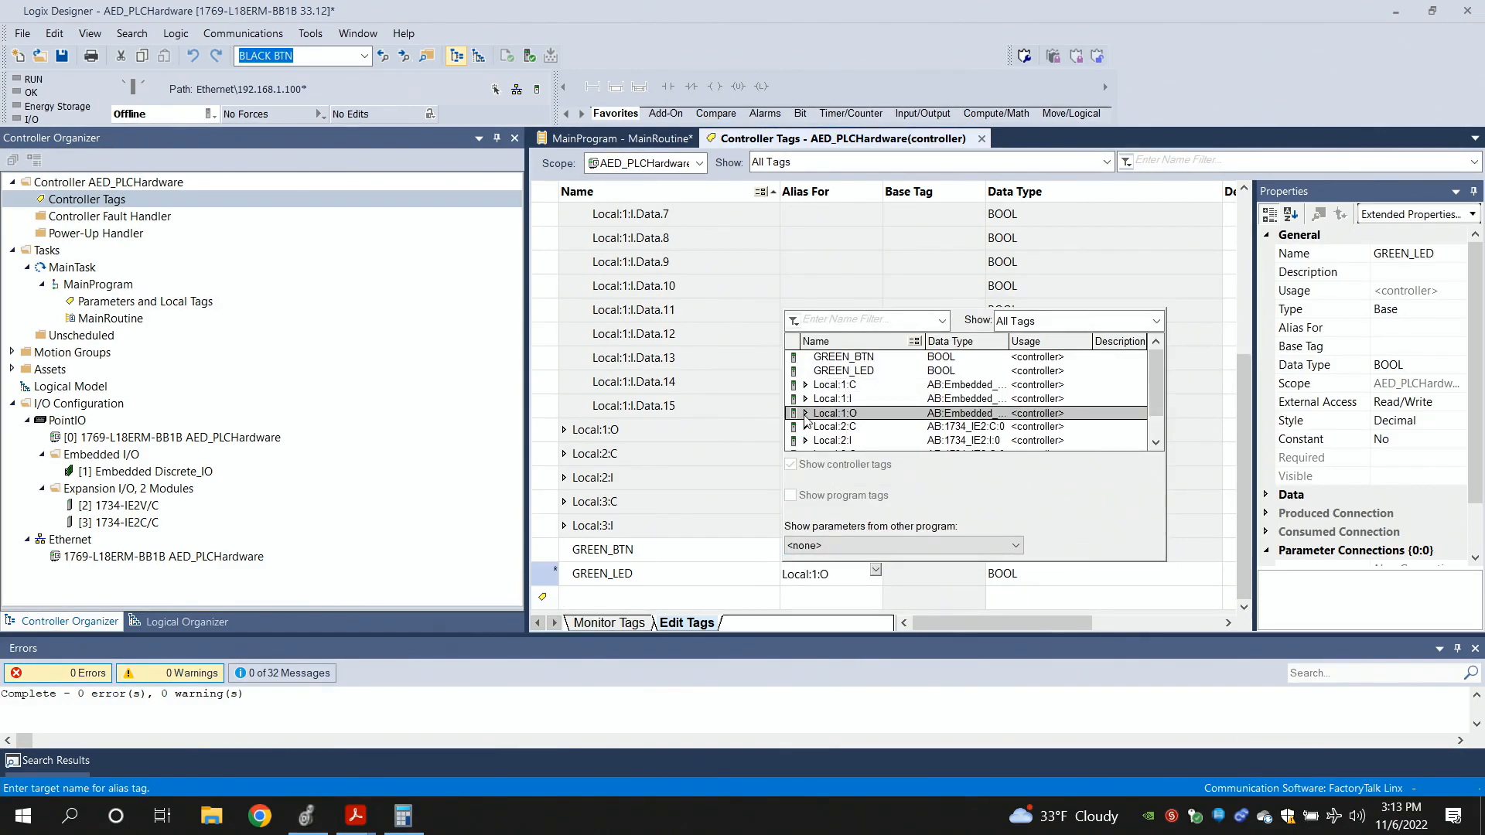
pyautogui.click(804, 413)
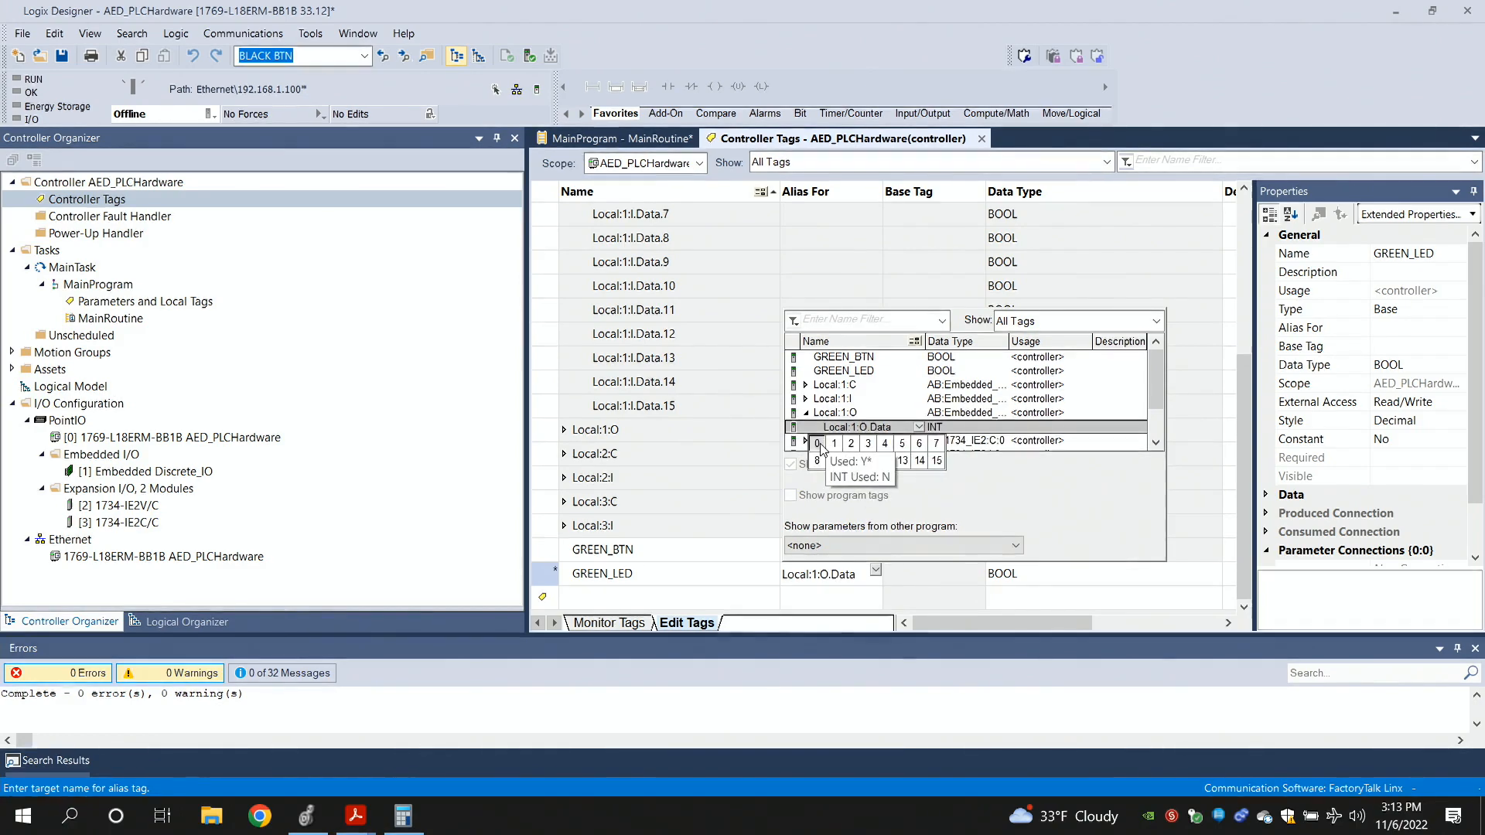
pyautogui.click(816, 444)
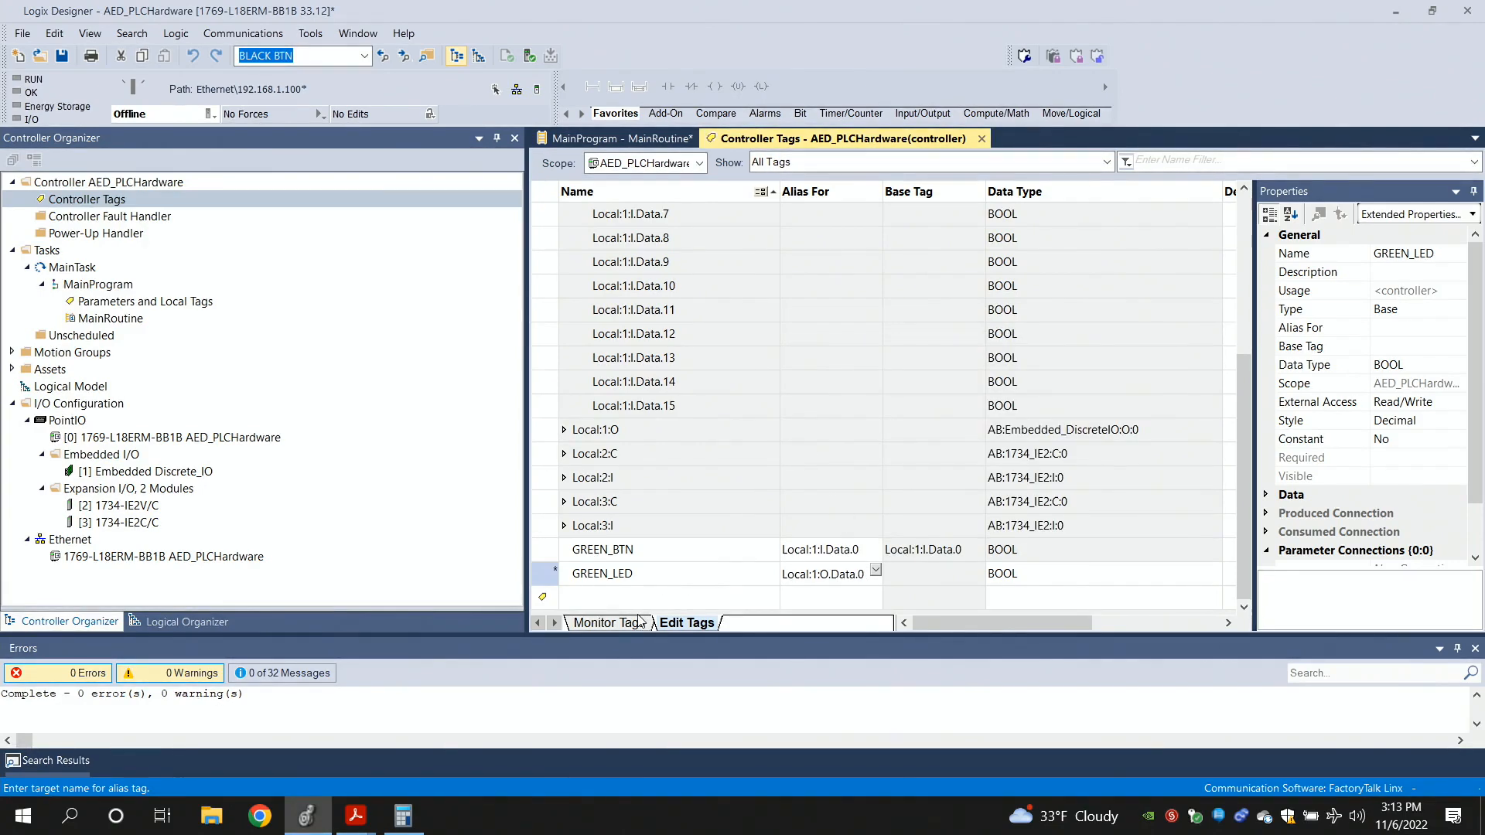
pyautogui.moveTo(355, 815)
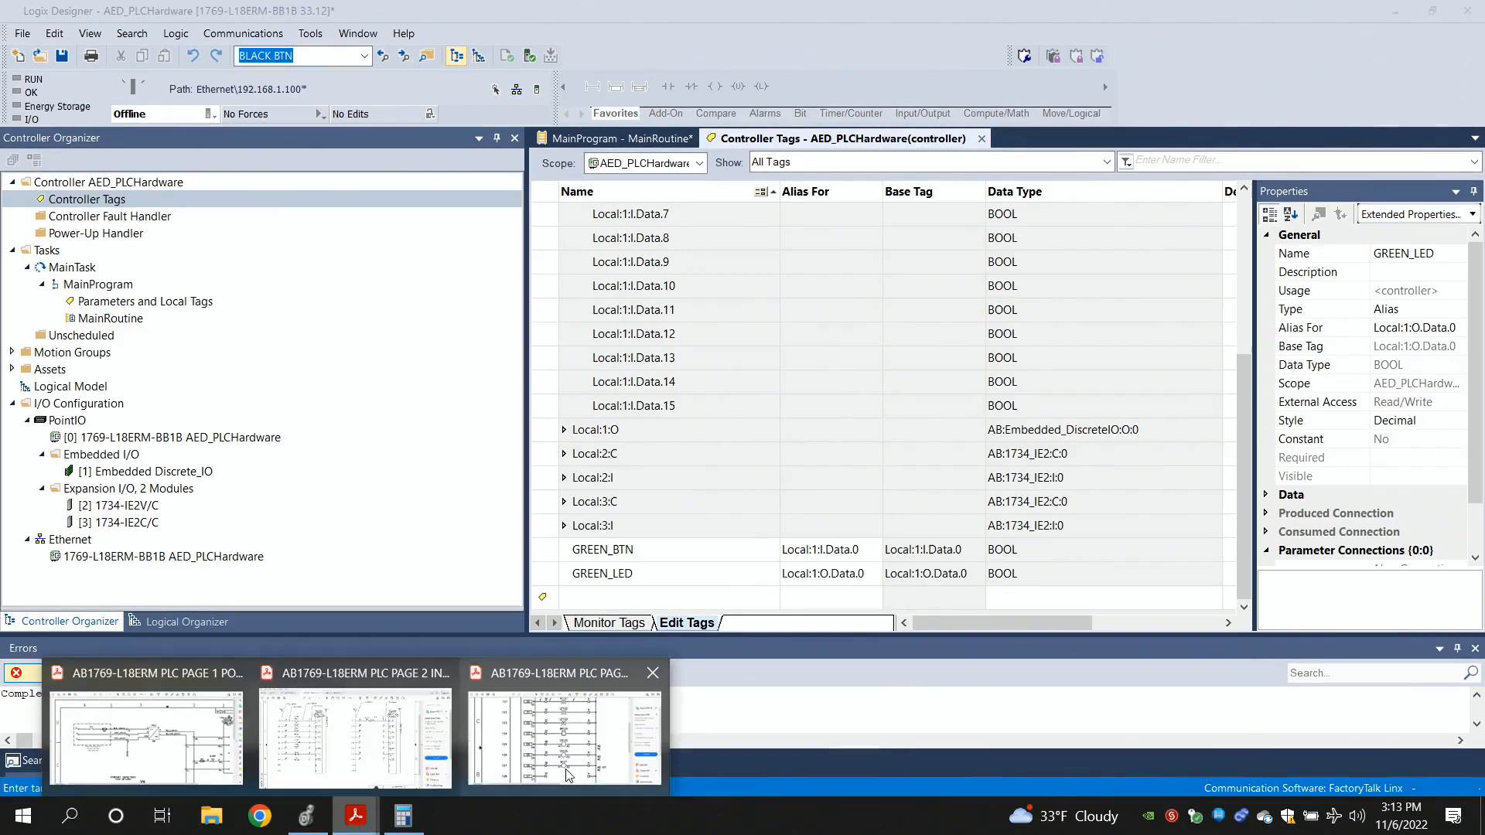
# Show the PAGE 3 OUTPUTS schematic where output 00 drives green light LT121
pyautogui.click(563, 739)
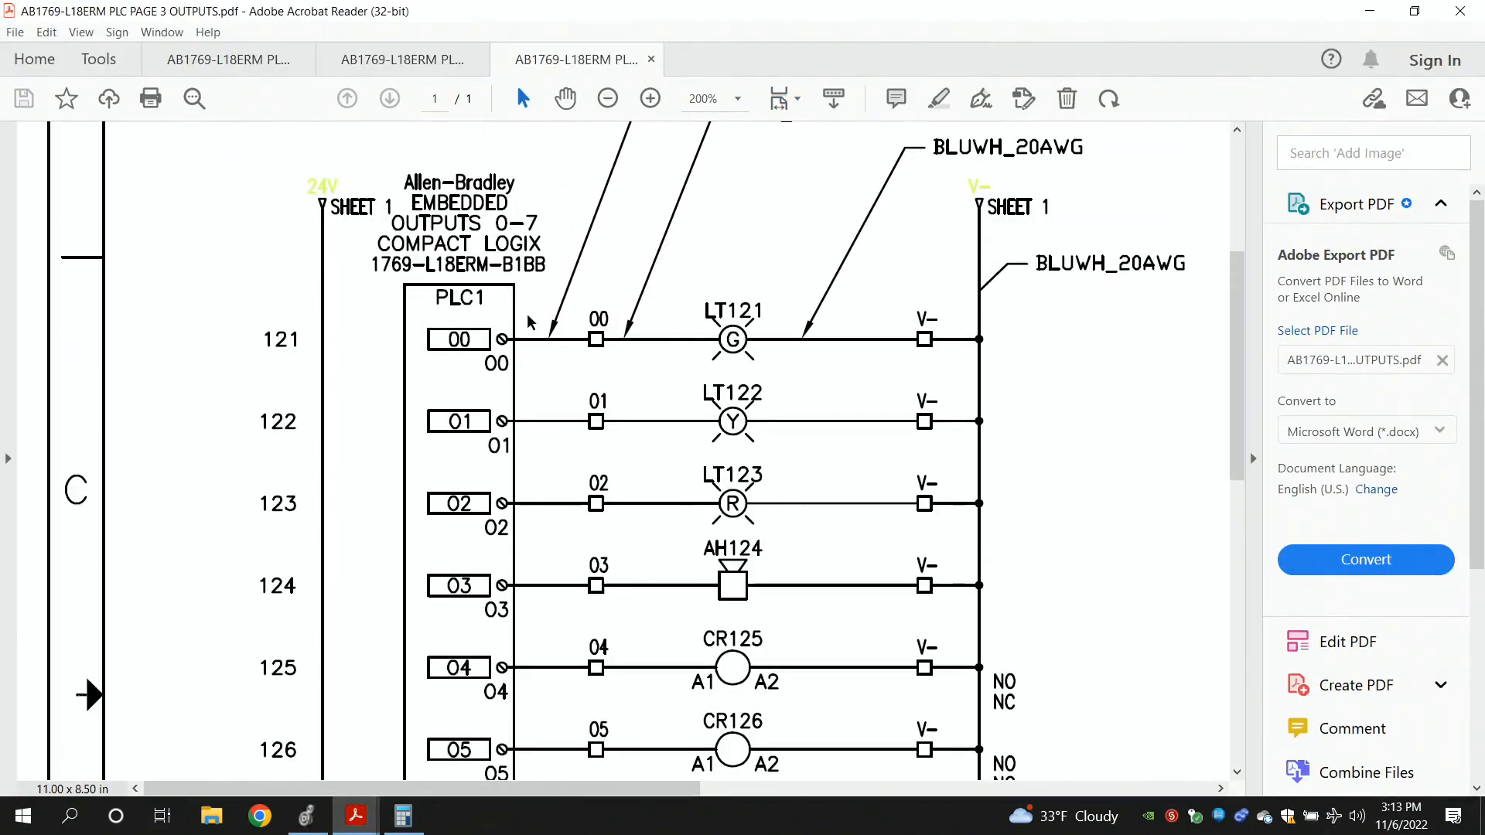
pyautogui.moveTo(716, 337)
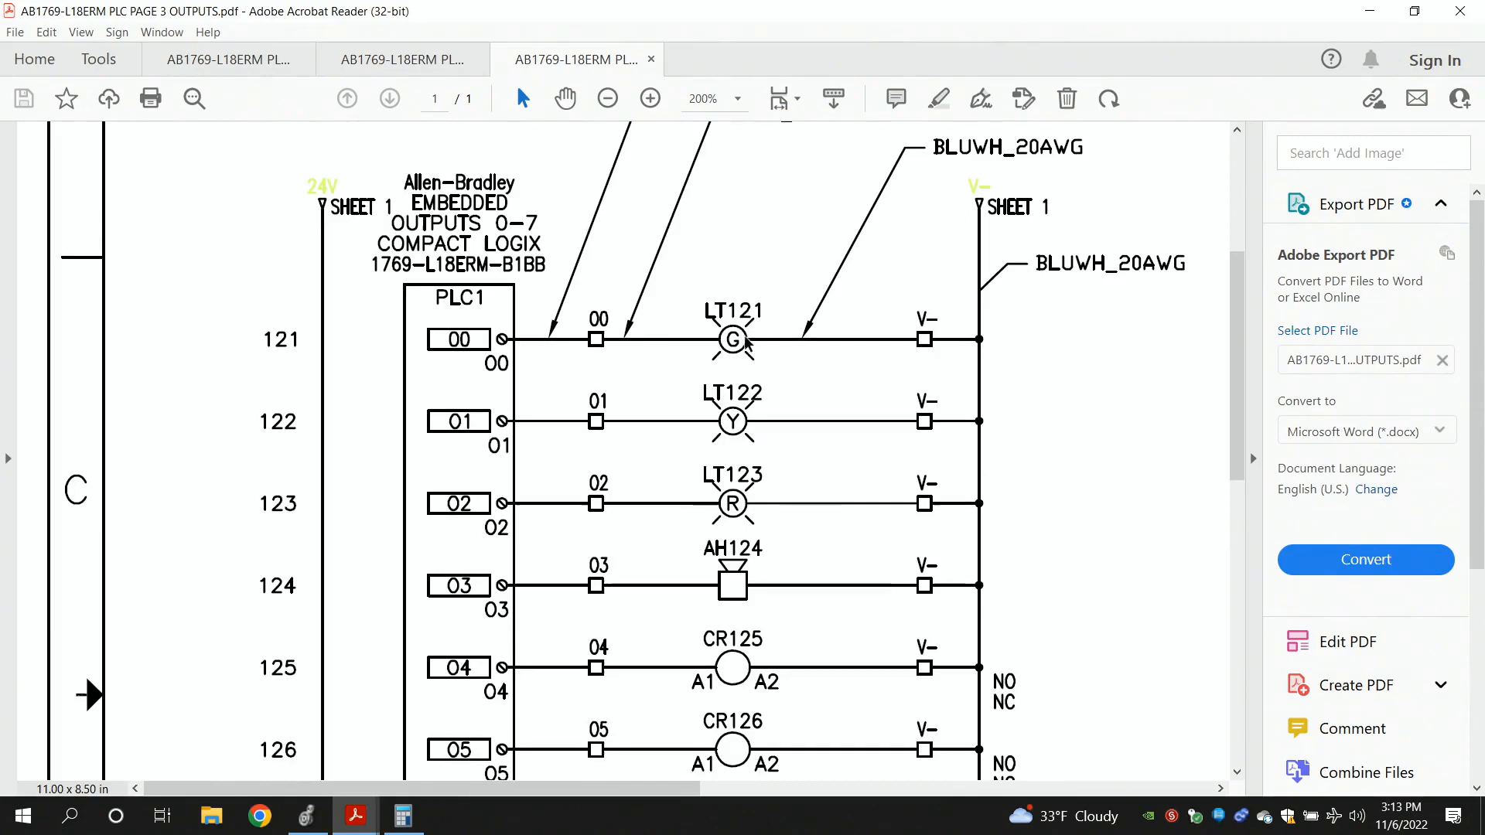
pyautogui.moveTo(527, 368)
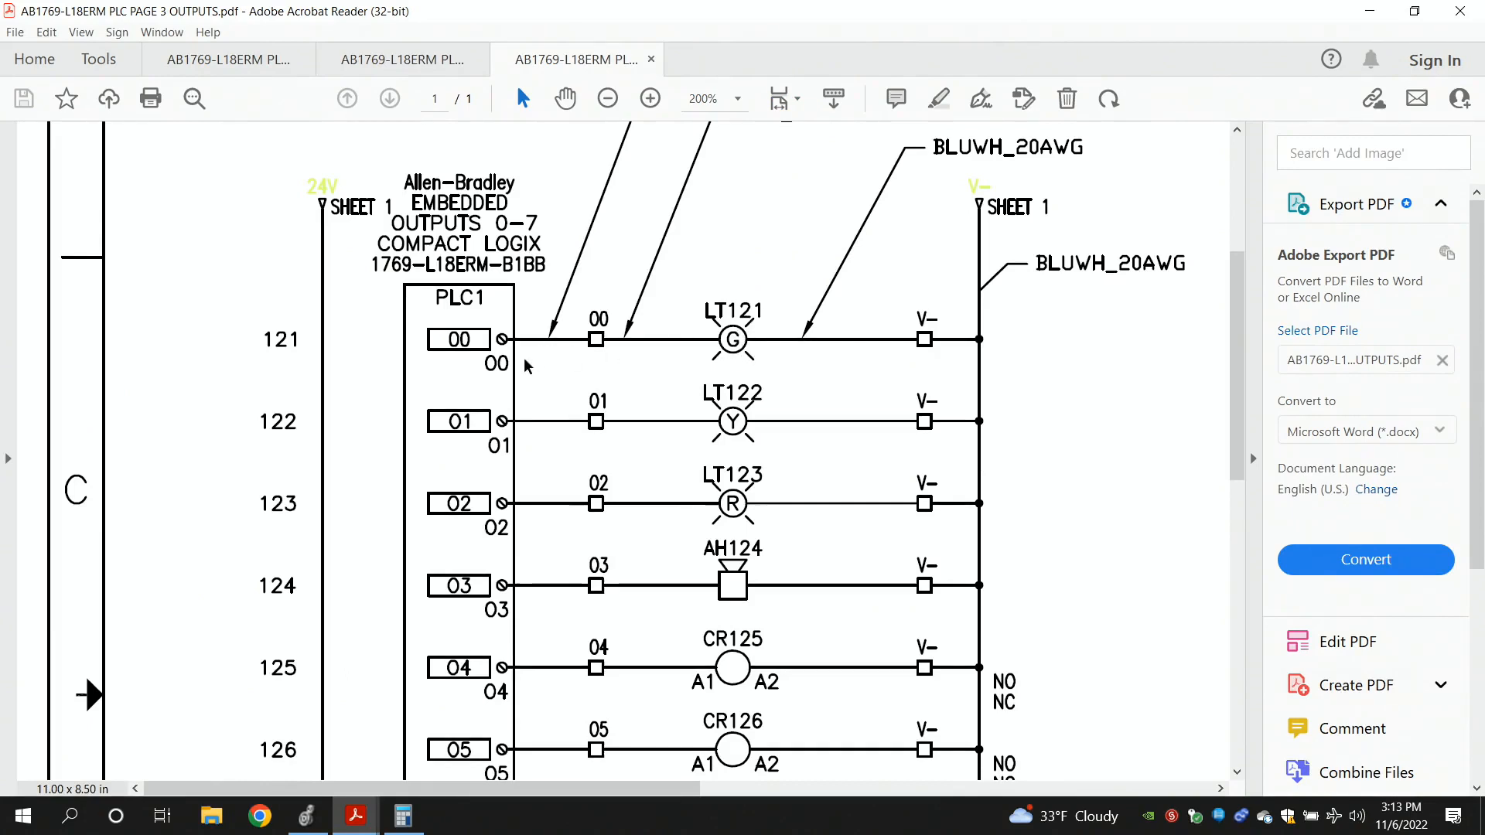
pyautogui.moveTo(532, 375)
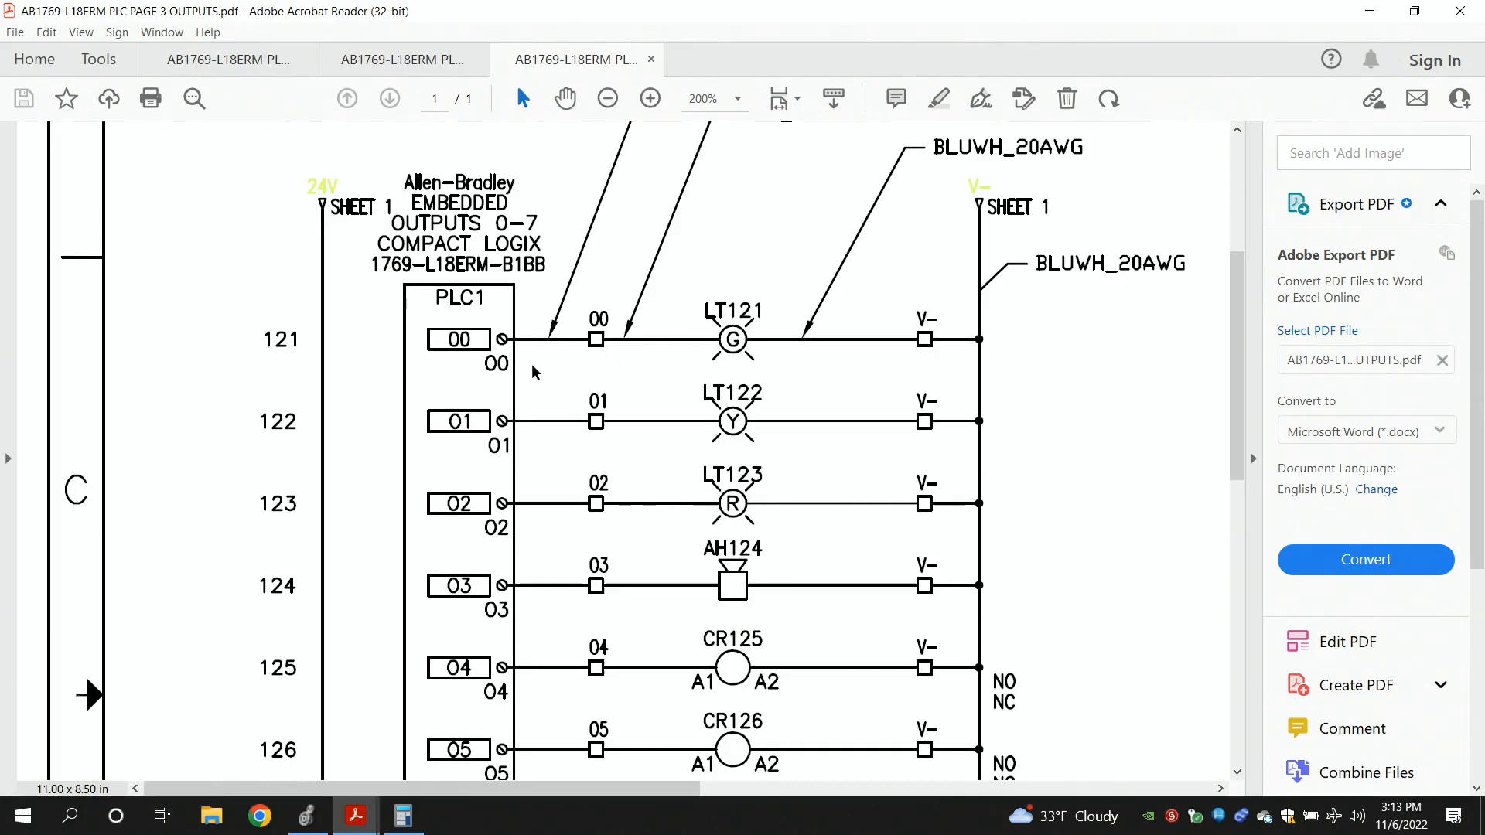
pyautogui.moveTo(356, 815)
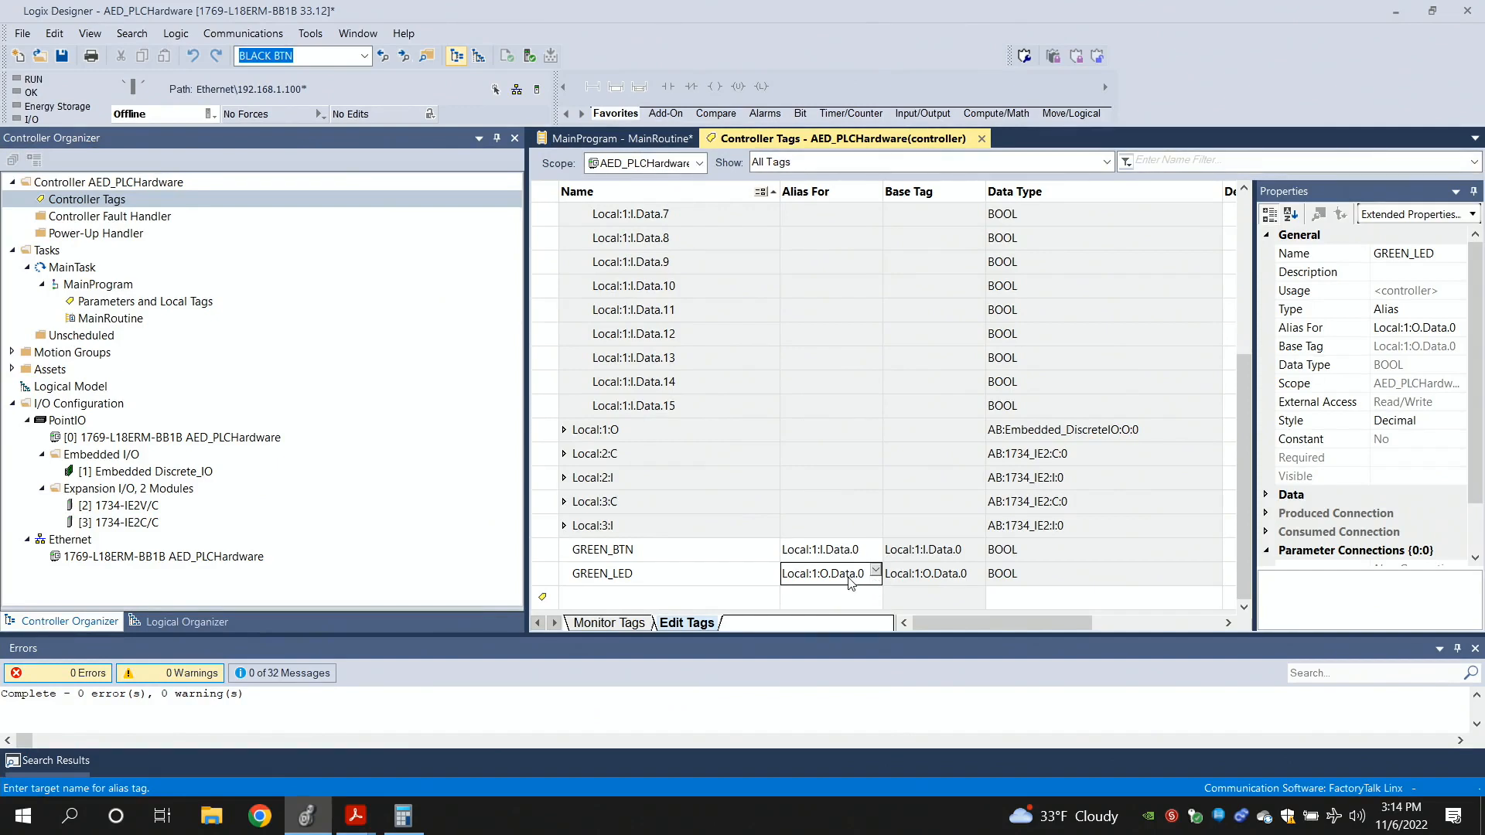
pyautogui.moveTo(631, 587)
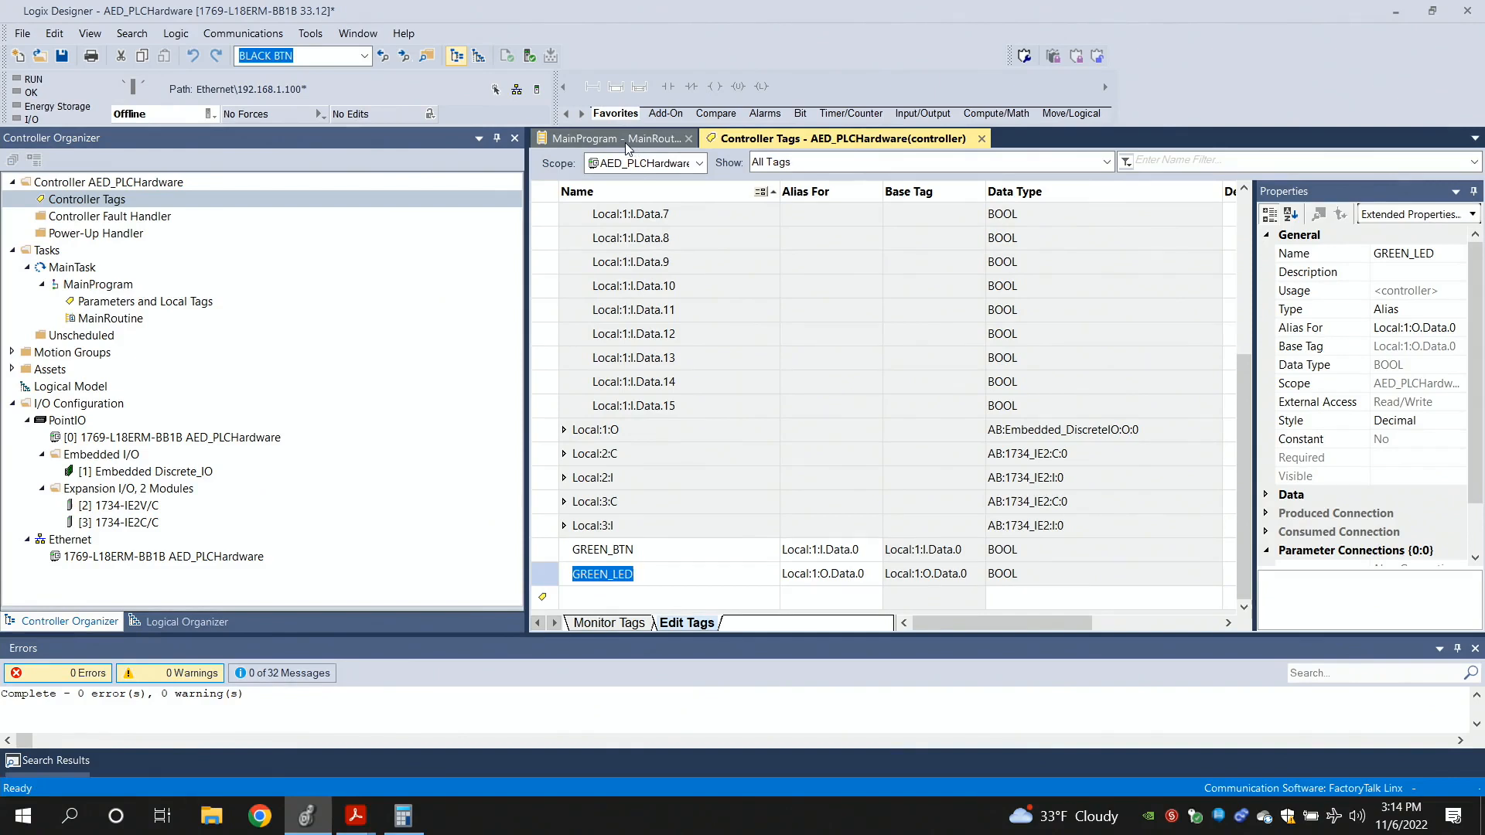
# In MainRoutine, reassign the rung's OTE coil to the GREEN_LED alias tag
pyautogui.click(616, 138)
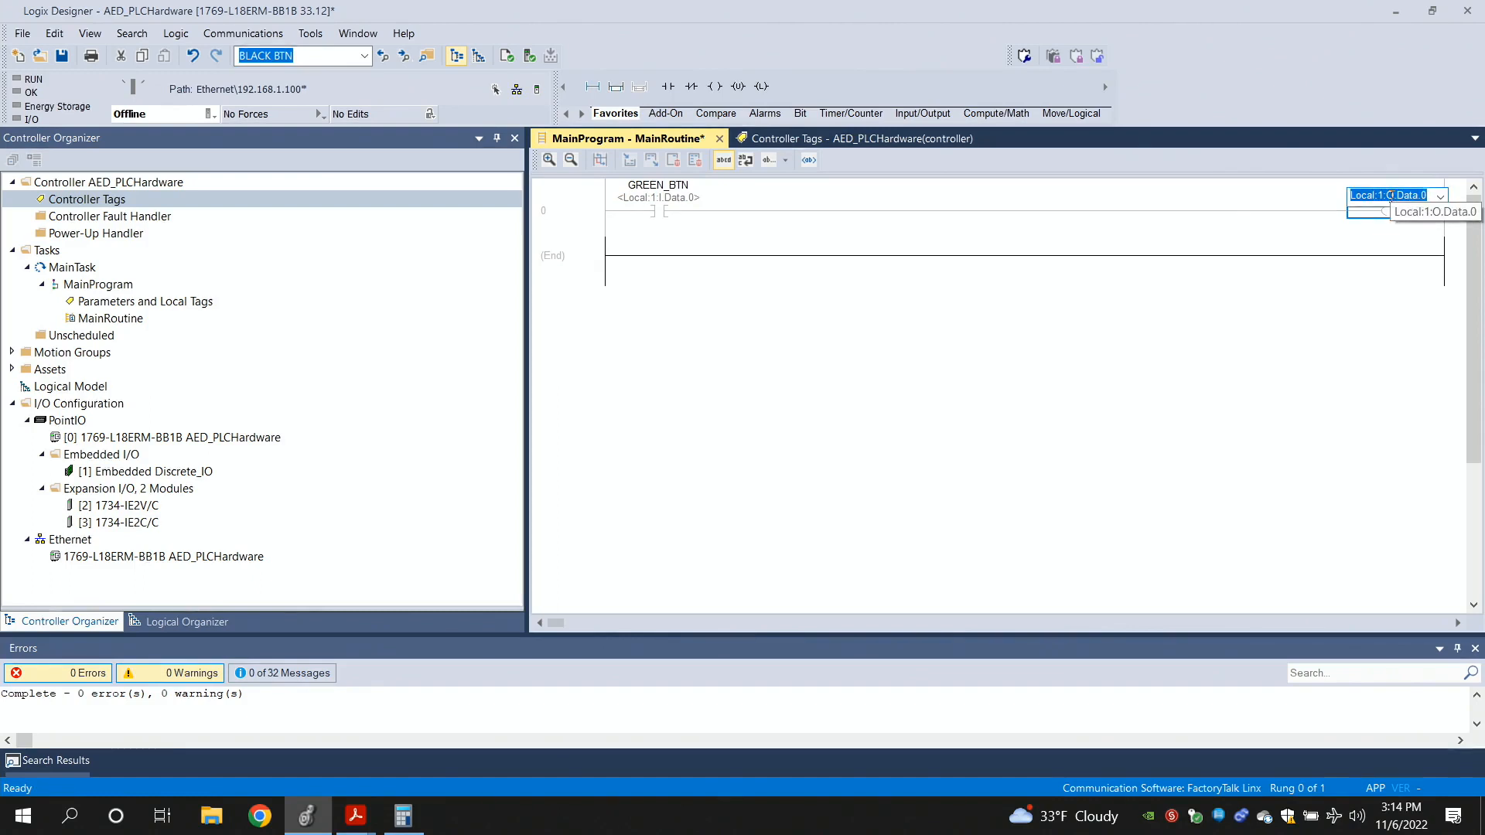
pyautogui.write('gREEN_BTN')
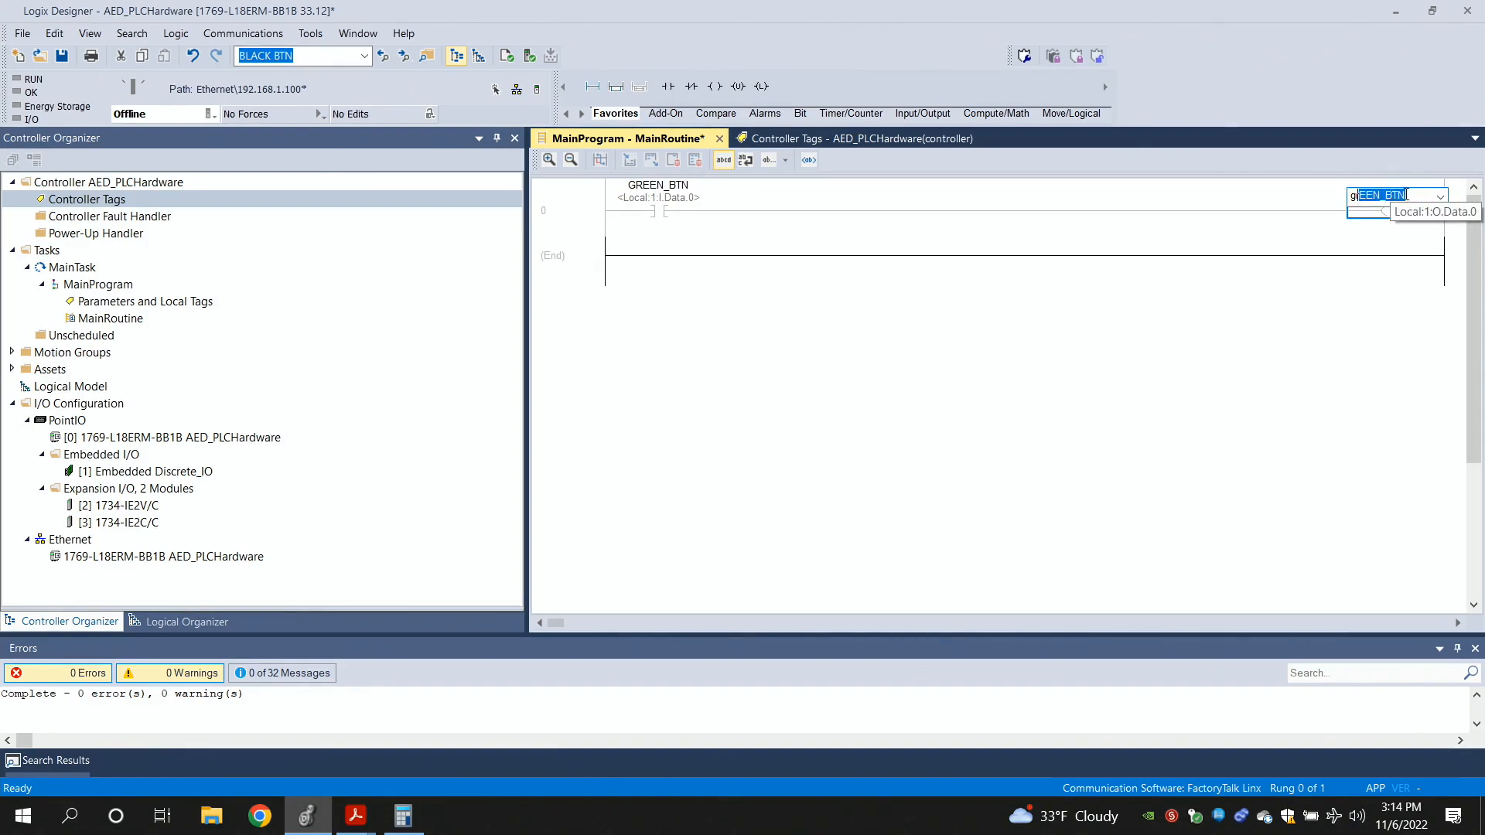
pyautogui.click(1437, 196)
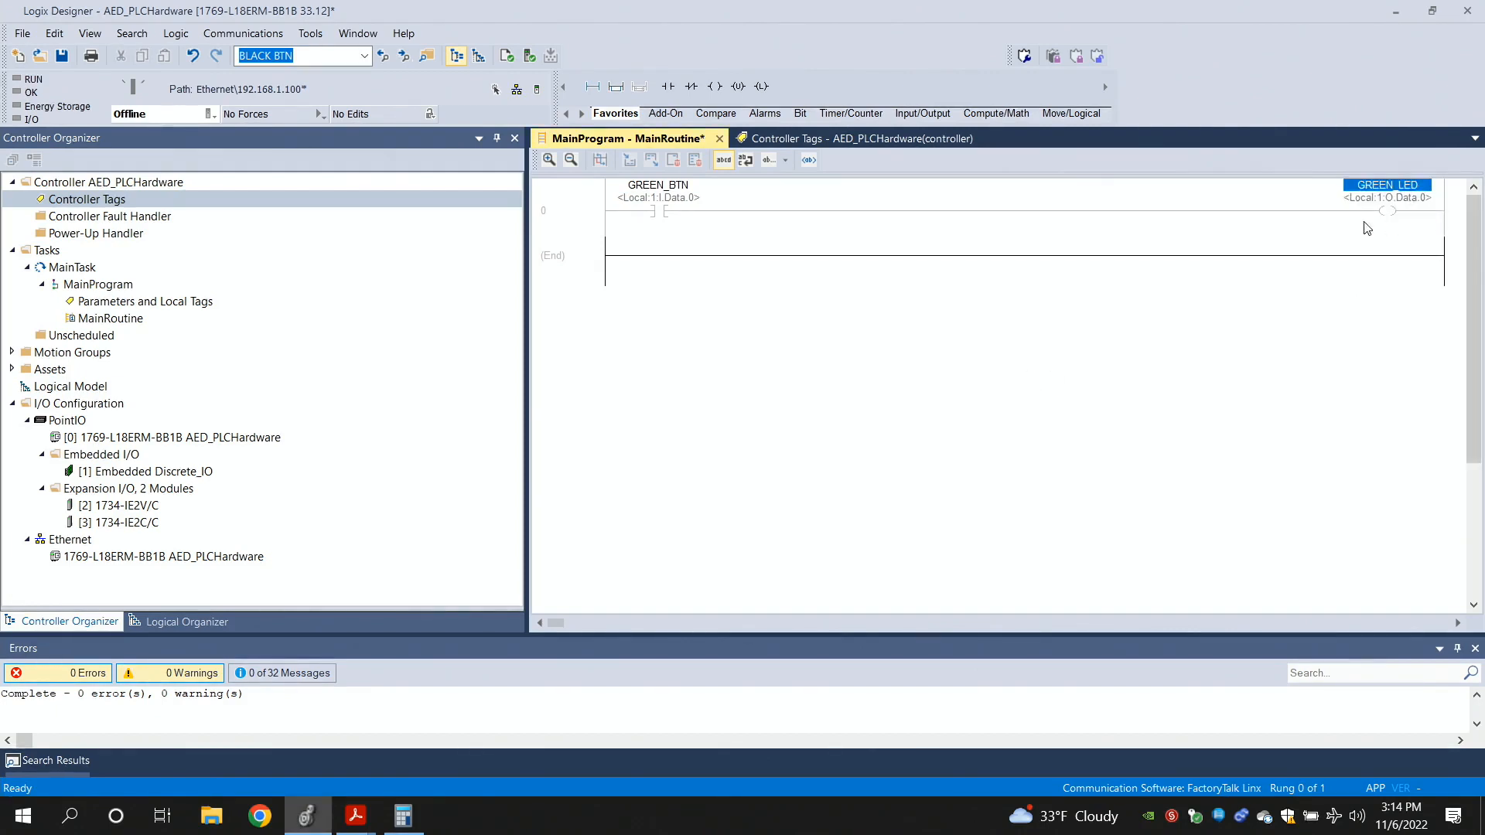
pyautogui.moveTo(1437, 211)
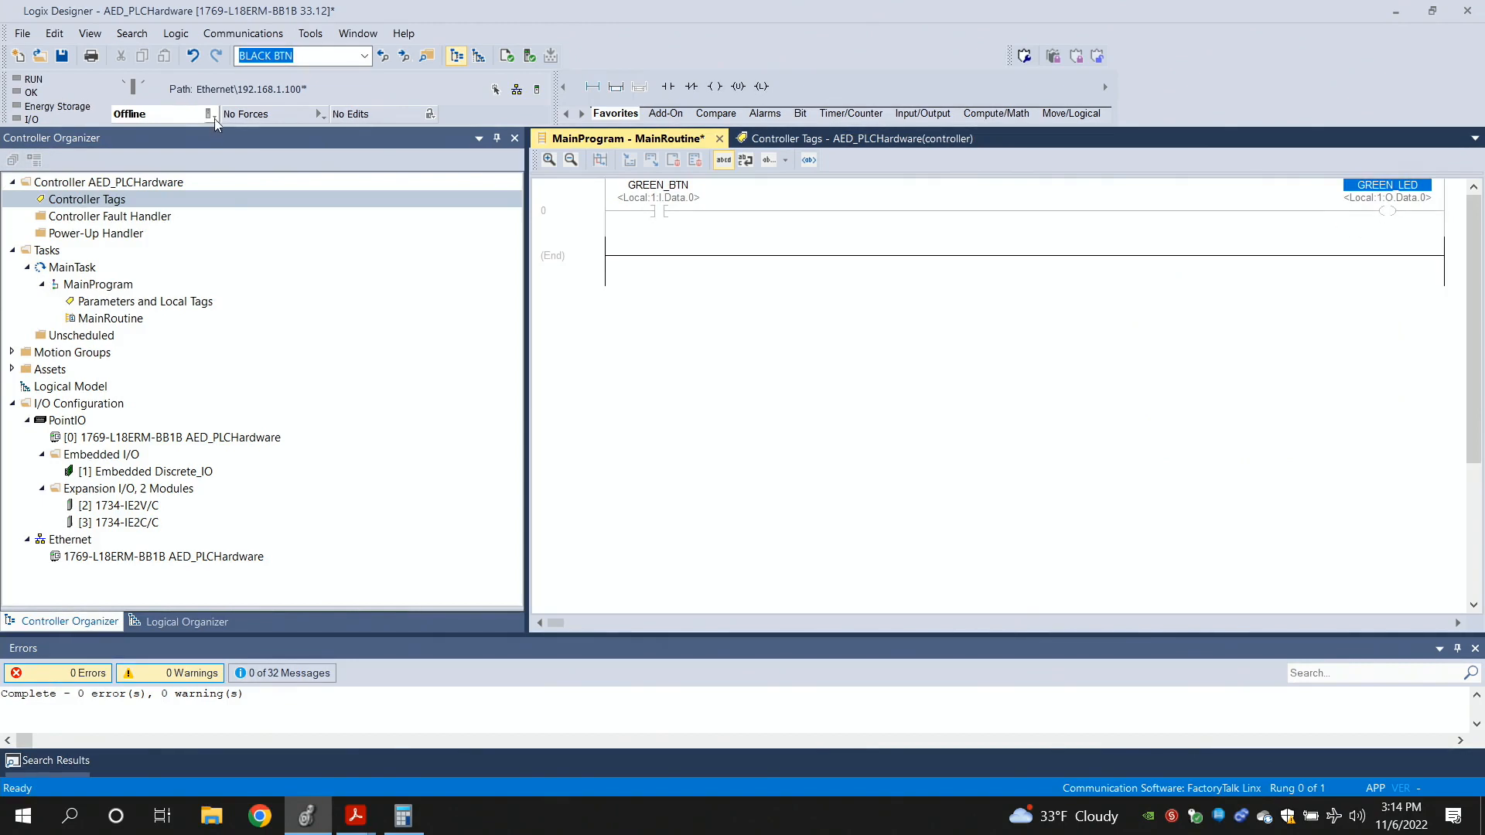
# Download the GREEN_BTN/GREEN_LED rung to the controller and return it to Remote Run
pyautogui.click(209, 113)
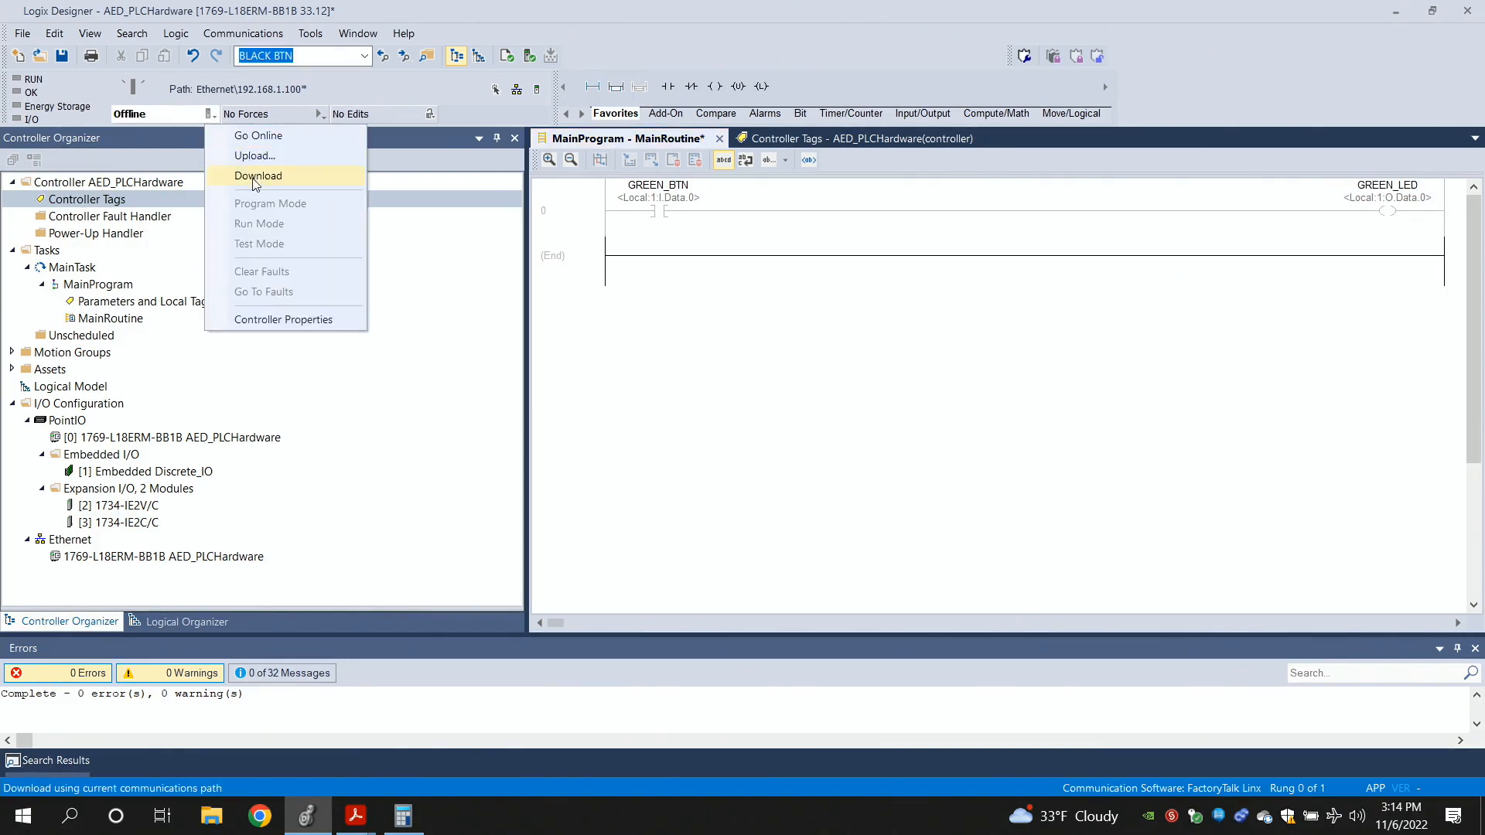
pyautogui.click(258, 176)
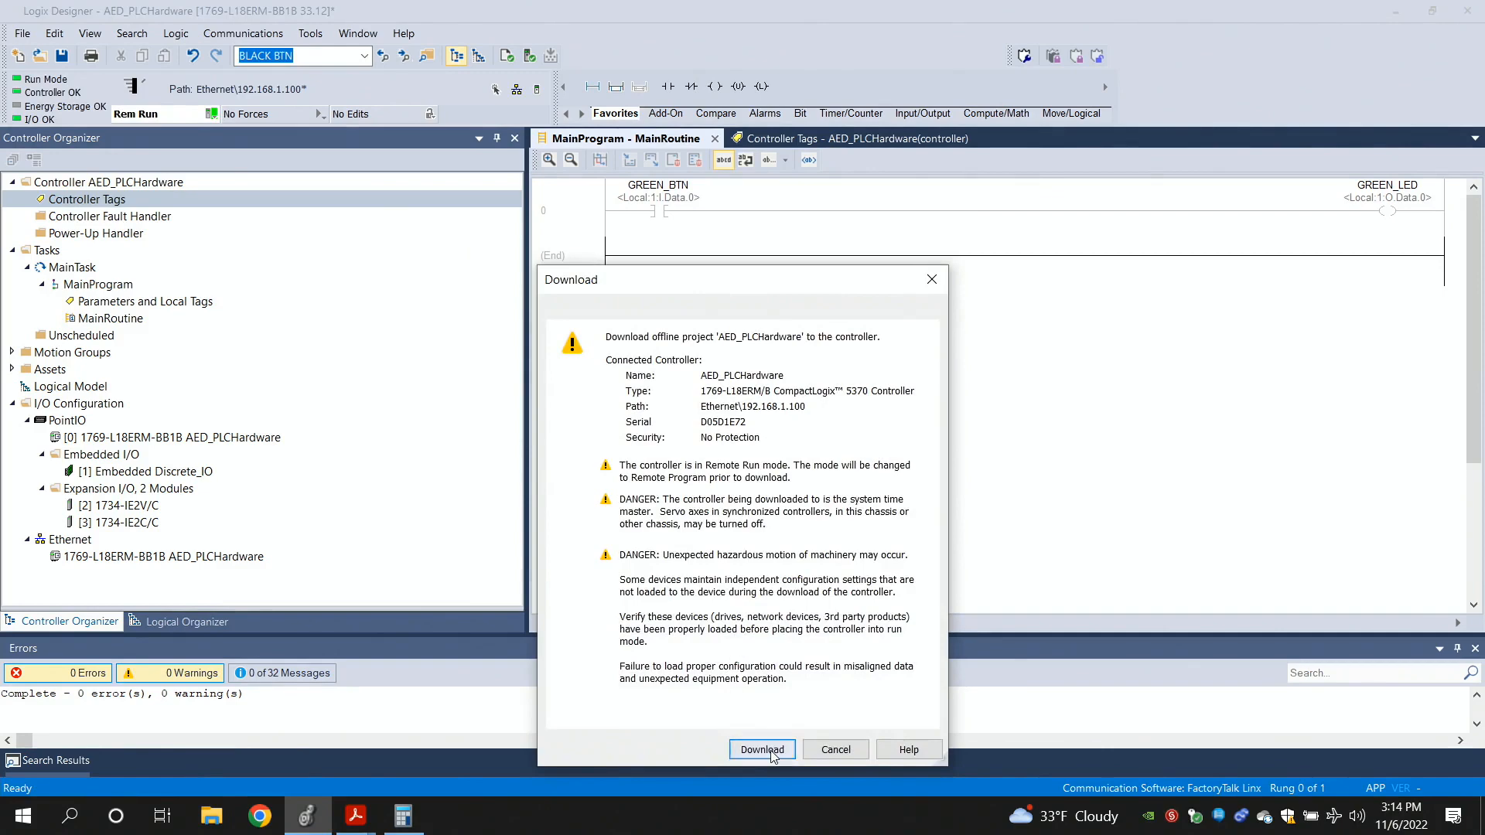
pyautogui.click(761, 749)
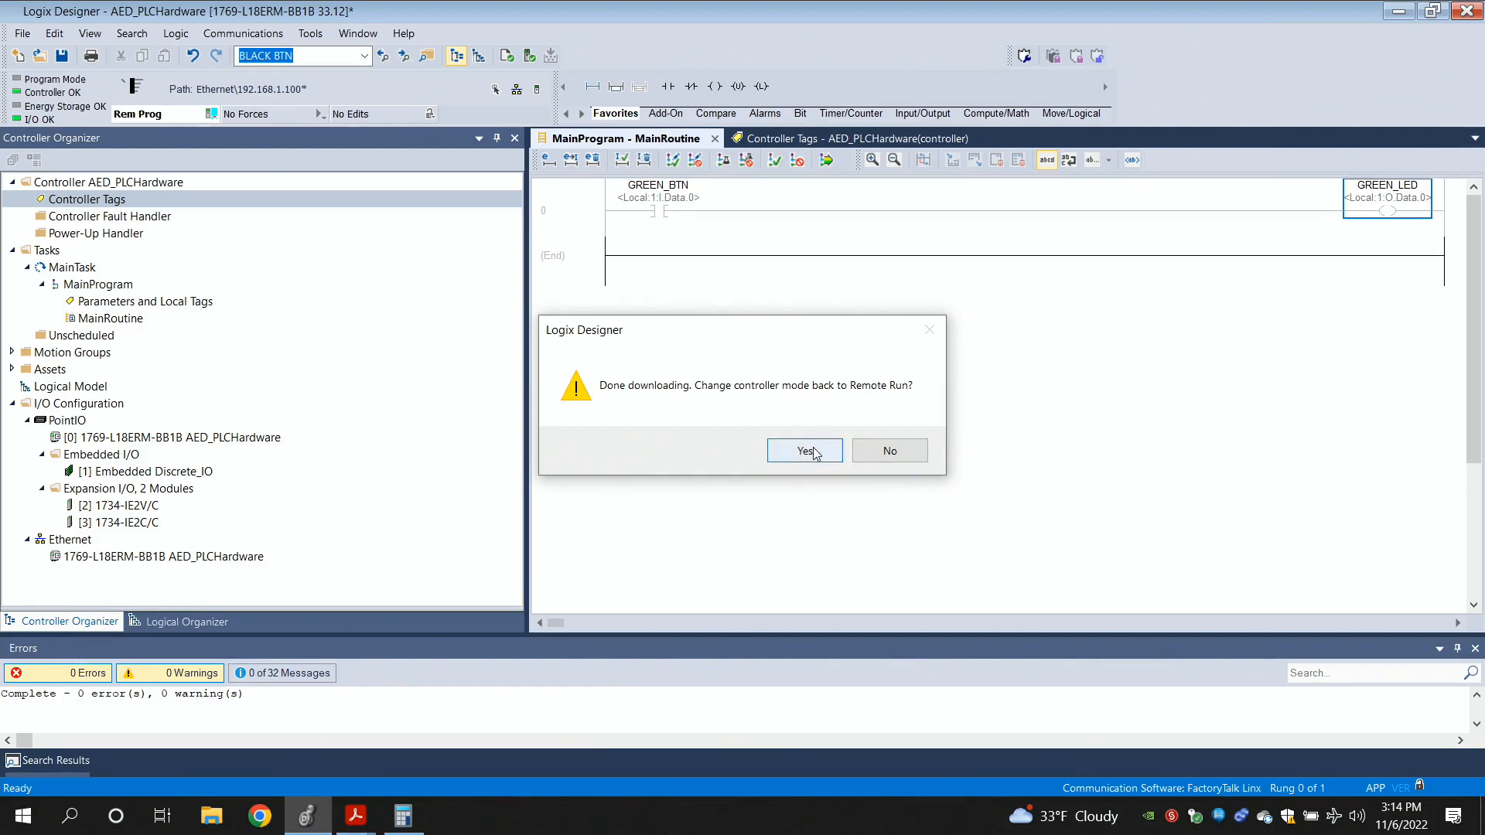
pyautogui.click(803, 450)
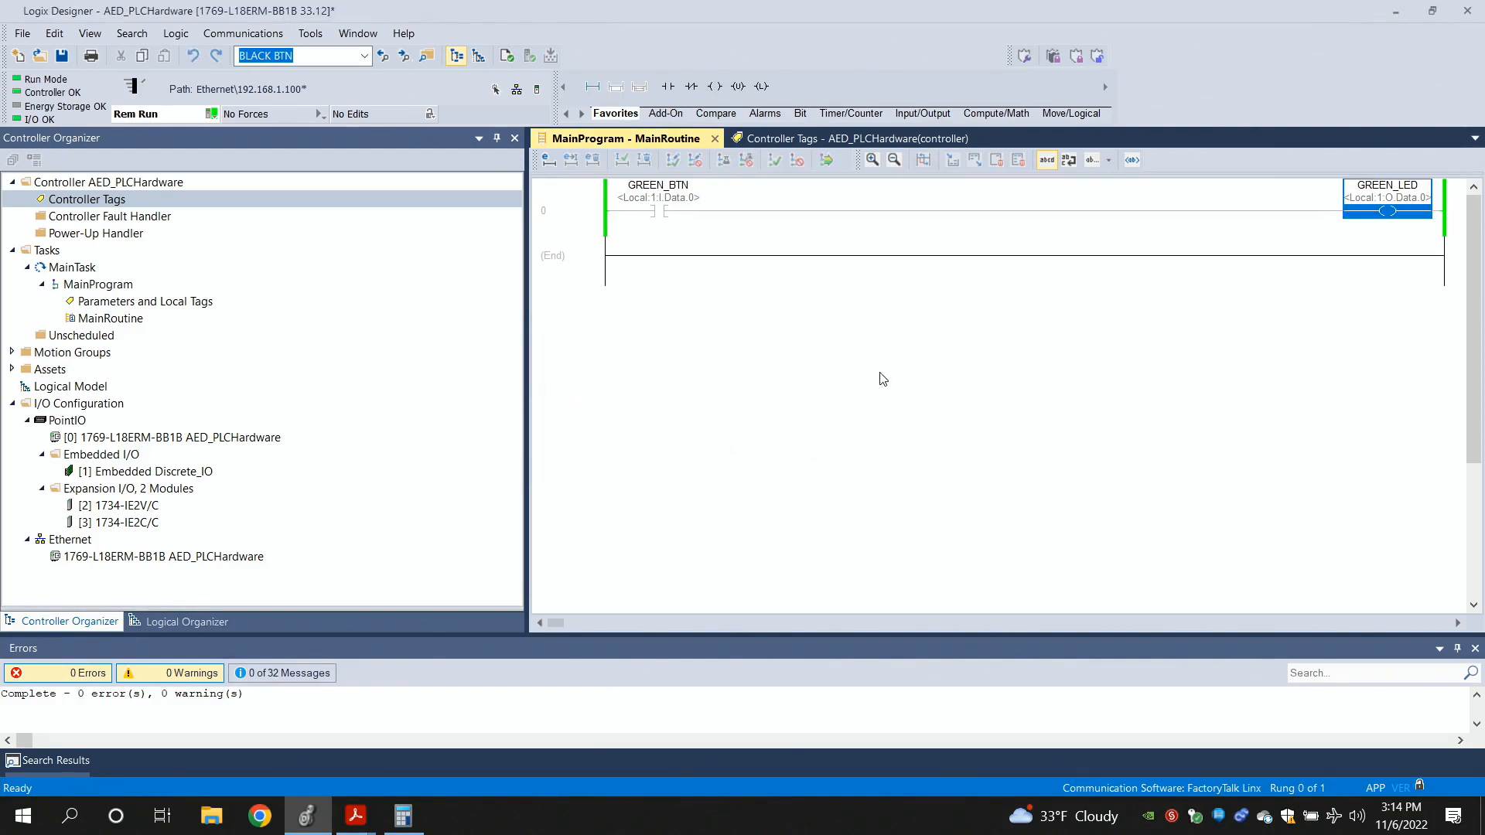
pyautogui.moveTo(868, 404)
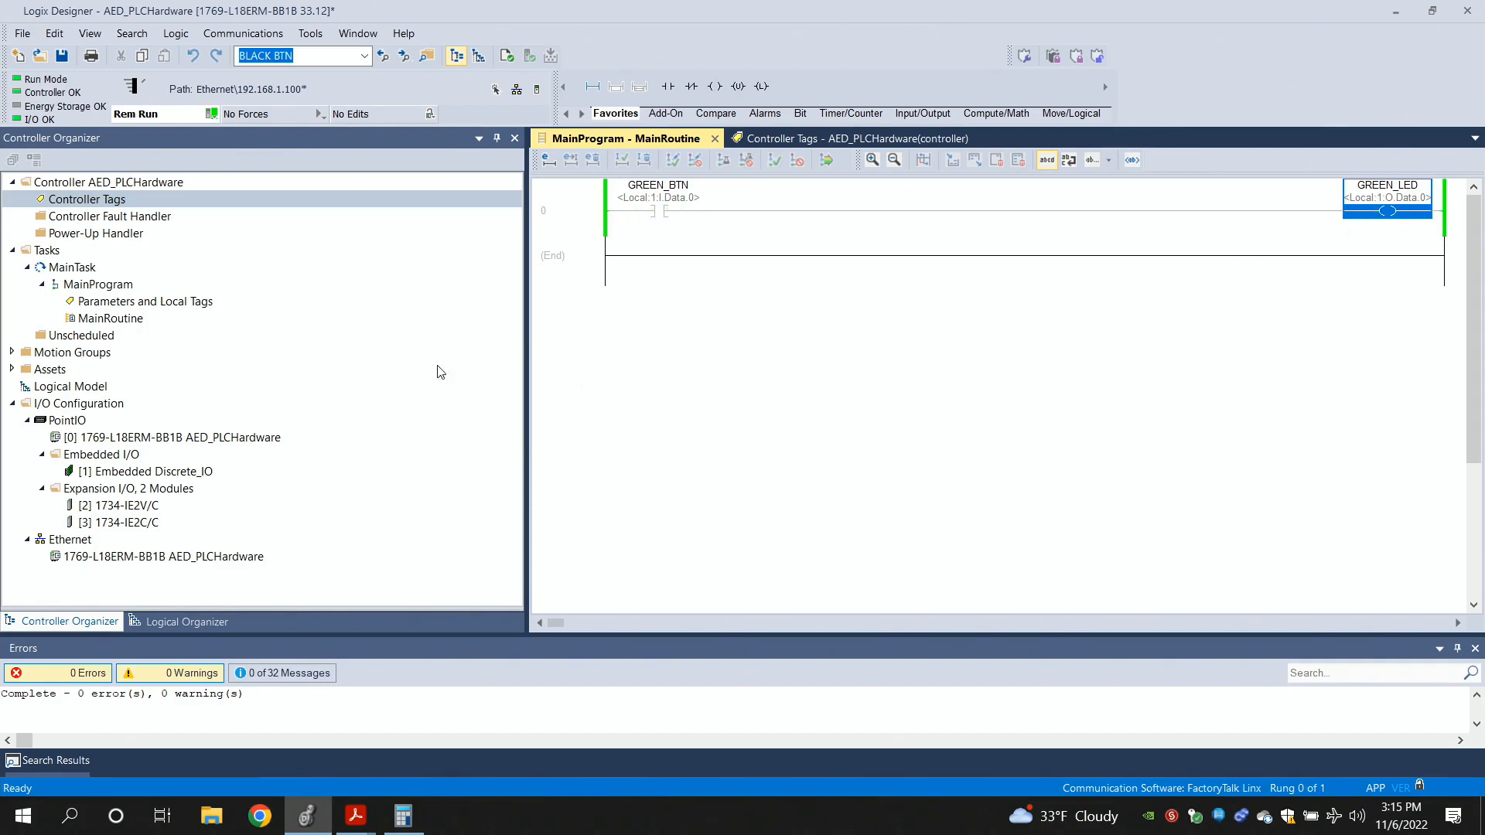
pyautogui.moveTo(597, 320)
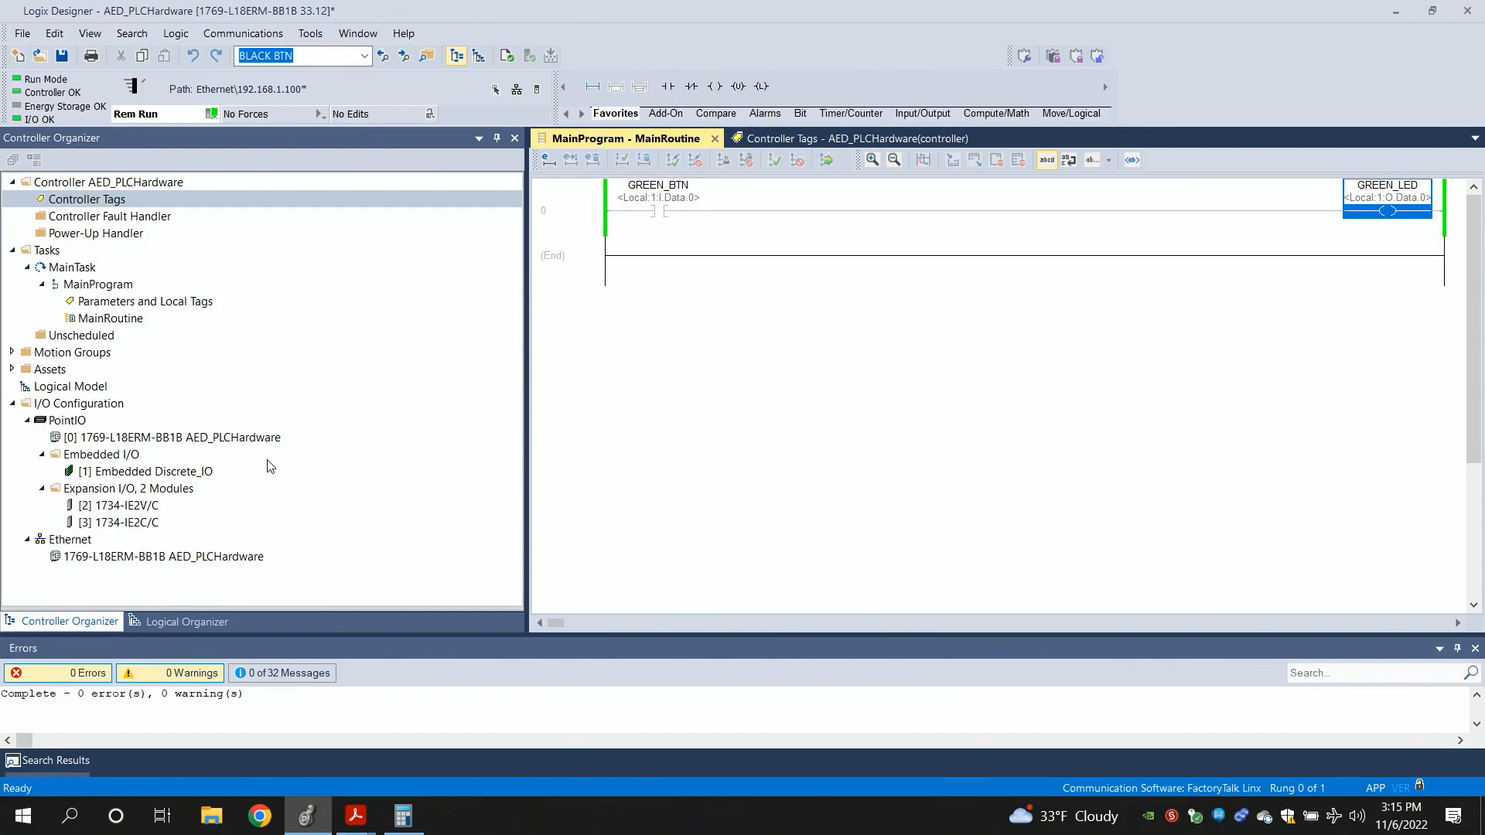
pyautogui.moveTo(172, 165)
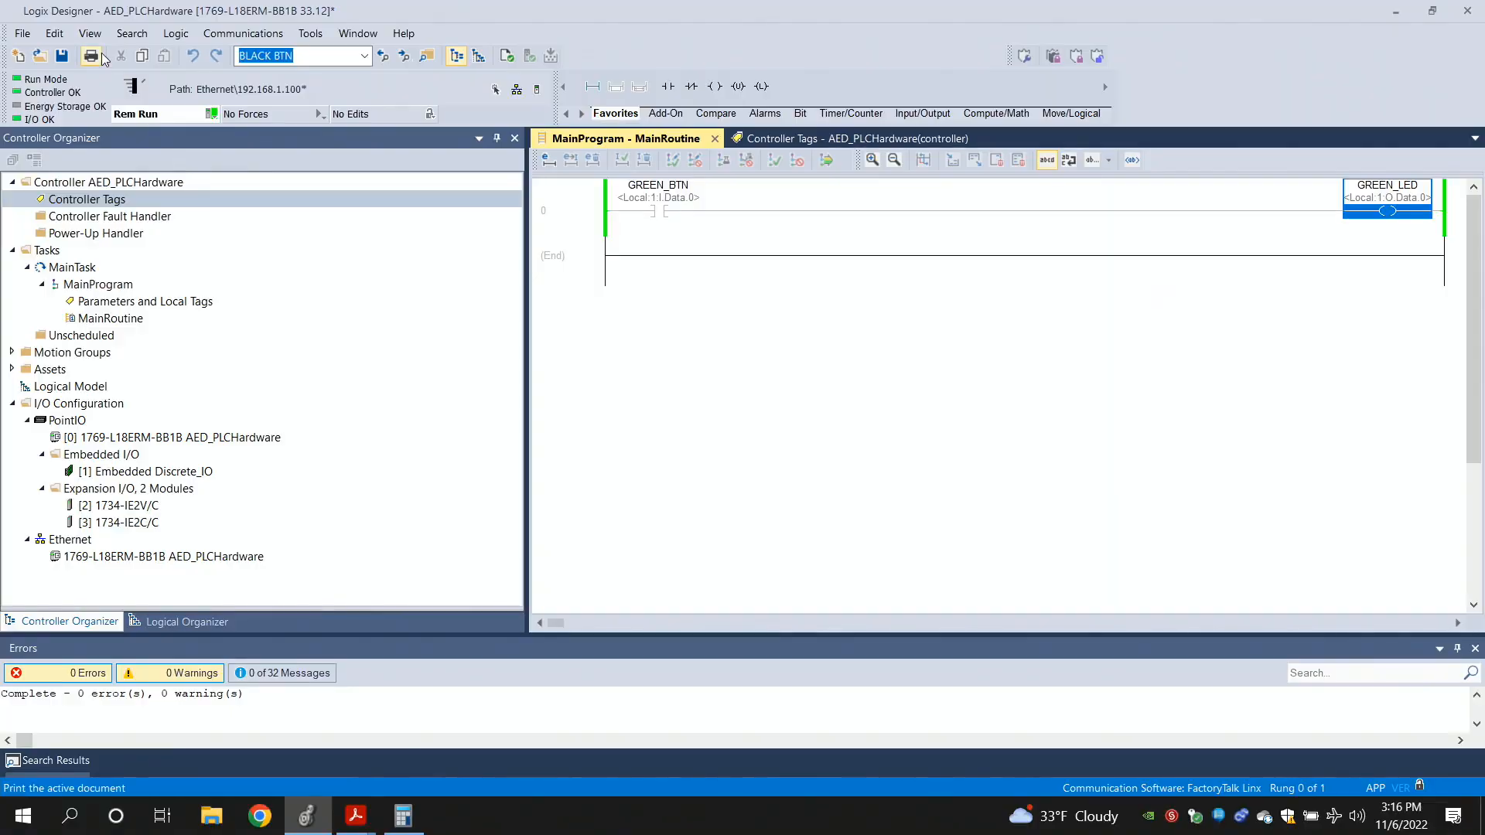
# Apply Force On to the GREEN_LED output coil on the running rung
pyautogui.click(92, 56)
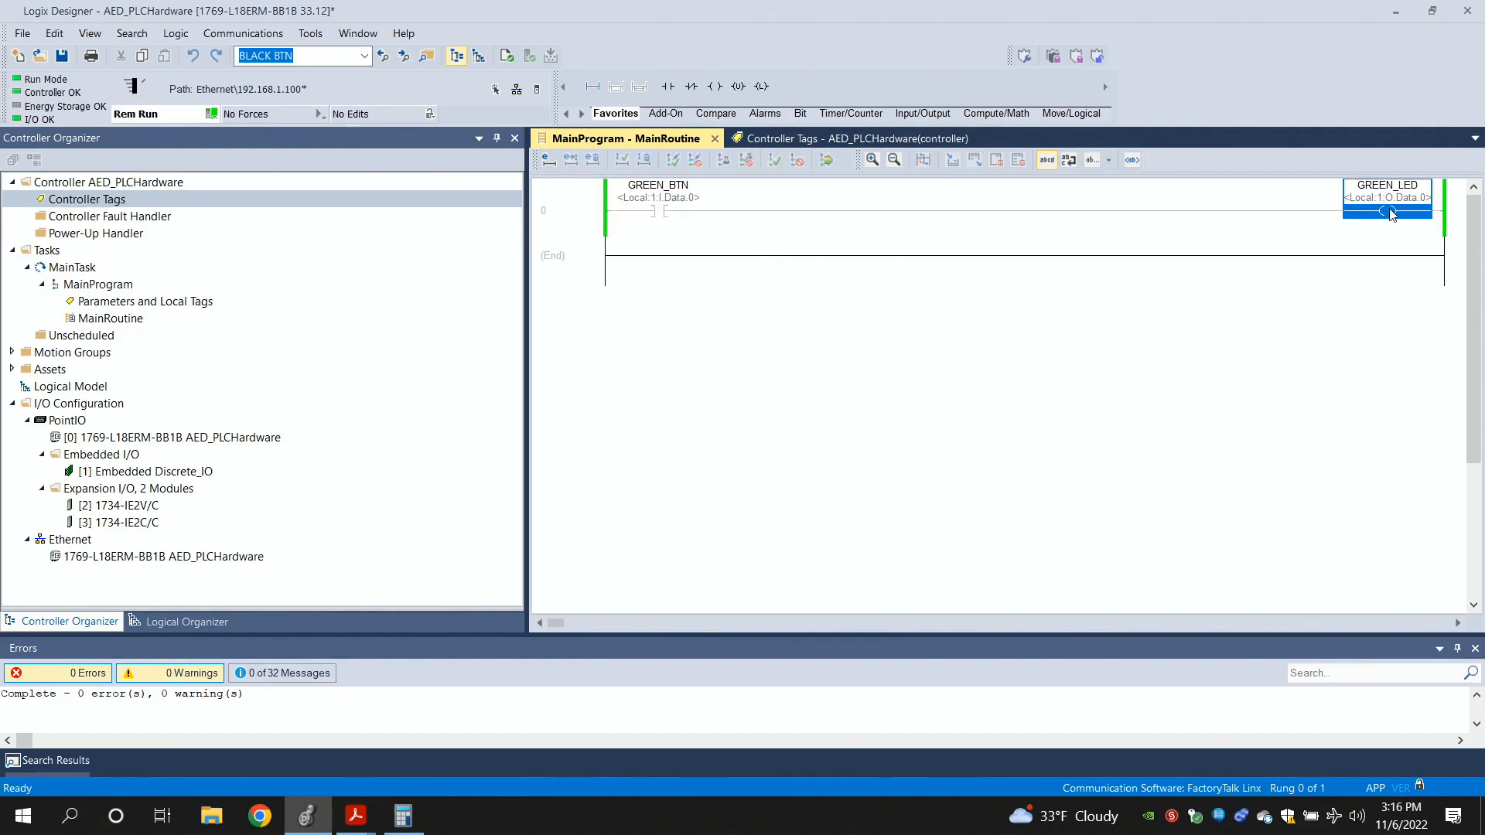
pyautogui.rightClick(1385, 201)
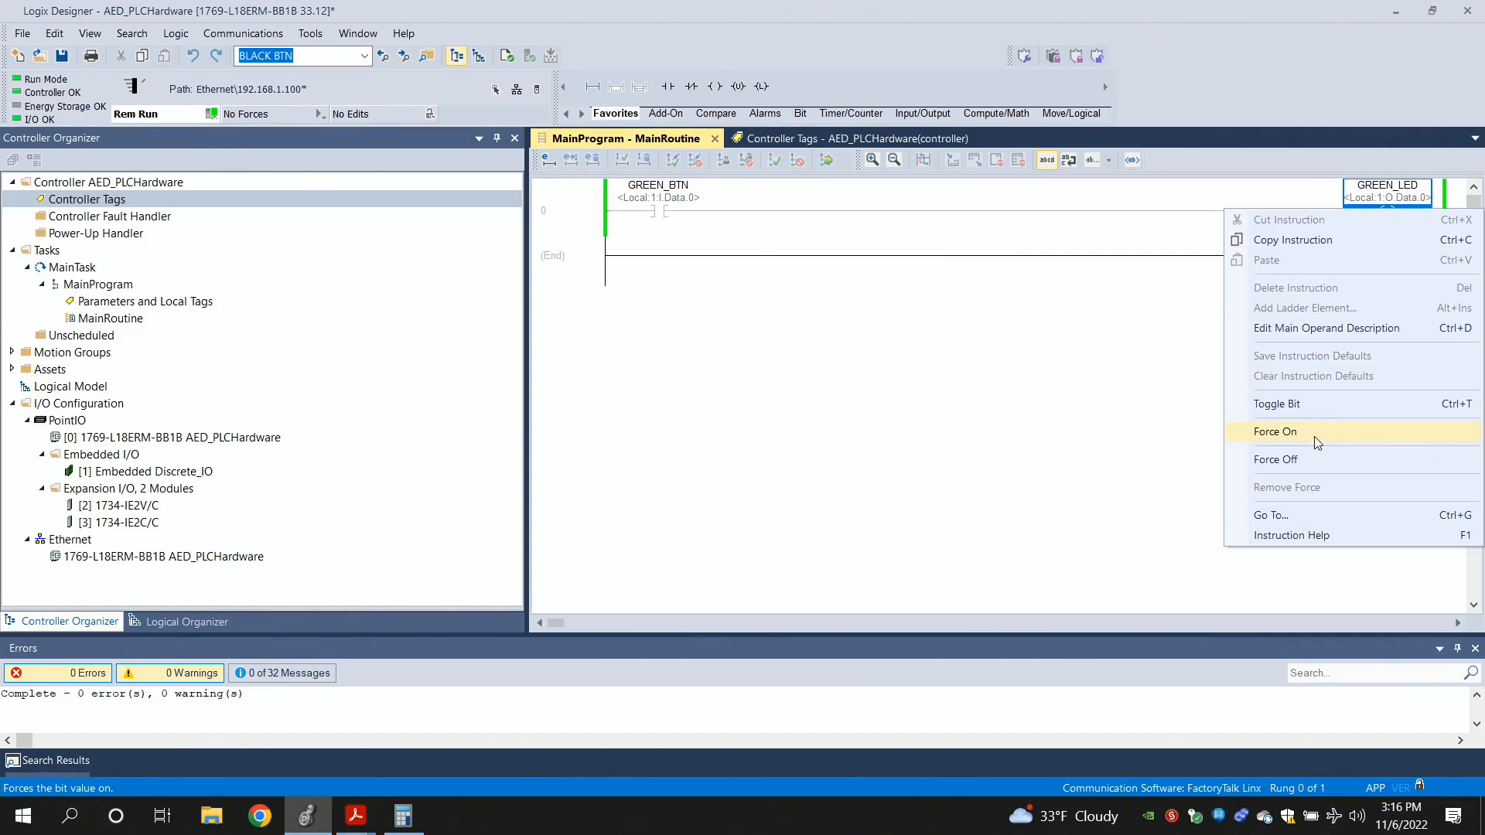
pyautogui.moveTo(1289, 439)
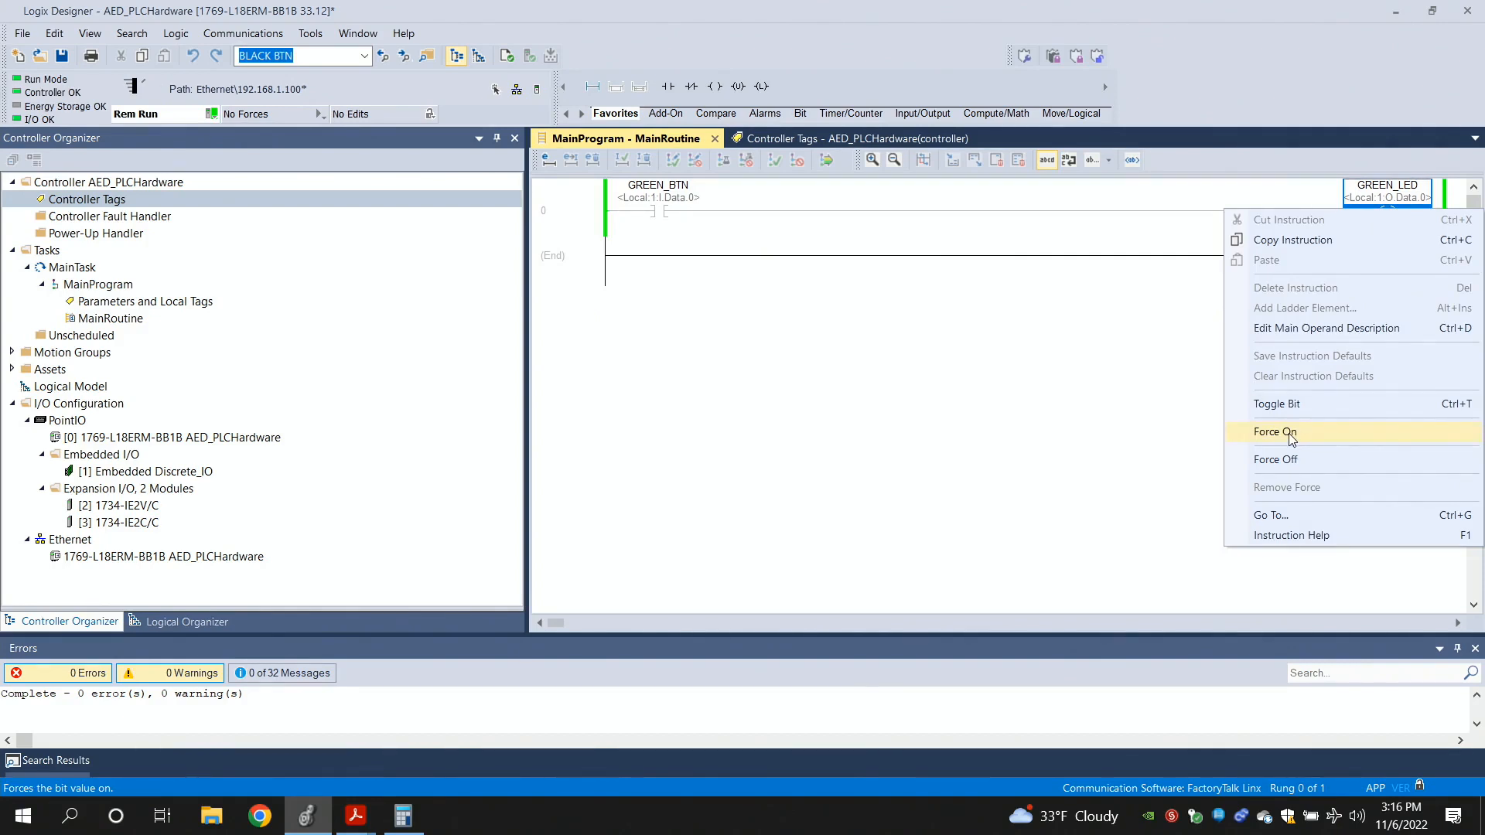
pyautogui.click(1273, 431)
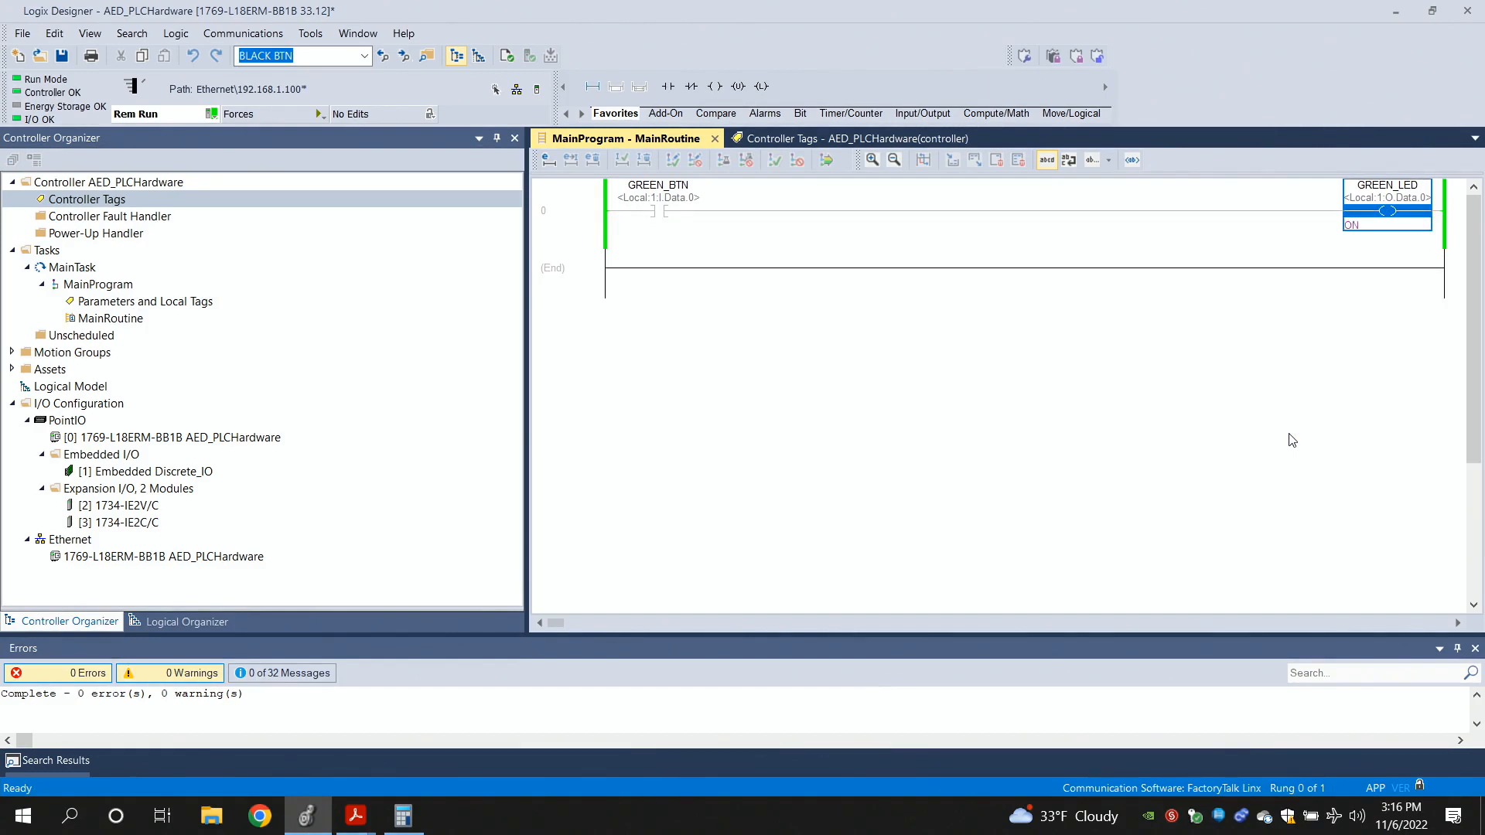
pyautogui.moveTo(444, 235)
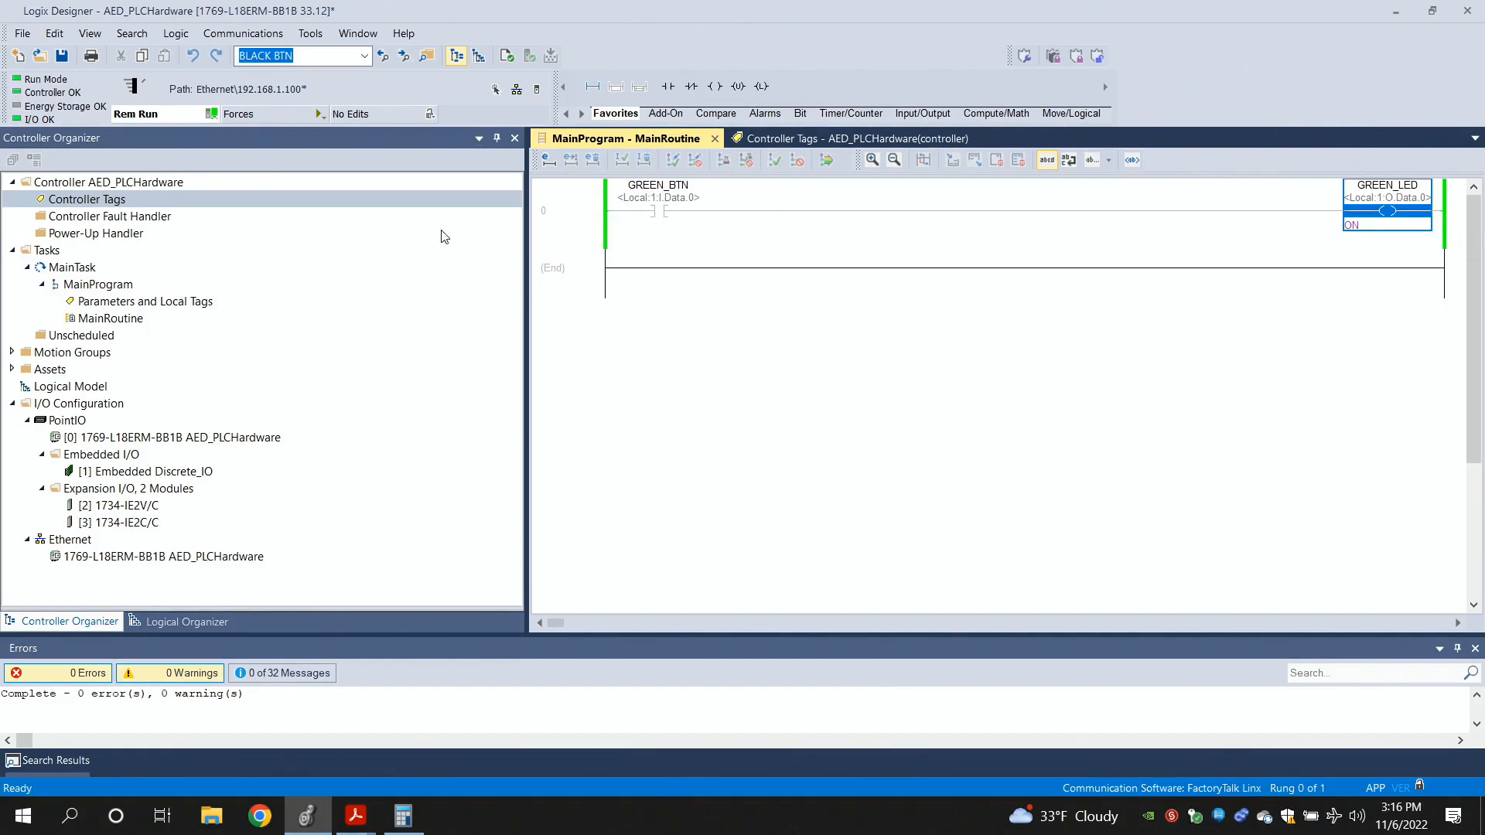
pyautogui.moveTo(320, 130)
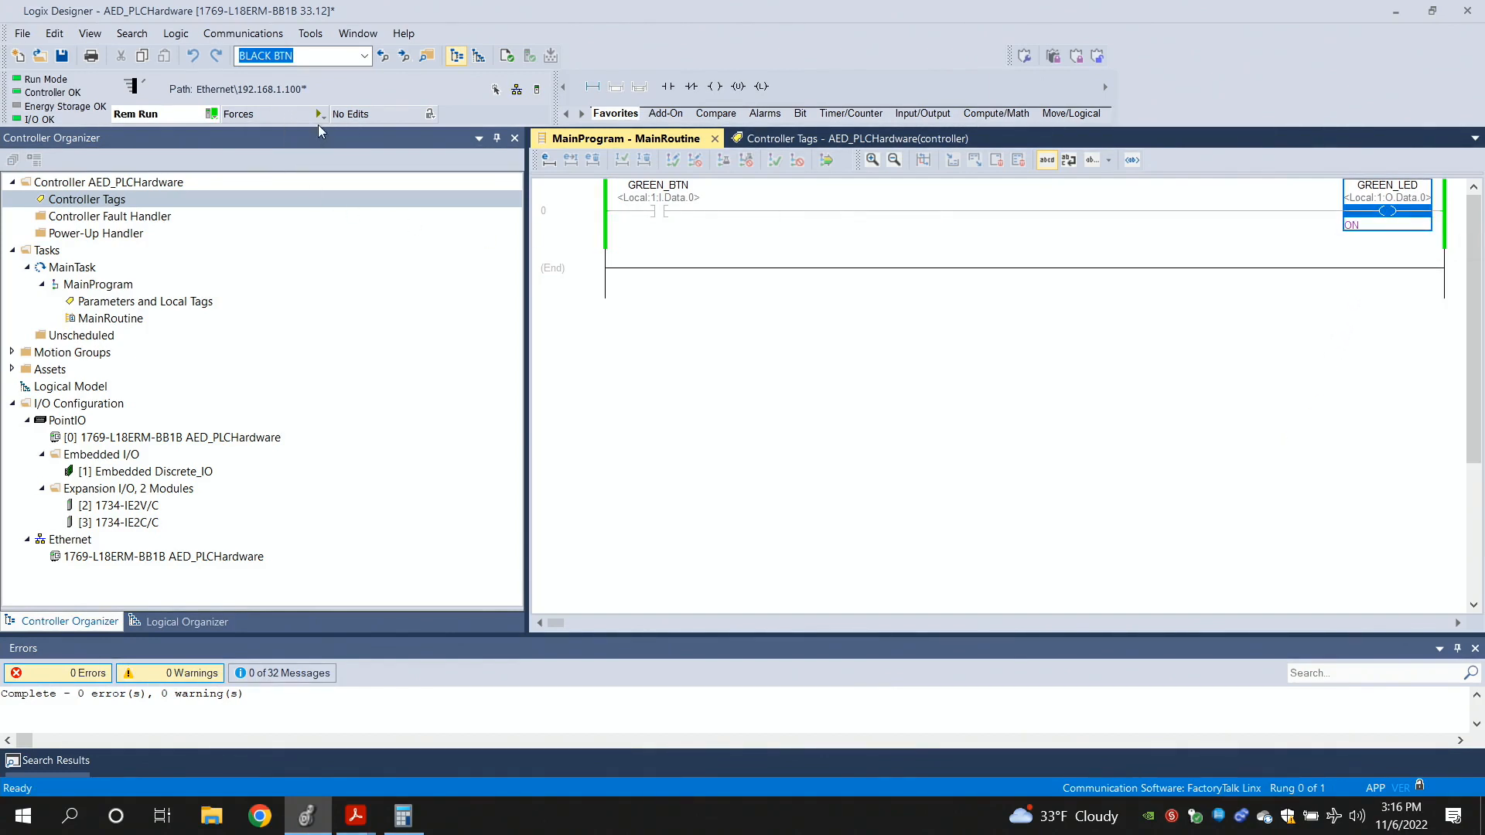
# Enable All I/O Forces on the controller so the GREEN_LED force is applied
pyautogui.click(322, 113)
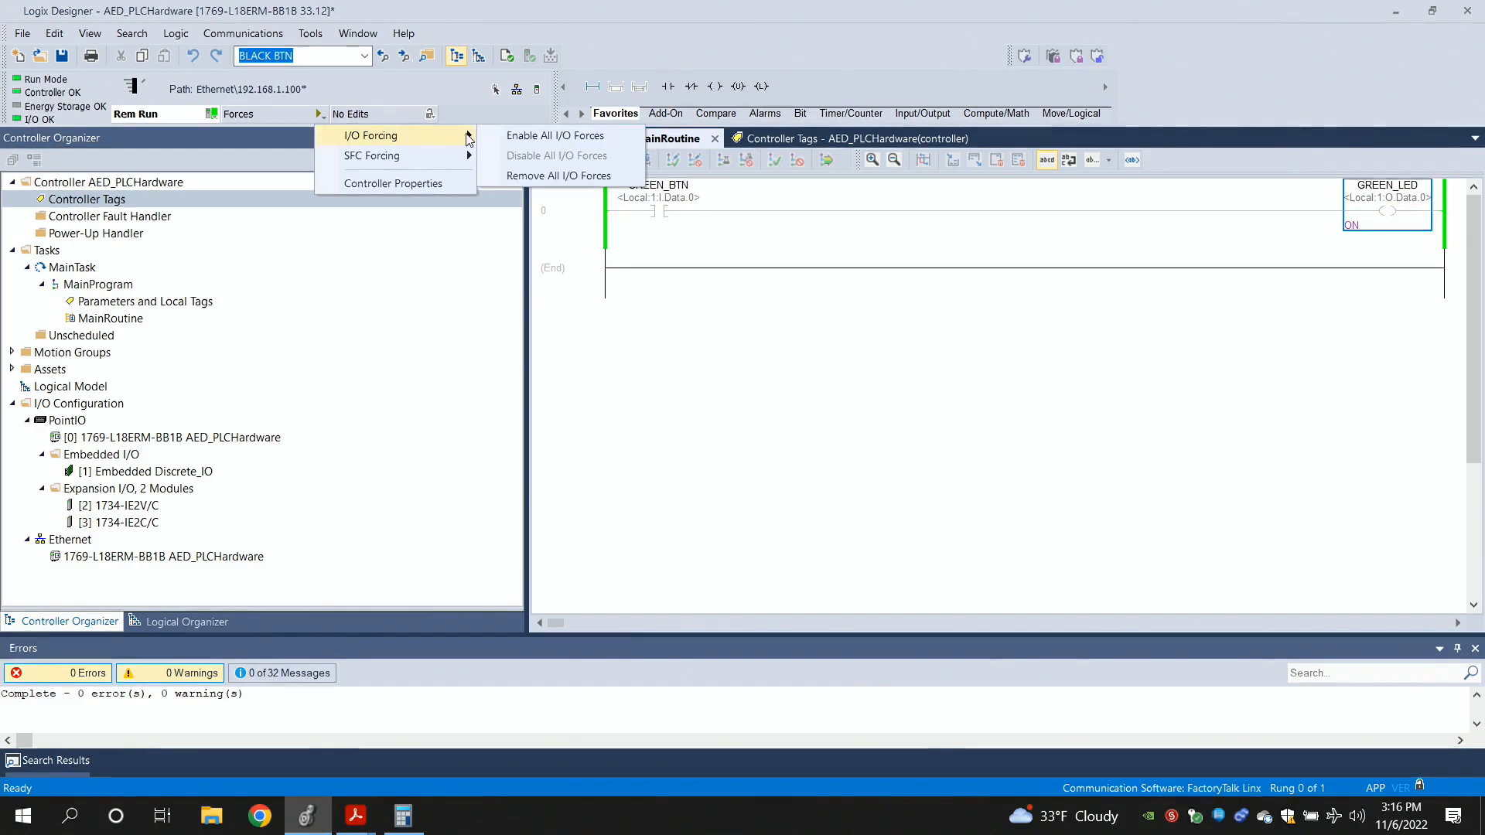
pyautogui.moveTo(555, 136)
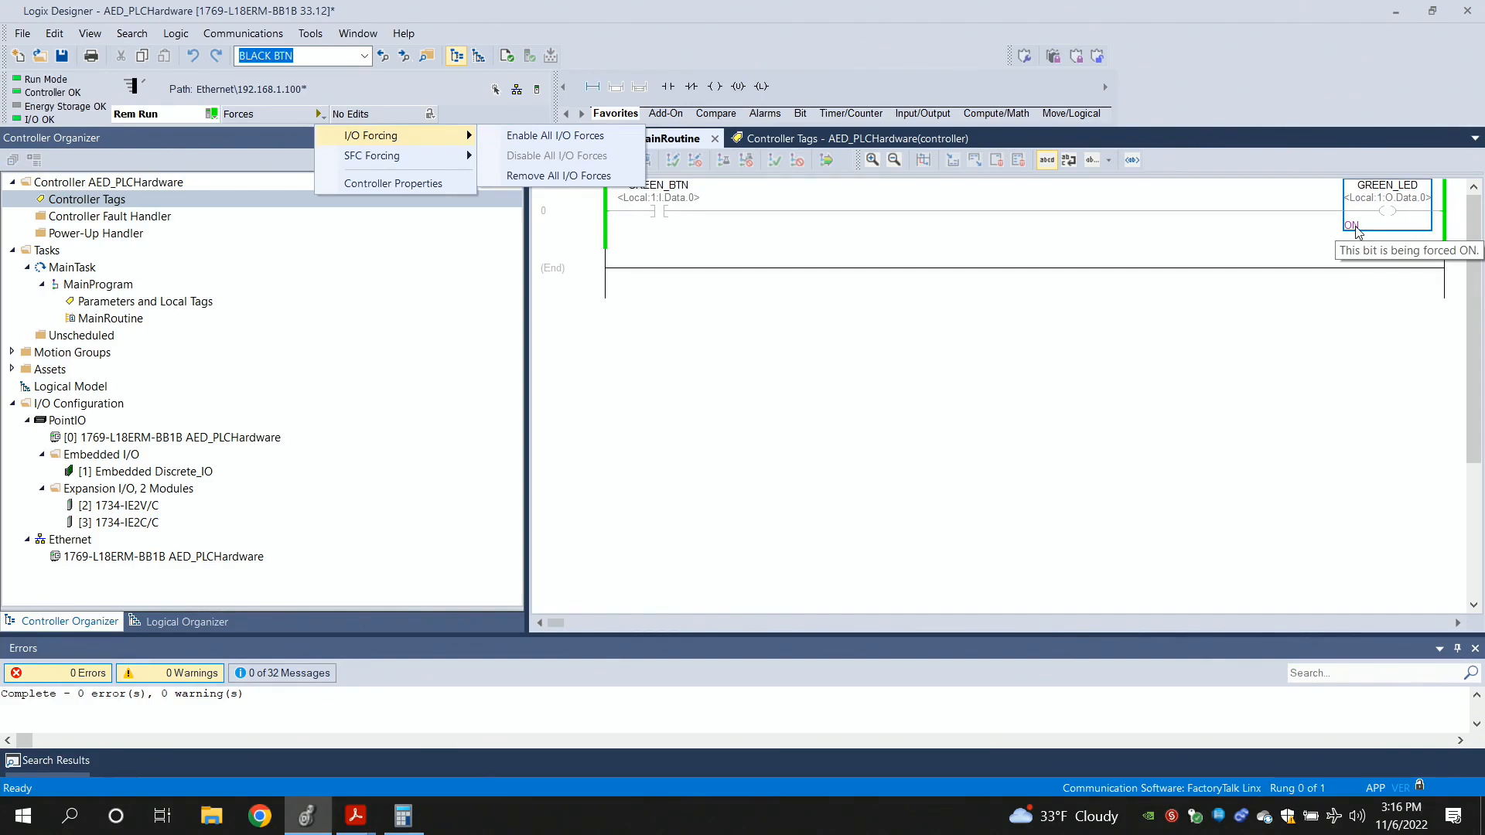
pyautogui.moveTo(555, 137)
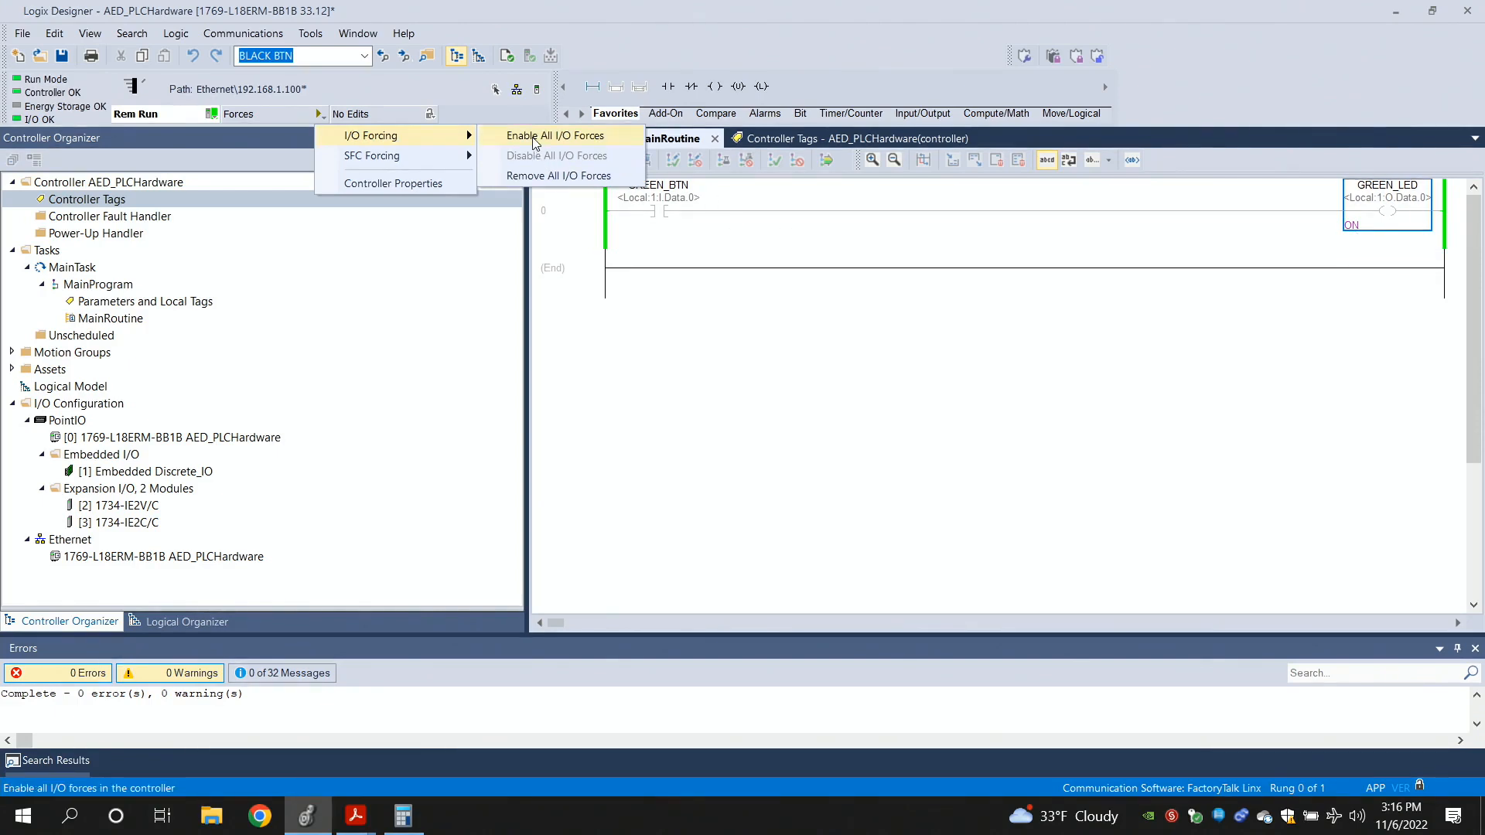
pyautogui.click(554, 136)
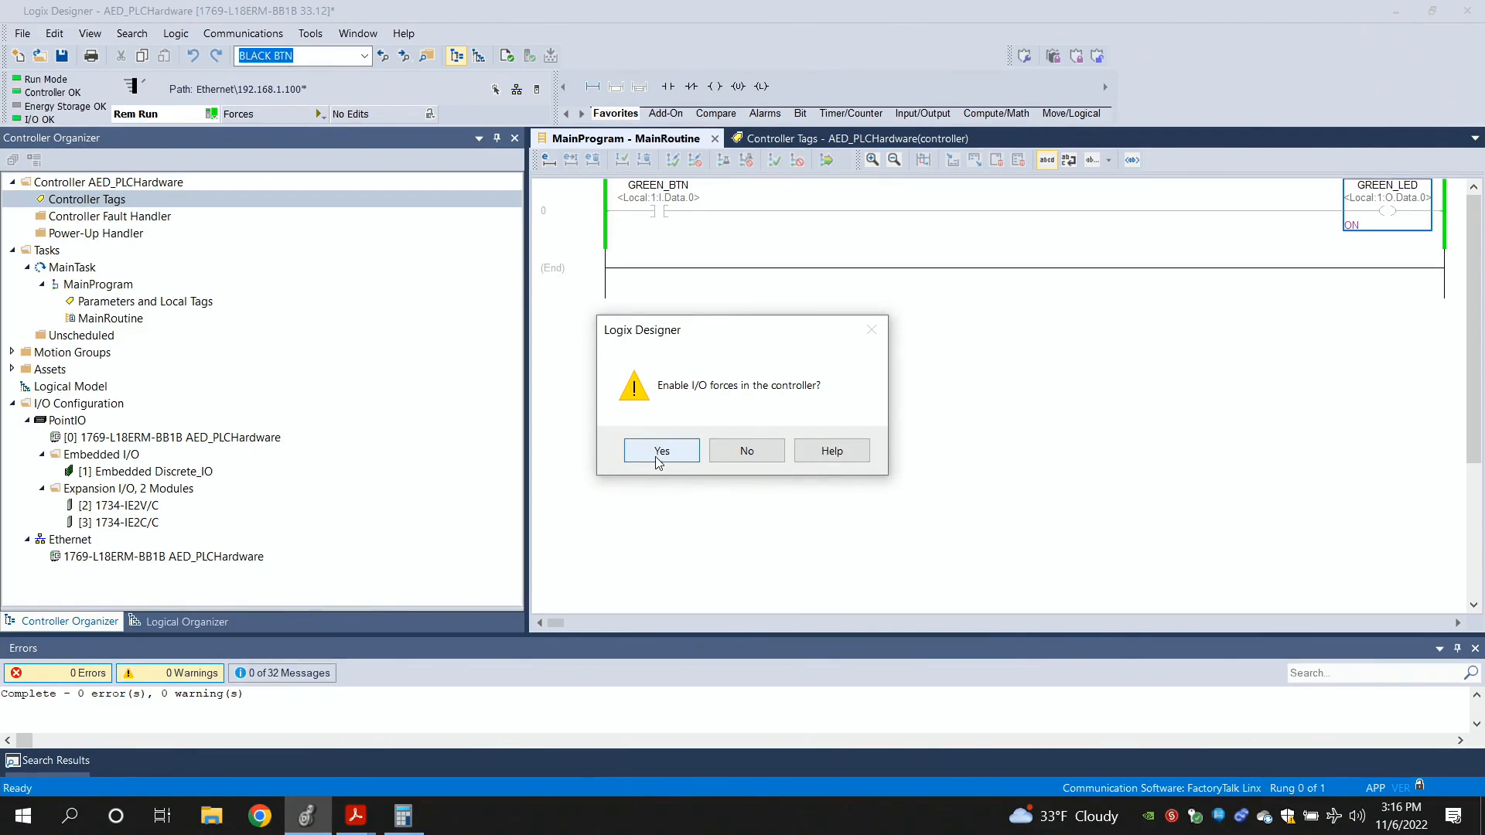
pyautogui.click(661, 450)
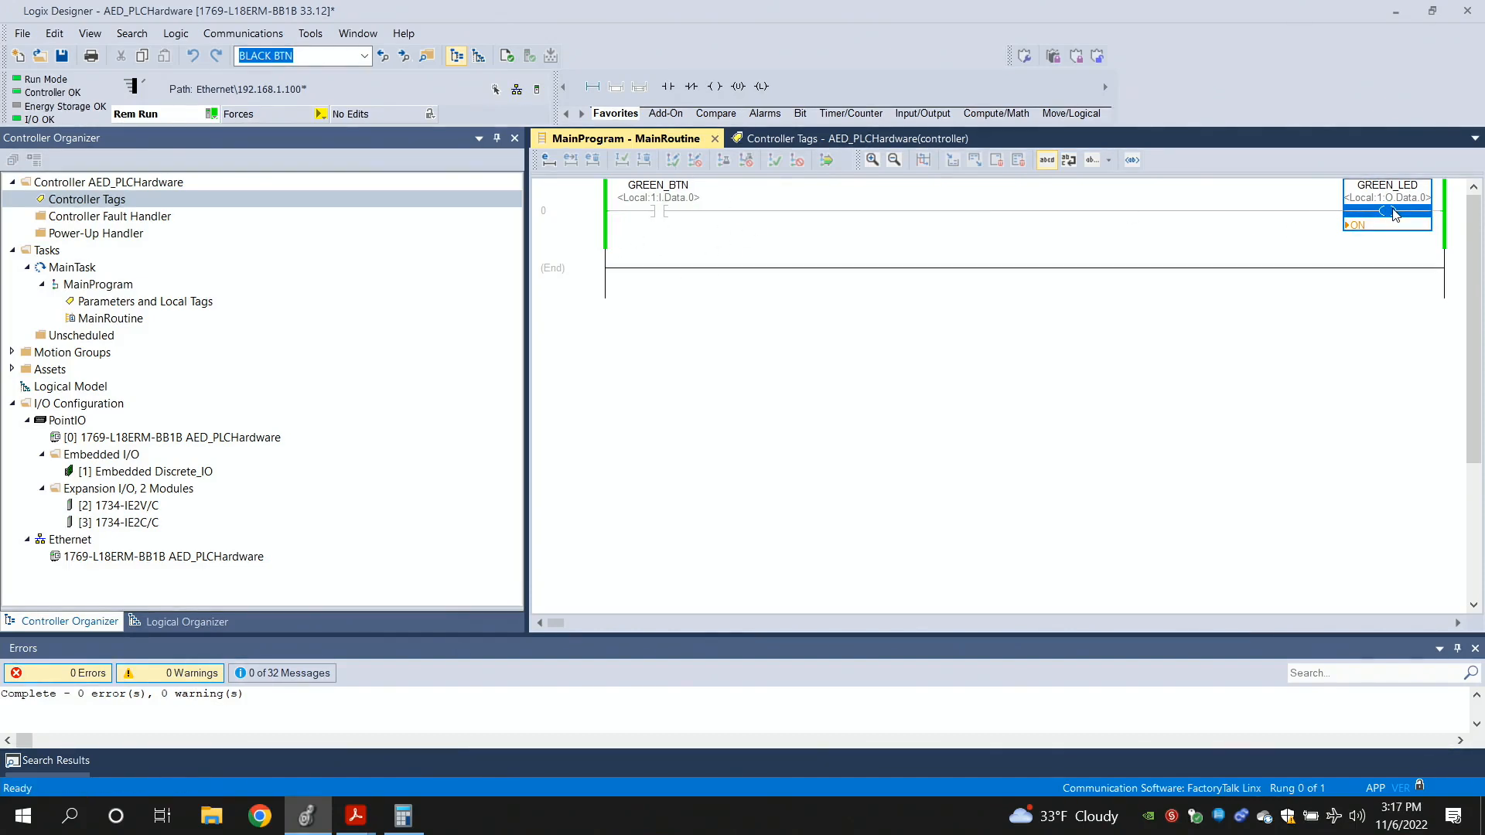
pyautogui.moveTo(1259, 293)
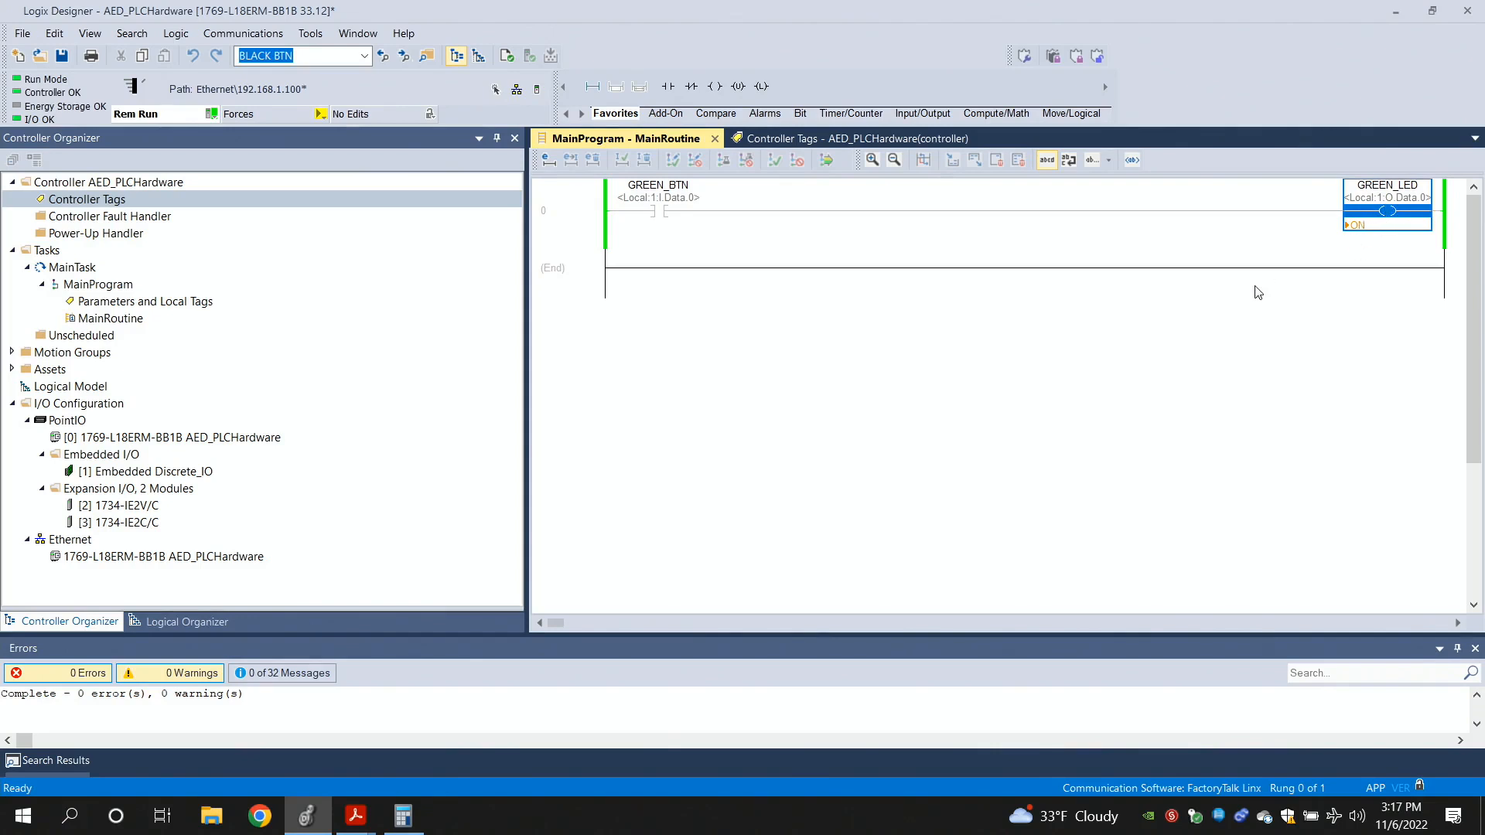
pyautogui.moveTo(321, 116)
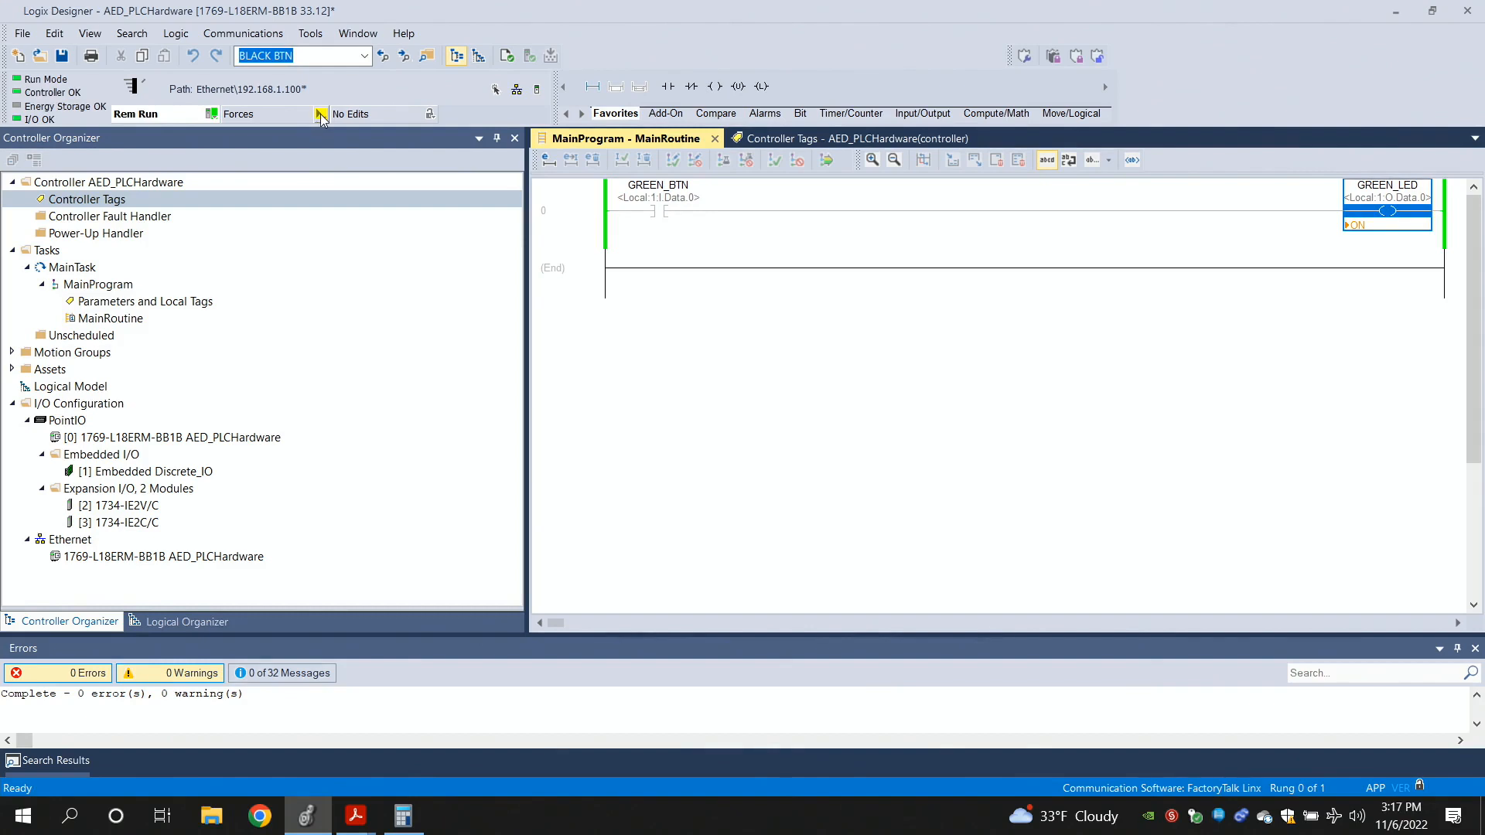
# Remove All I/O Forces, leaving GREEN_LED unforced with the rung running
pyautogui.click(321, 113)
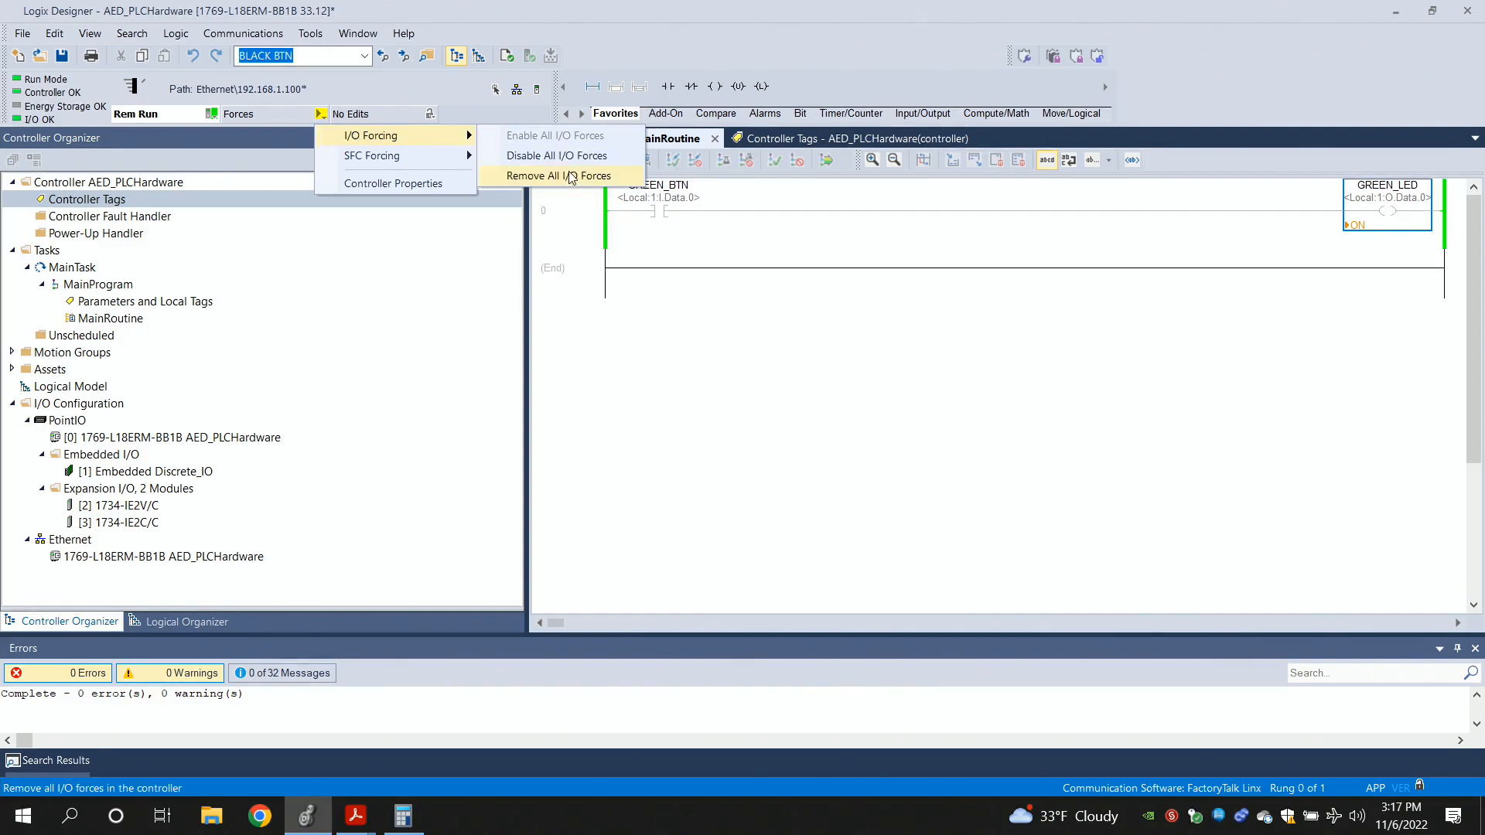
pyautogui.click(557, 176)
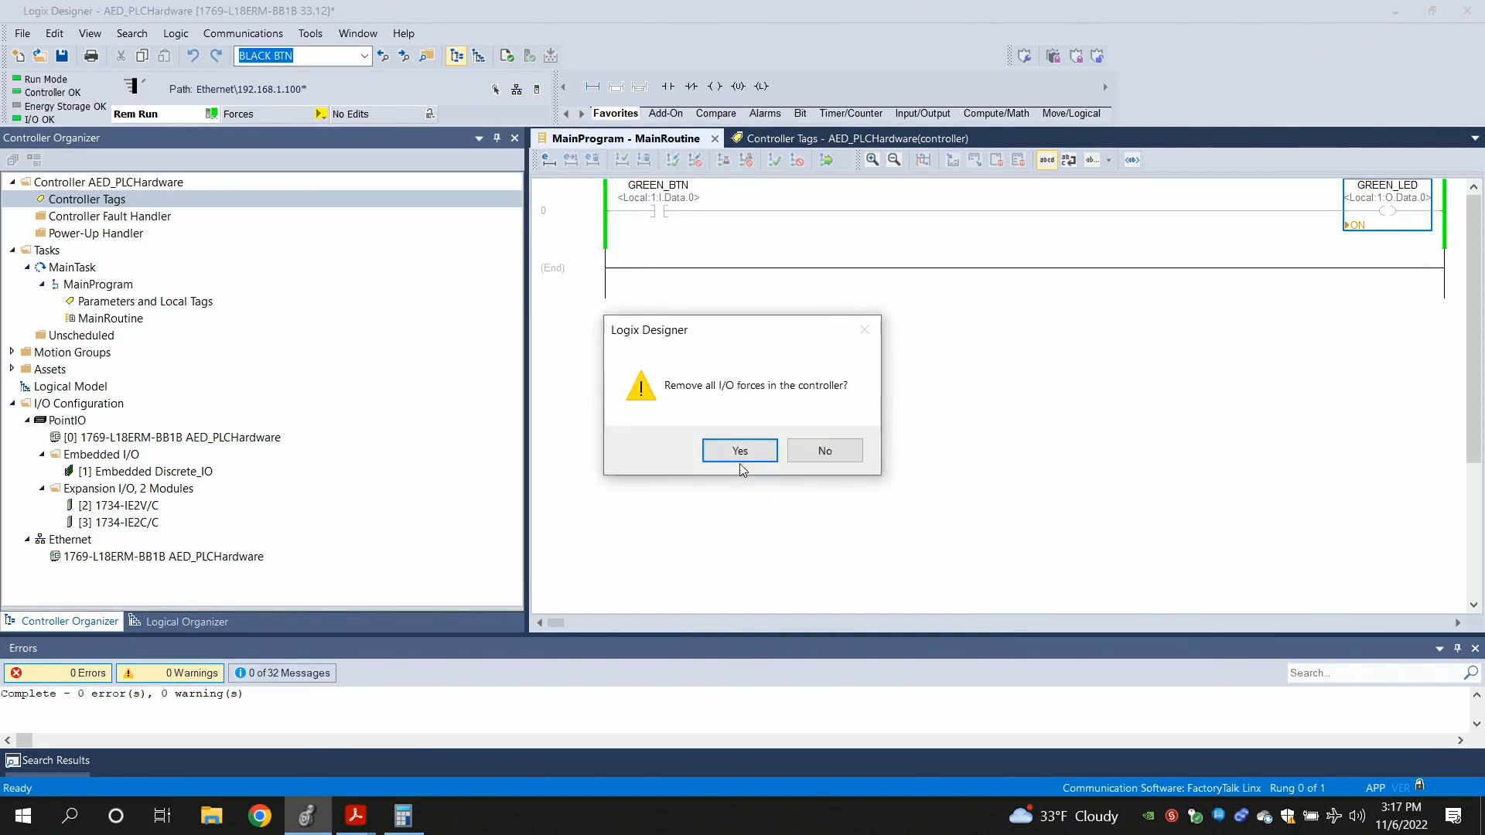
pyautogui.click(740, 450)
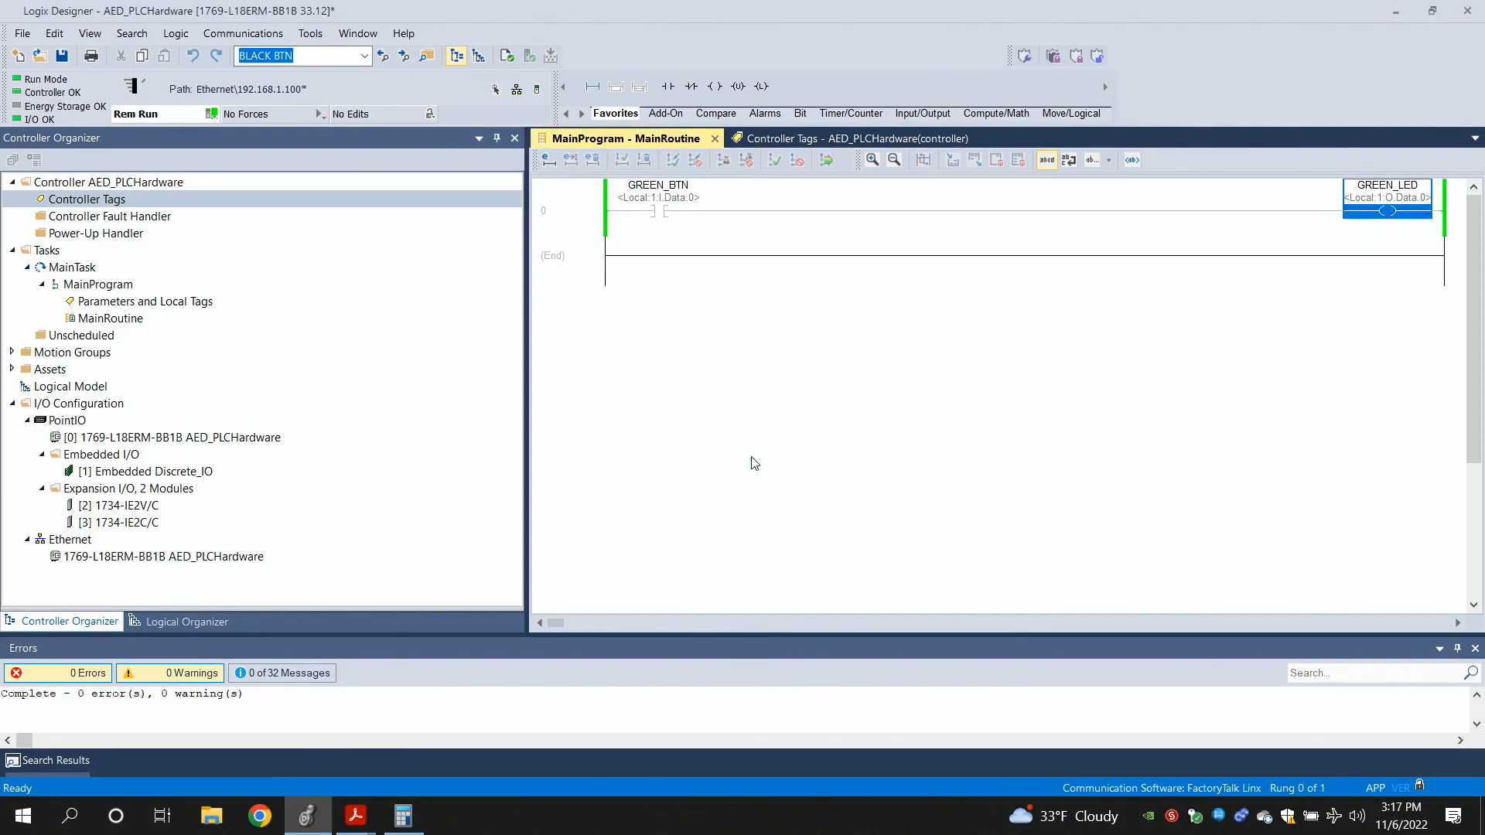